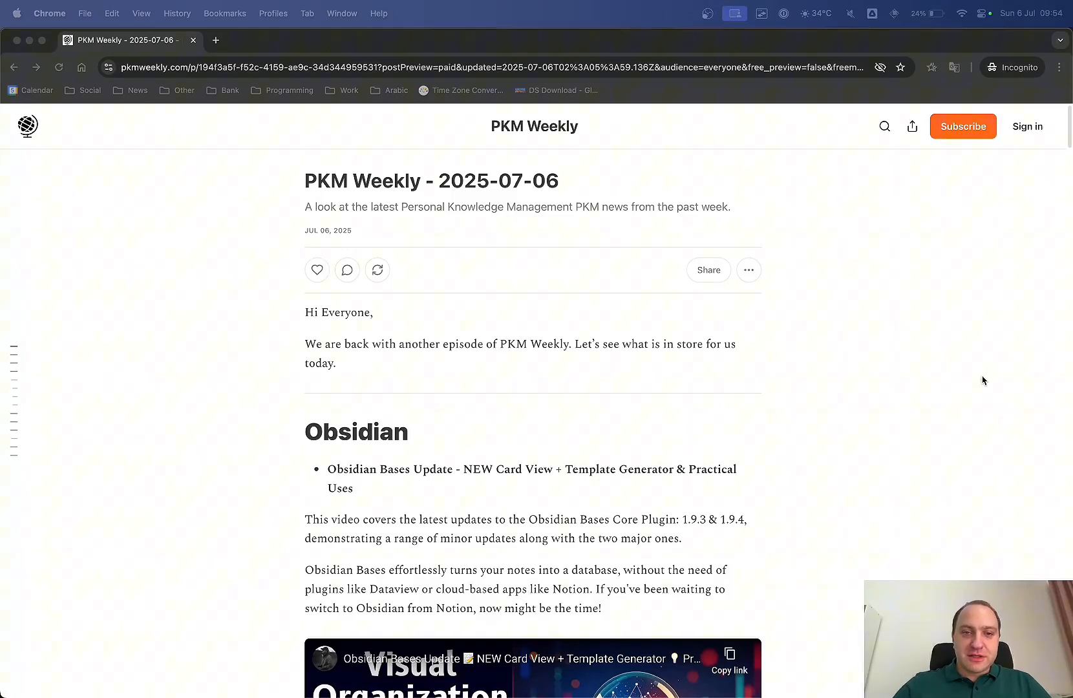
# Read from the greeting through the Obsidian Bases update item into the Obsidian vs Tana item
pyautogui.scroll(-3)
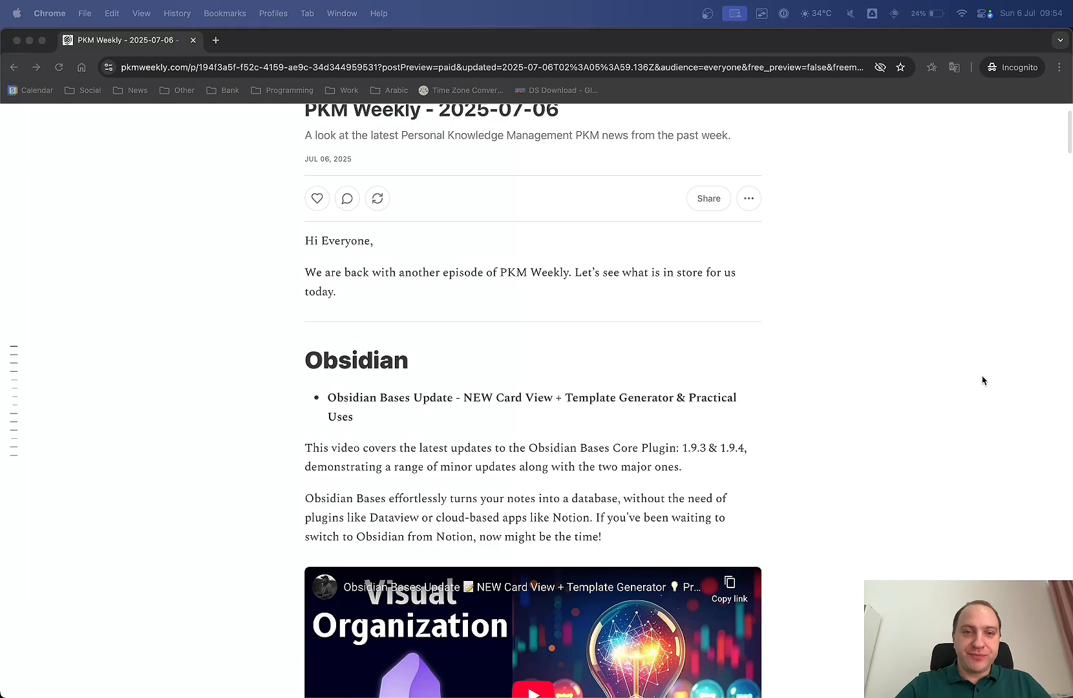
pyautogui.scroll(-3)
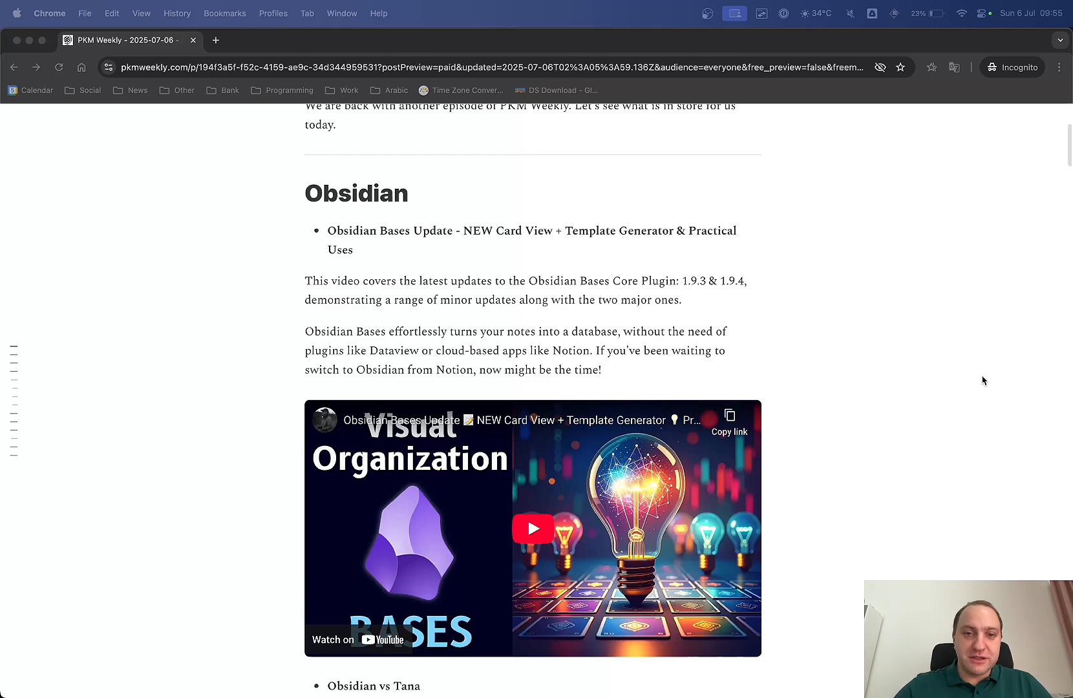
pyautogui.scroll(-3)
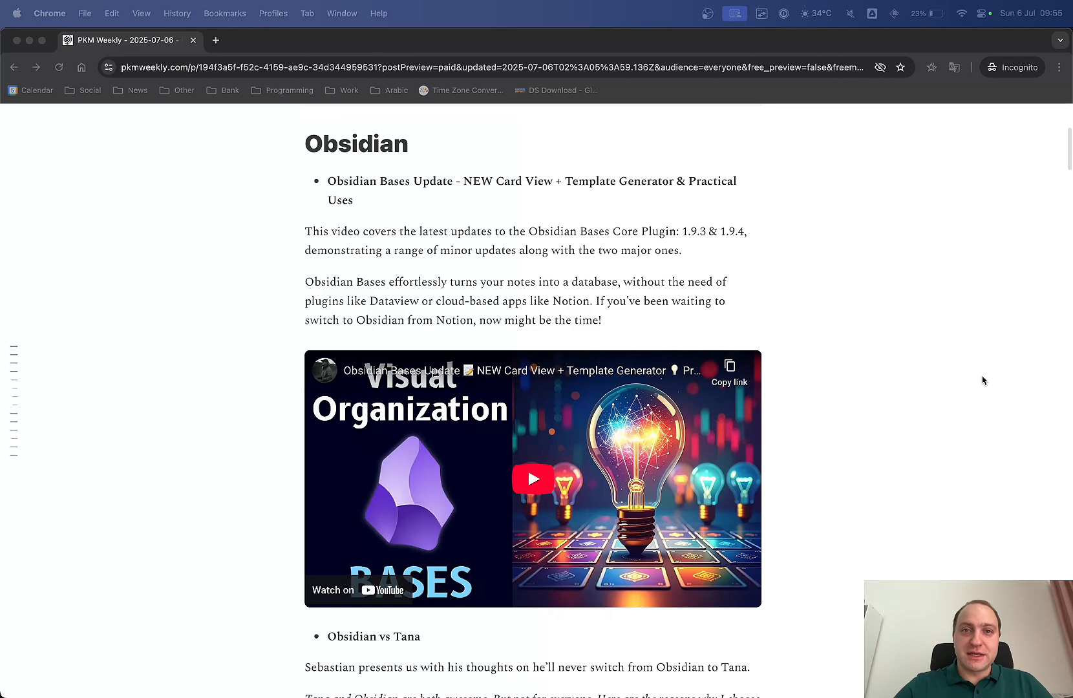
pyautogui.scroll(-3)
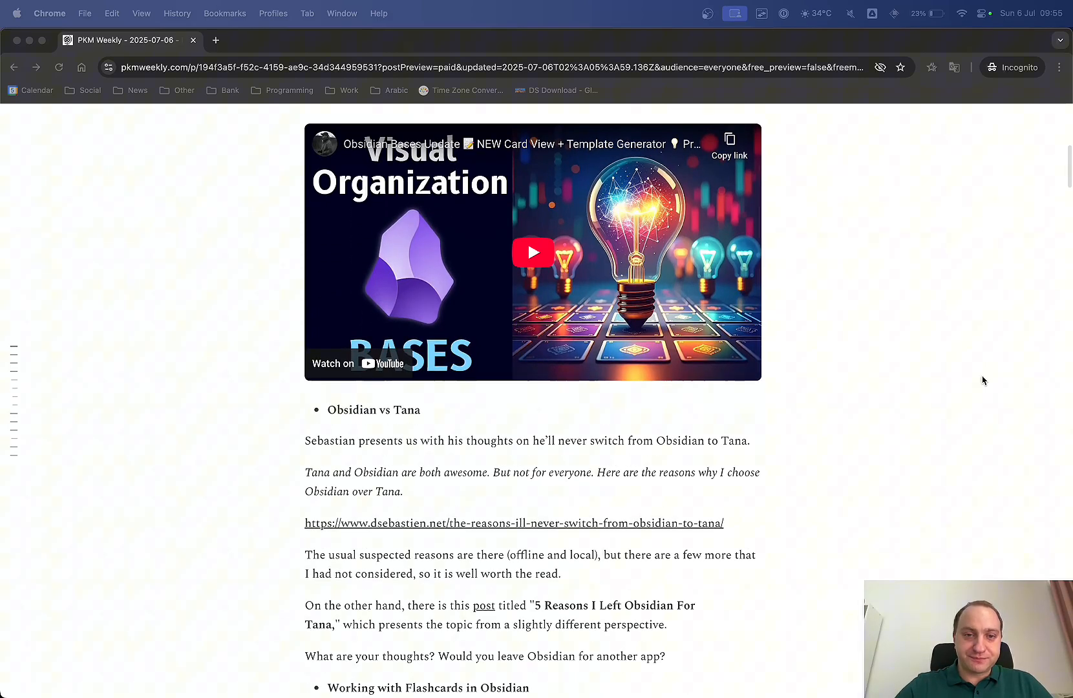
# Read the rest of the Obsidian vs Tana item down to Working with Flashcards in Obsidian
pyautogui.scroll(-3)
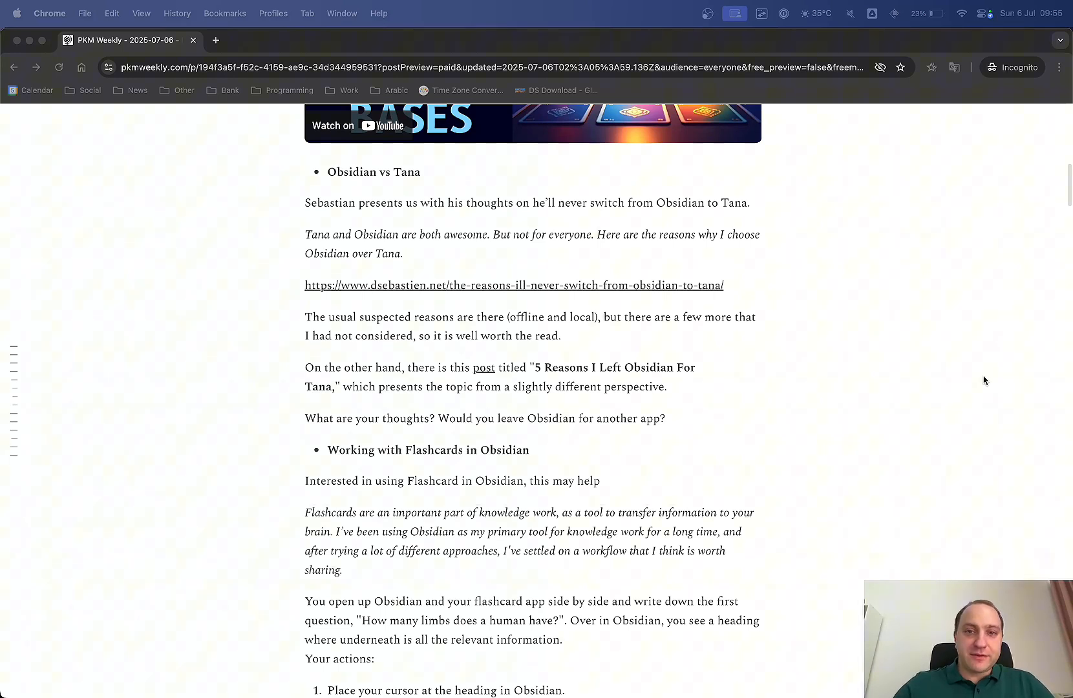
pyautogui.moveTo(429, 286)
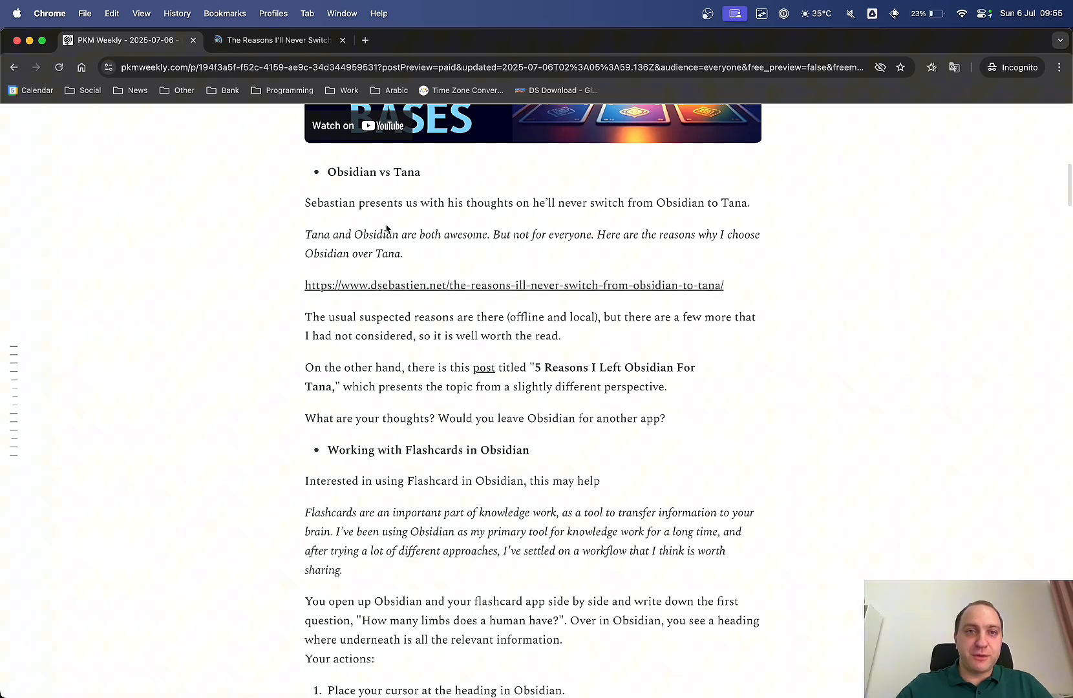
pyautogui.moveTo(289, 28)
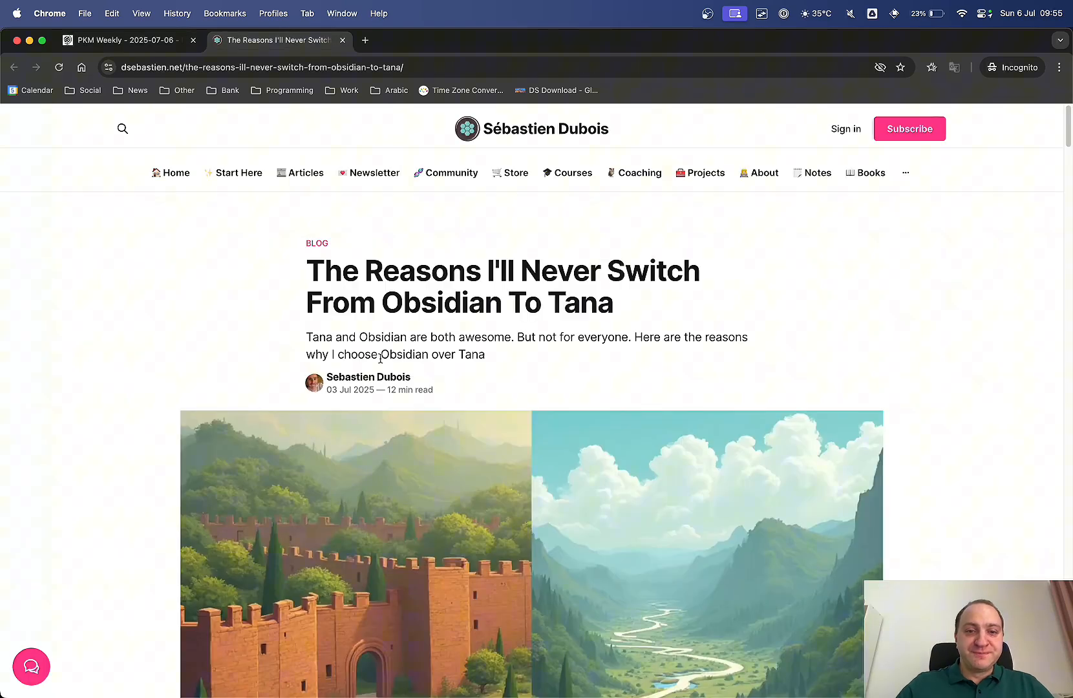
# Skim the dsebastien.net Obsidian vs Tana article down to Content Curation, then close its tab
pyautogui.scroll(-3)
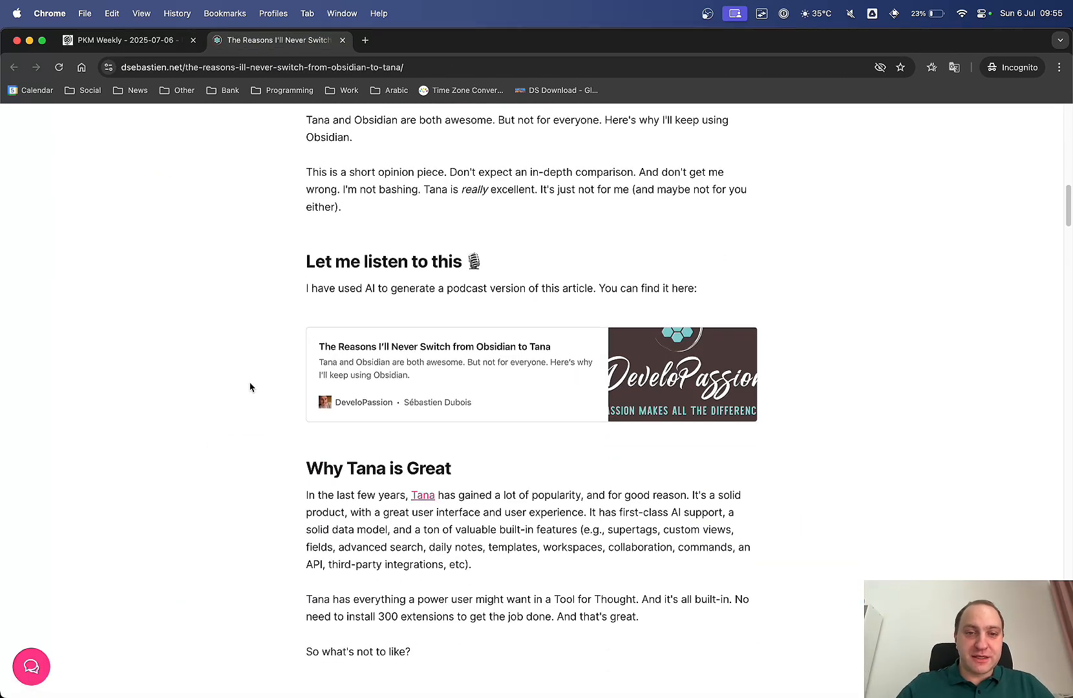
pyautogui.scroll(-3)
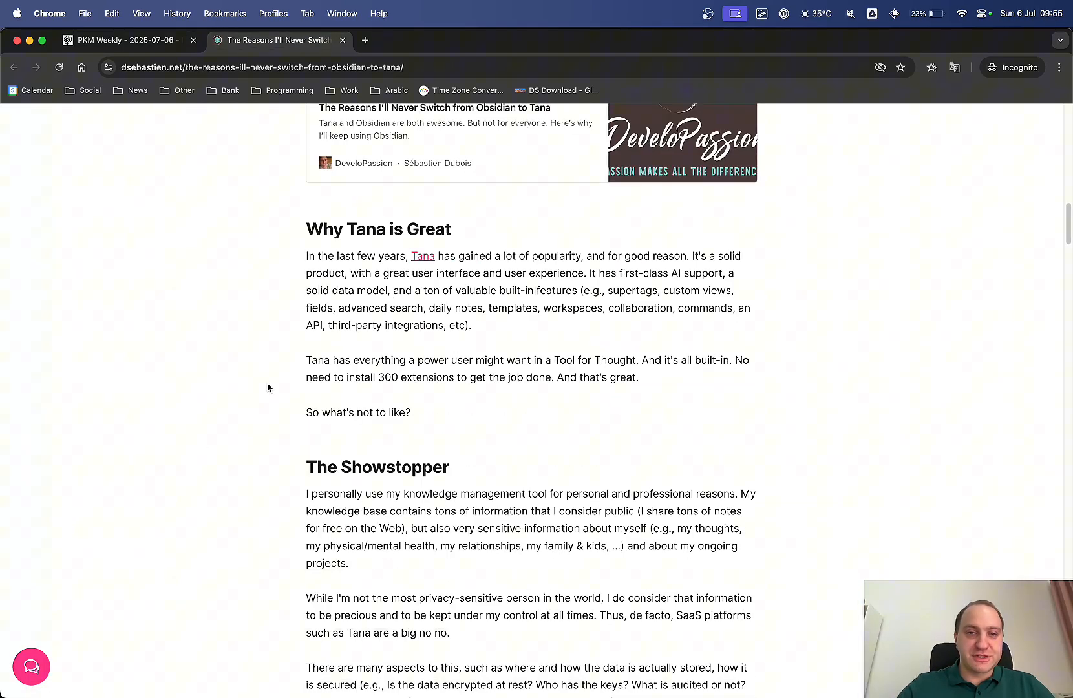
pyautogui.scroll(-3)
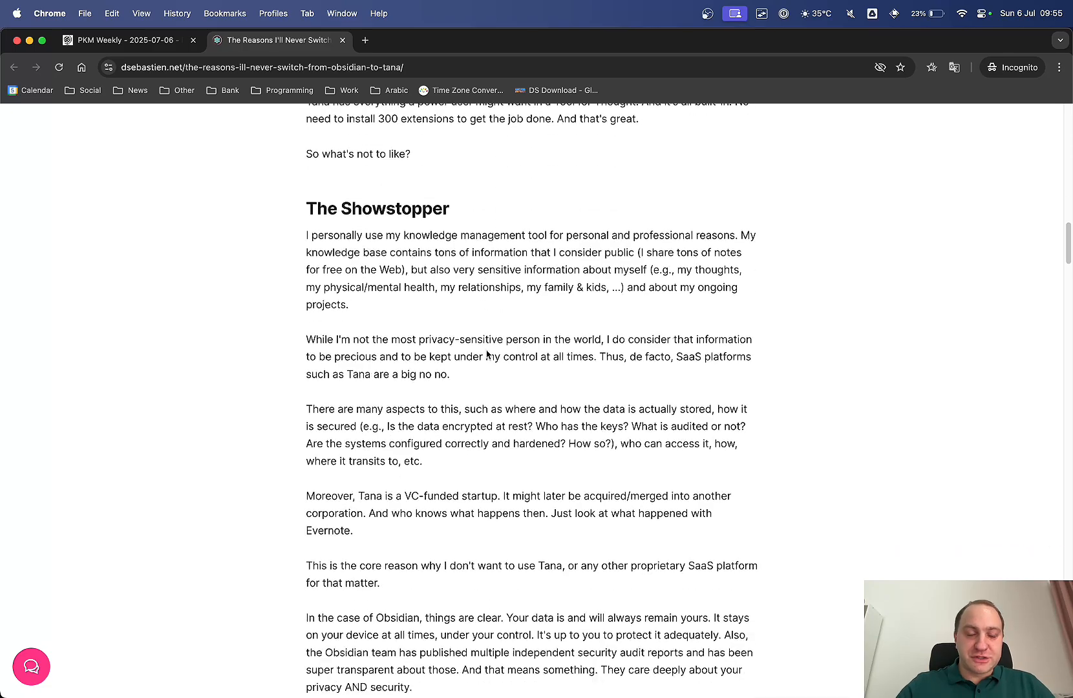
pyautogui.scroll(-3)
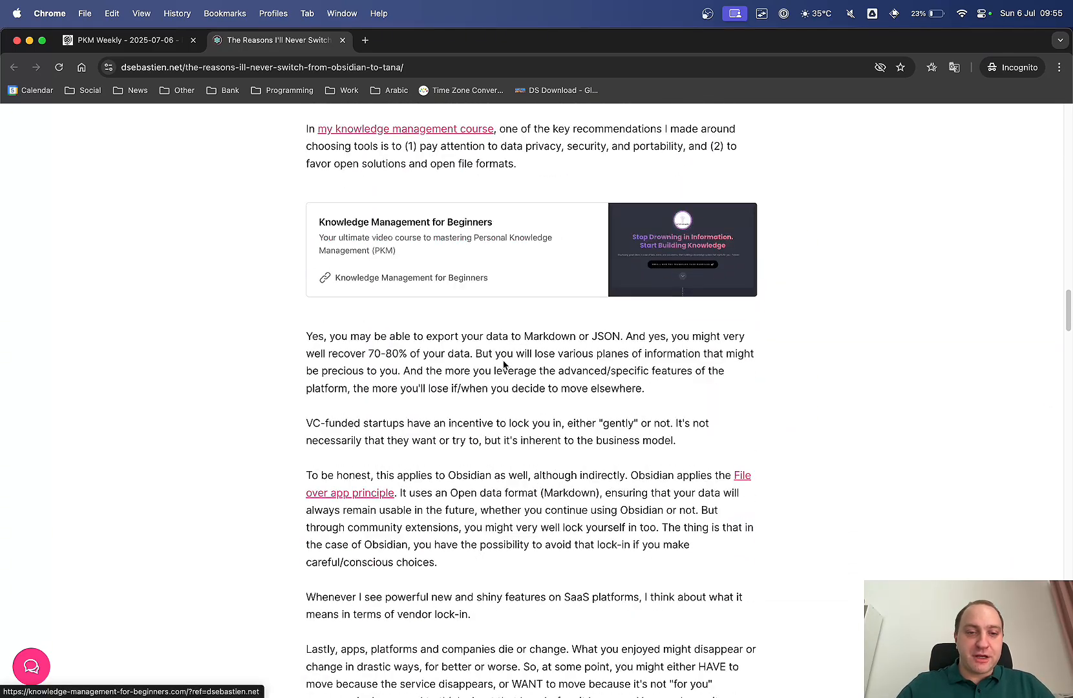
pyautogui.scroll(-3)
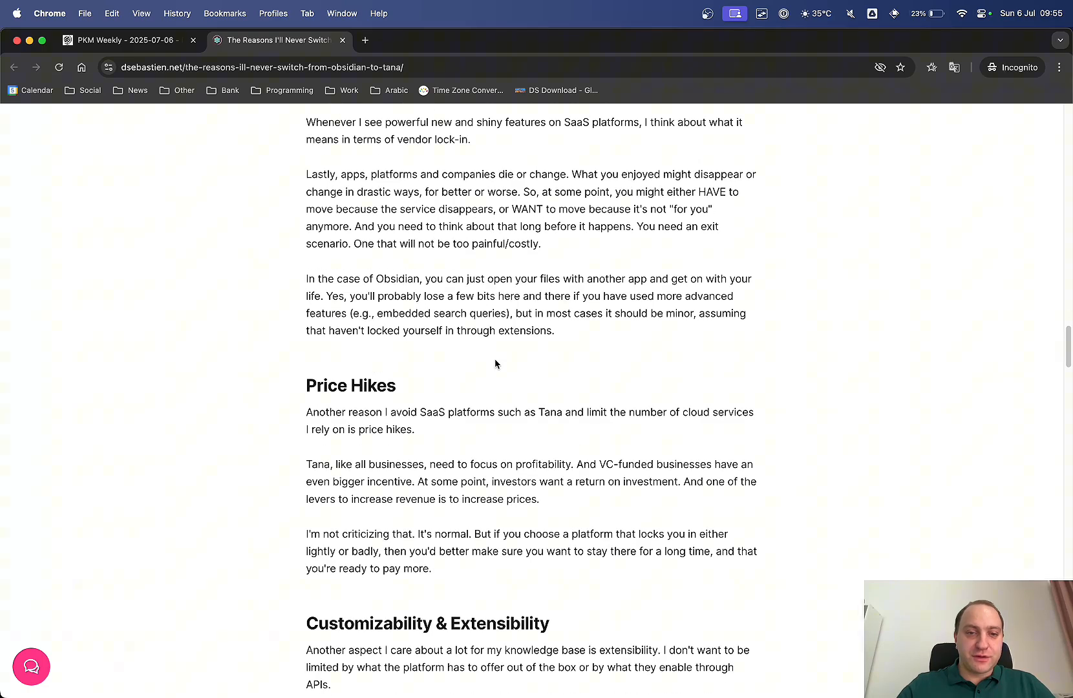
pyautogui.scroll(-3)
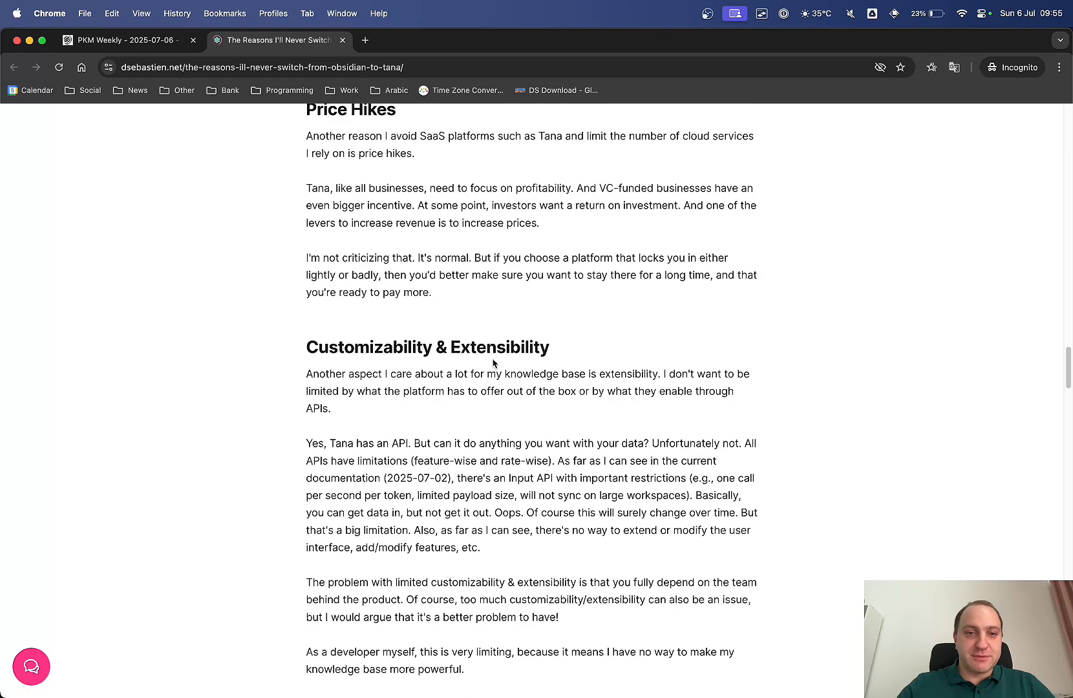
pyautogui.scroll(-3)
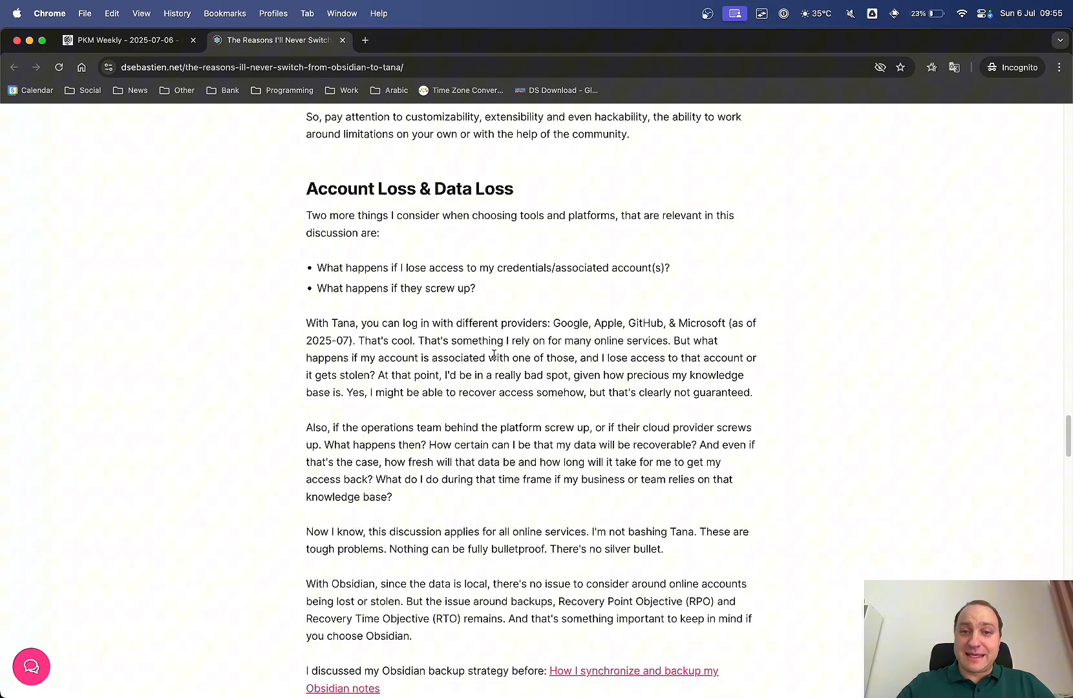
pyautogui.scroll(3)
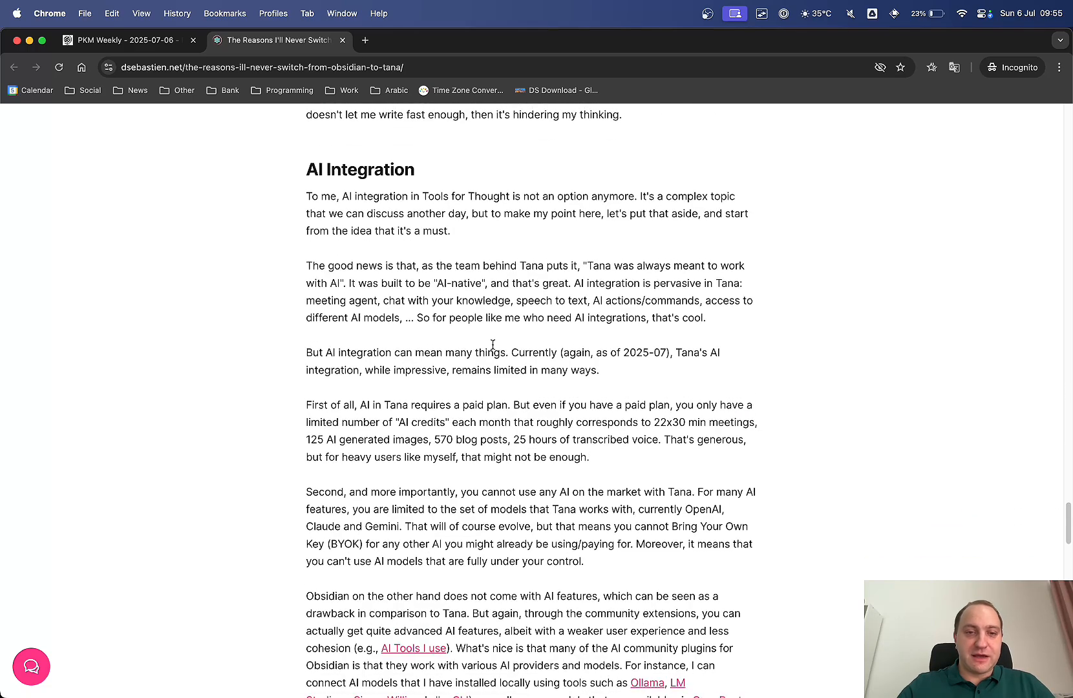
pyautogui.scroll(-3)
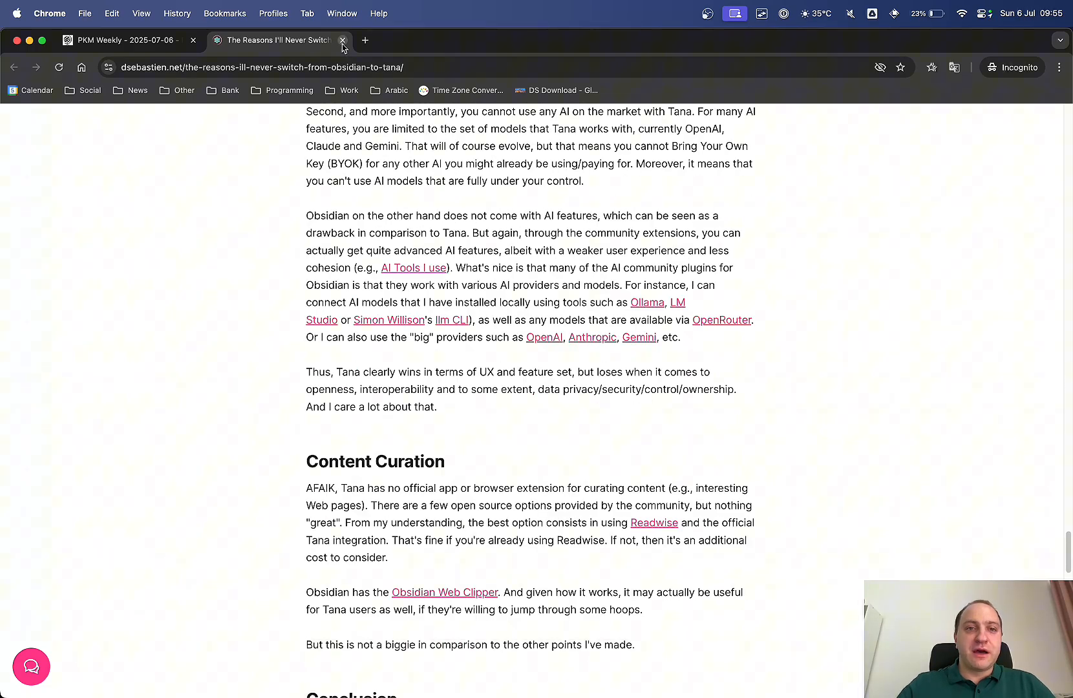
pyautogui.click(342, 40)
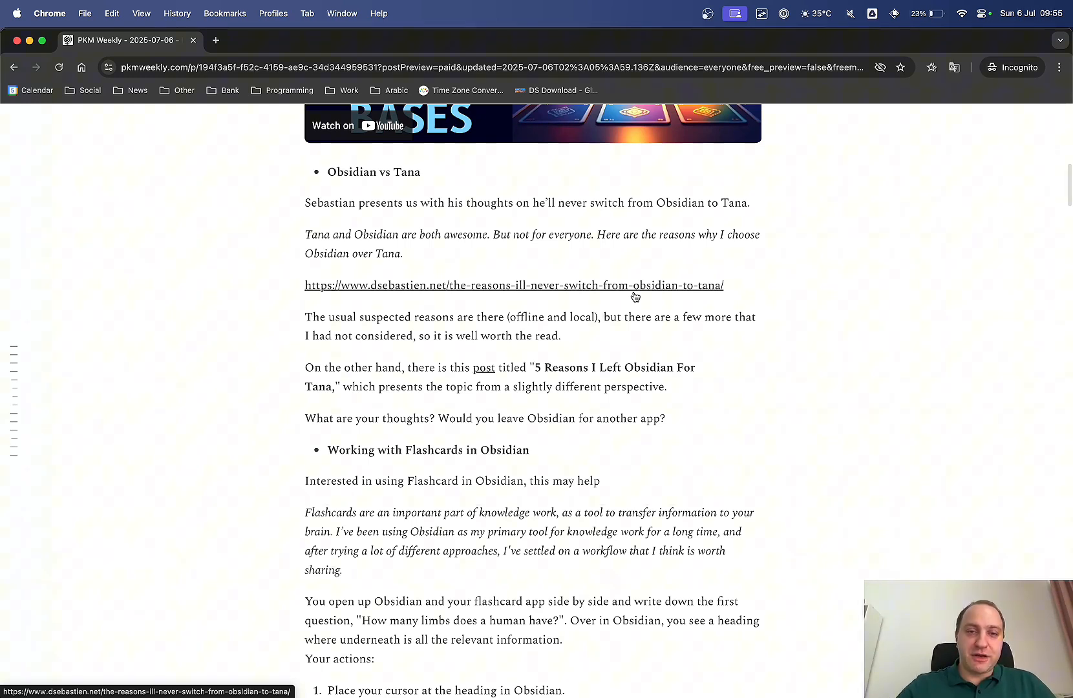
pyautogui.moveTo(484, 368)
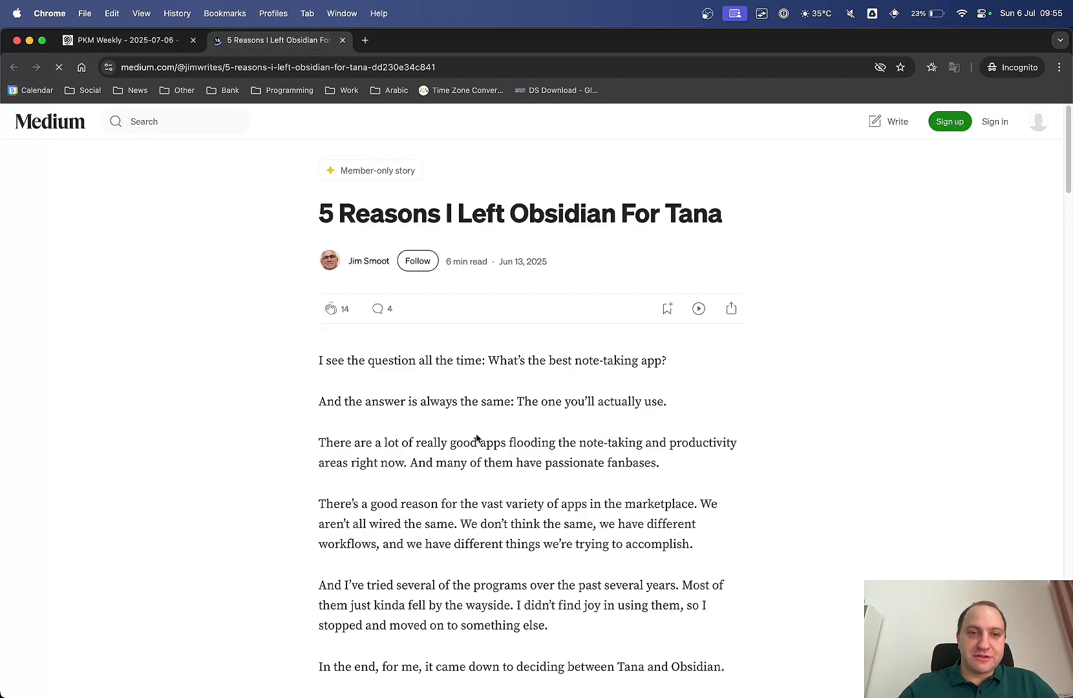
# Skim Medium's 5 Reasons I Left Obsidian For Tana to the member-only paywall, then close its tab
pyautogui.scroll(-3)
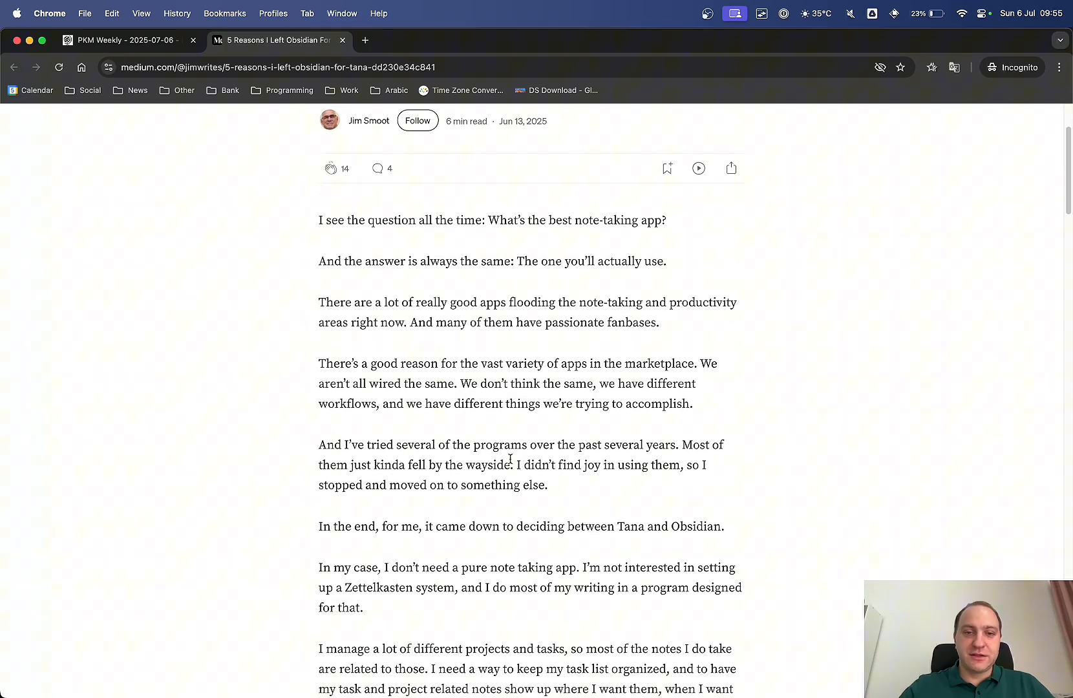
pyautogui.scroll(-3)
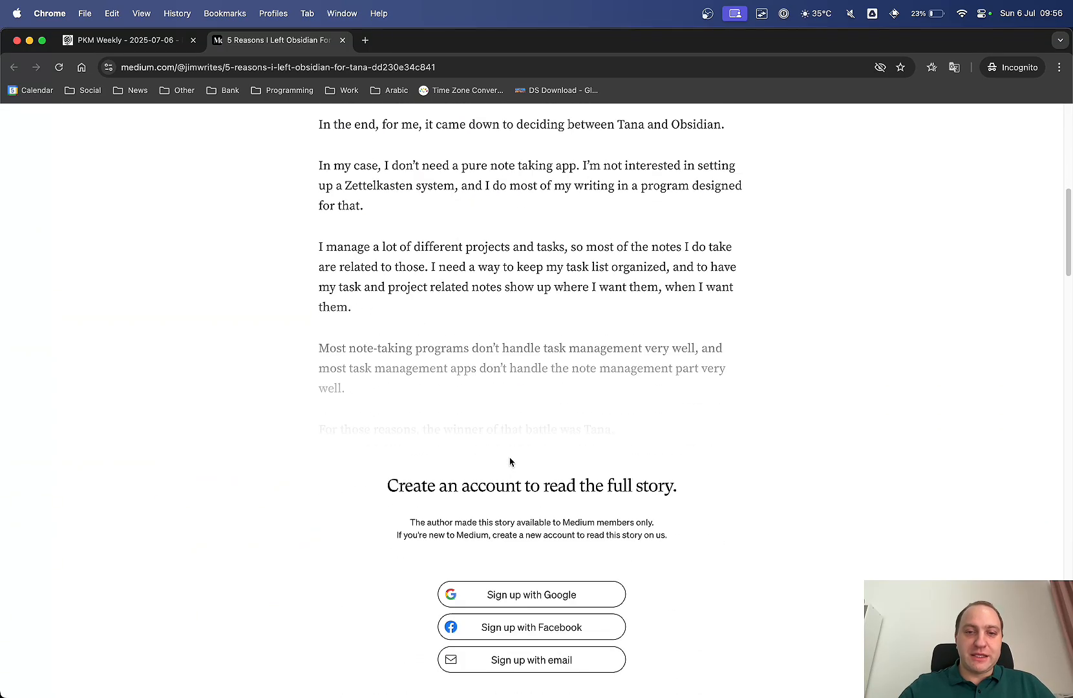
pyautogui.scroll(3)
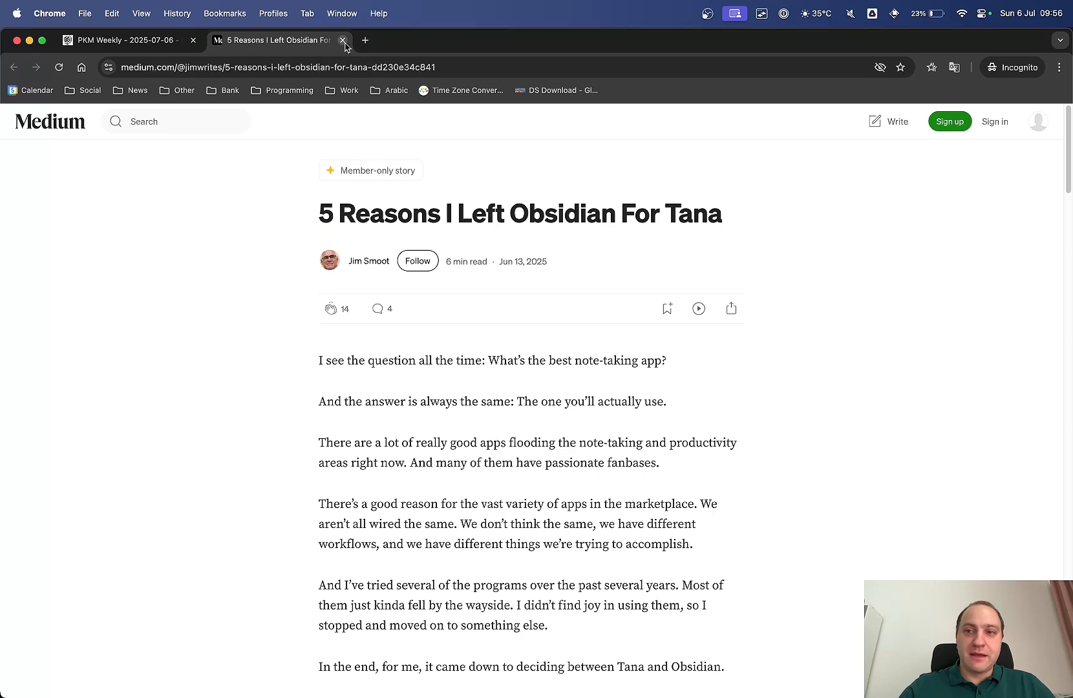
pyautogui.click(343, 40)
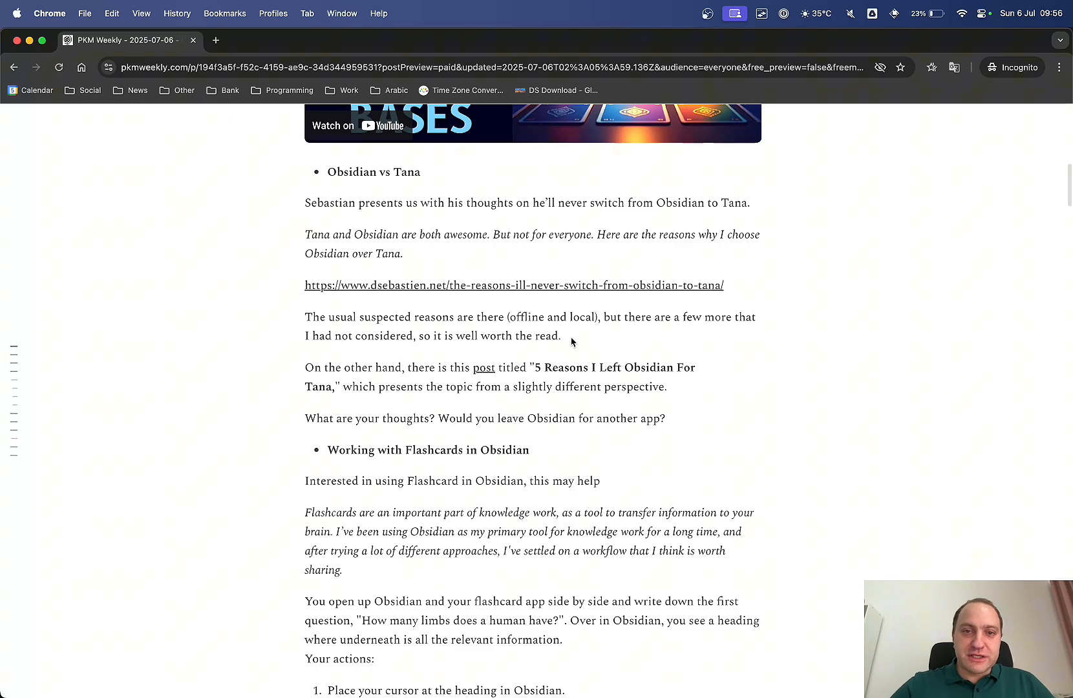
# Read the Working with Flashcards in Obsidian item and open its 'here' article link in a new tab
pyautogui.scroll(-3)
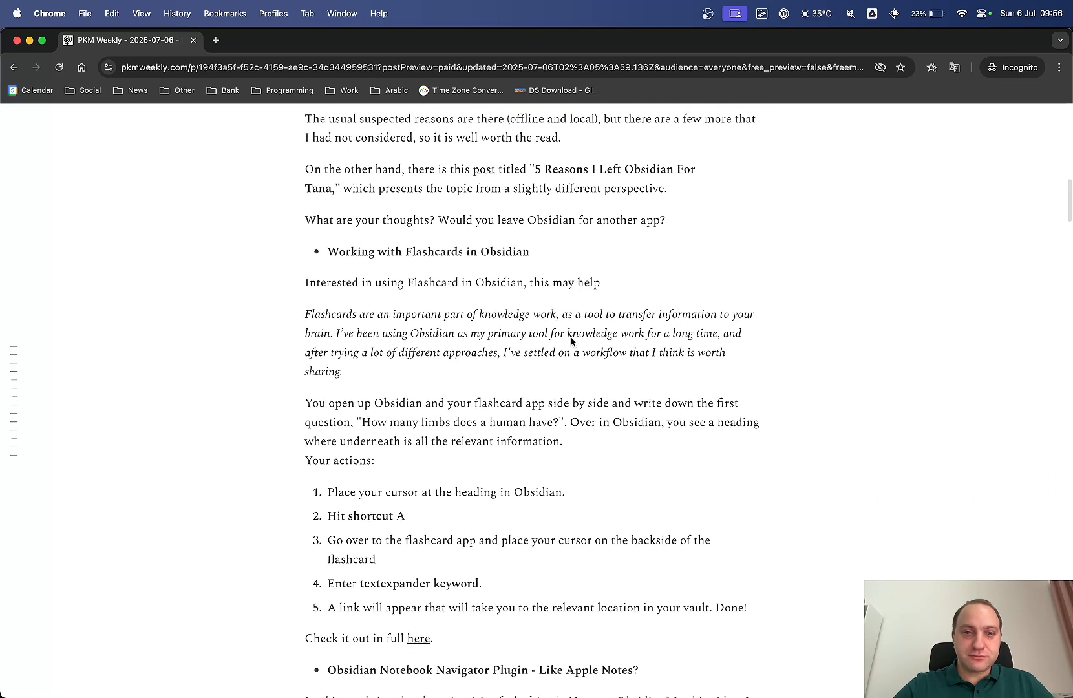
pyautogui.scroll(-3)
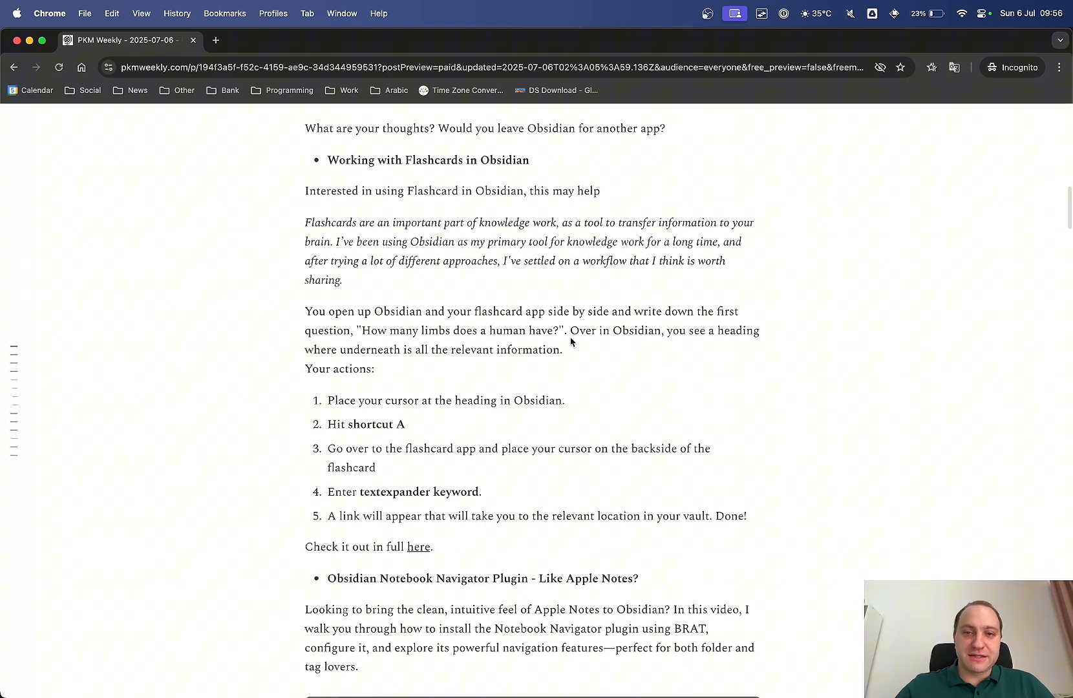
pyautogui.moveTo(405, 551)
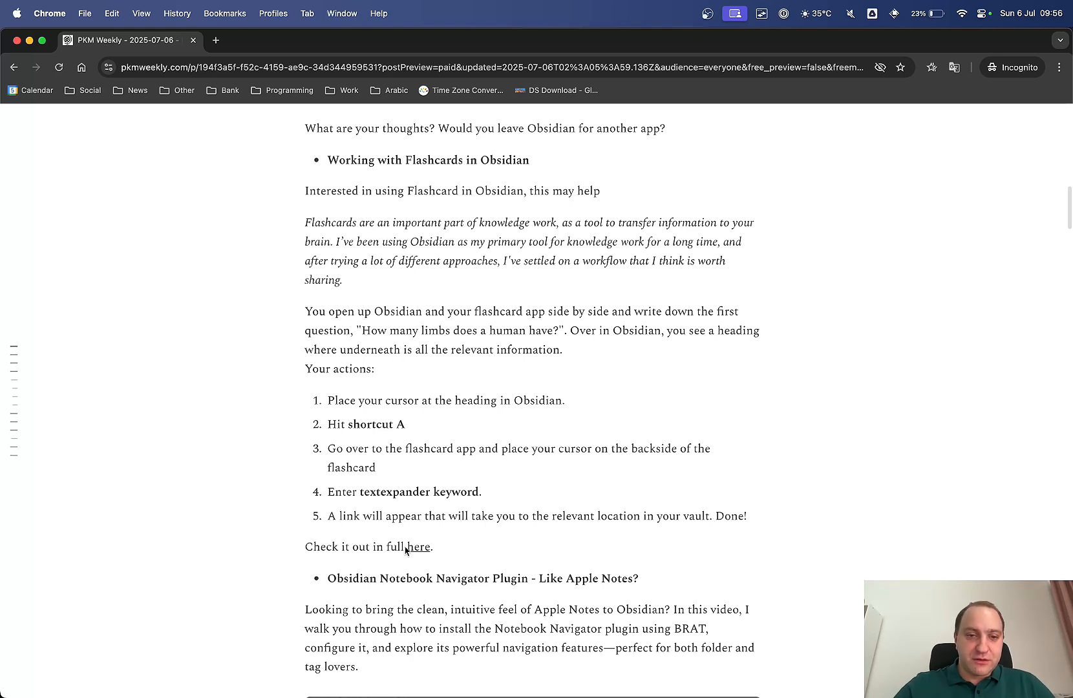
pyautogui.click(418, 547)
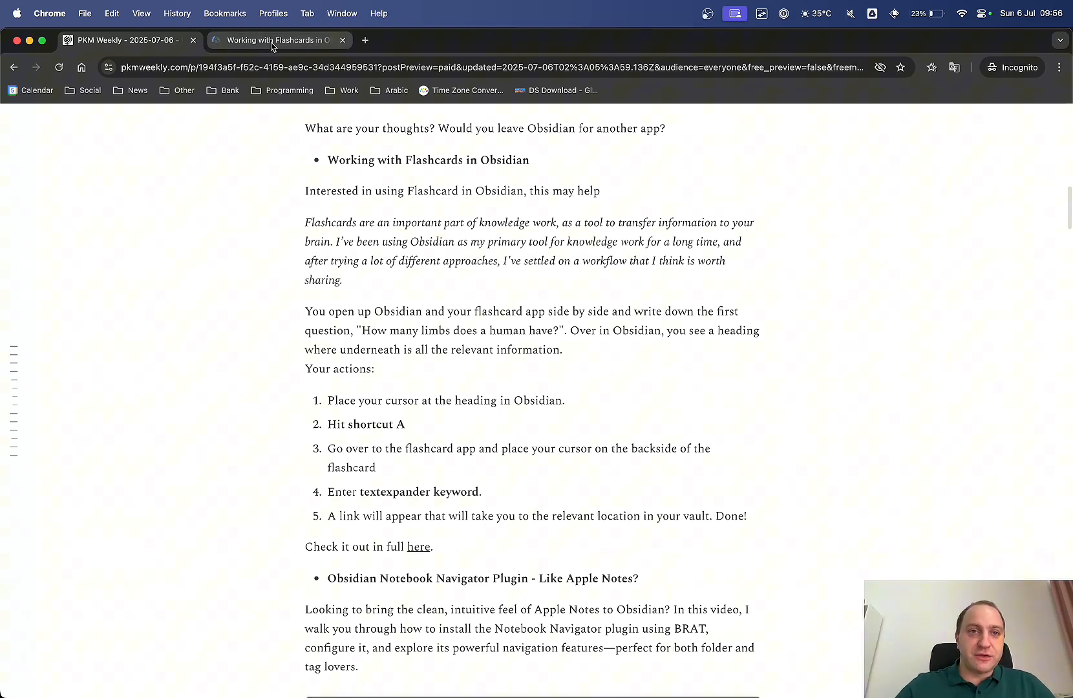
# Switch to the flashcards article tab and read down through its Workflow steps to the illustration
pyautogui.click(277, 40)
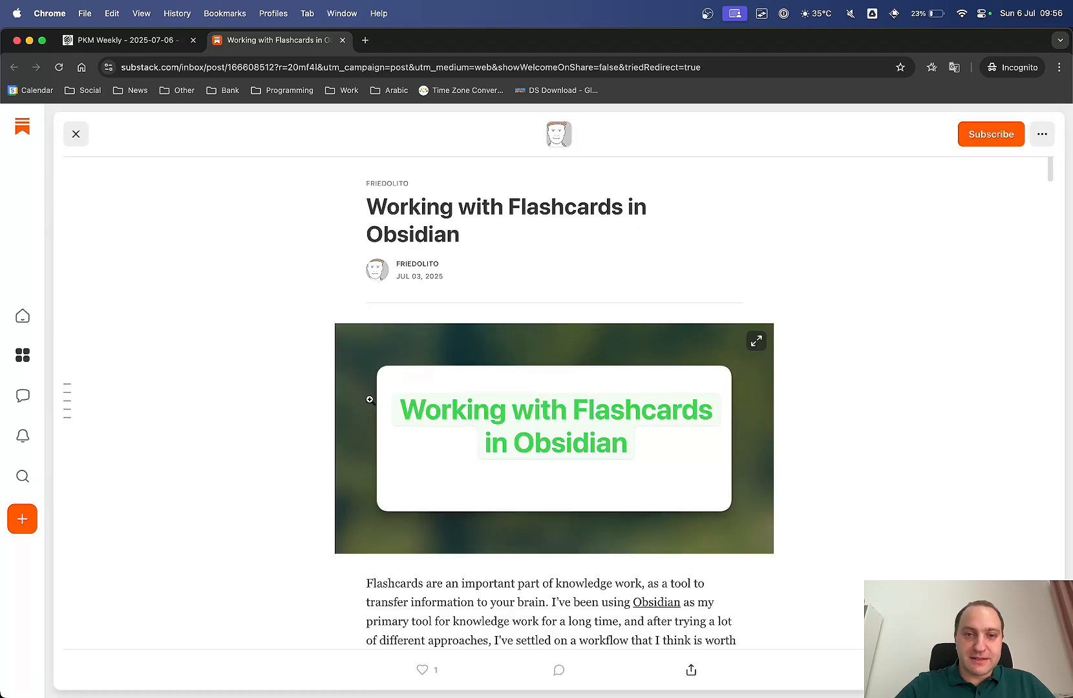
pyautogui.scroll(-3)
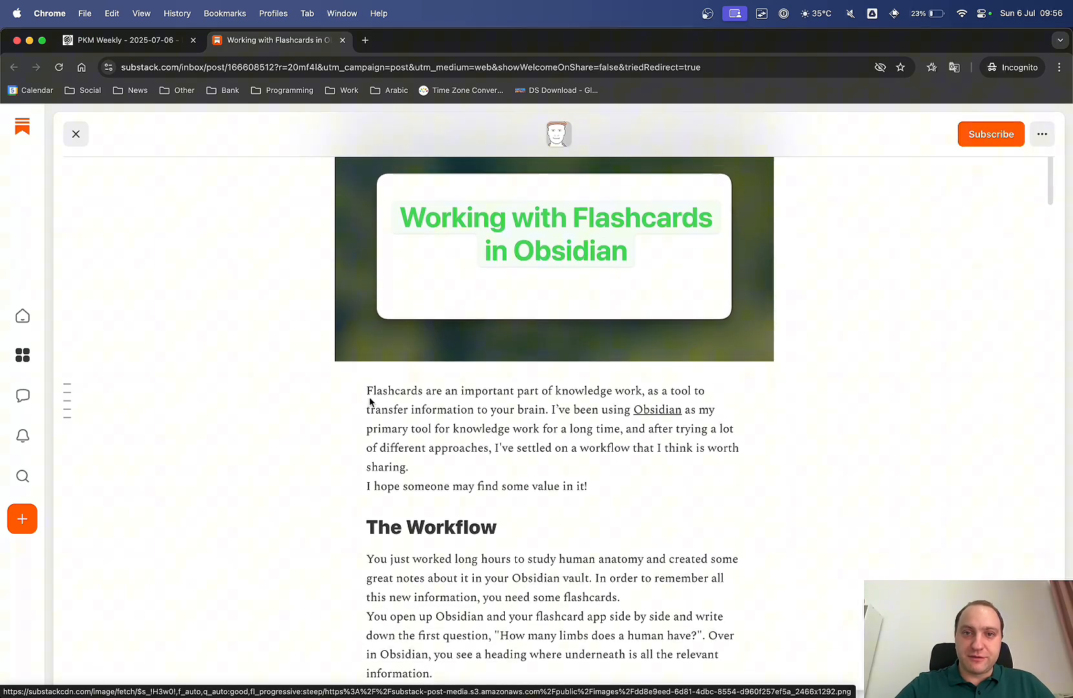
pyautogui.scroll(-3)
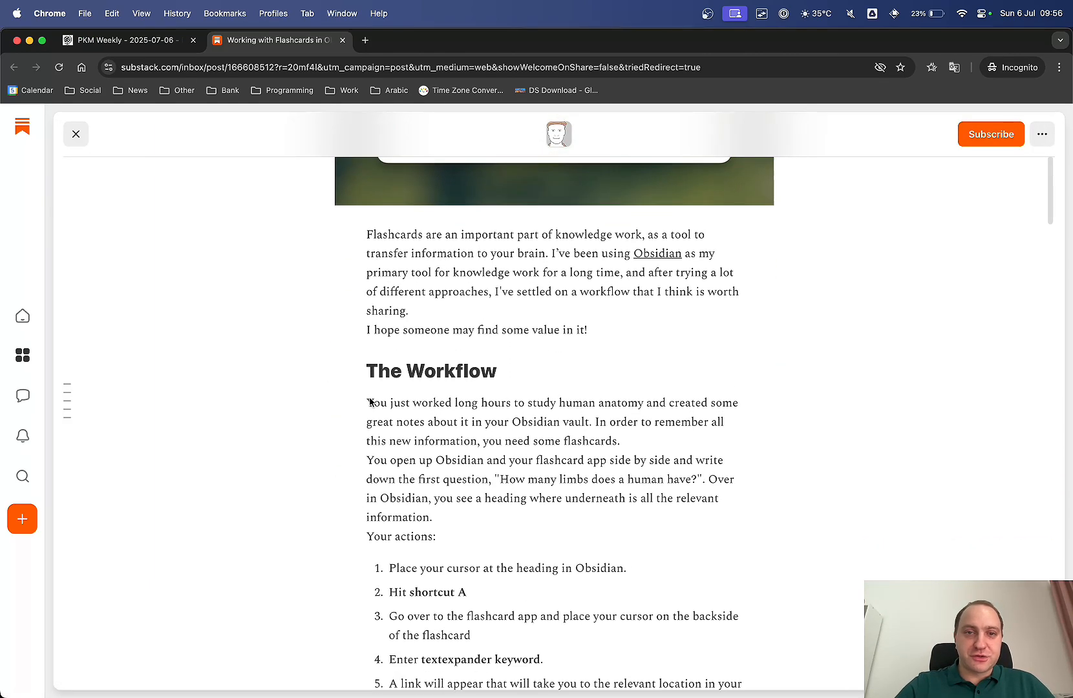
pyautogui.scroll(-3)
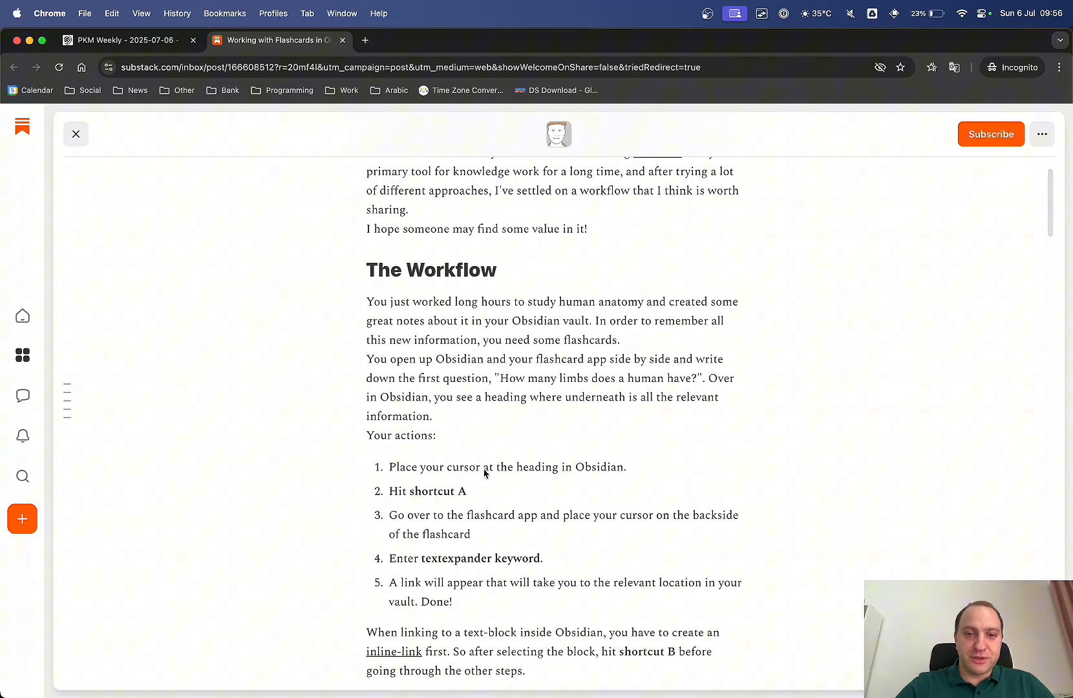
pyautogui.scroll(-3)
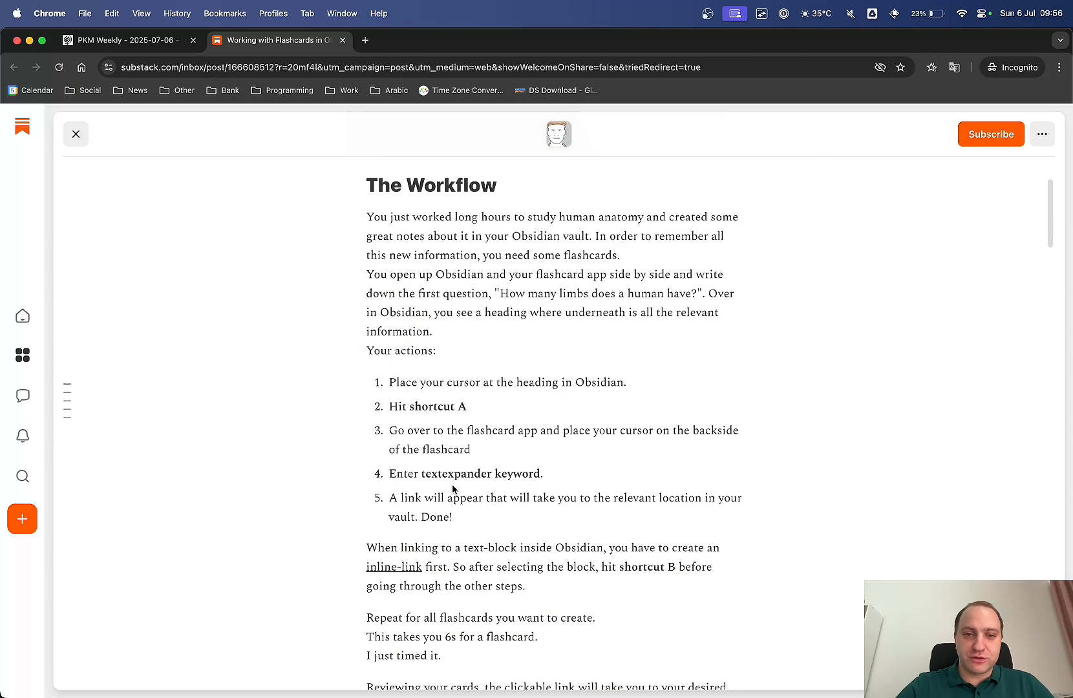
pyautogui.scroll(-3)
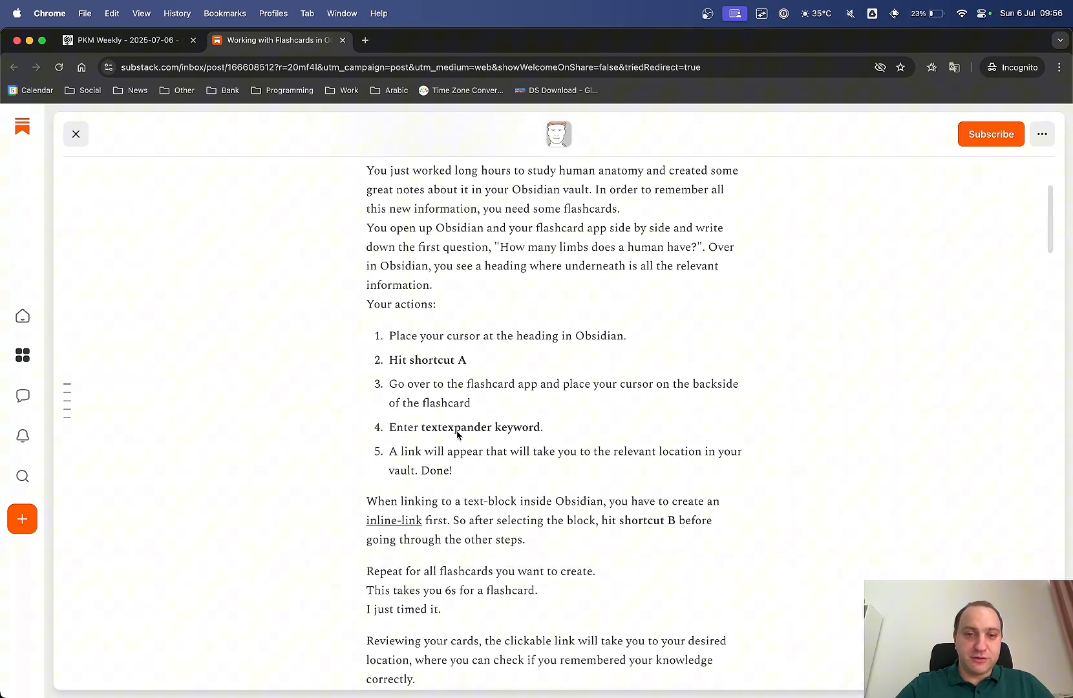
pyautogui.scroll(-3)
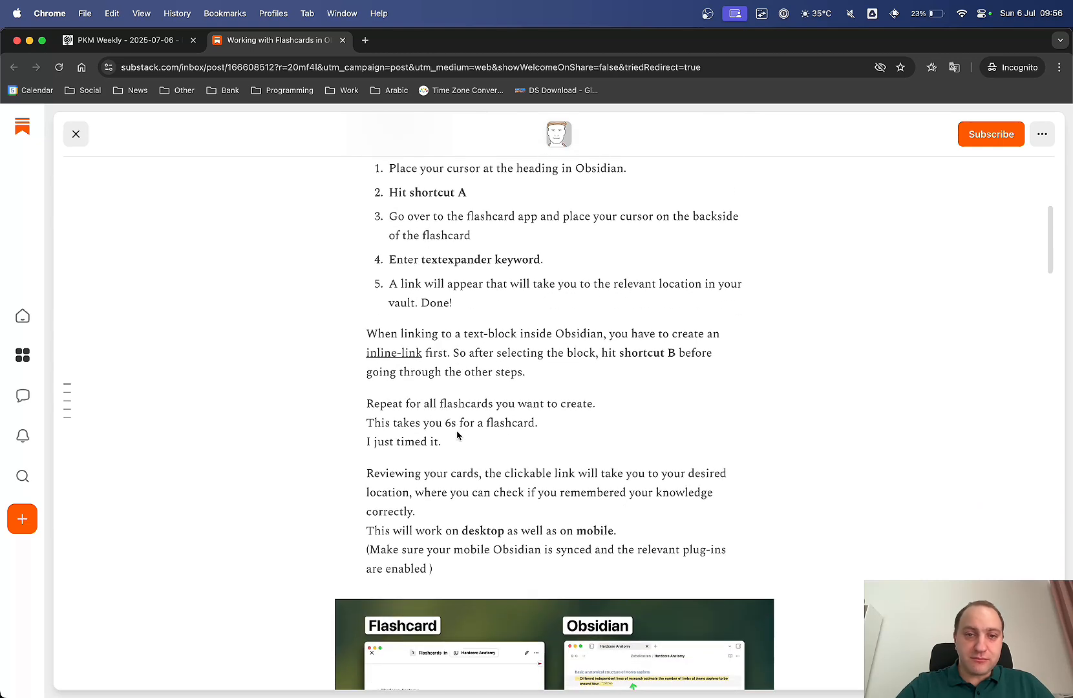
pyautogui.scroll(-3)
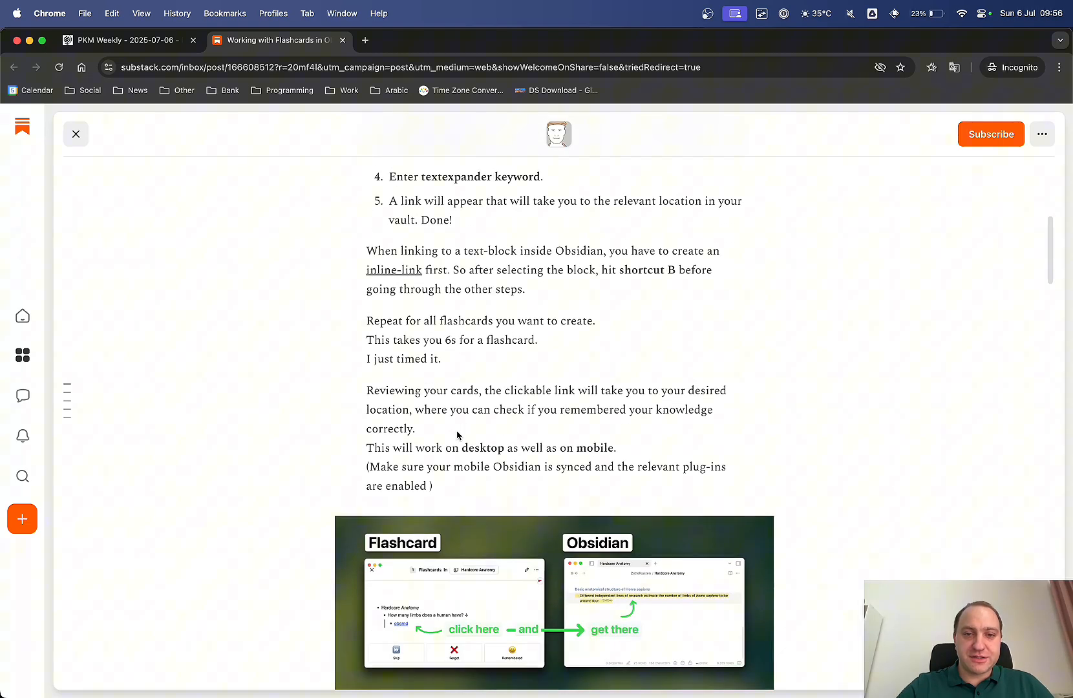
pyautogui.scroll(-3)
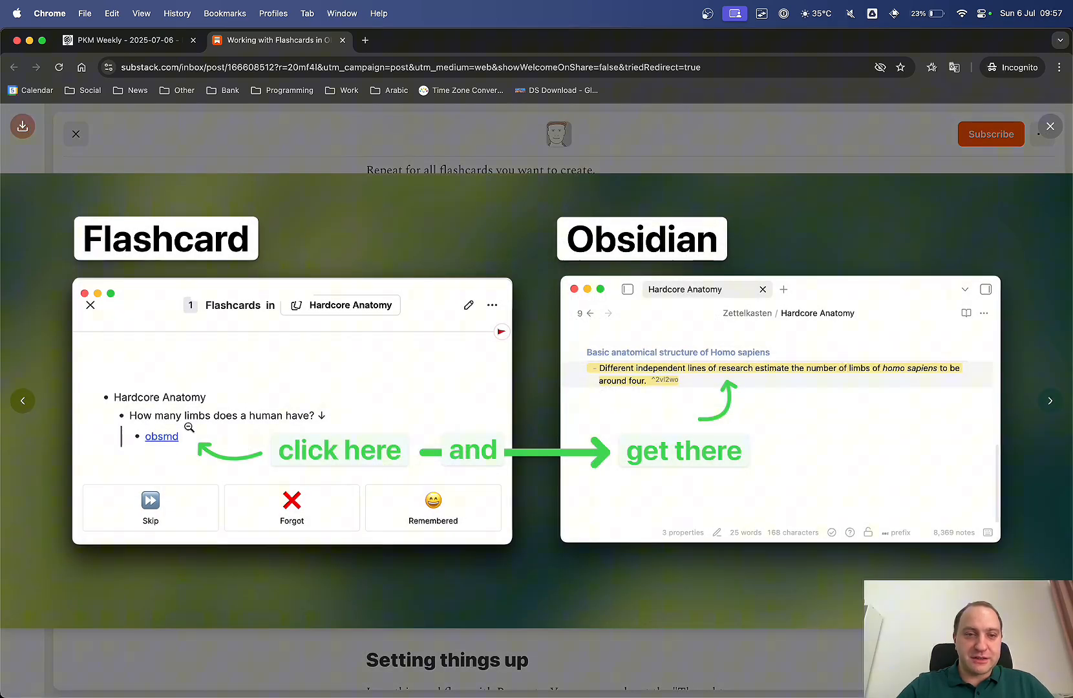
pyautogui.moveTo(623, 339)
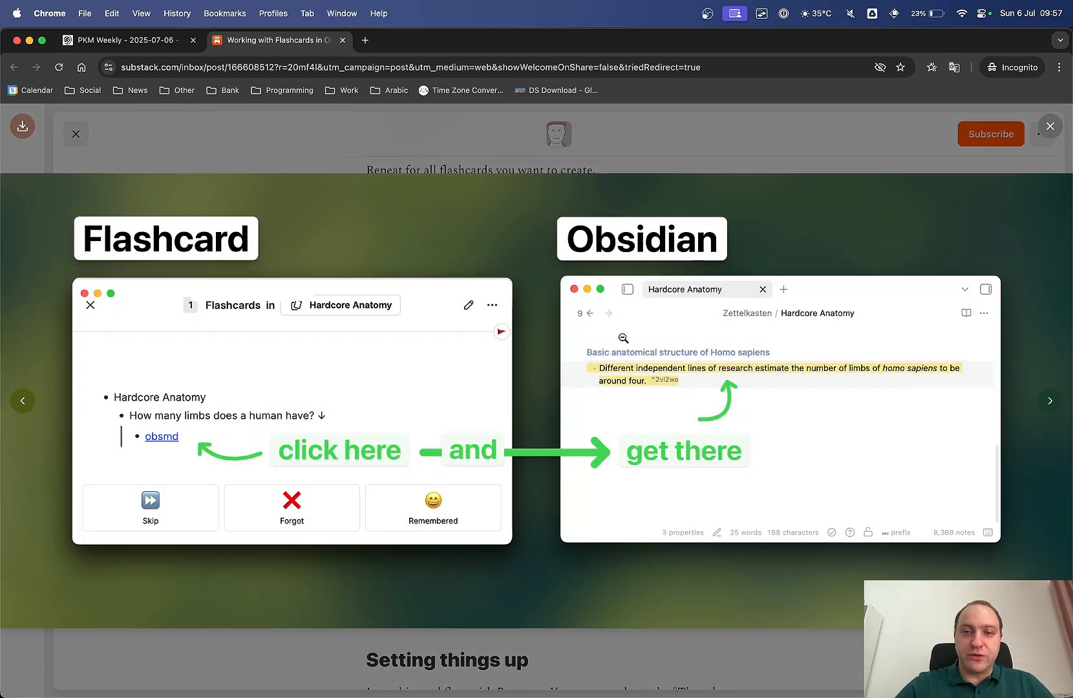
pyautogui.moveTo(998, 156)
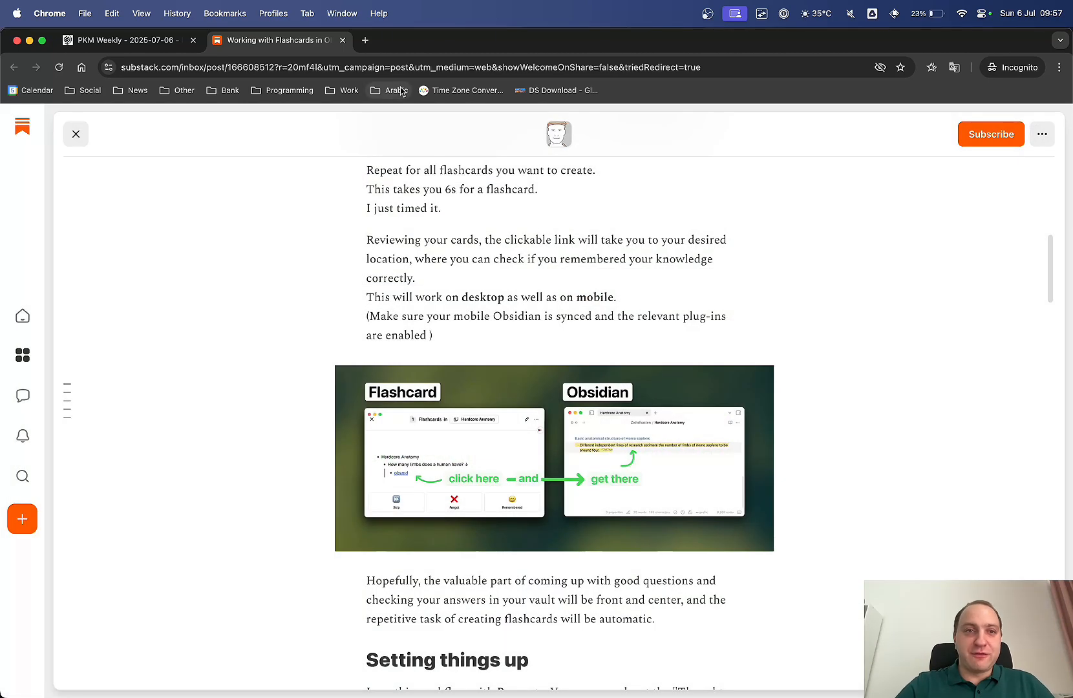
pyautogui.moveTo(123, 40)
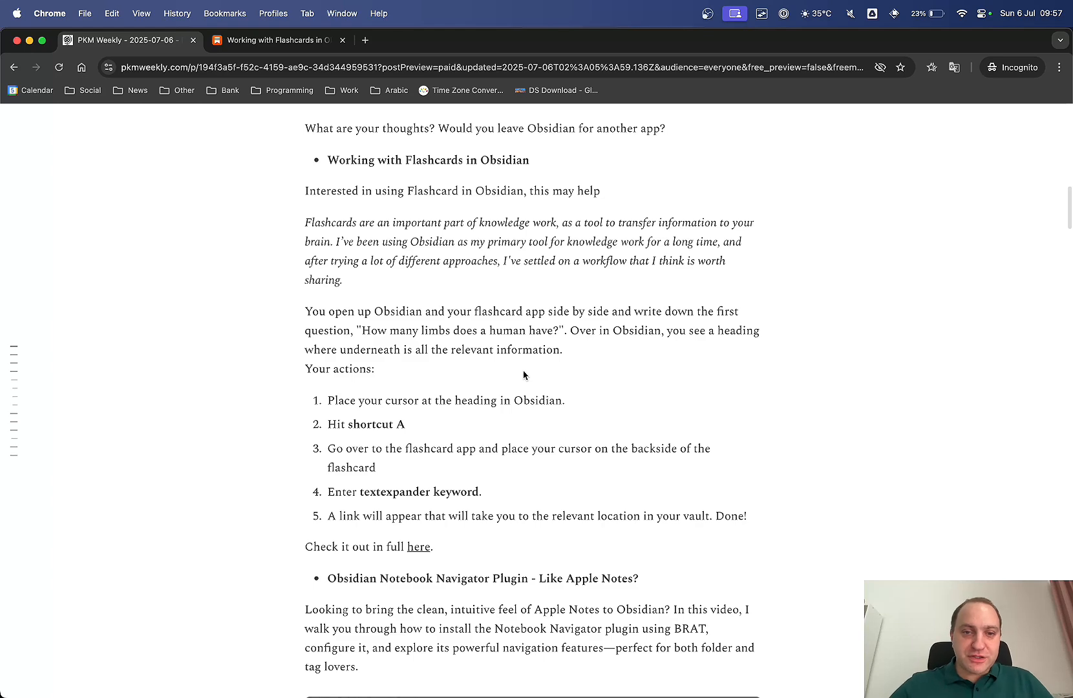
# Read down the newsletter to the Notebook Navigator Plugin item and its YouTube embed
pyautogui.scroll(-3)
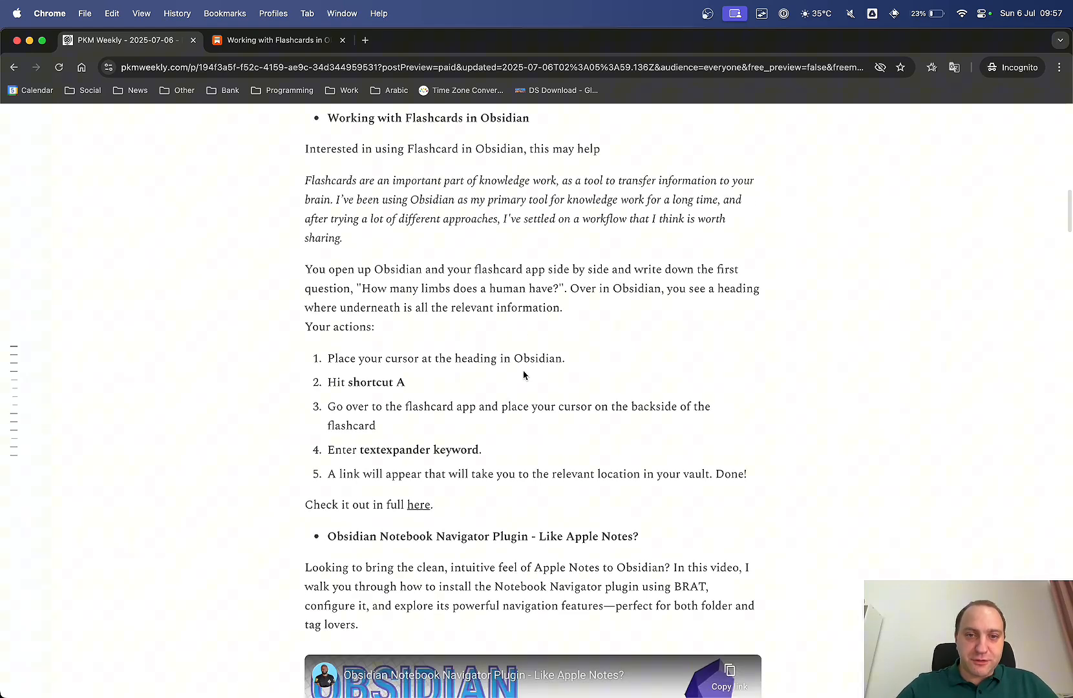
pyautogui.scroll(-3)
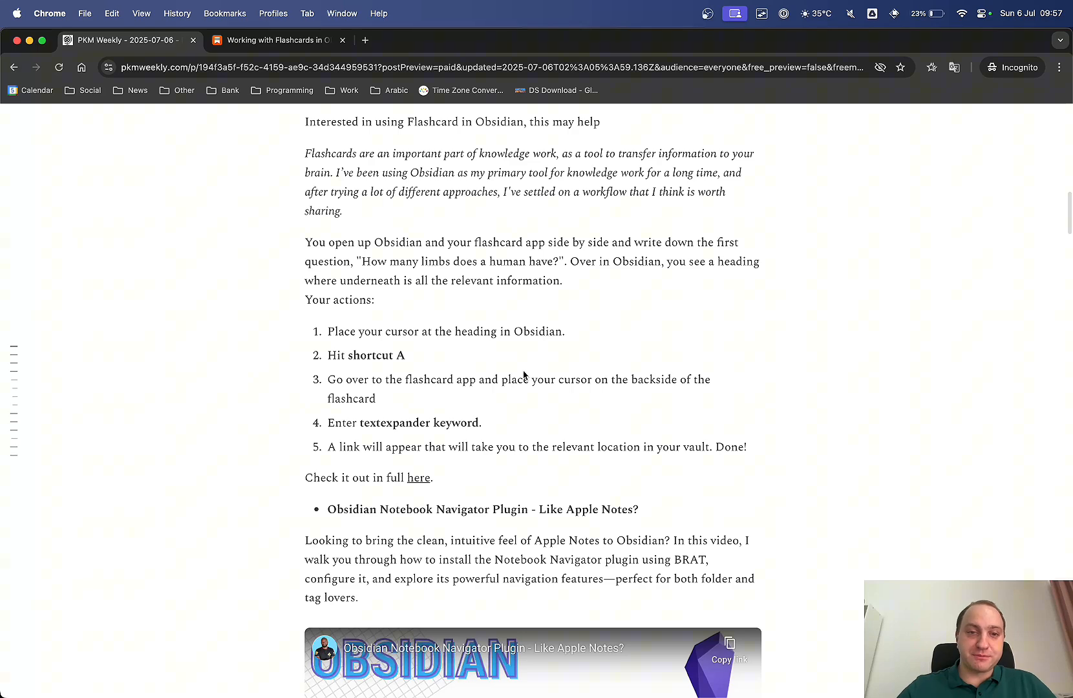
pyautogui.scroll(-3)
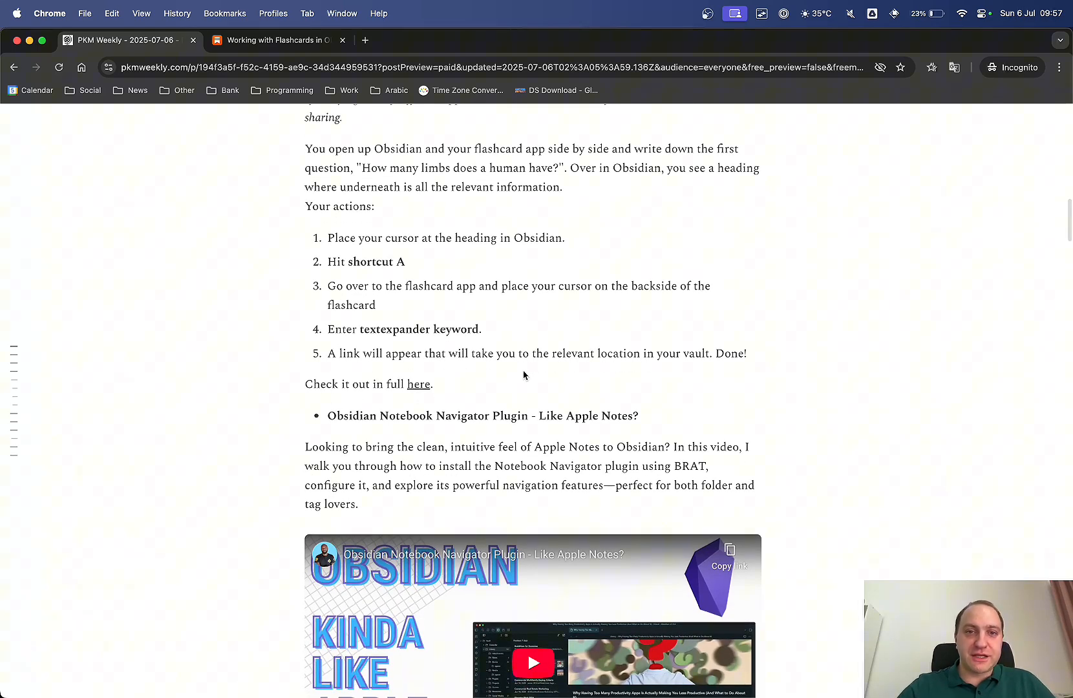
pyautogui.scroll(-3)
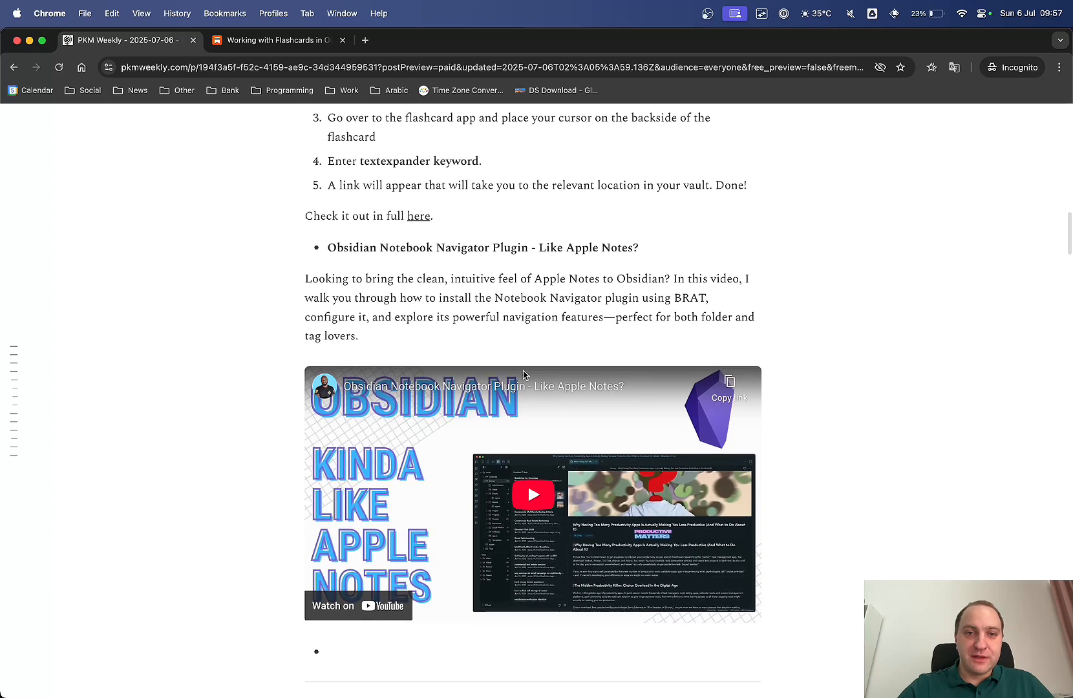
pyautogui.scroll(-3)
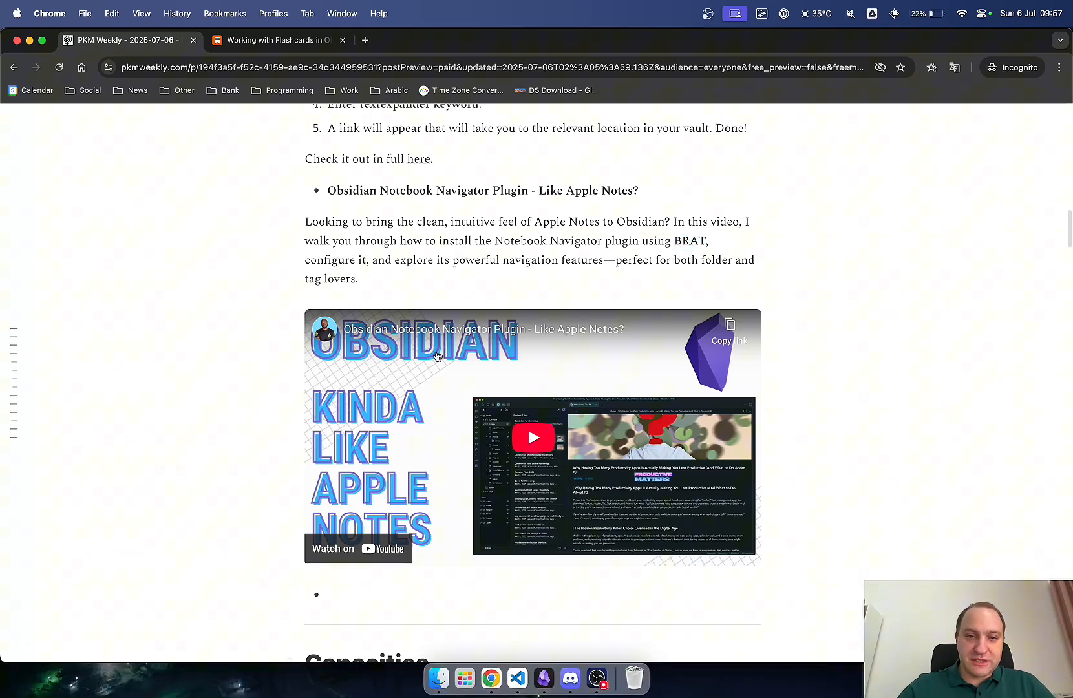
# Play the Notebook Navigator video, skip ahead to the featured images part and pause it at 3:30
pyautogui.click(532, 439)
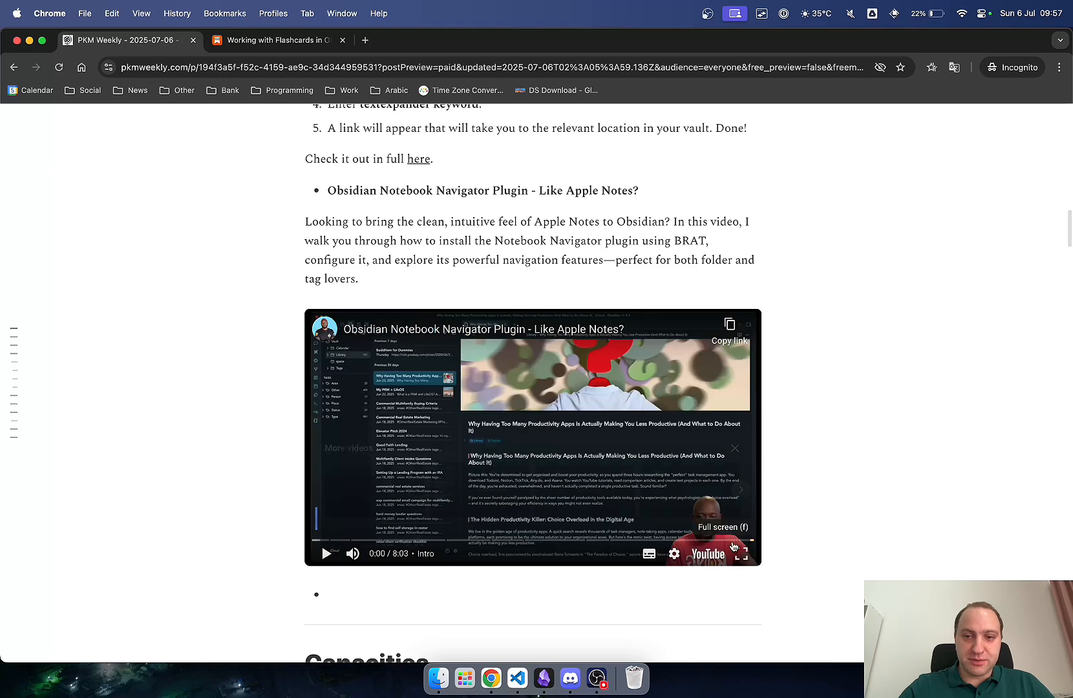
pyautogui.click(327, 554)
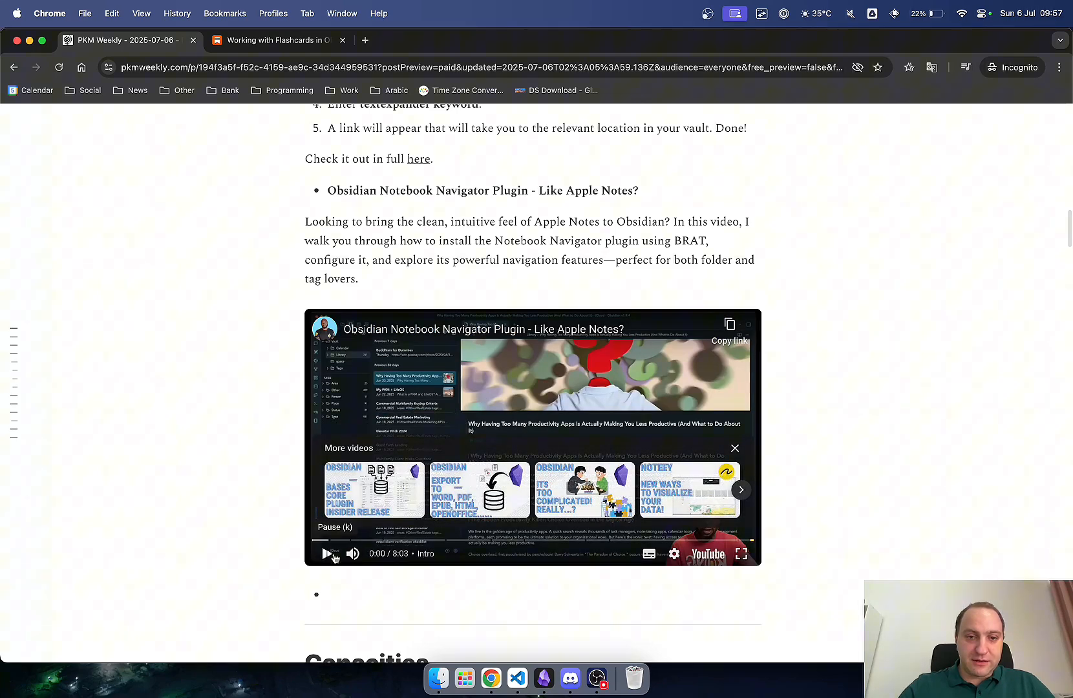
pyautogui.click(327, 554)
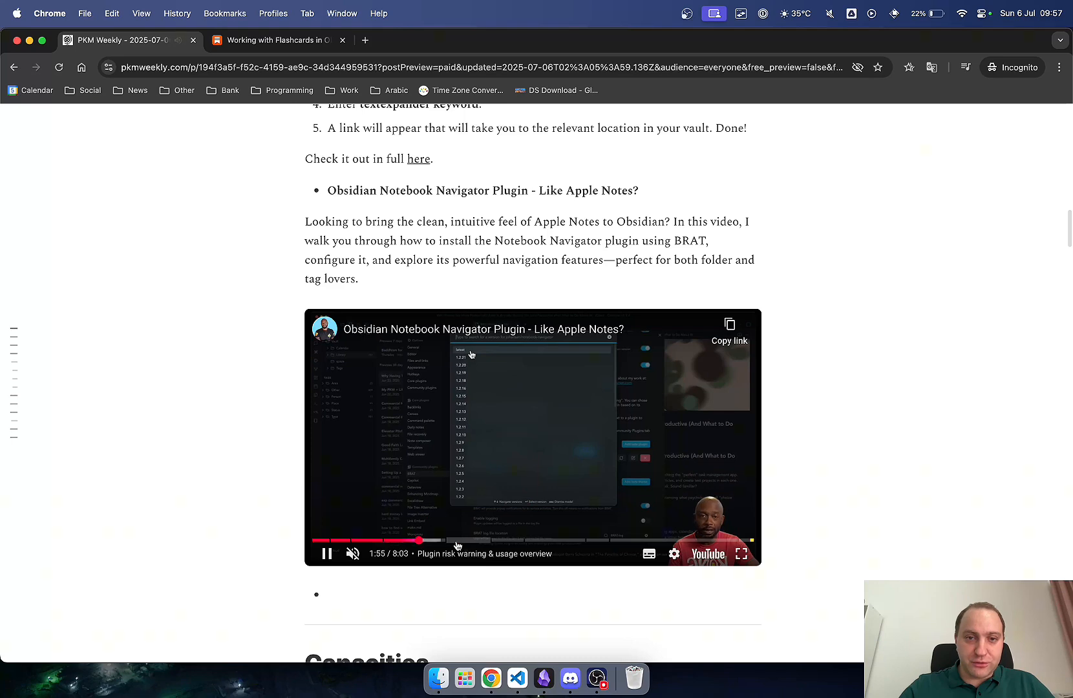
pyautogui.click(459, 540)
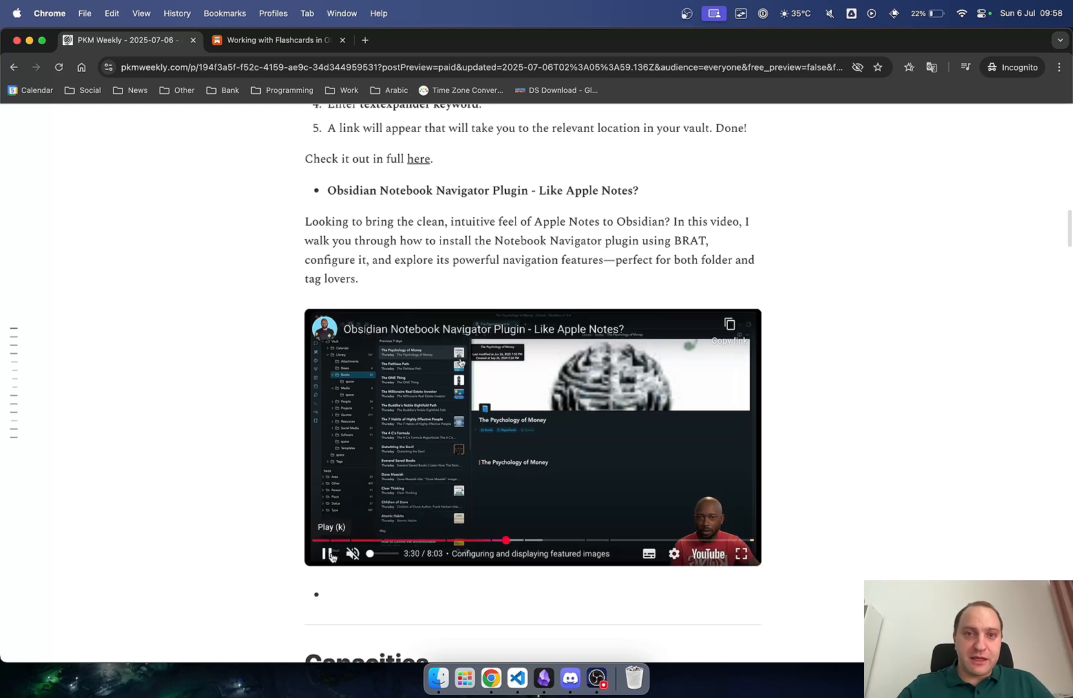
pyautogui.click(328, 554)
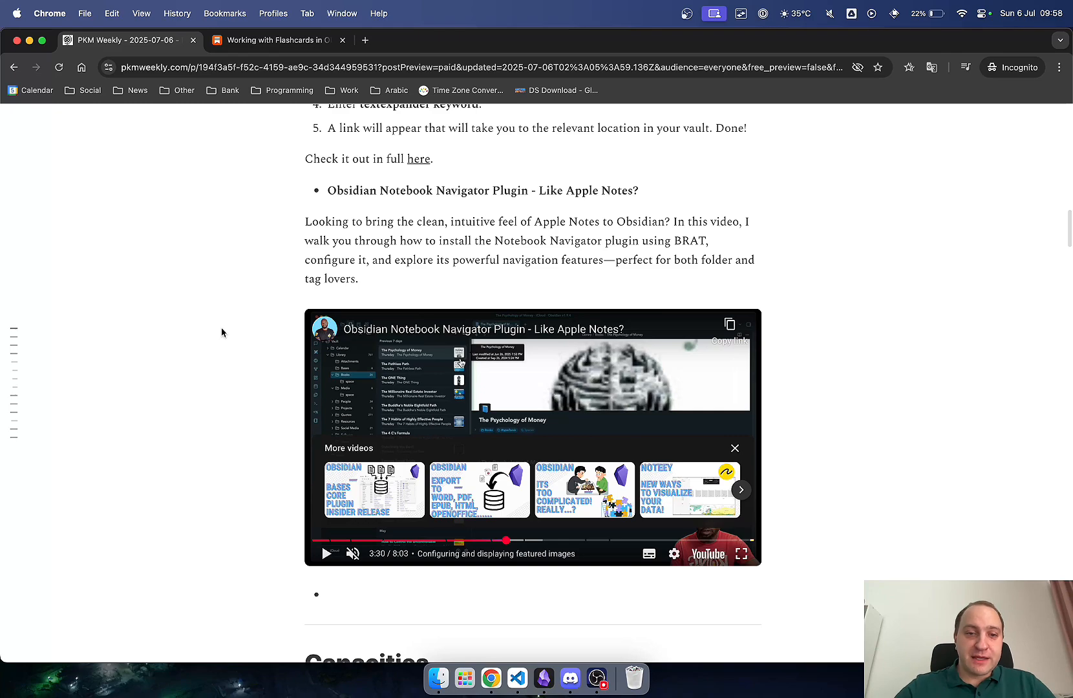
# Read the Capacities section's 10k Discord members and Queries and Database items, reaching TANA
pyautogui.scroll(-3)
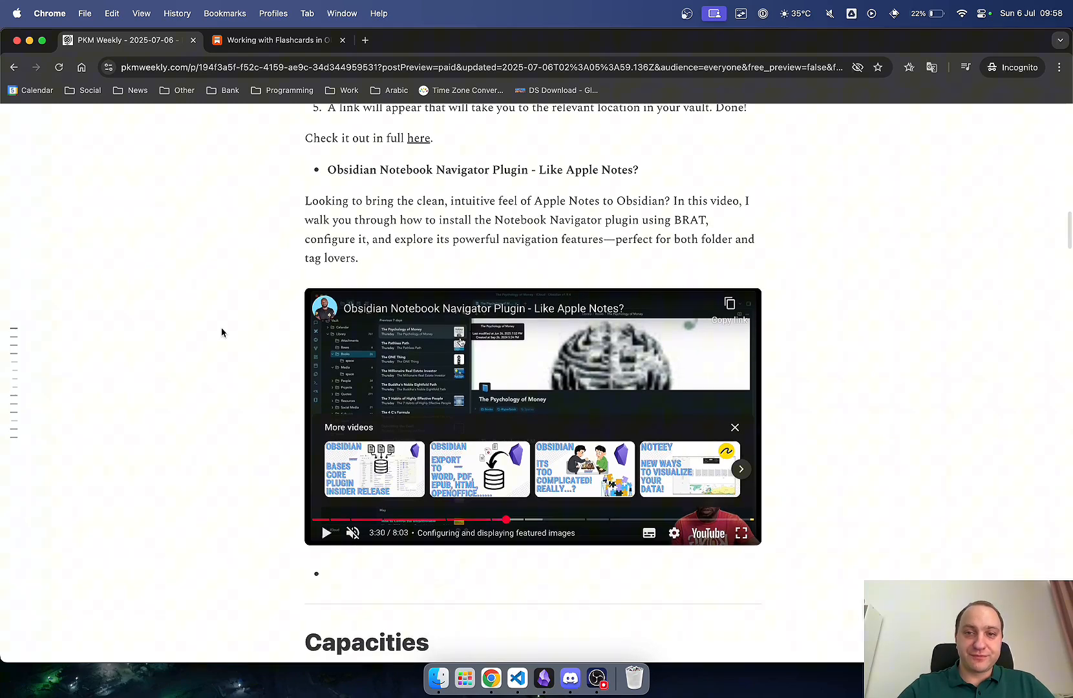
pyautogui.scroll(-3)
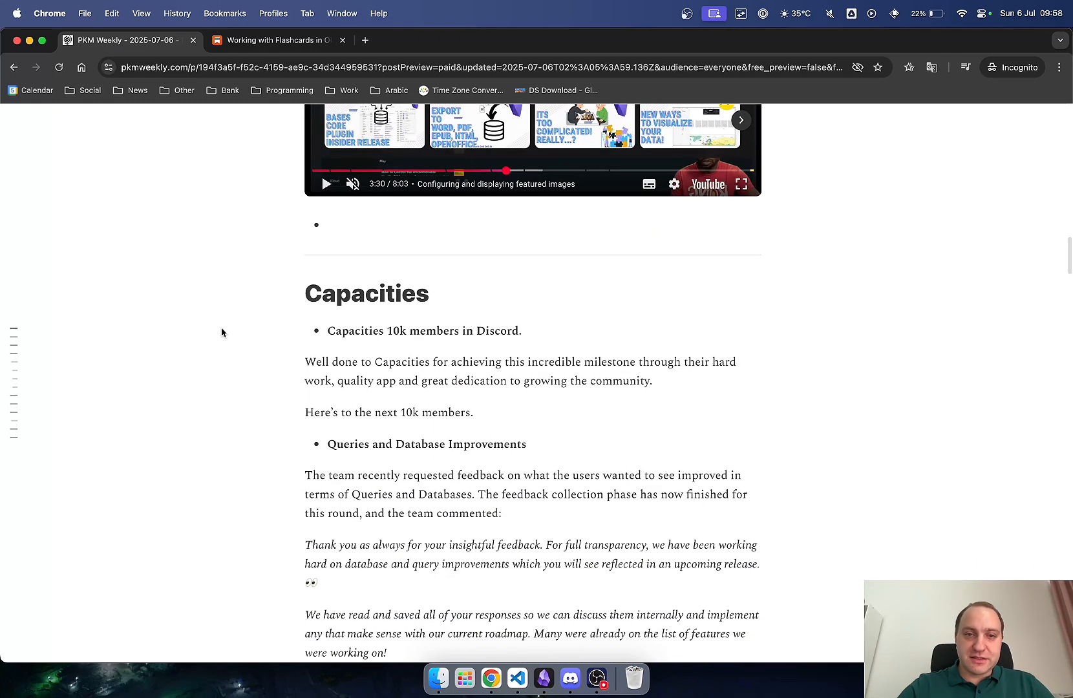
pyautogui.scroll(-3)
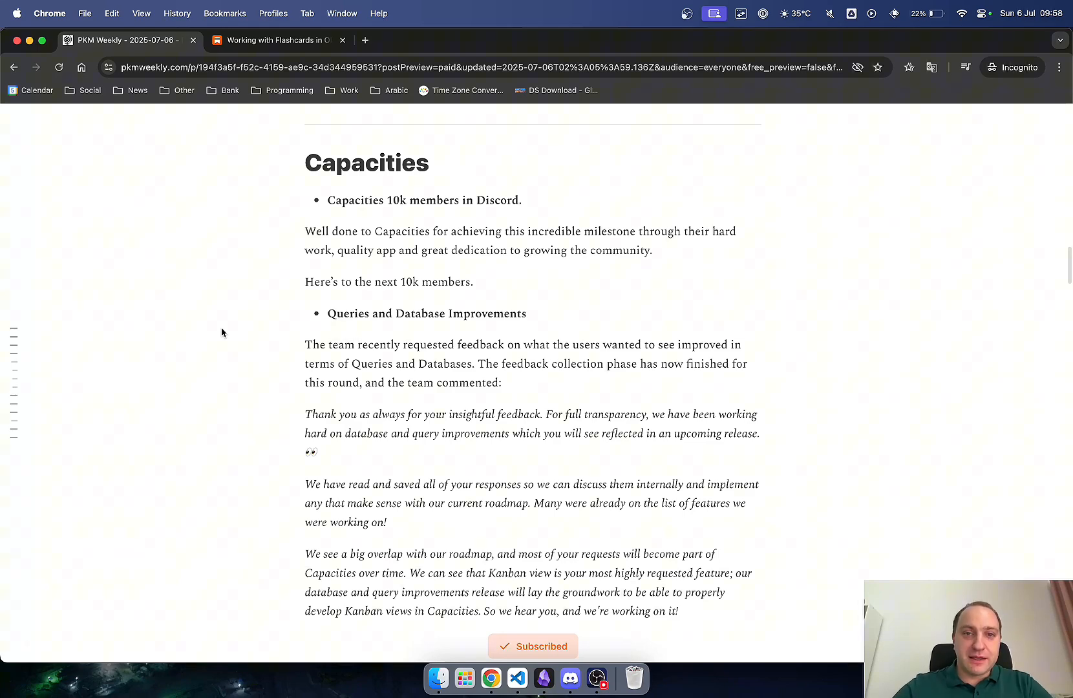
pyautogui.scroll(-3)
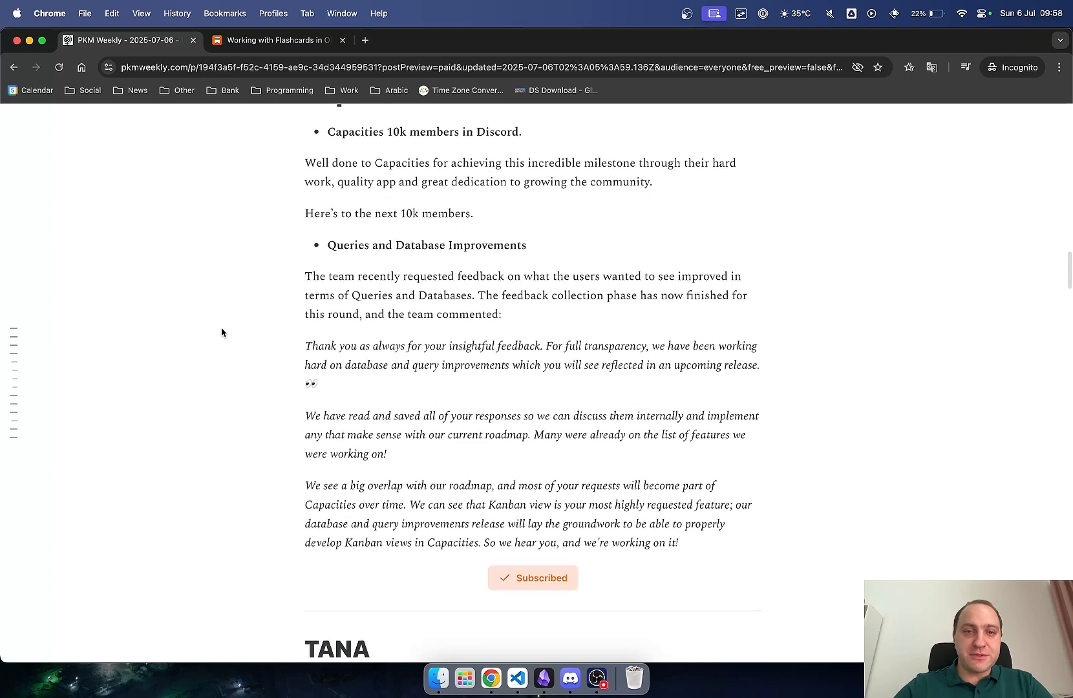
pyautogui.scroll(-3)
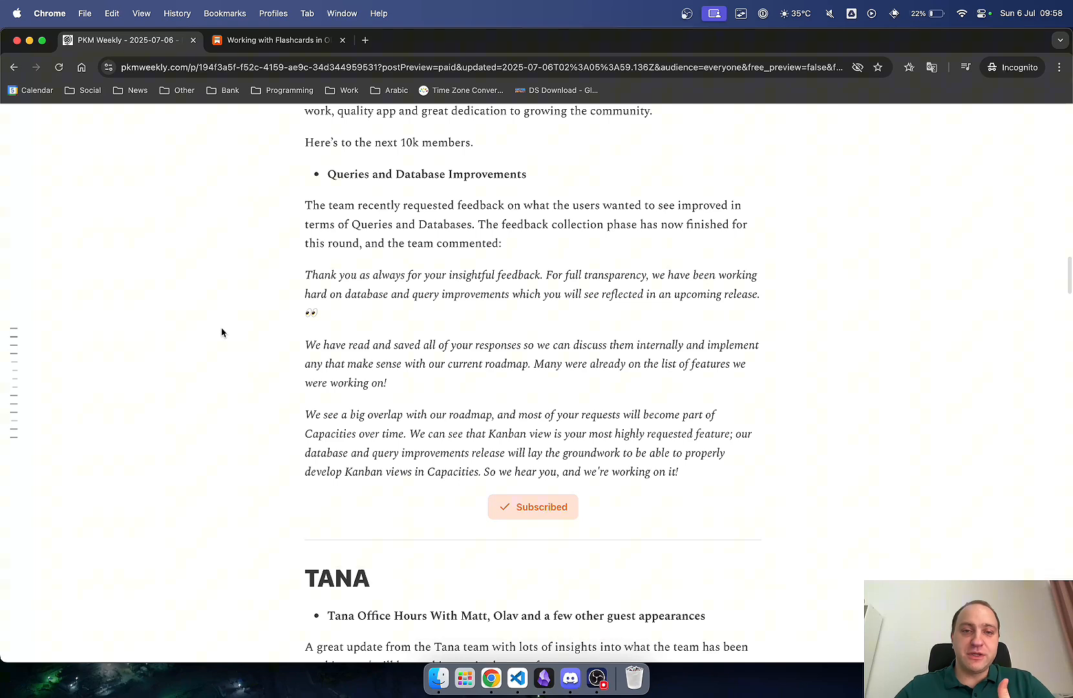
pyautogui.moveTo(418, 361)
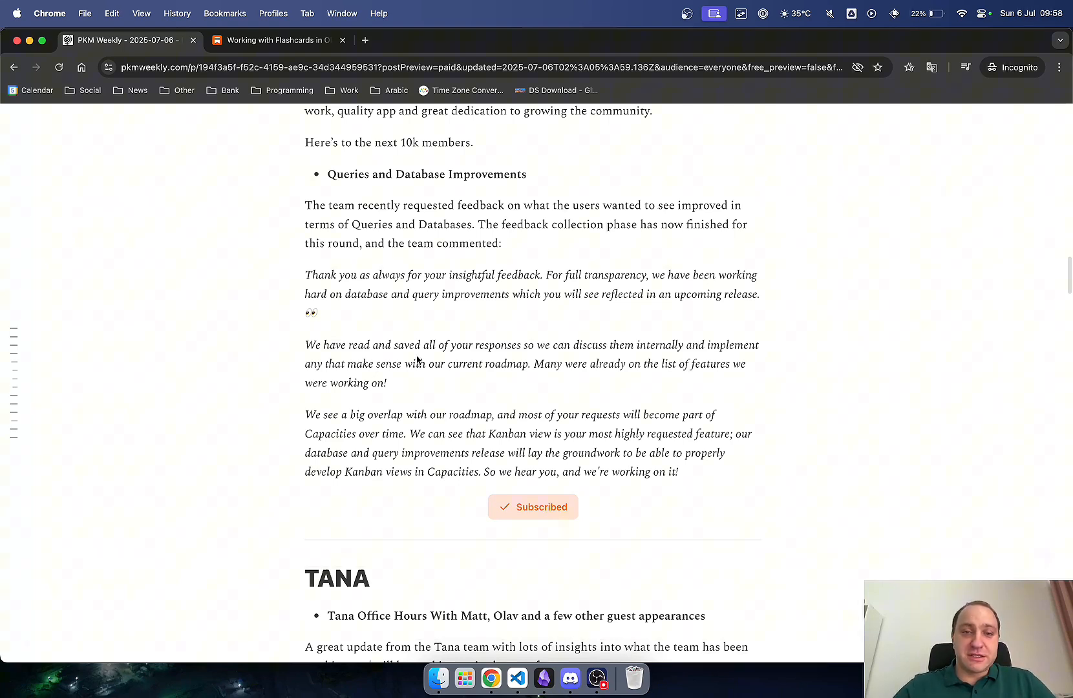
pyautogui.moveTo(552, 393)
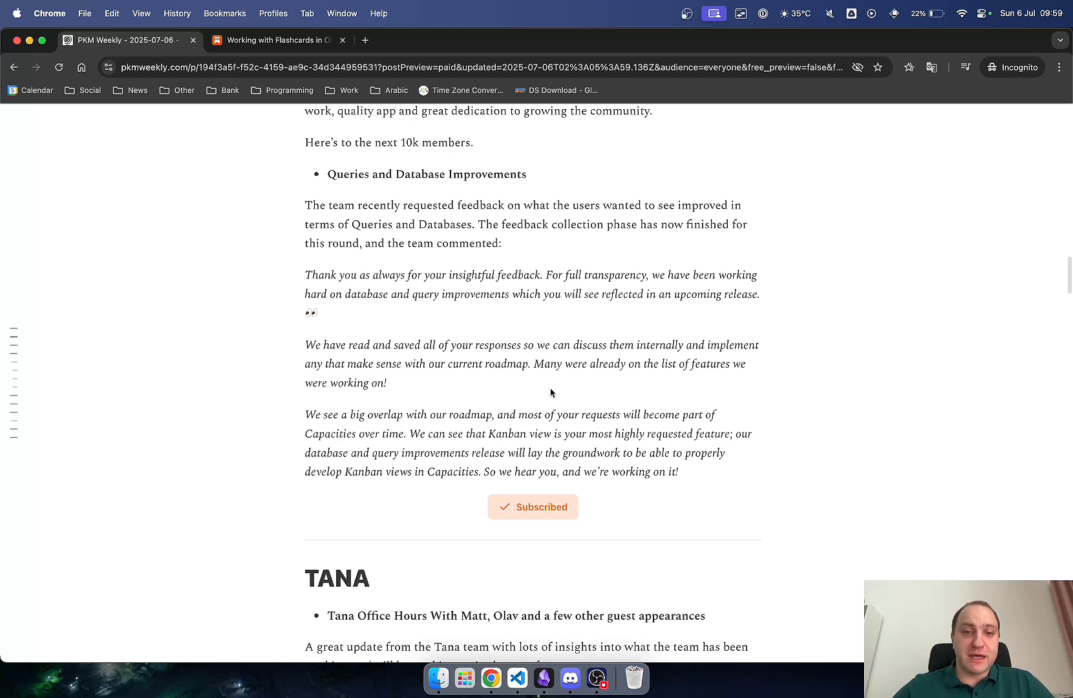
pyautogui.moveTo(520, 413)
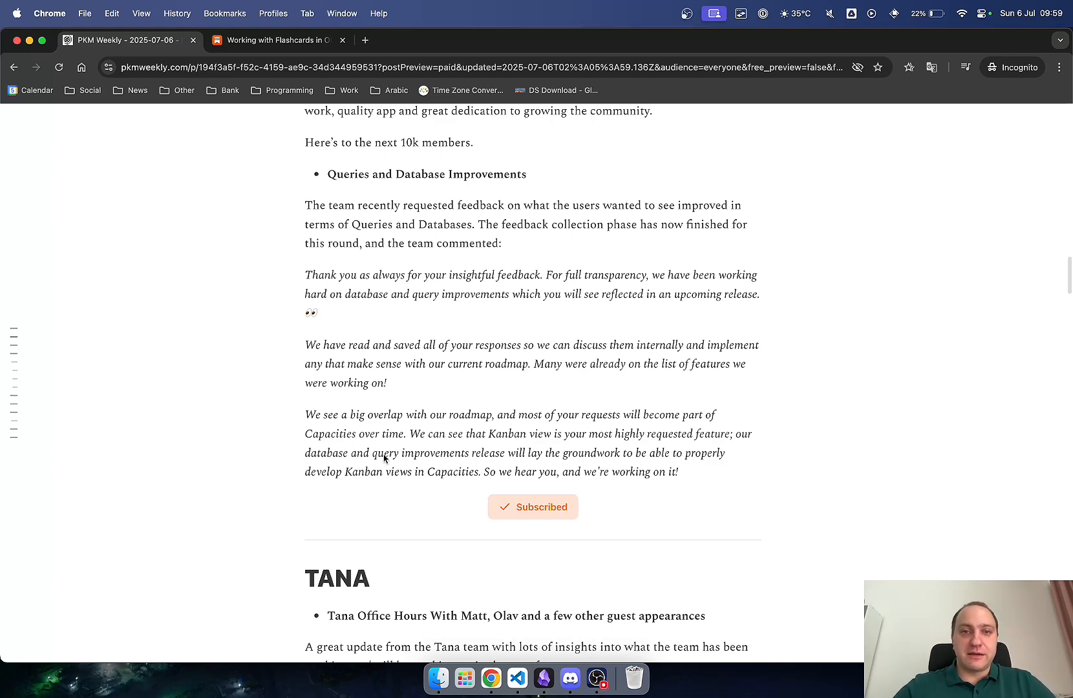
# Read past the Tana Office Hours sneak-peek video through the Still too complex? item to the task-system item
pyautogui.scroll(-3)
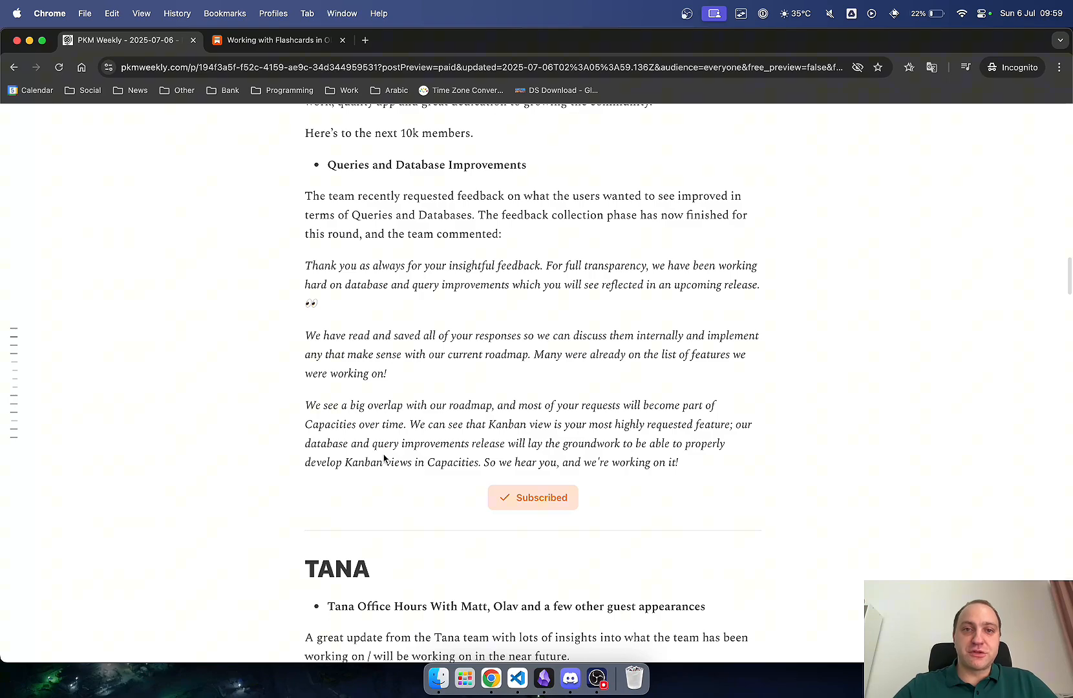
pyautogui.scroll(-3)
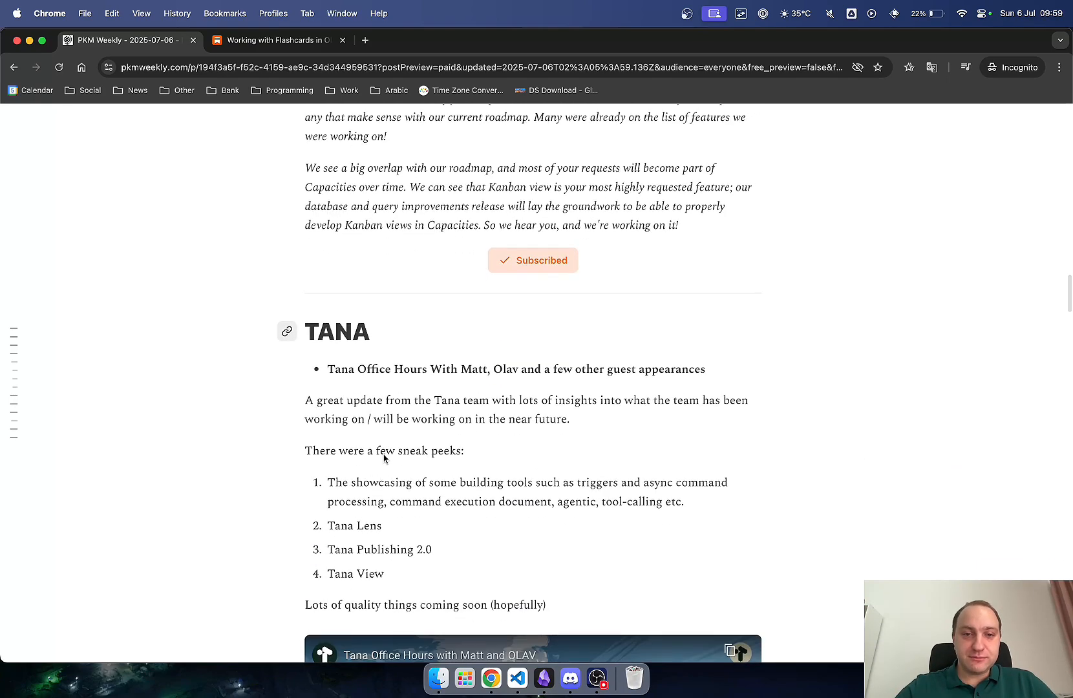
pyautogui.scroll(-3)
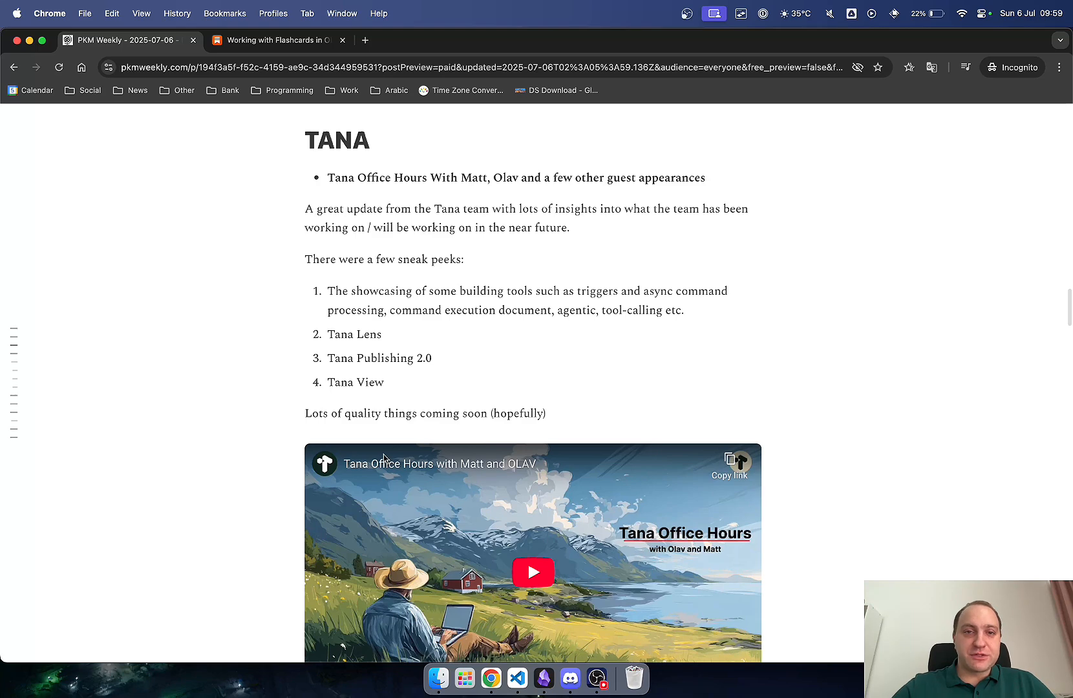
pyautogui.moveTo(577, 559)
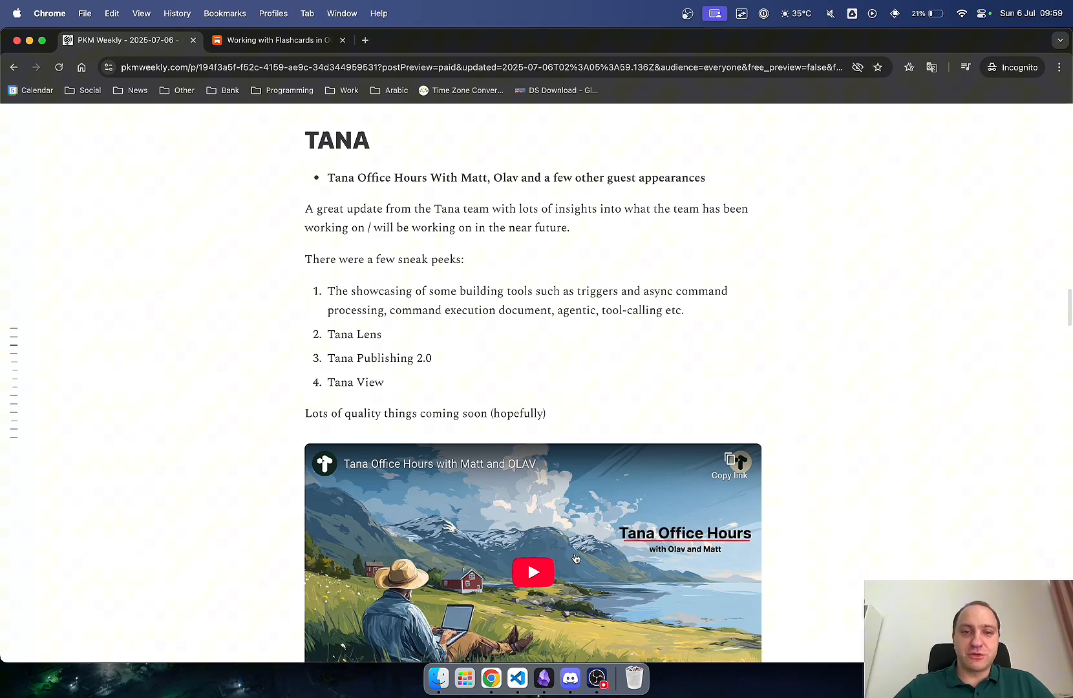
pyautogui.moveTo(631, 327)
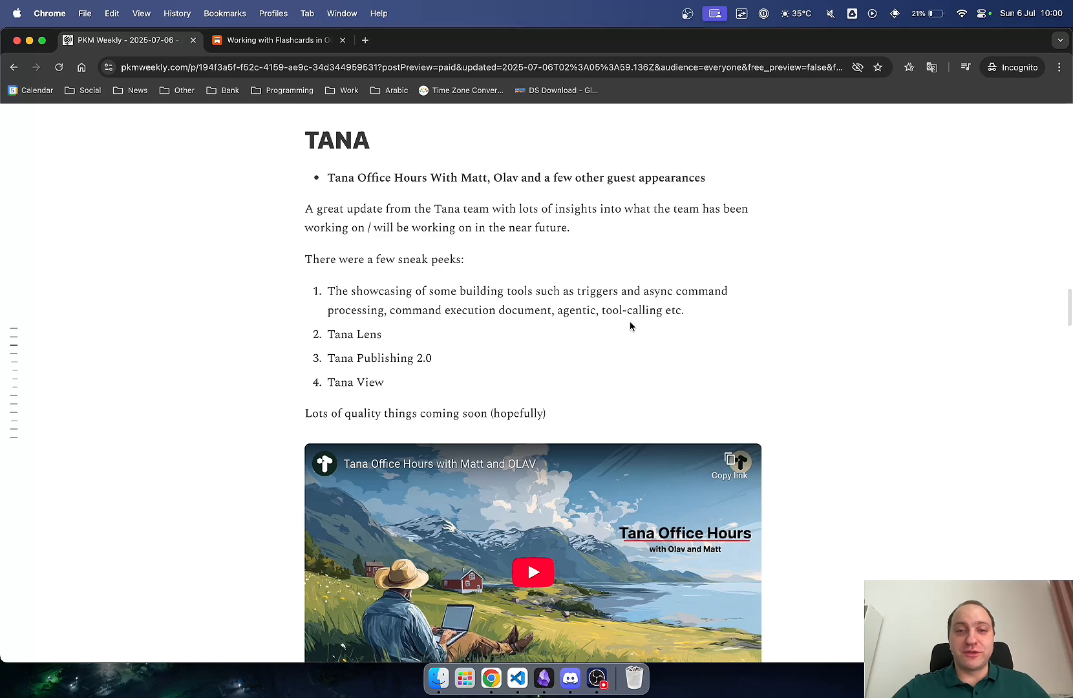
pyautogui.scroll(-3)
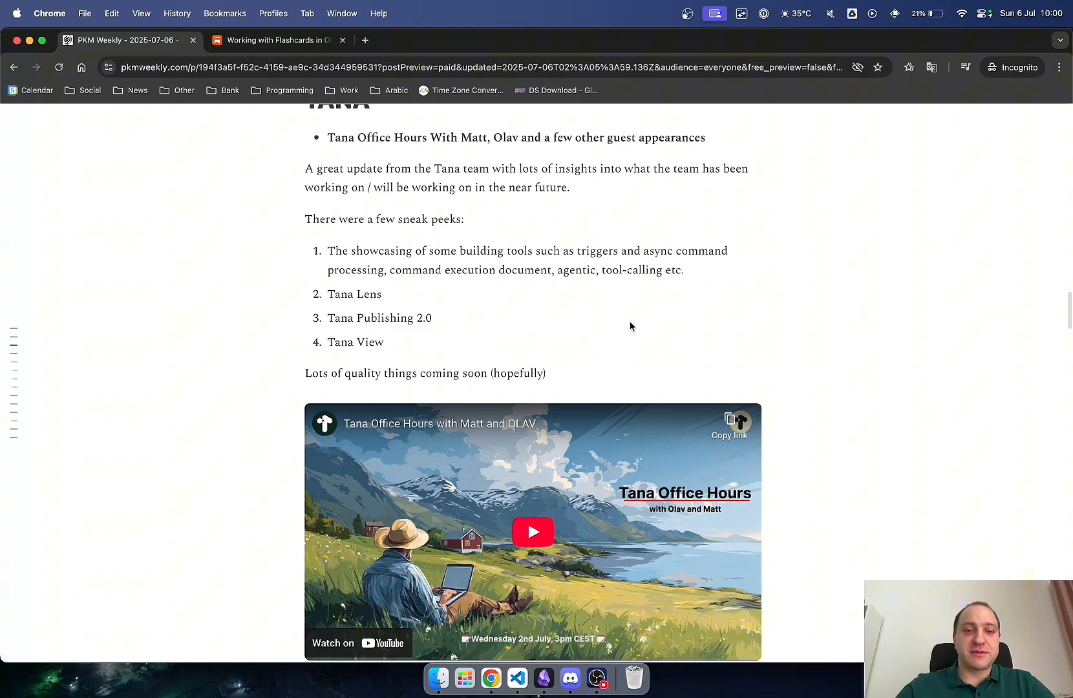
pyautogui.scroll(-3)
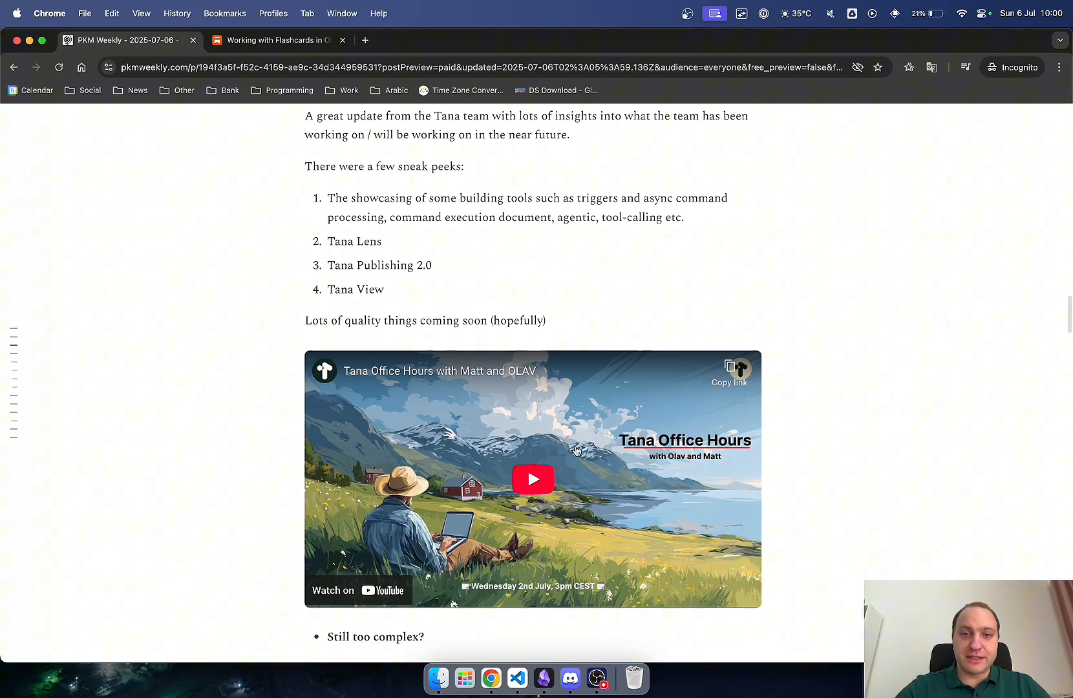
pyautogui.moveTo(847, 367)
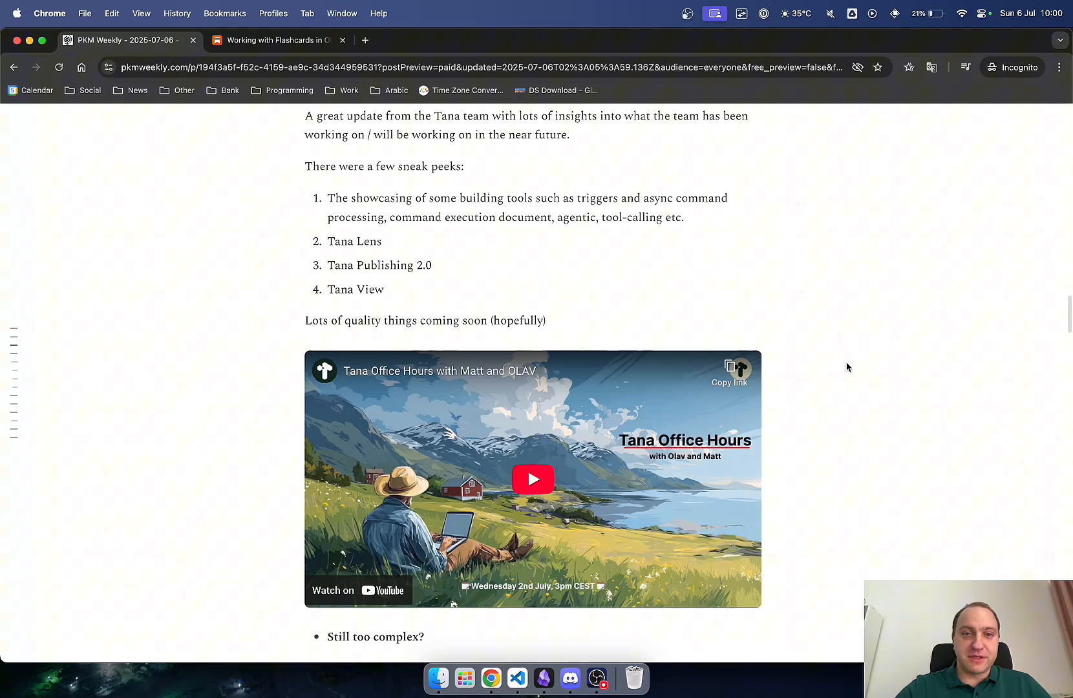
pyautogui.scroll(-3)
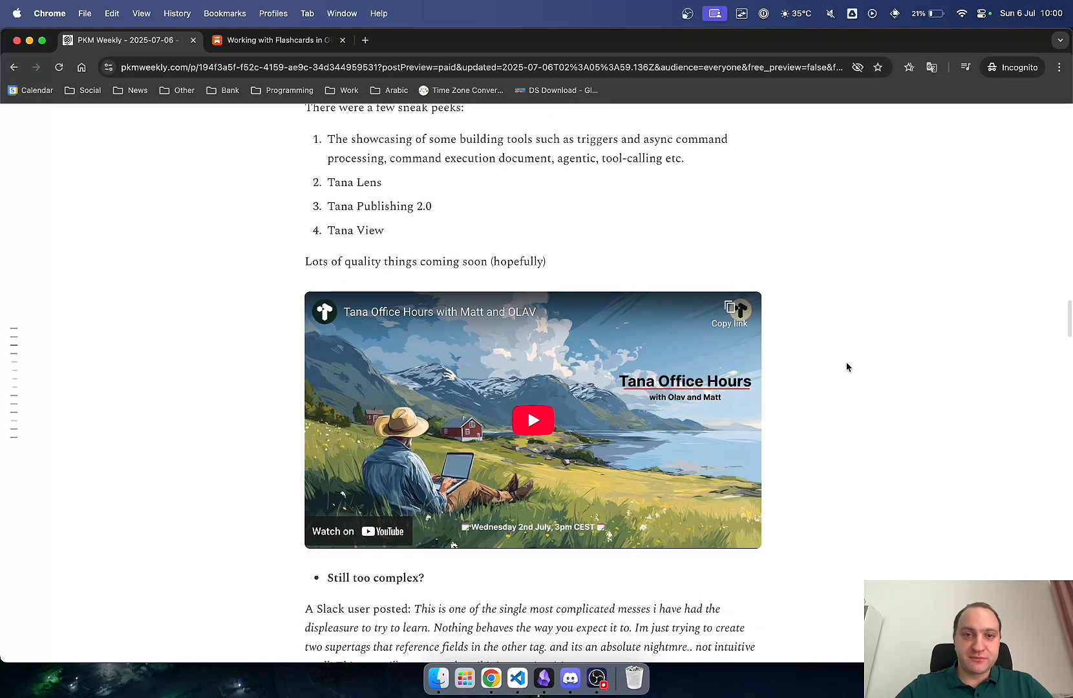
pyautogui.scroll(-3)
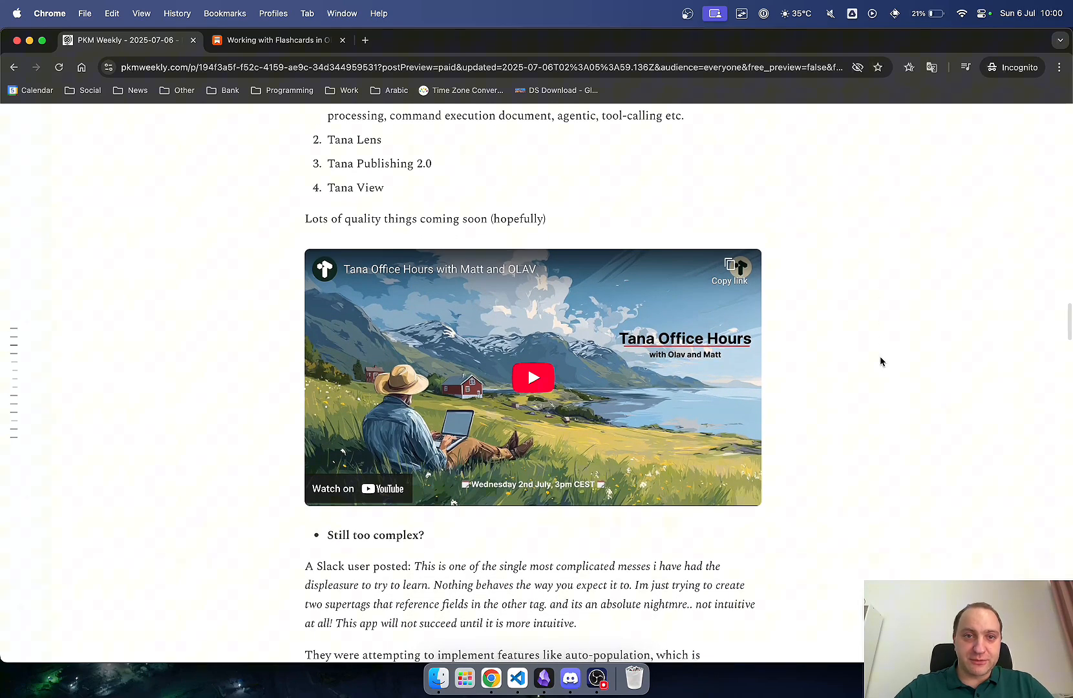
pyautogui.scroll(-3)
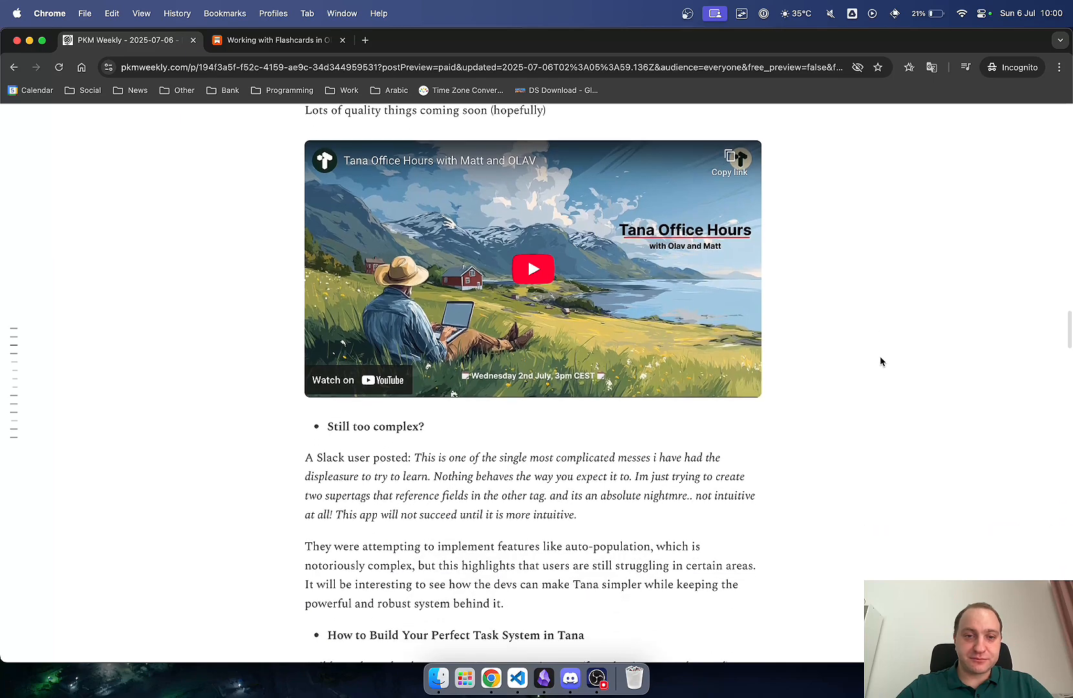
# Bring the How to Build Your Perfect Task System in Tana description and video embed into view
pyautogui.scroll(-3)
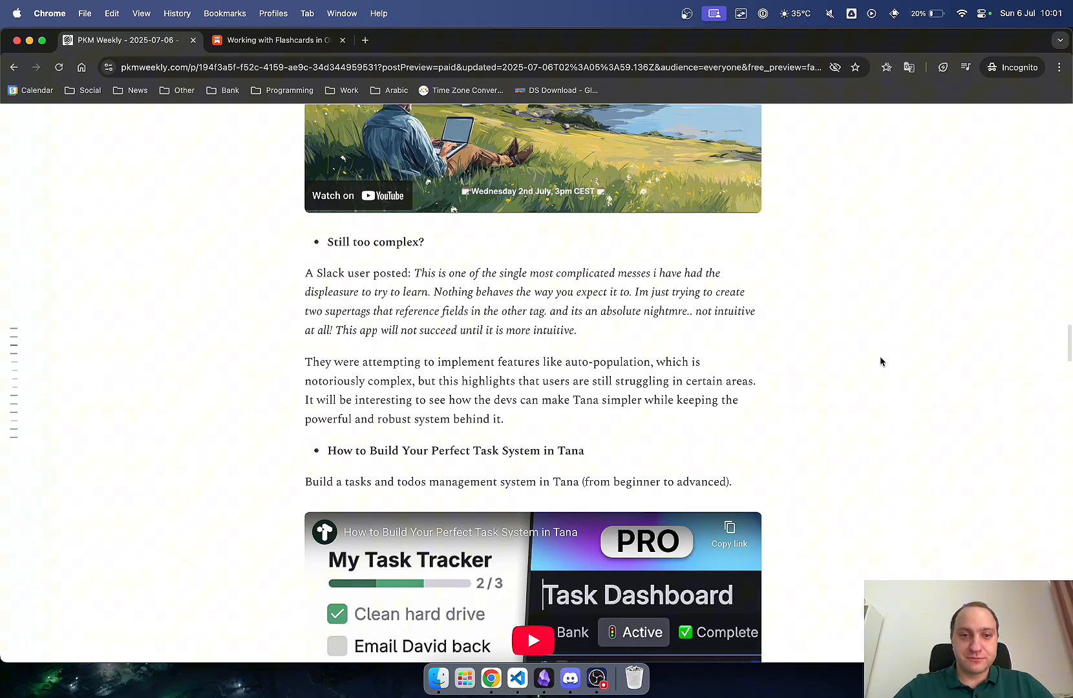
# Play the Tana task-system video briefly, pause it, and scroll on to the Logseq section
pyautogui.scroll(-3)
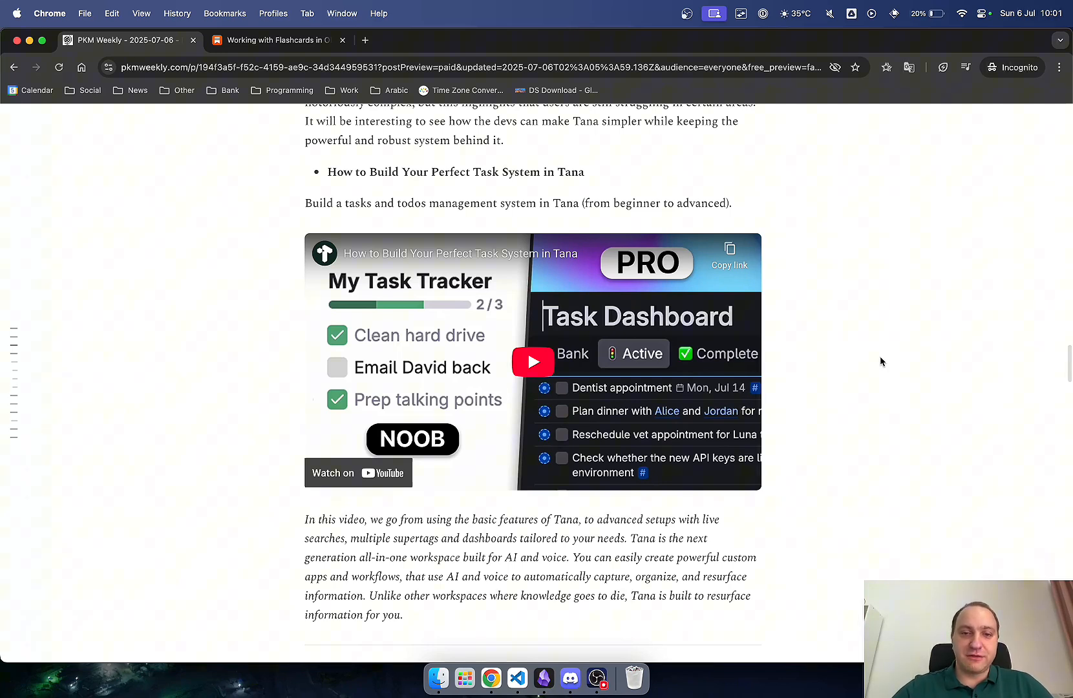
pyautogui.moveTo(533, 362)
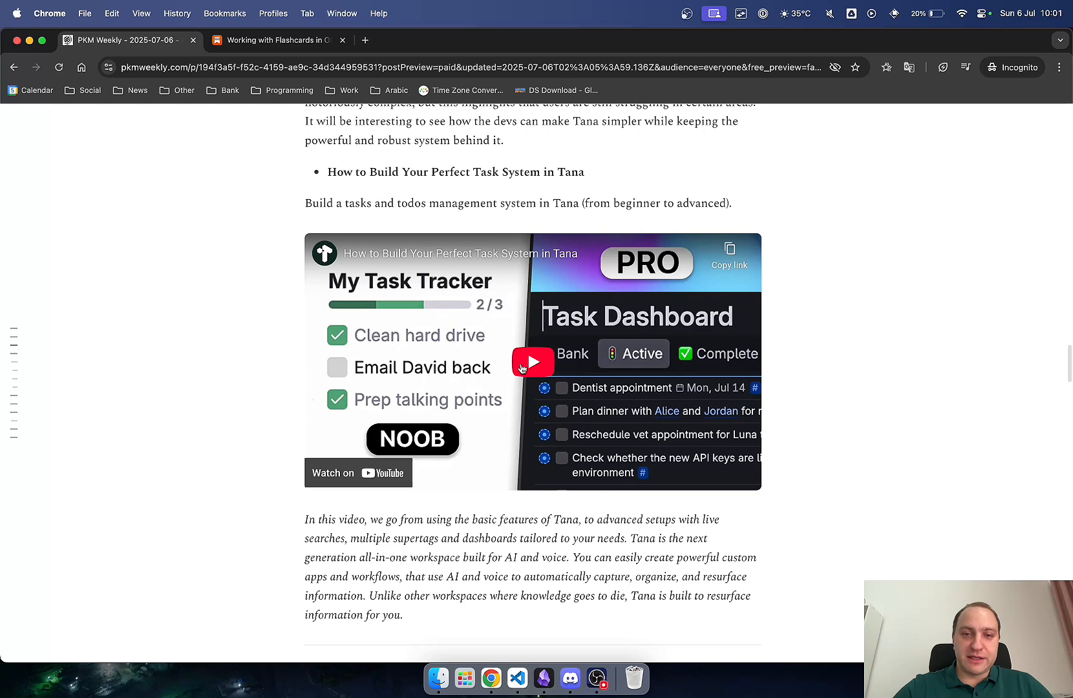
pyautogui.click(533, 362)
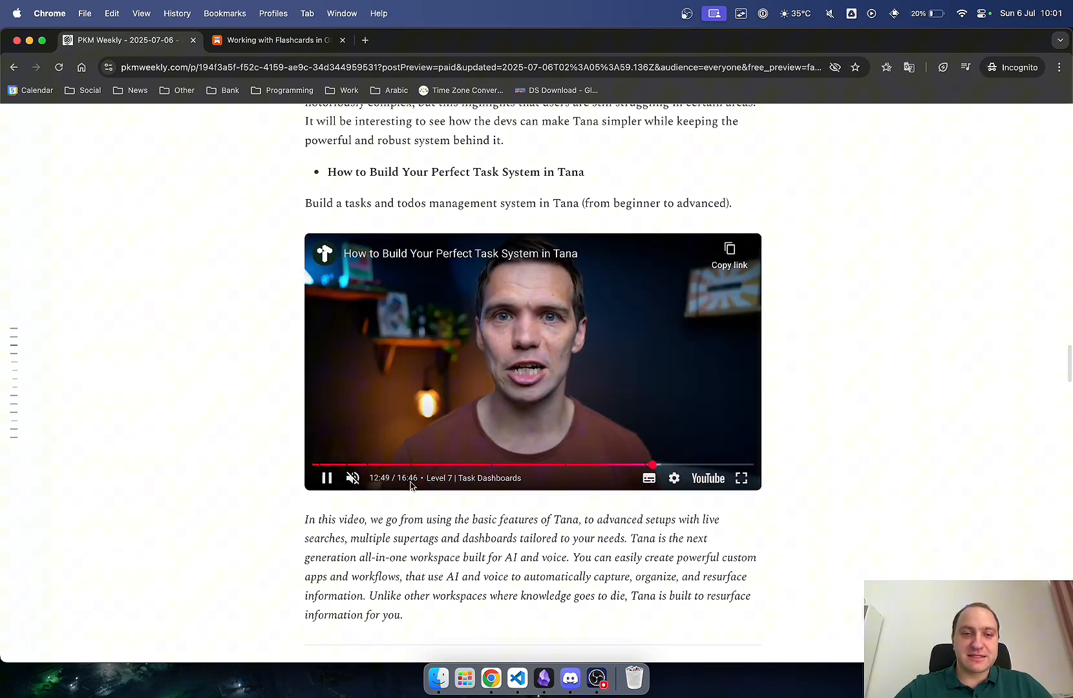
pyautogui.click(325, 479)
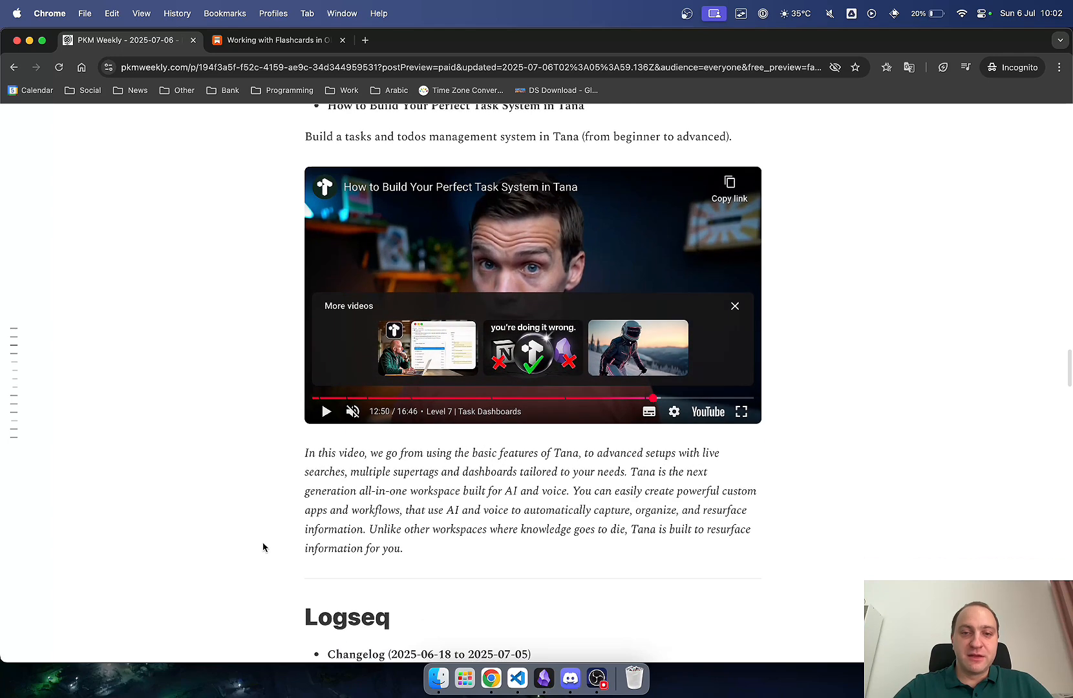
pyautogui.scroll(-3)
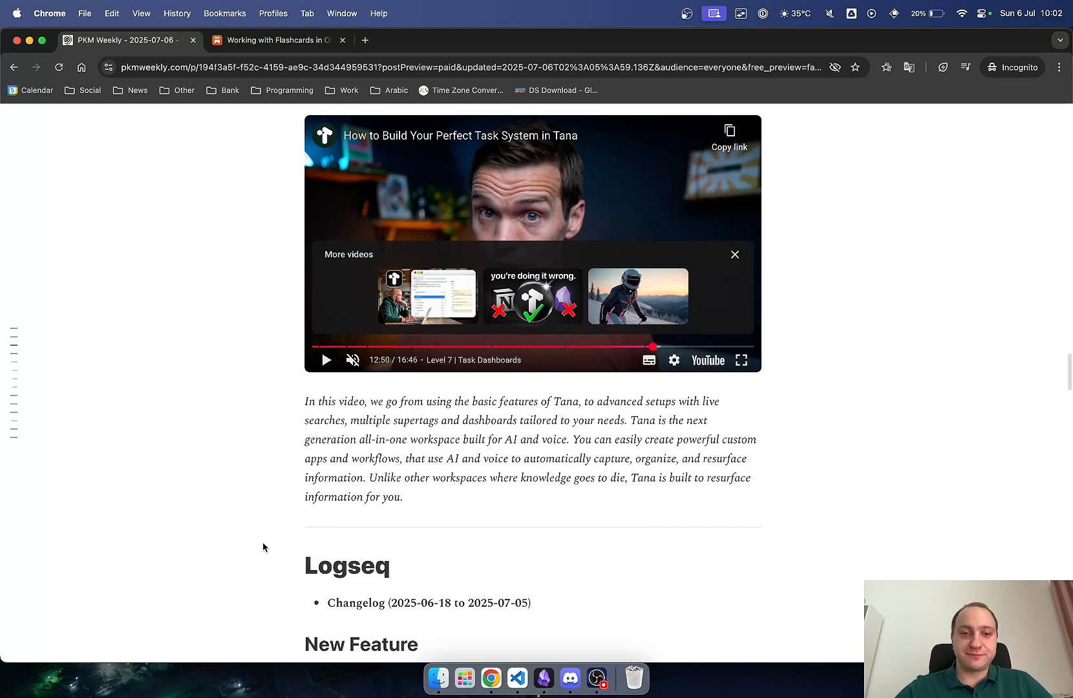
# Read through the Logseq changelog down to the 'Update From Logseq Team' item
pyautogui.scroll(-3)
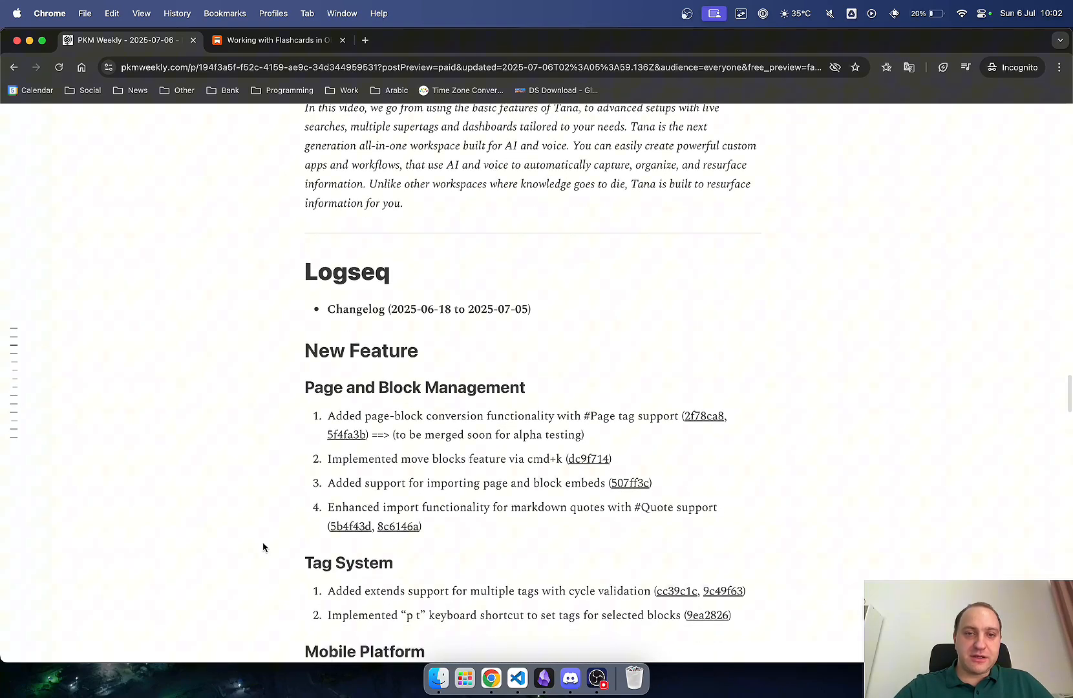
pyautogui.scroll(-3)
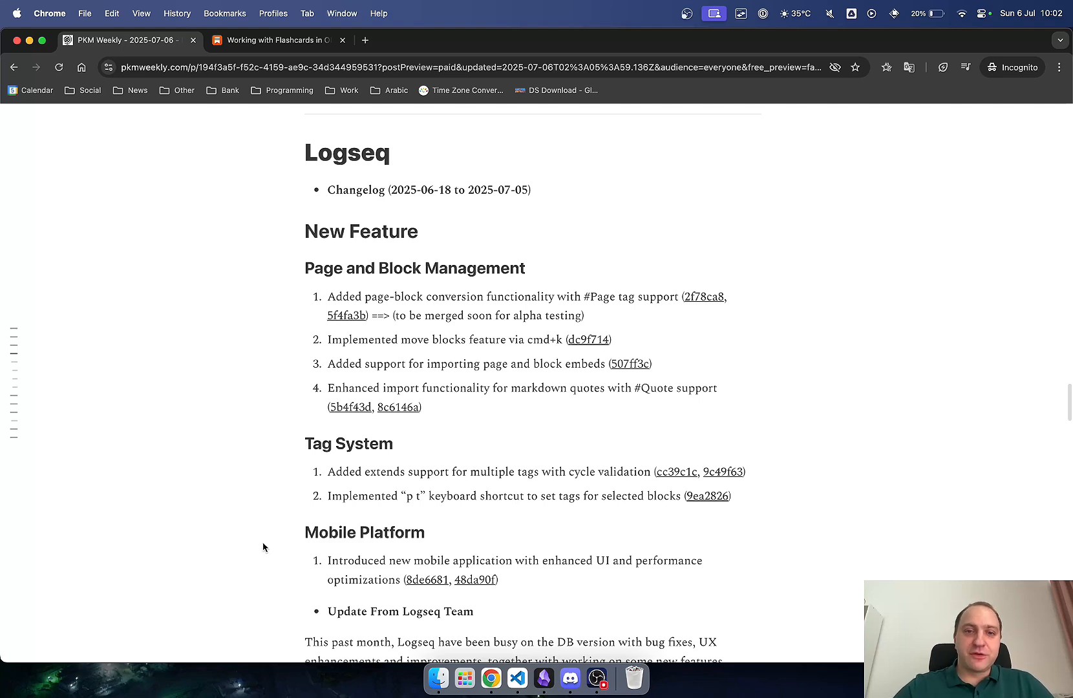
pyautogui.moveTo(465, 327)
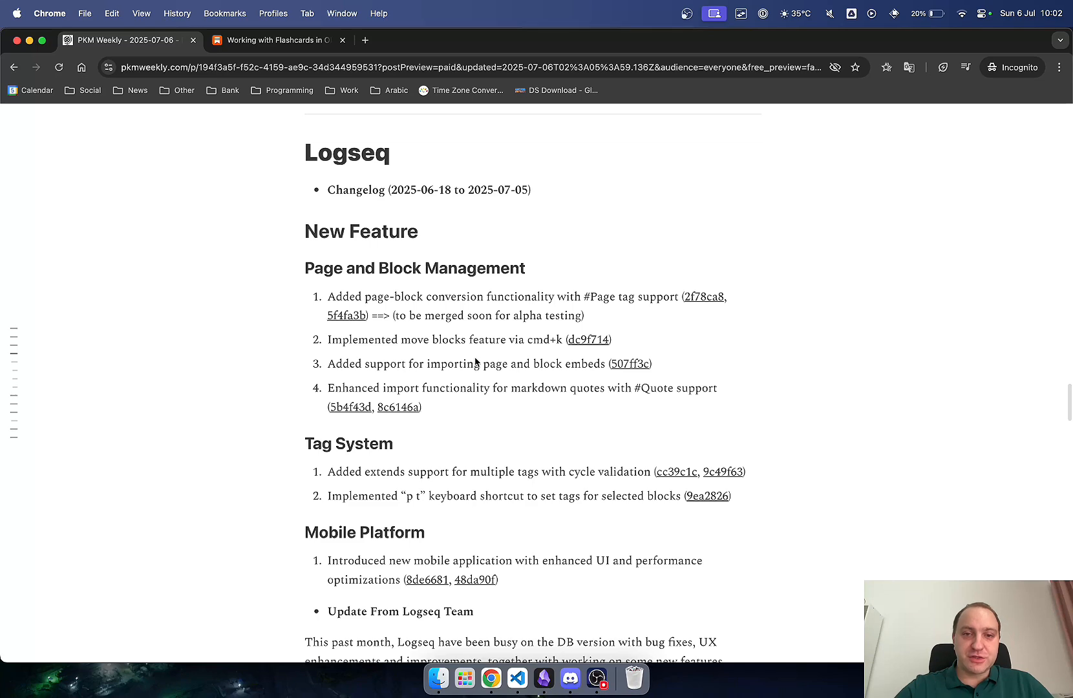
pyautogui.moveTo(525, 420)
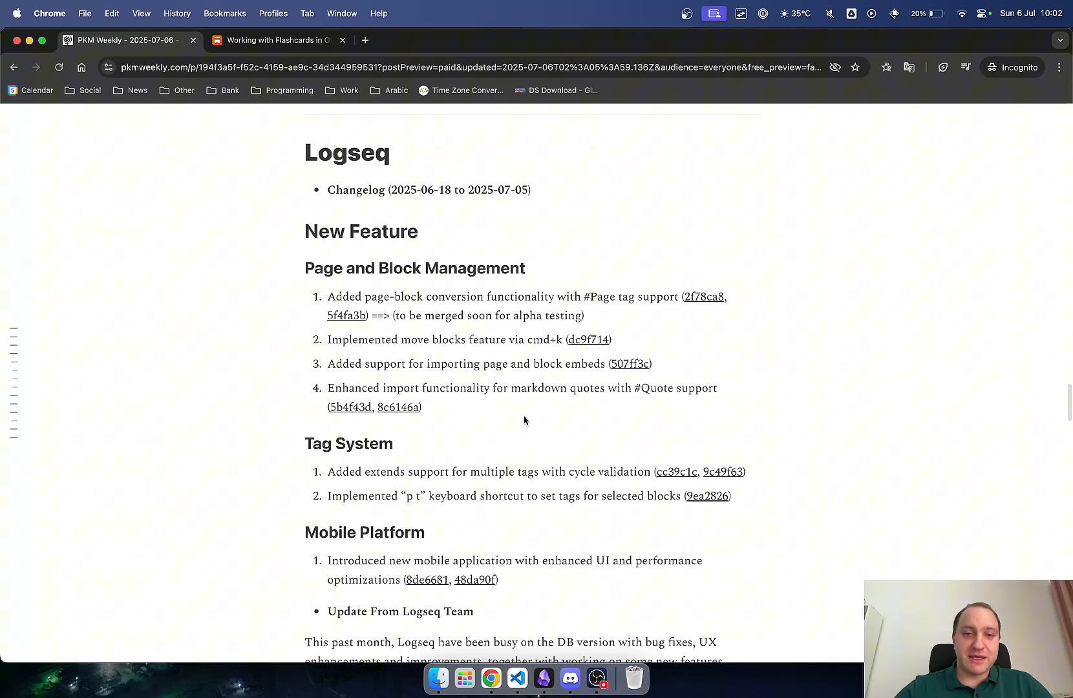
pyautogui.scroll(-3)
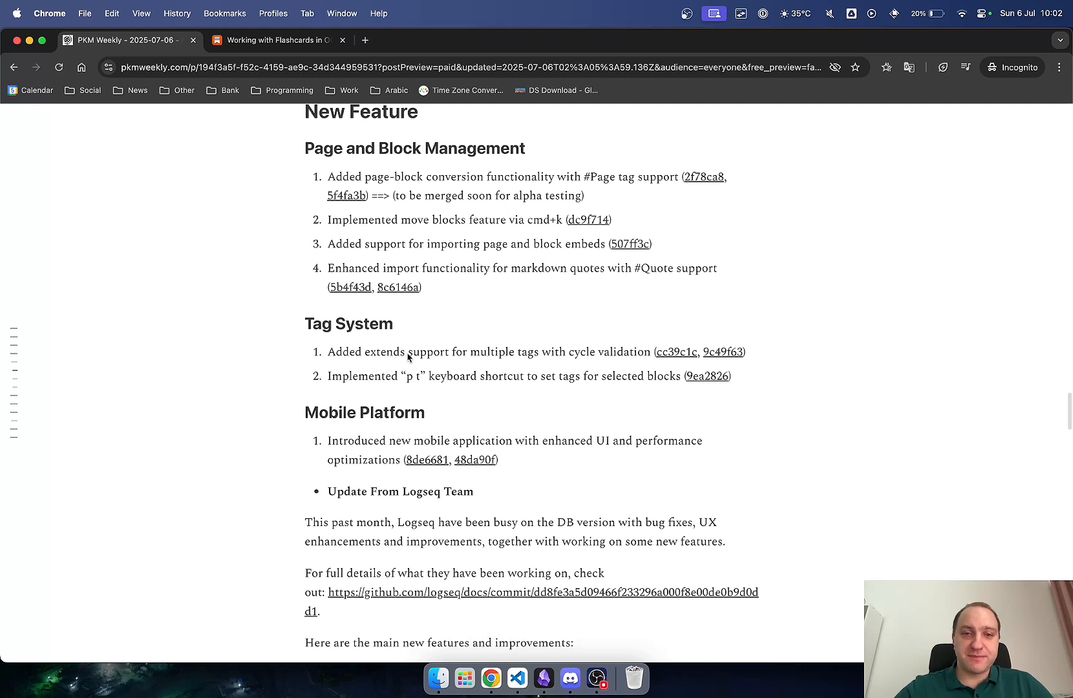
pyautogui.moveTo(510, 401)
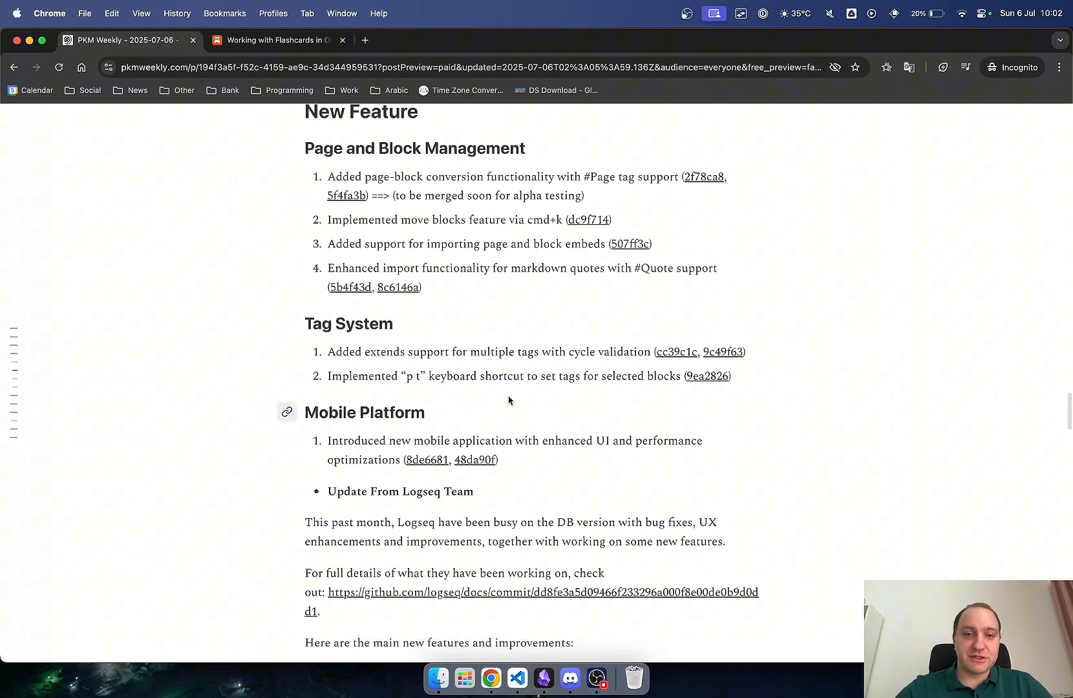
pyautogui.moveTo(469, 387)
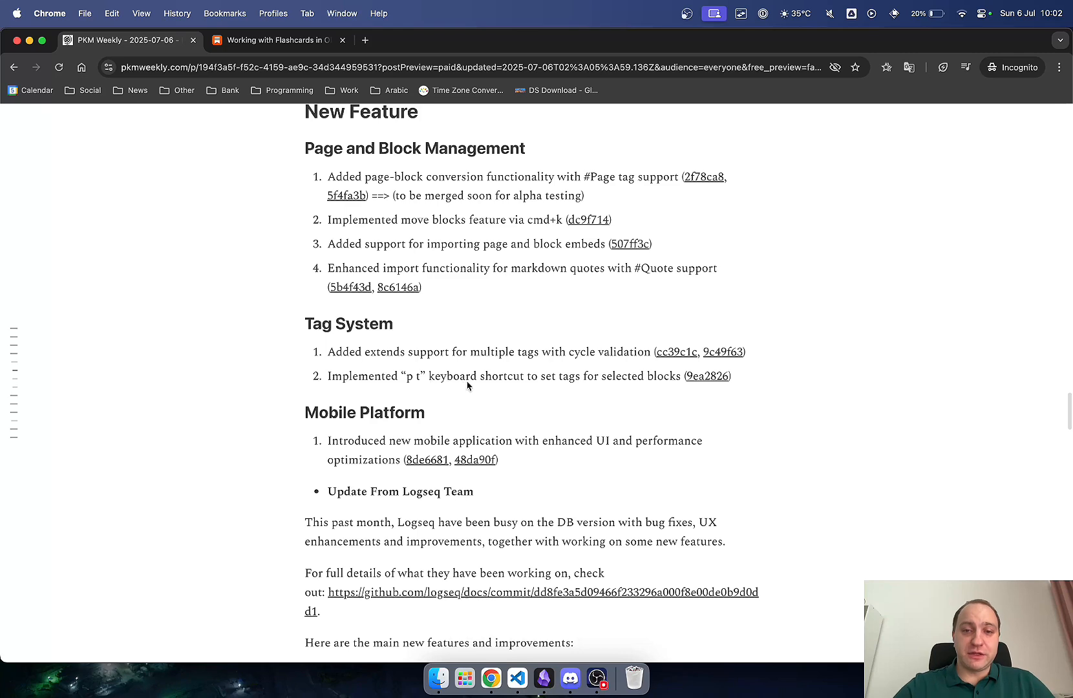
pyautogui.scroll(-3)
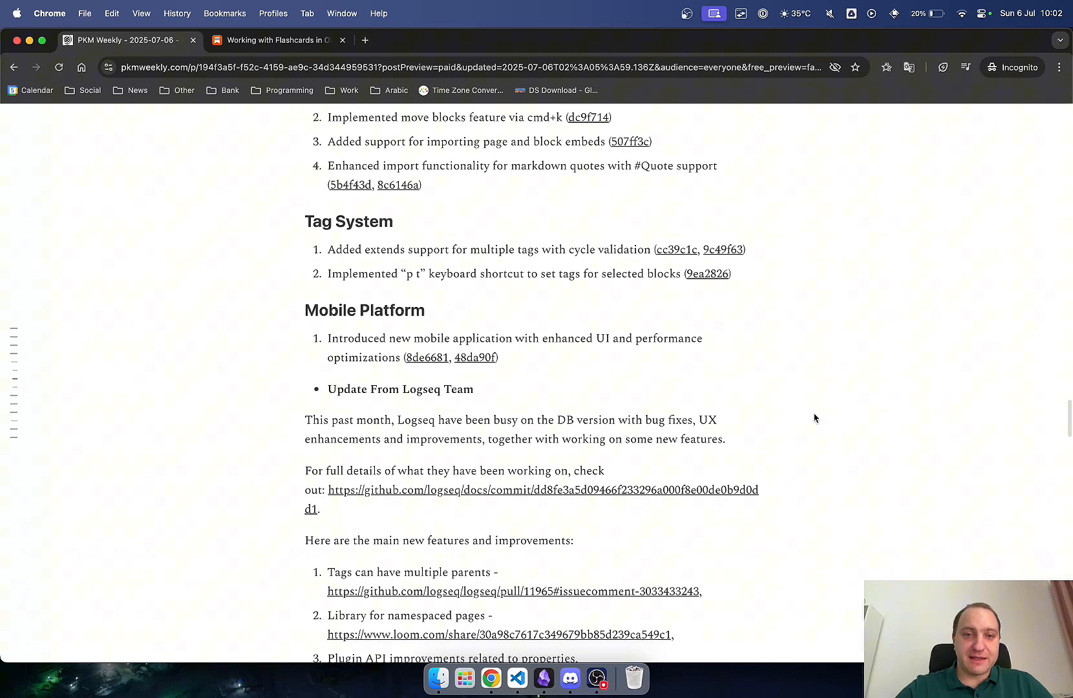
pyautogui.moveTo(389, 345)
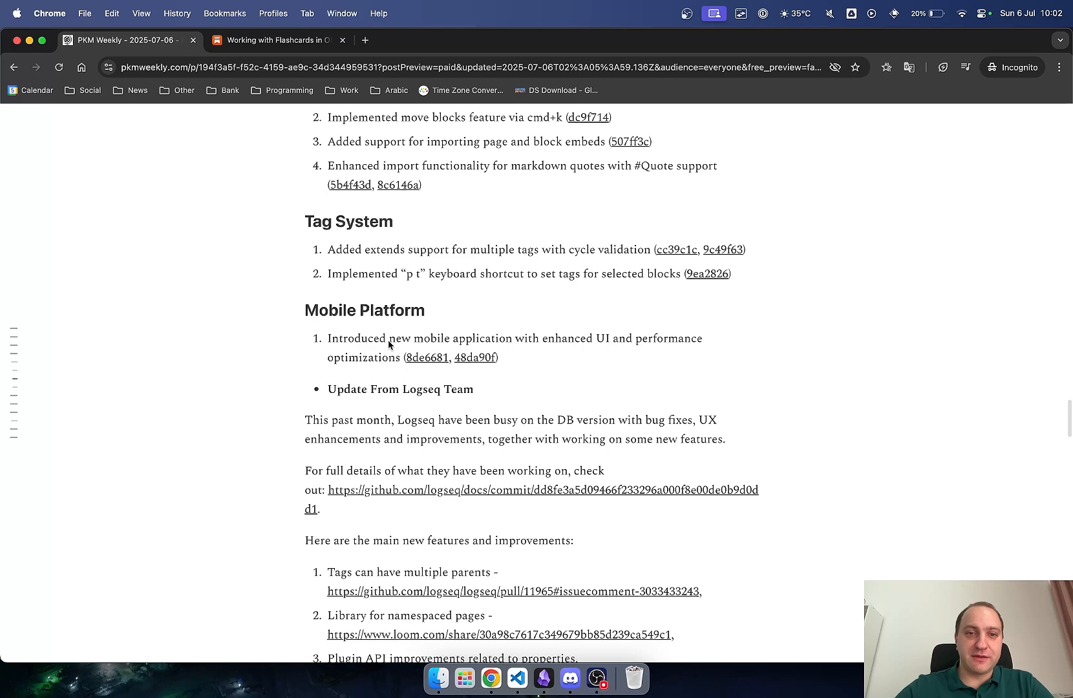
pyautogui.scroll(-3)
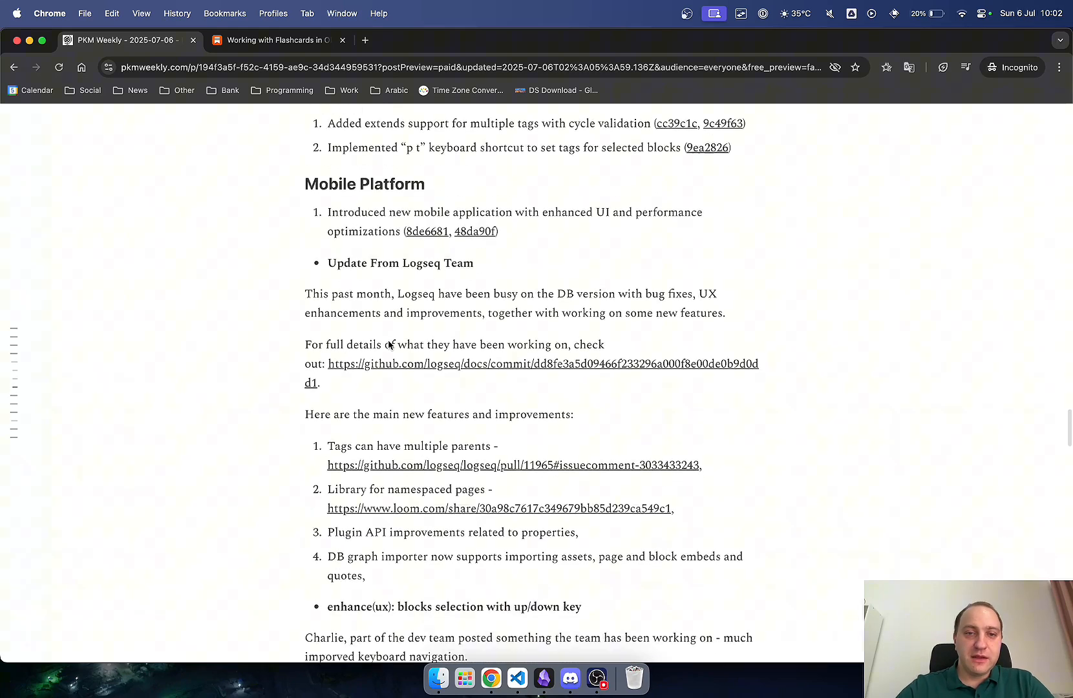
pyautogui.scroll(-3)
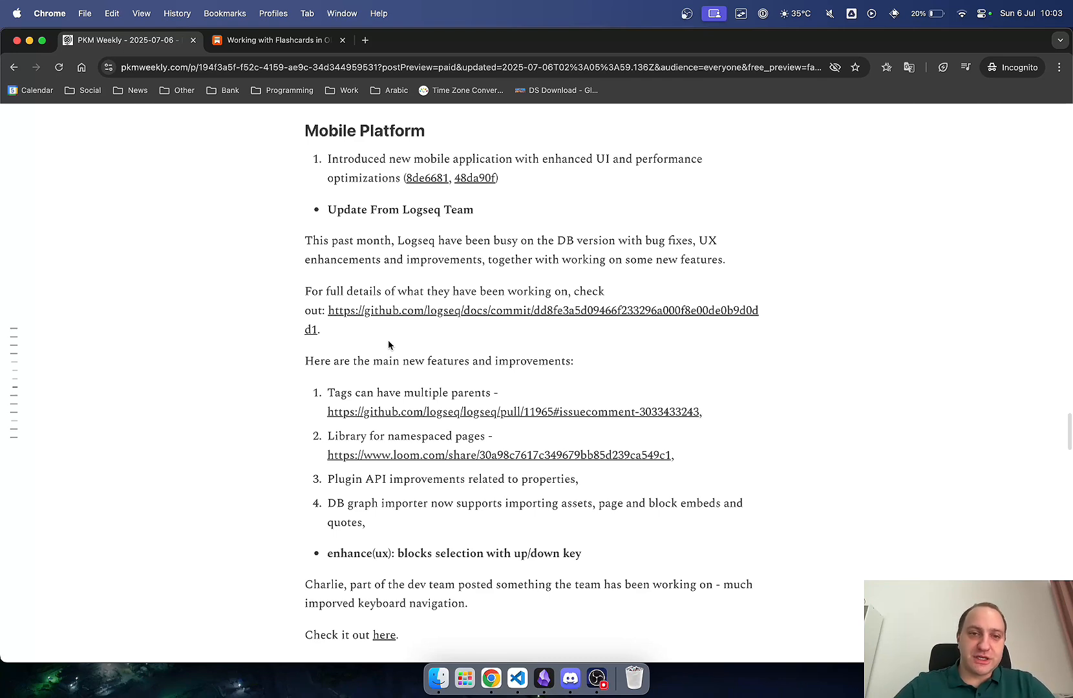
# Open the linked logseq/docs GitHub commit in a new tab and read on
pyautogui.click(542, 311)
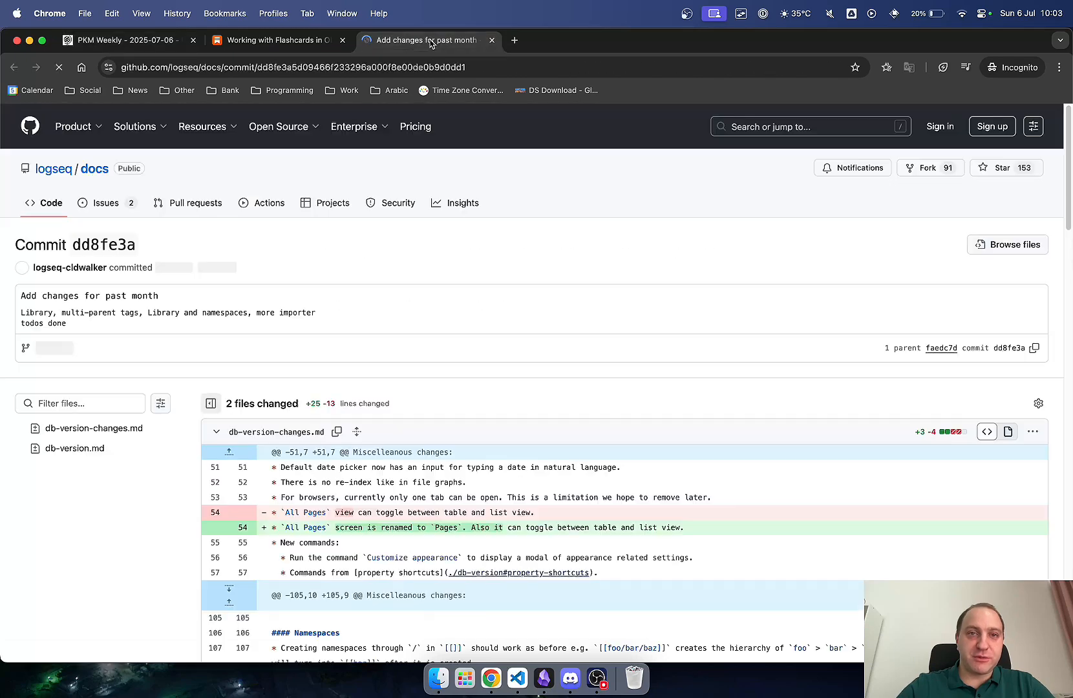
pyautogui.scroll(-3)
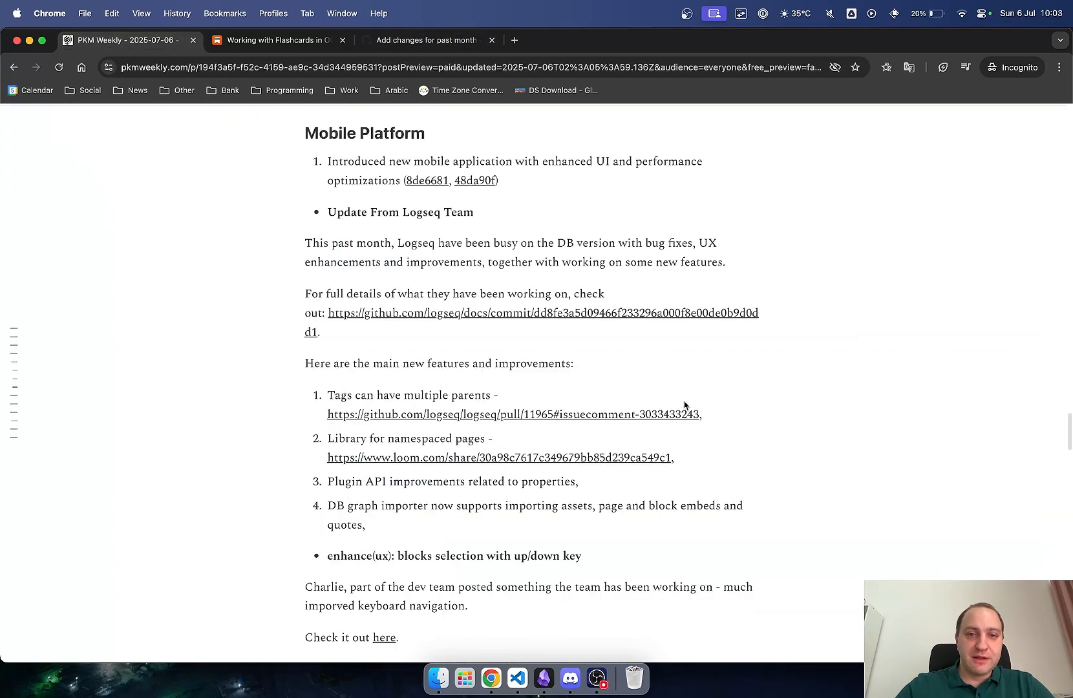
# Read to the end of the Logseq new-features list, reaching the AppFlowy section
pyautogui.scroll(-3)
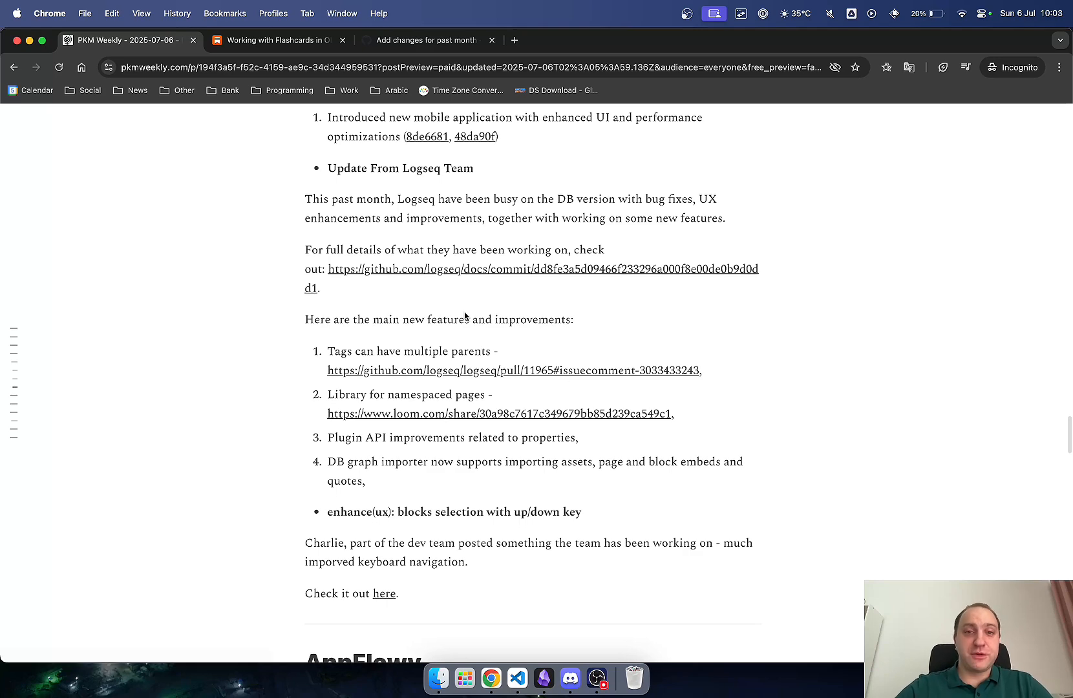
pyautogui.moveTo(393, 449)
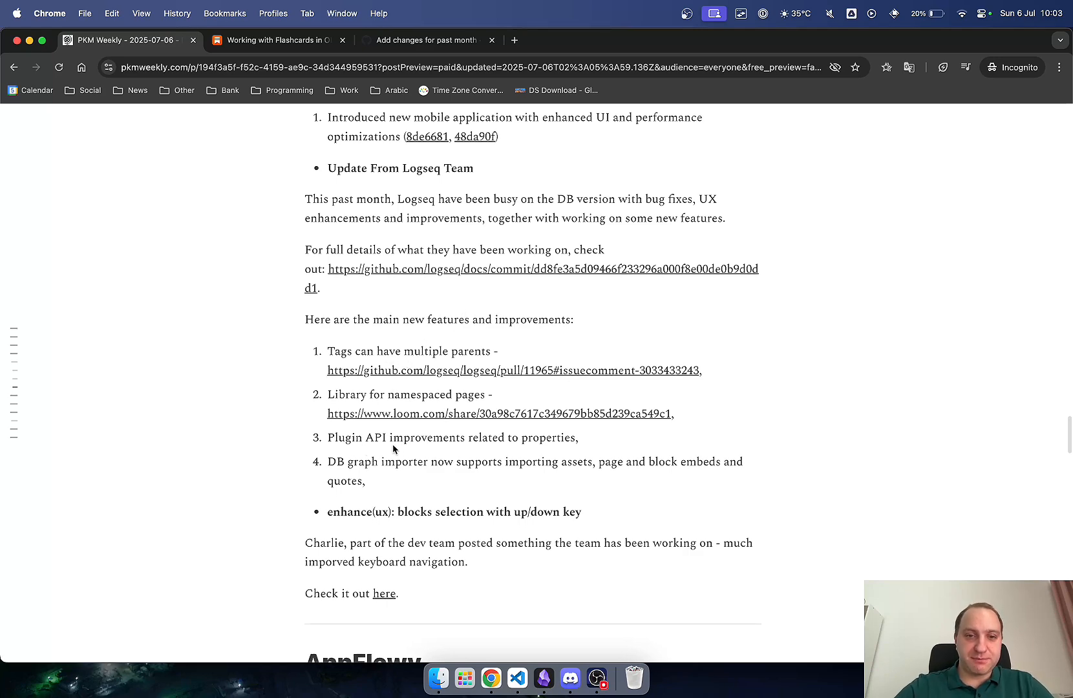
pyautogui.moveTo(242, 465)
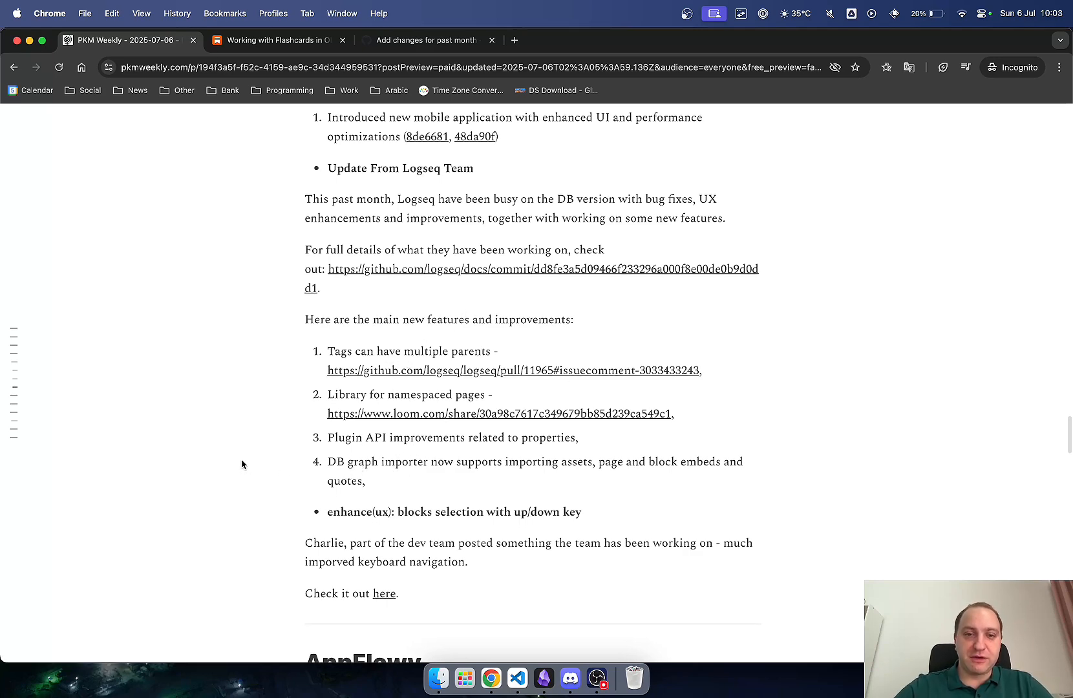
pyautogui.scroll(-3)
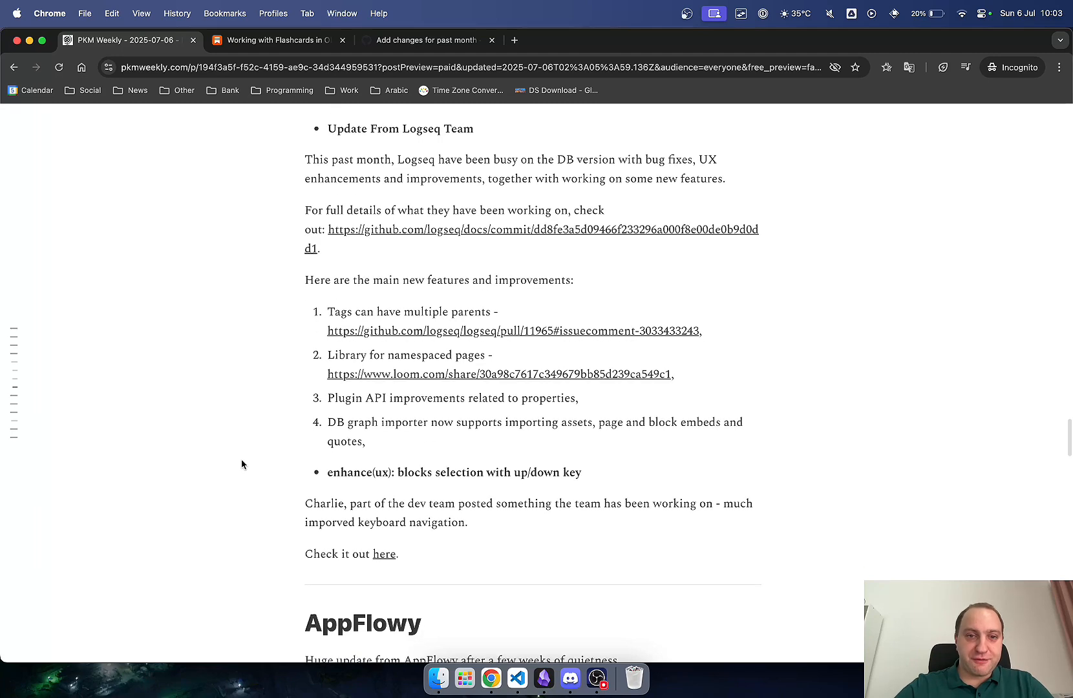
pyautogui.scroll(-3)
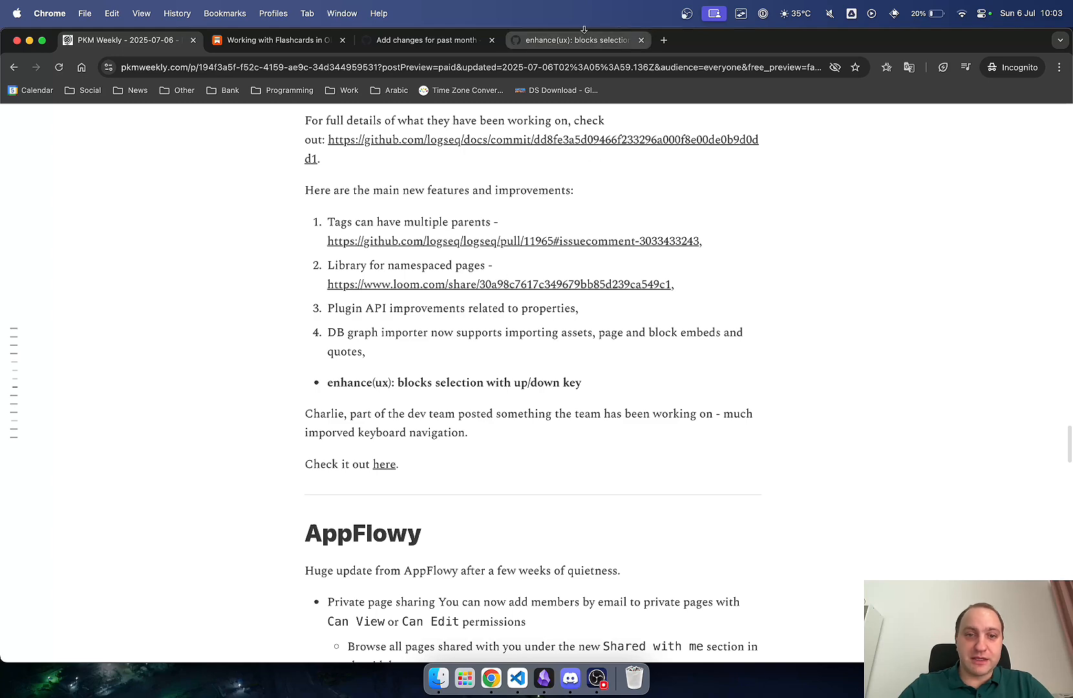
# View the blocks-selection pull request #11973 on GitHub and play its Before demo clip
pyautogui.click(454, 383)
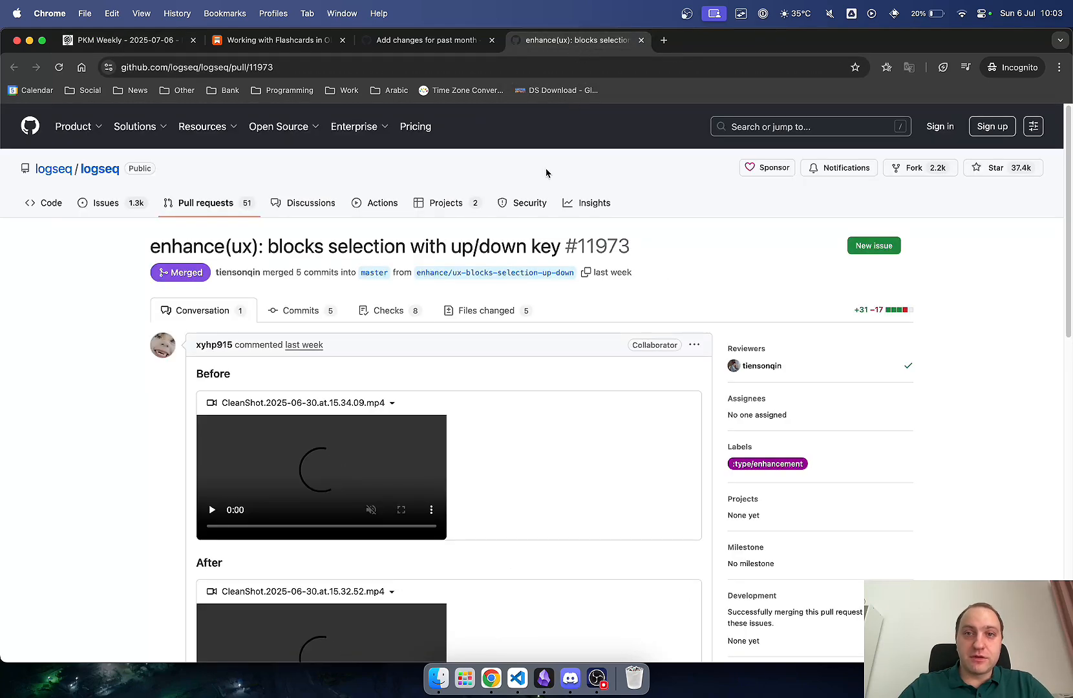
pyautogui.scroll(-3)
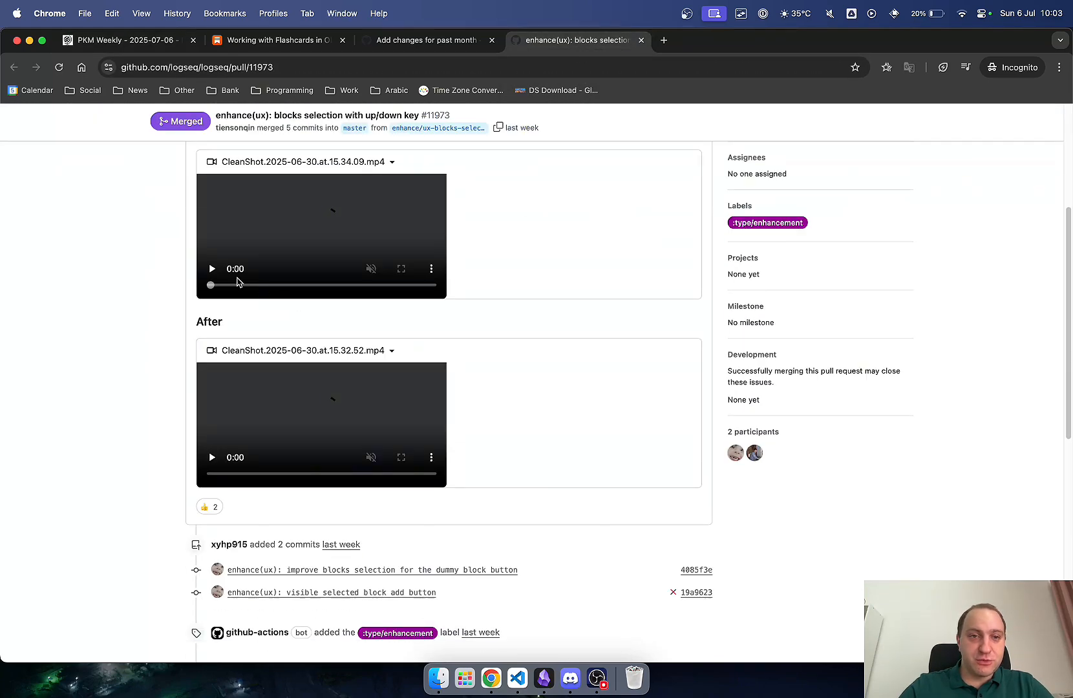
pyautogui.click(212, 269)
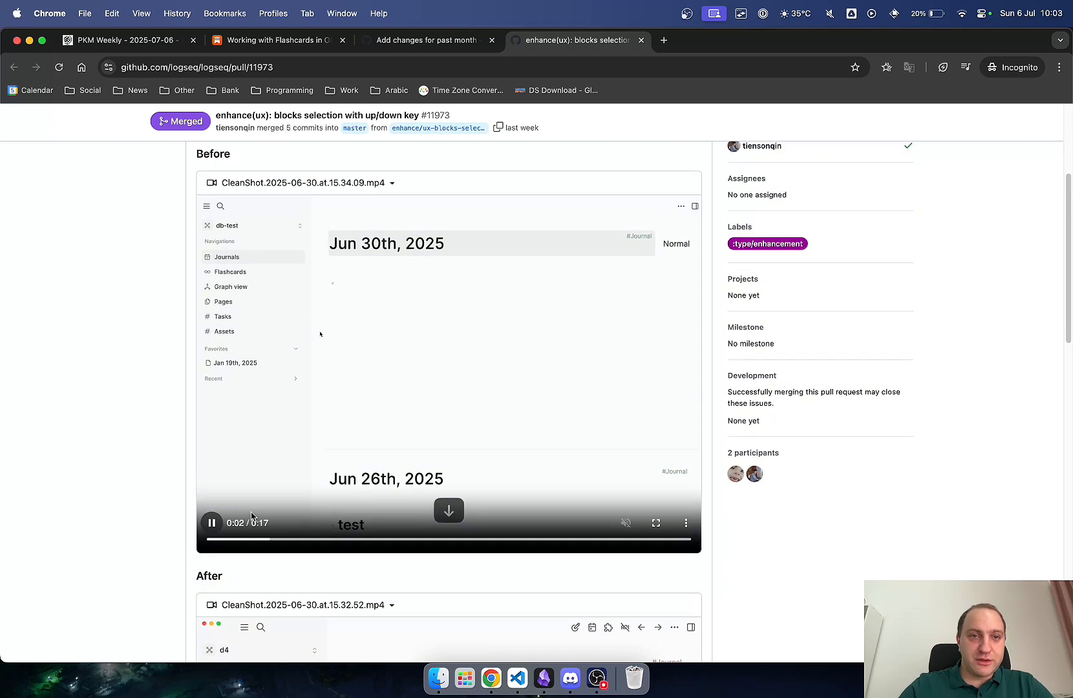
pyautogui.scroll(-3)
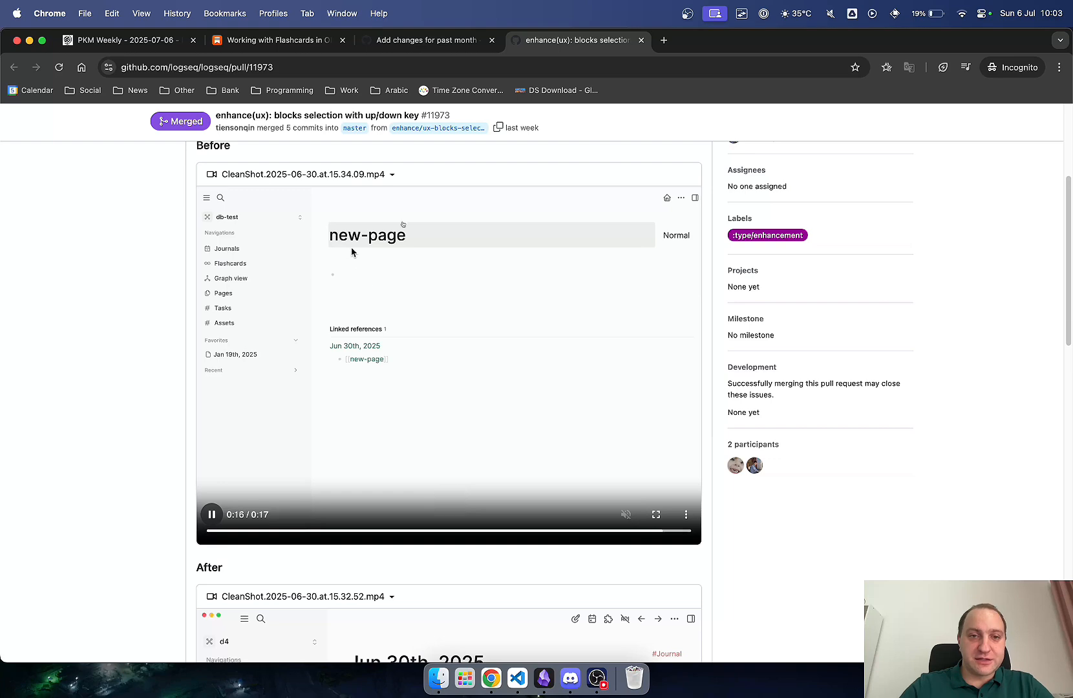
# Play the After demo clip, then close the pull request tab to return to PKM Weekly
pyautogui.scroll(3)
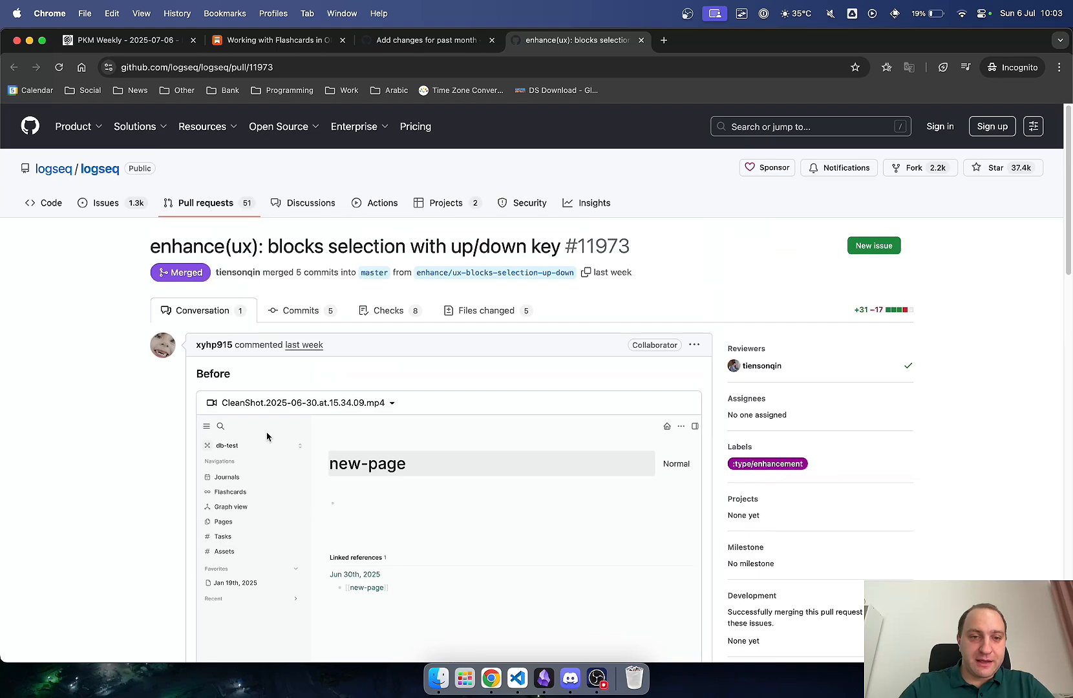
pyautogui.scroll(-3)
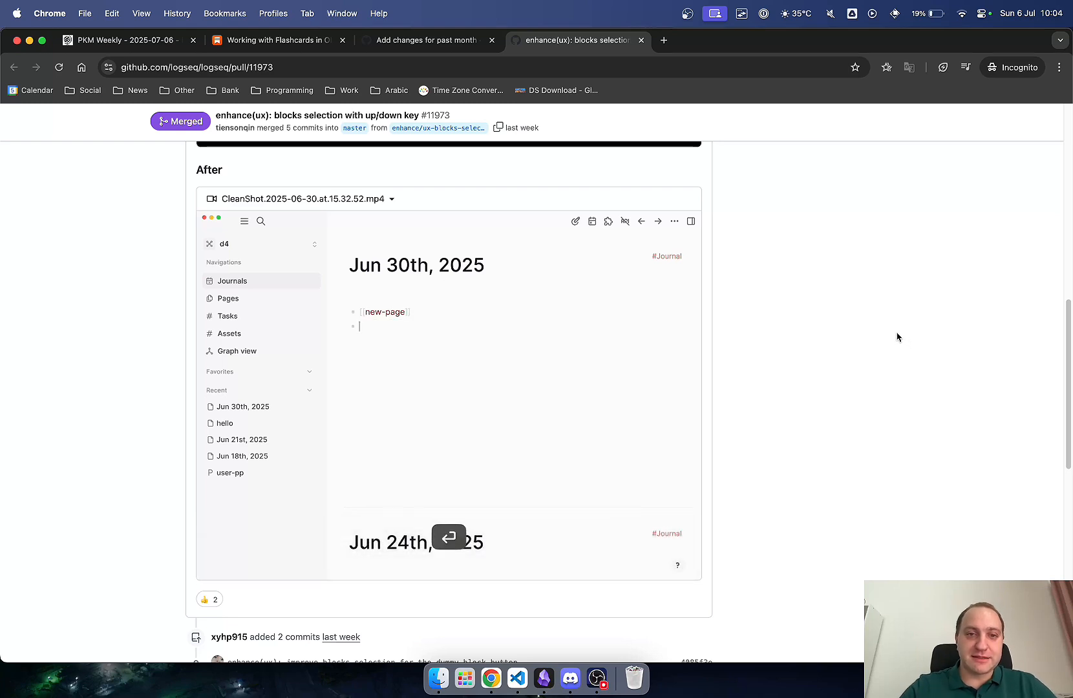
pyautogui.click(384, 311)
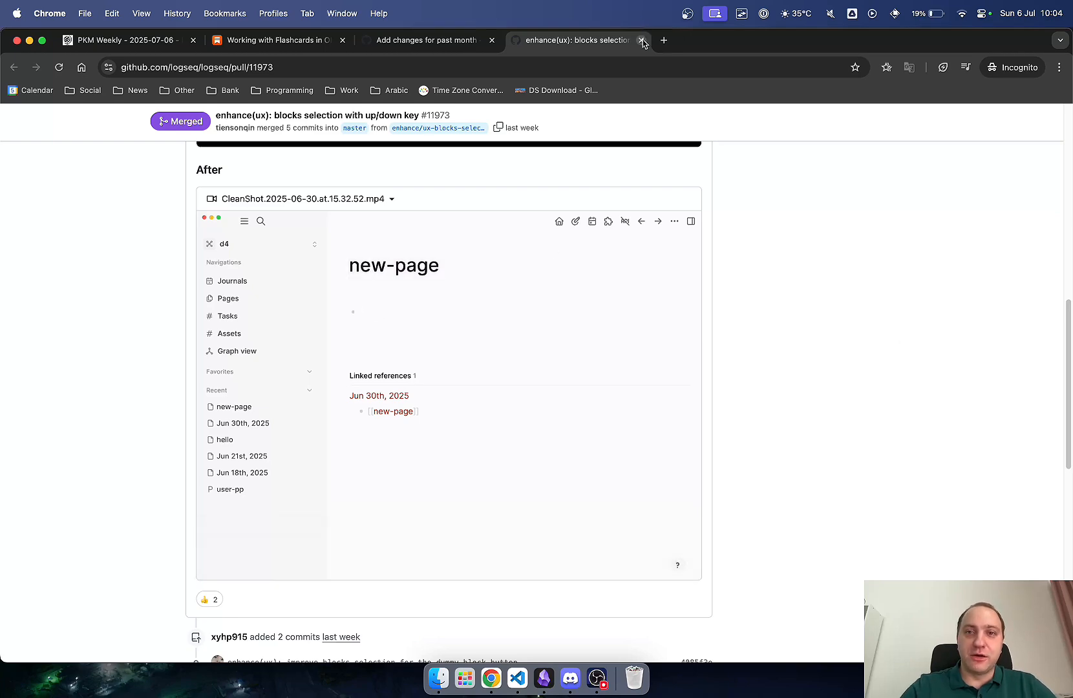
pyautogui.click(643, 40)
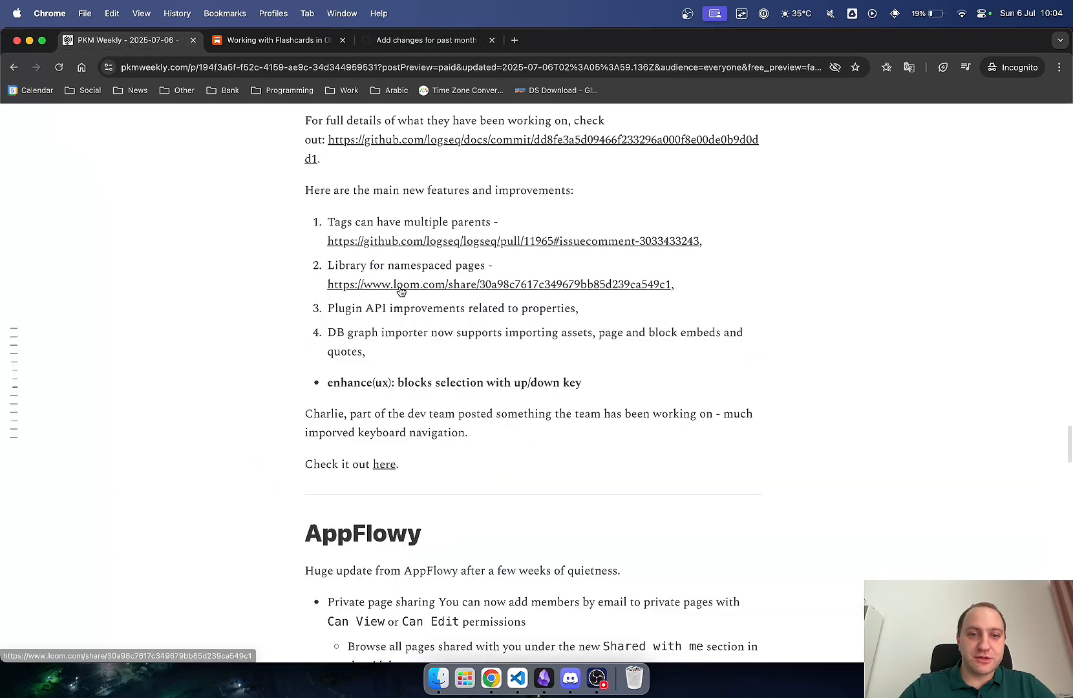
pyautogui.moveTo(782, 447)
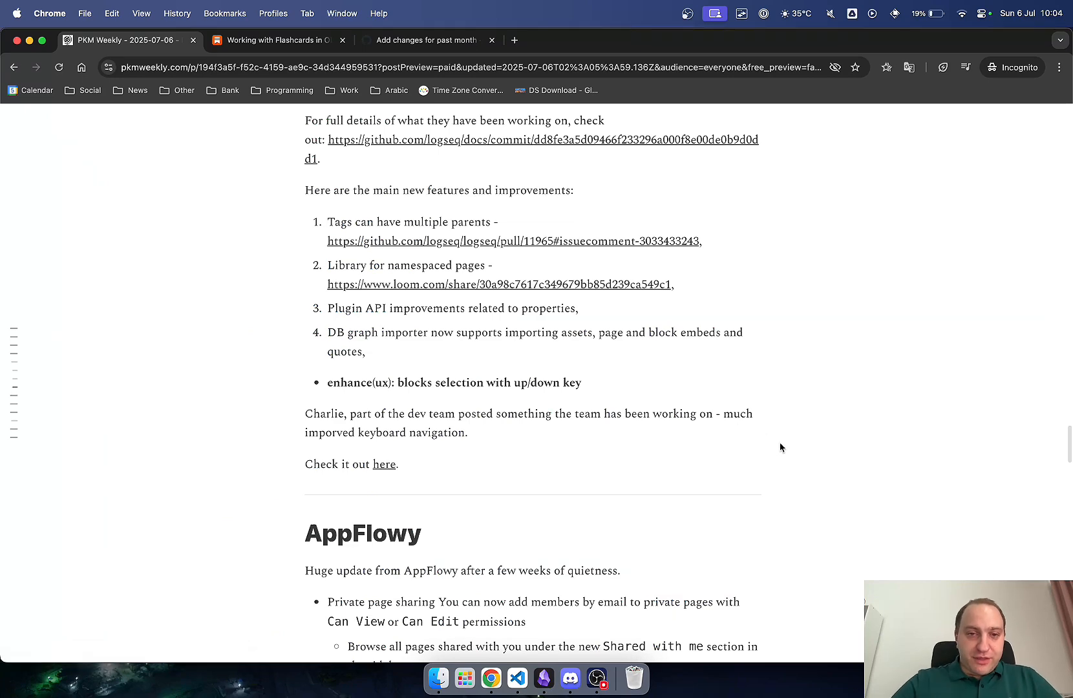
# Read the AppFlowy update on page sharing, guest editors and syncing, down to the AFFiNE video
pyautogui.scroll(-3)
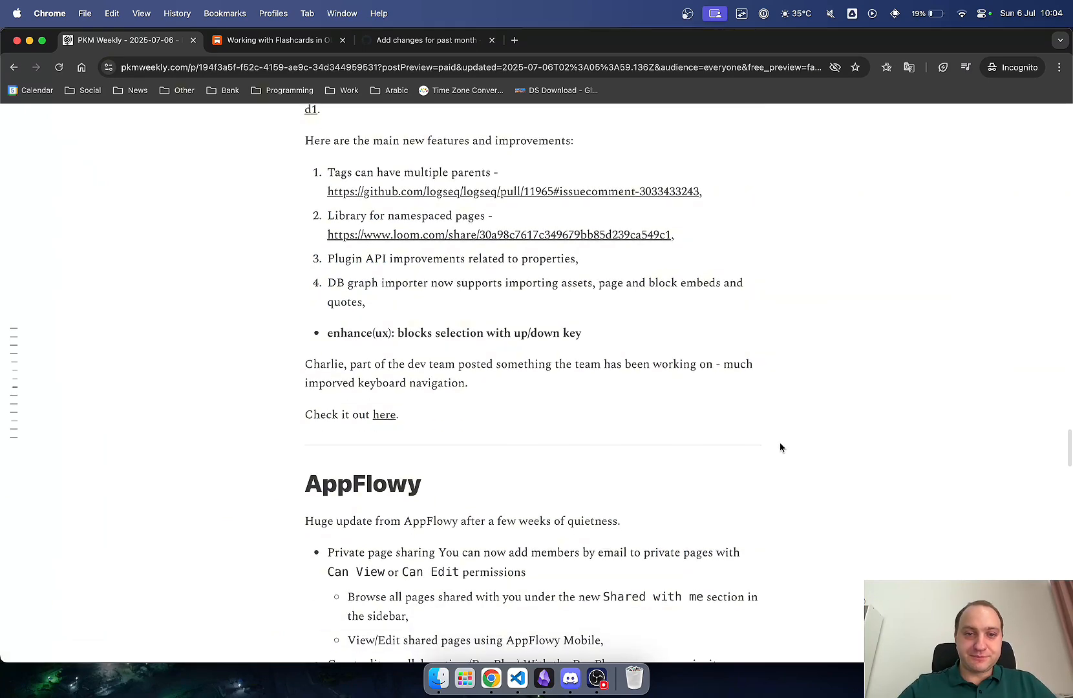
pyautogui.scroll(-3)
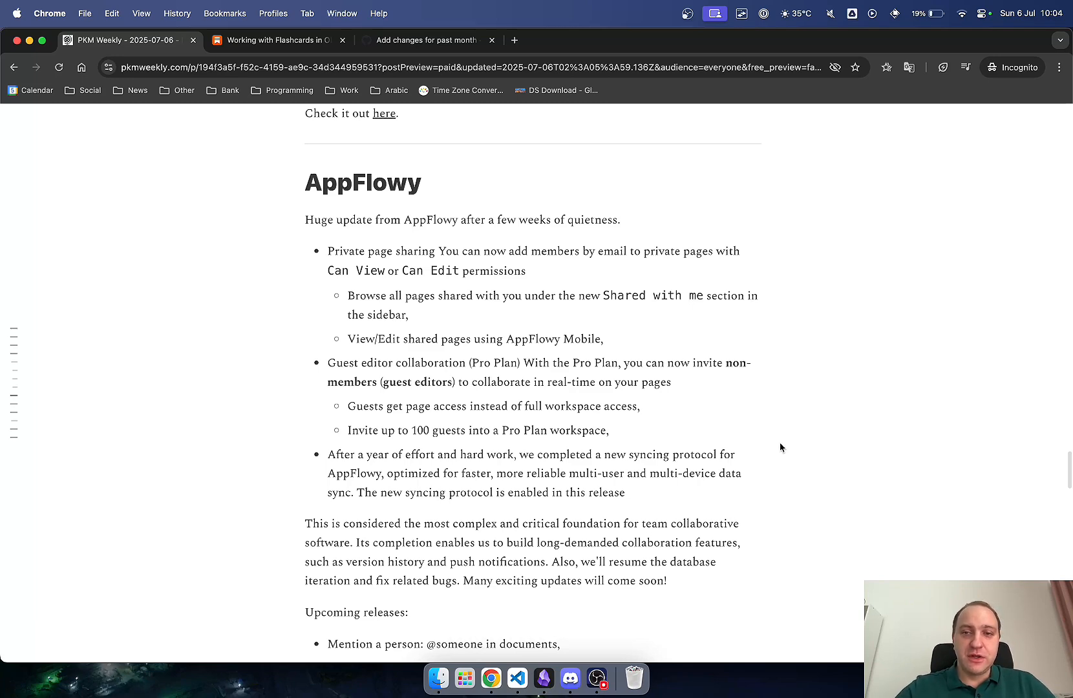
pyautogui.scroll(-3)
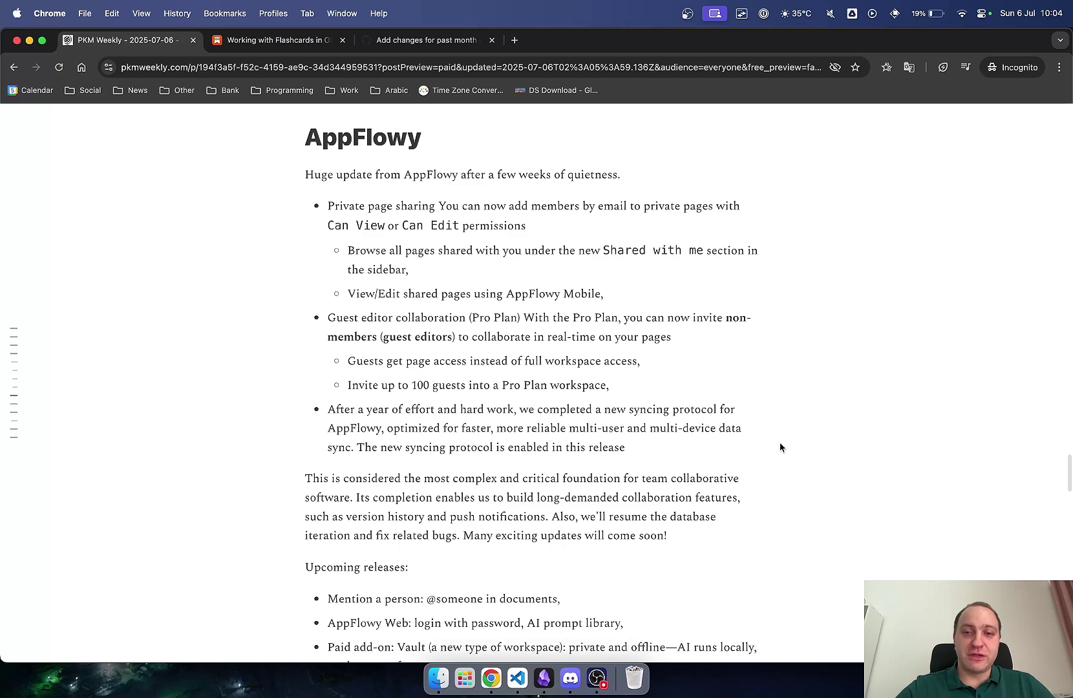
pyautogui.scroll(-3)
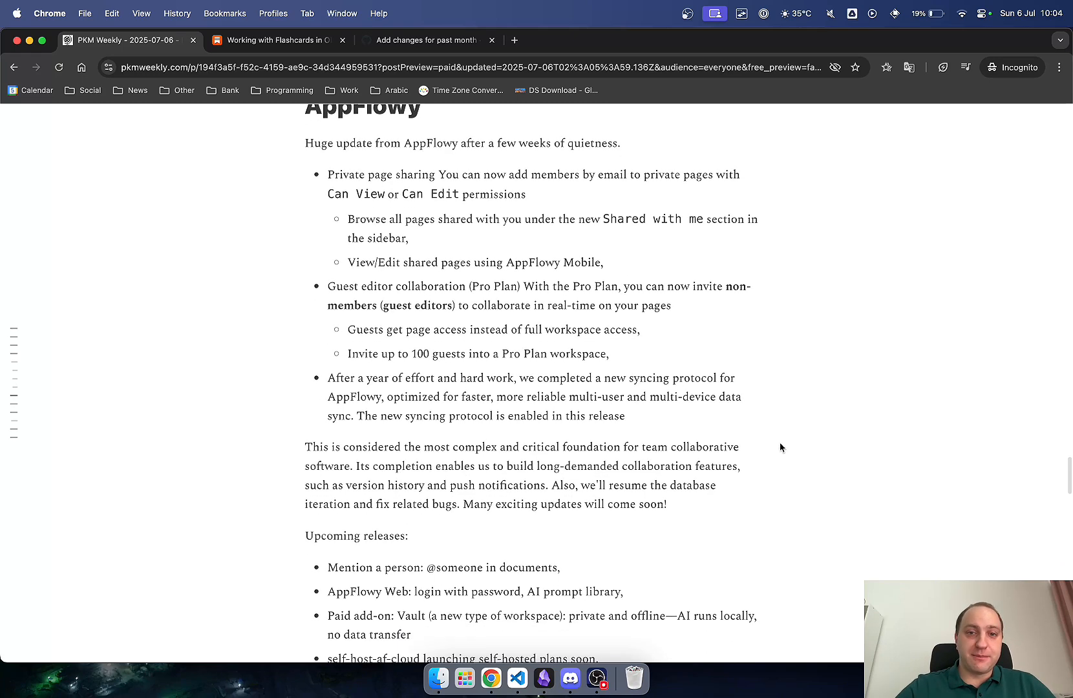
pyautogui.scroll(-3)
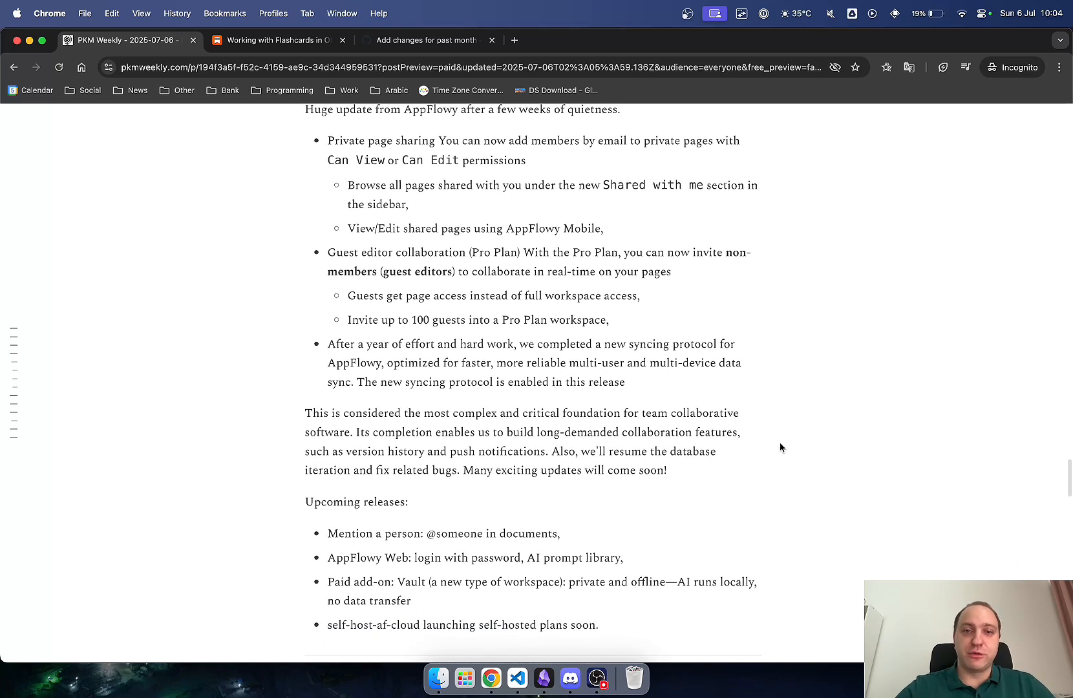
pyautogui.scroll(-3)
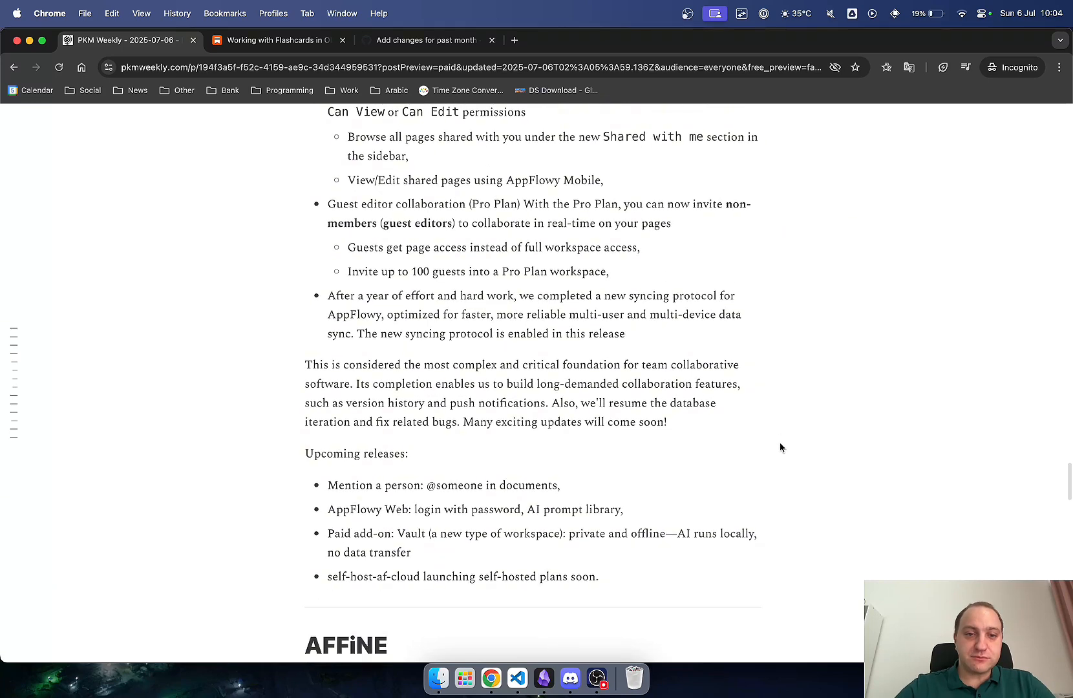
pyautogui.scroll(-3)
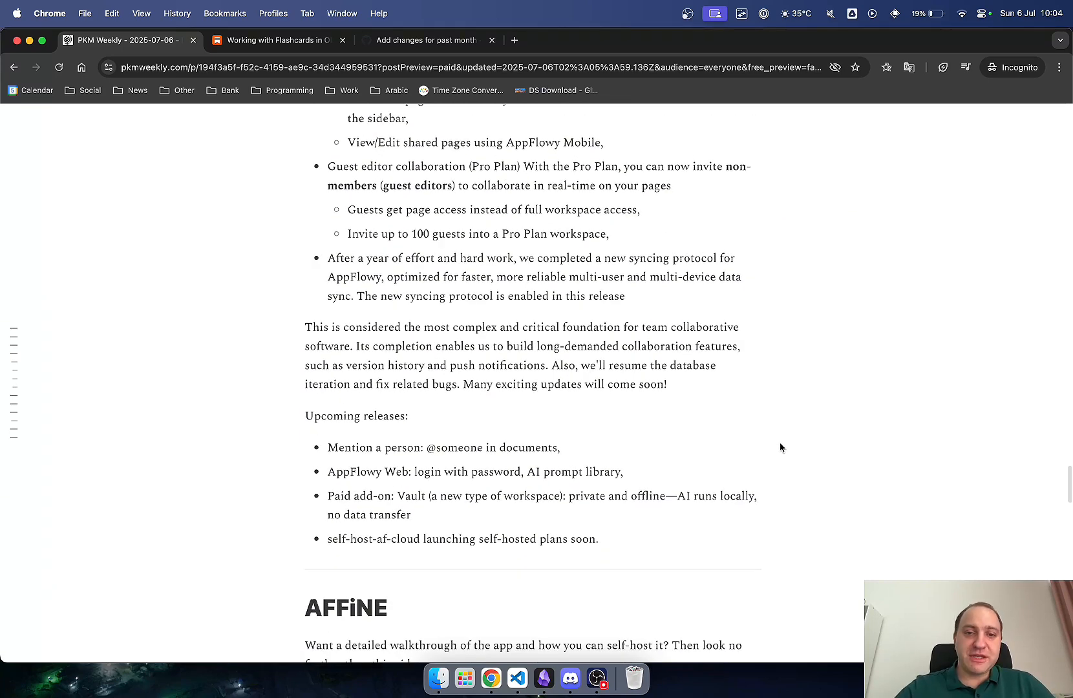
pyautogui.moveTo(697, 353)
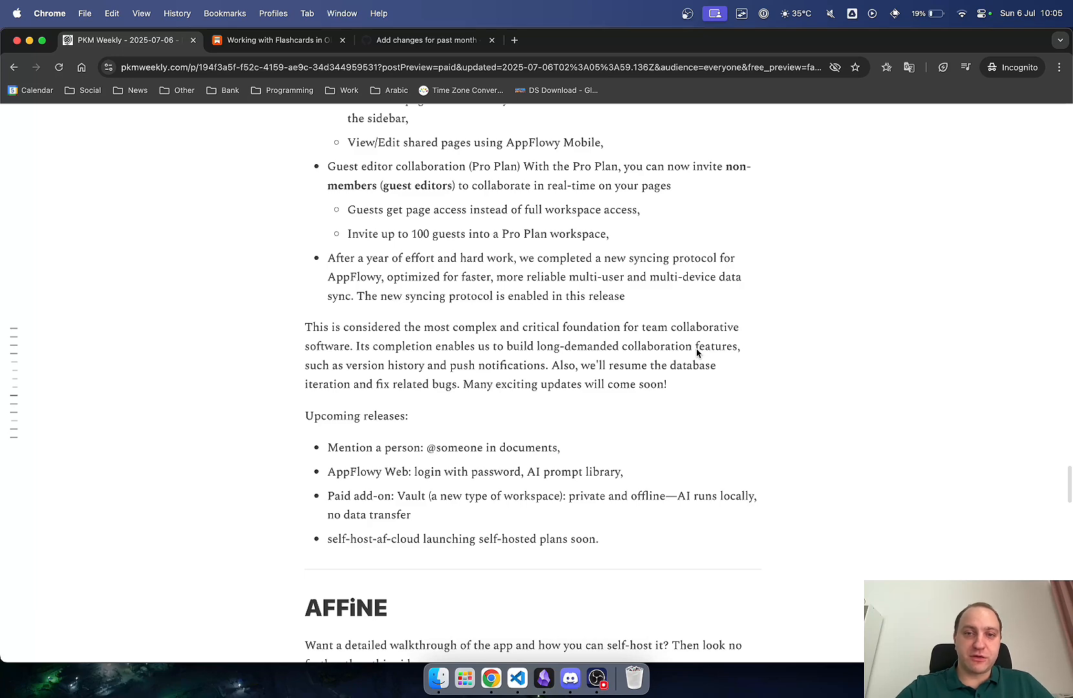
pyautogui.scroll(-3)
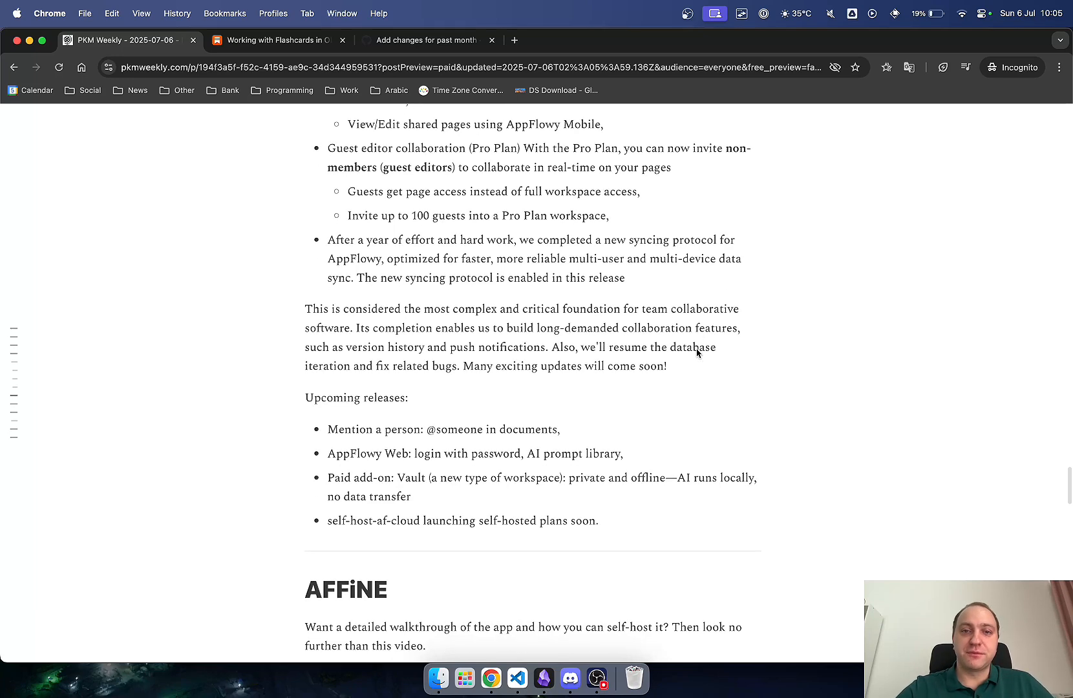
pyautogui.scroll(-3)
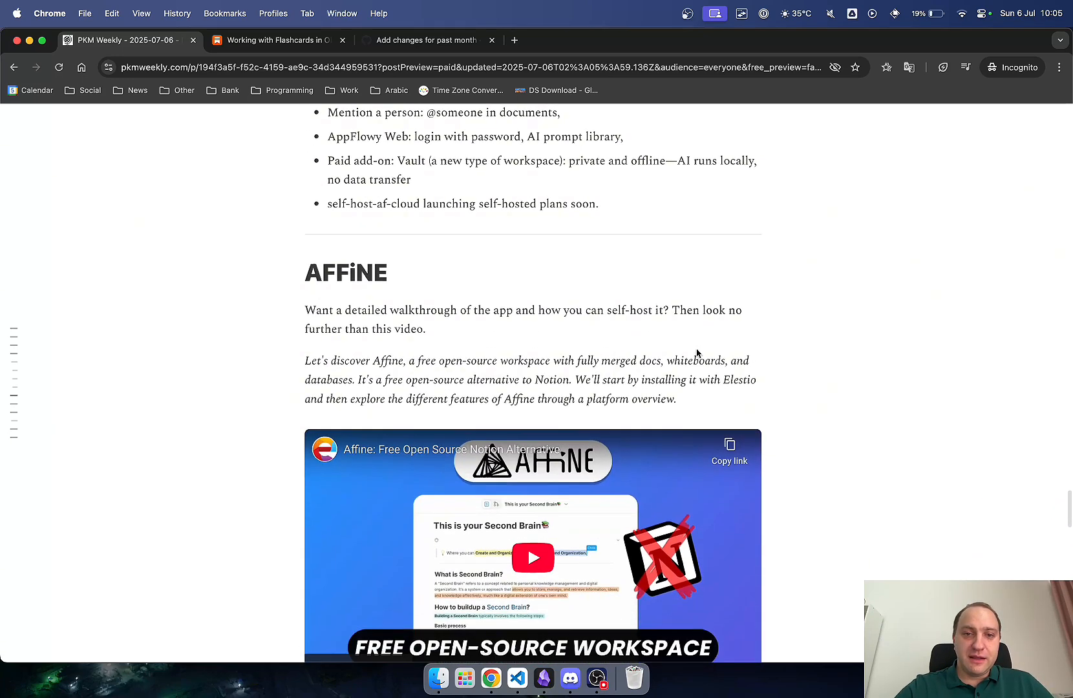
# Play part of the AFFiNE walkthrough video, pause it around 6:12, and reach Heptabase v1.60.0
pyautogui.scroll(-3)
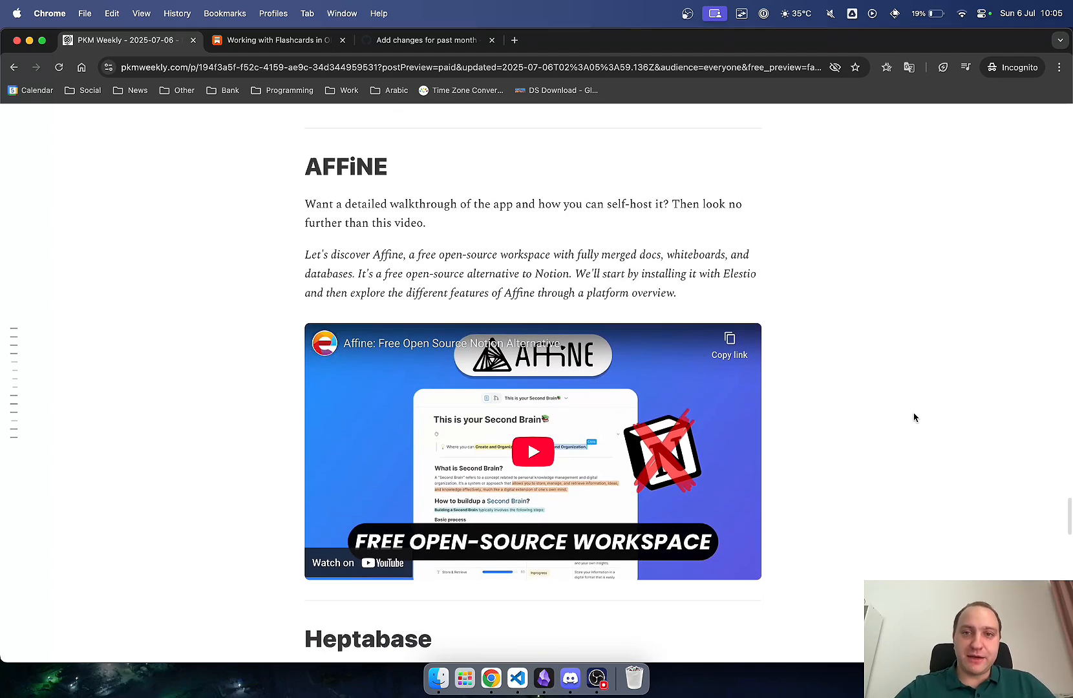
pyautogui.moveTo(496, 418)
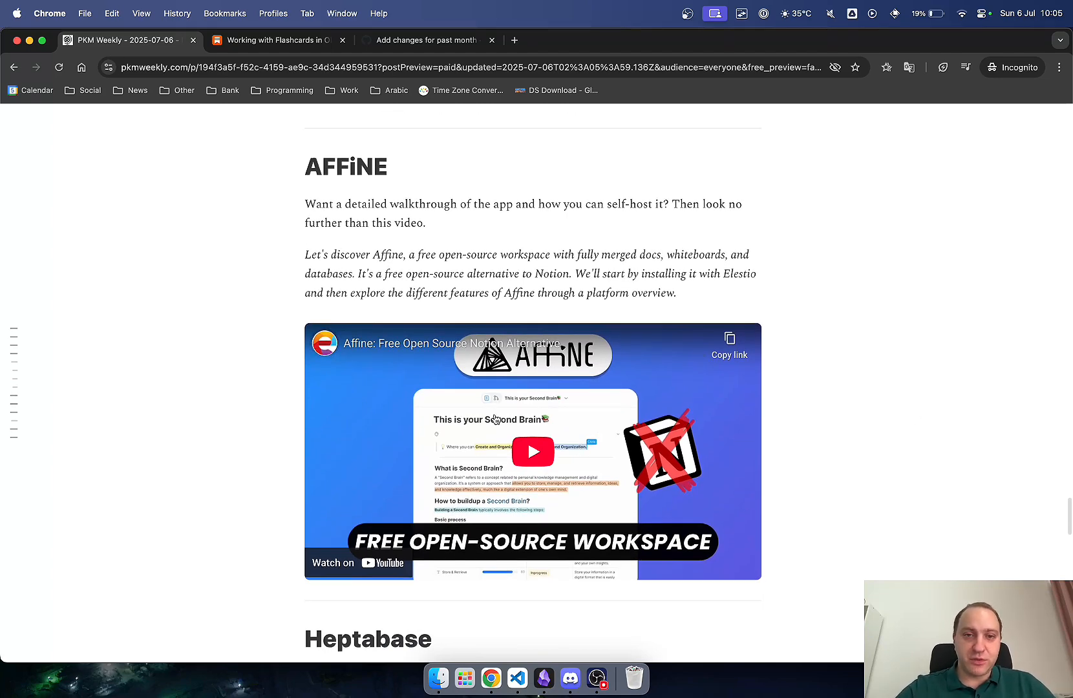
pyautogui.click(533, 450)
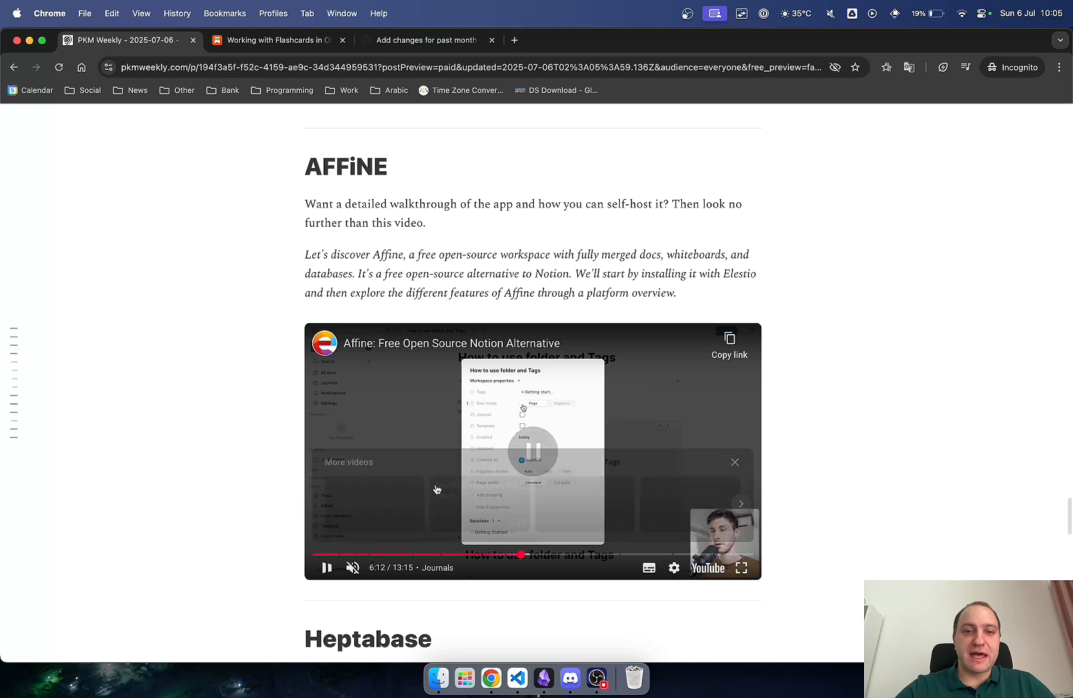
pyautogui.click(326, 568)
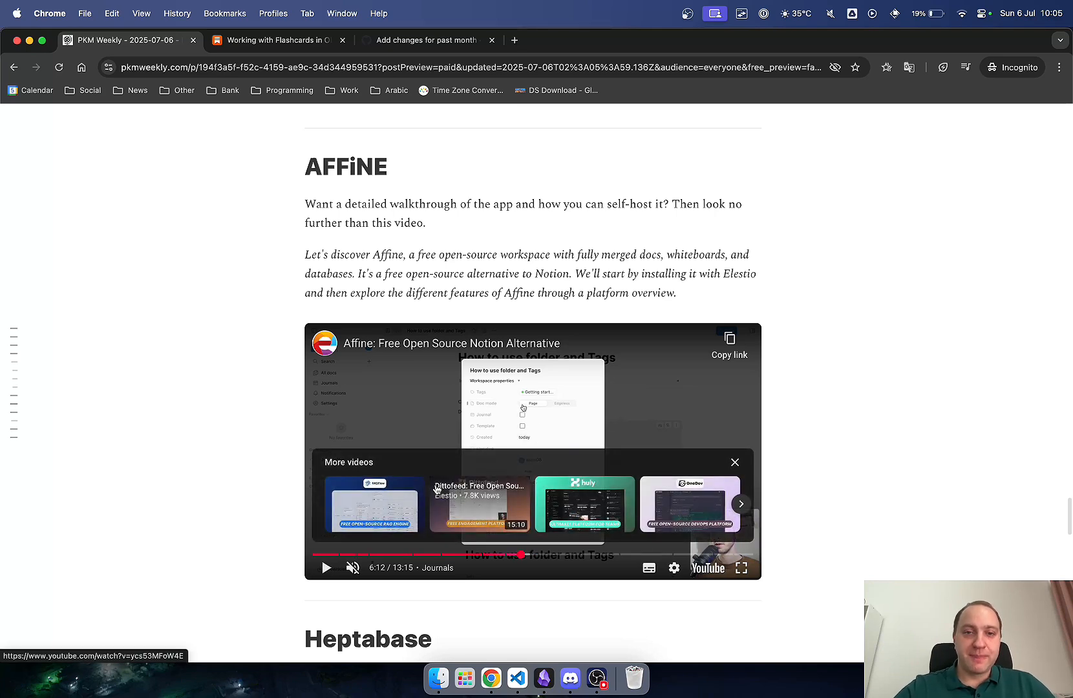
pyautogui.moveTo(198, 366)
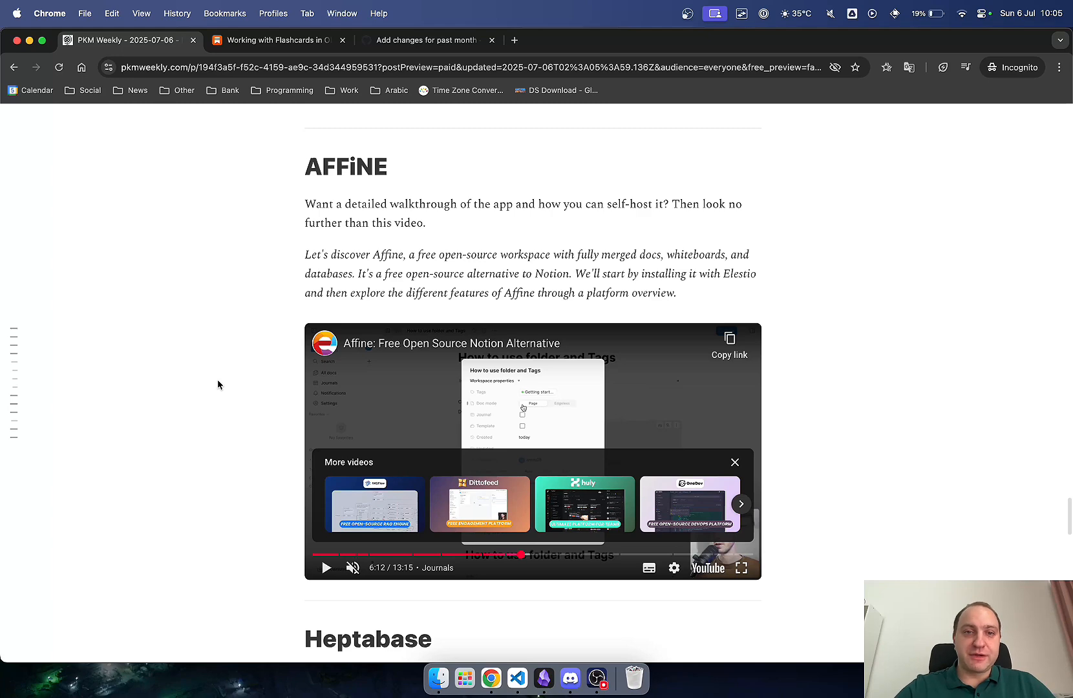
pyautogui.scroll(-3)
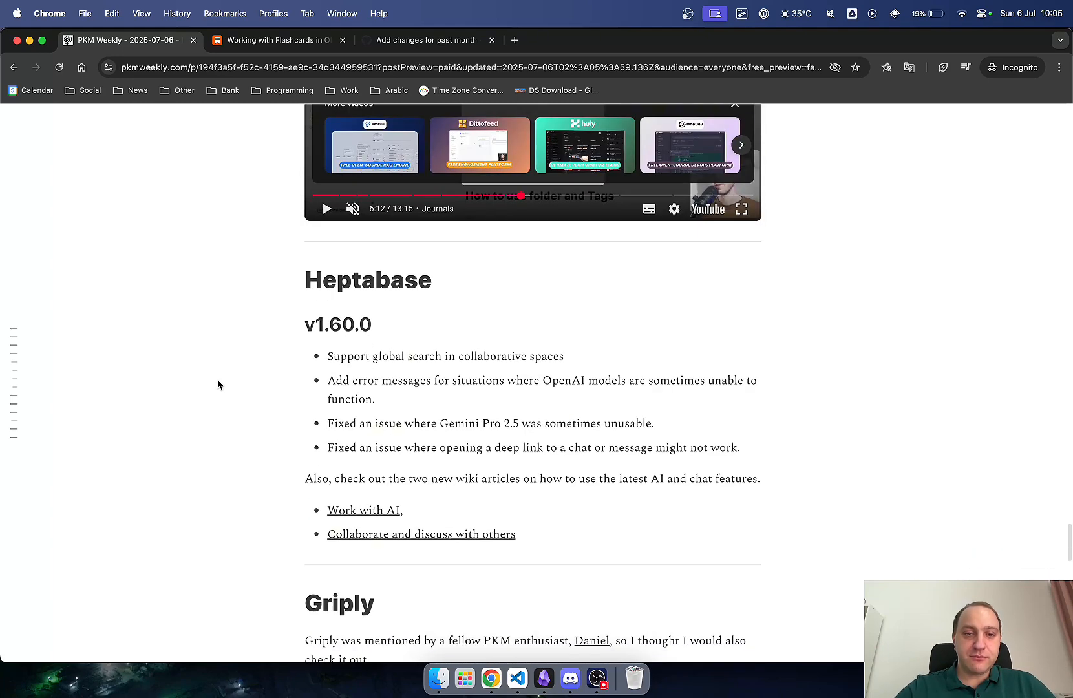
# Read the Heptabase v1.60.0 changelog and open its 'Work with AI' wiki link in a new tab
pyautogui.scroll(-3)
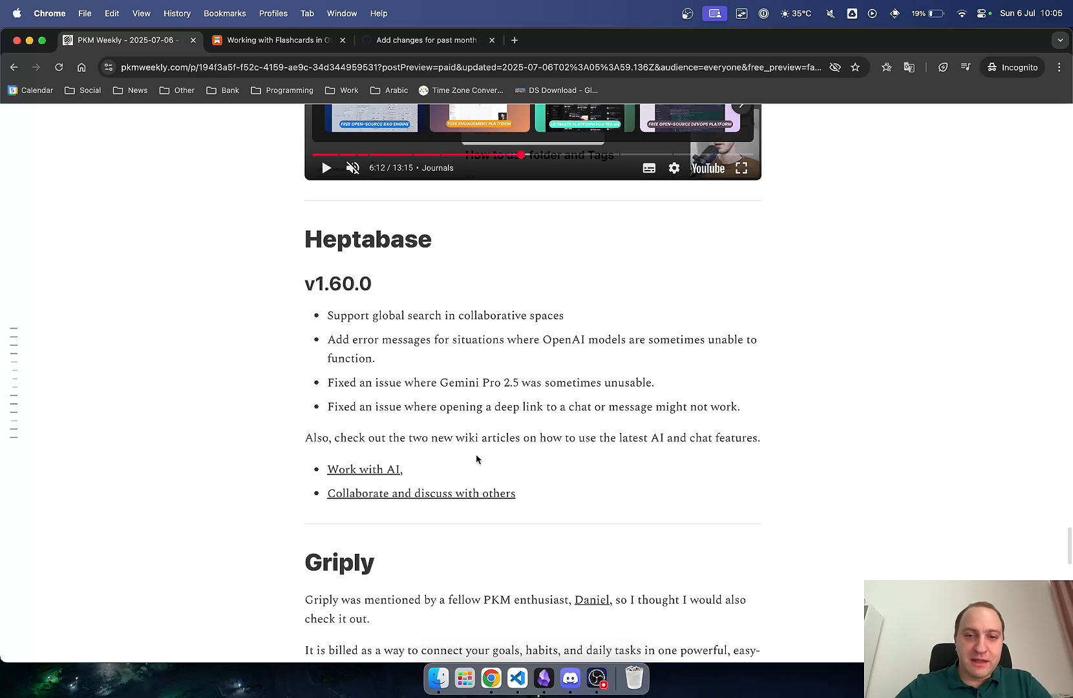
pyautogui.click(421, 493)
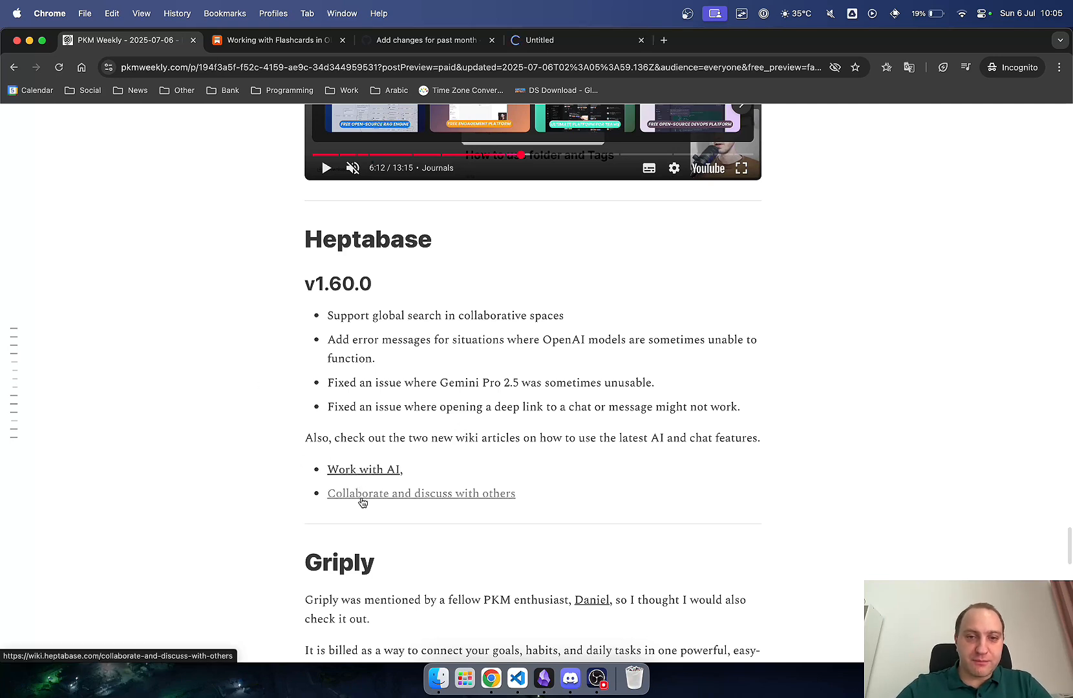
# Open the 'Collaborate and discuss with others' wiki article, skim it, and close its tab
pyautogui.click(422, 494)
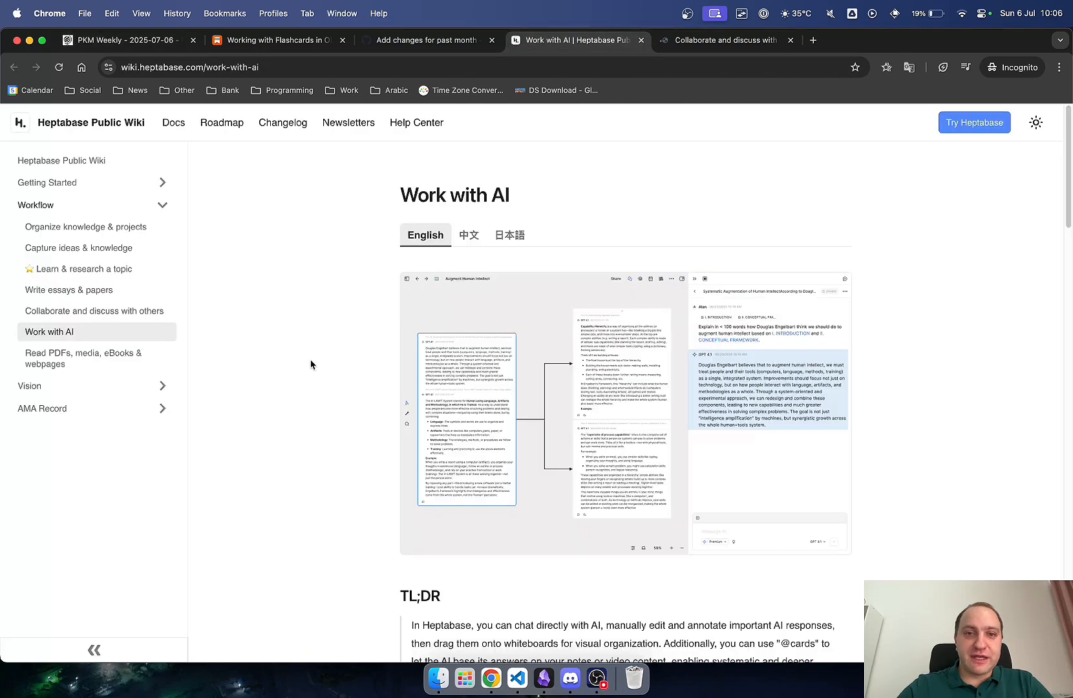
pyautogui.scroll(-3)
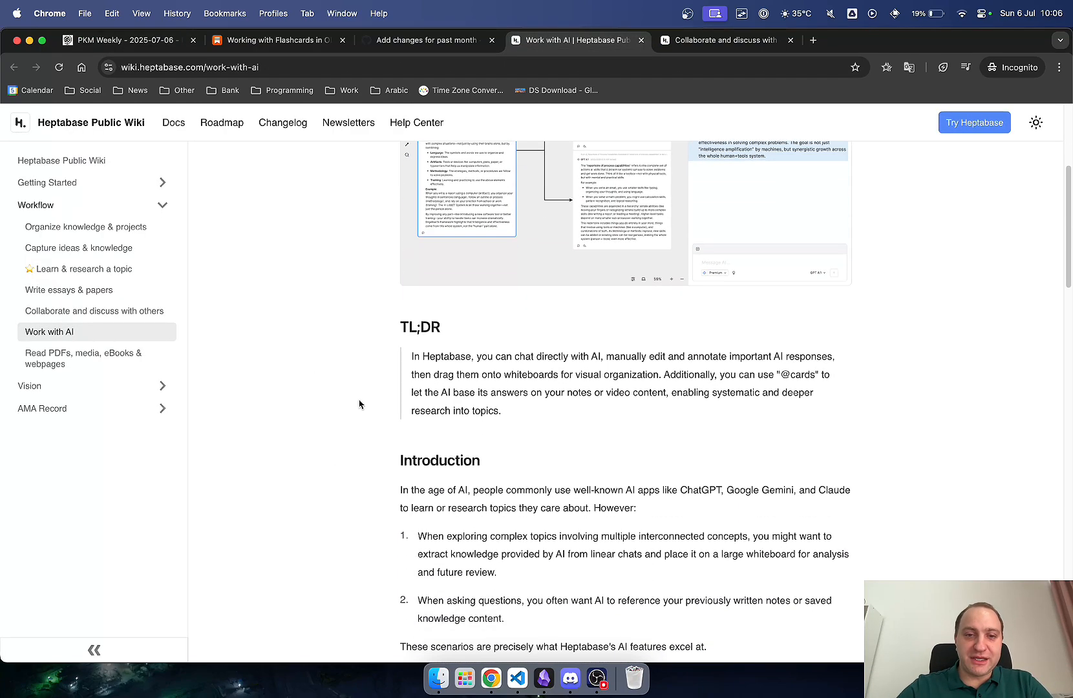
pyautogui.scroll(-3)
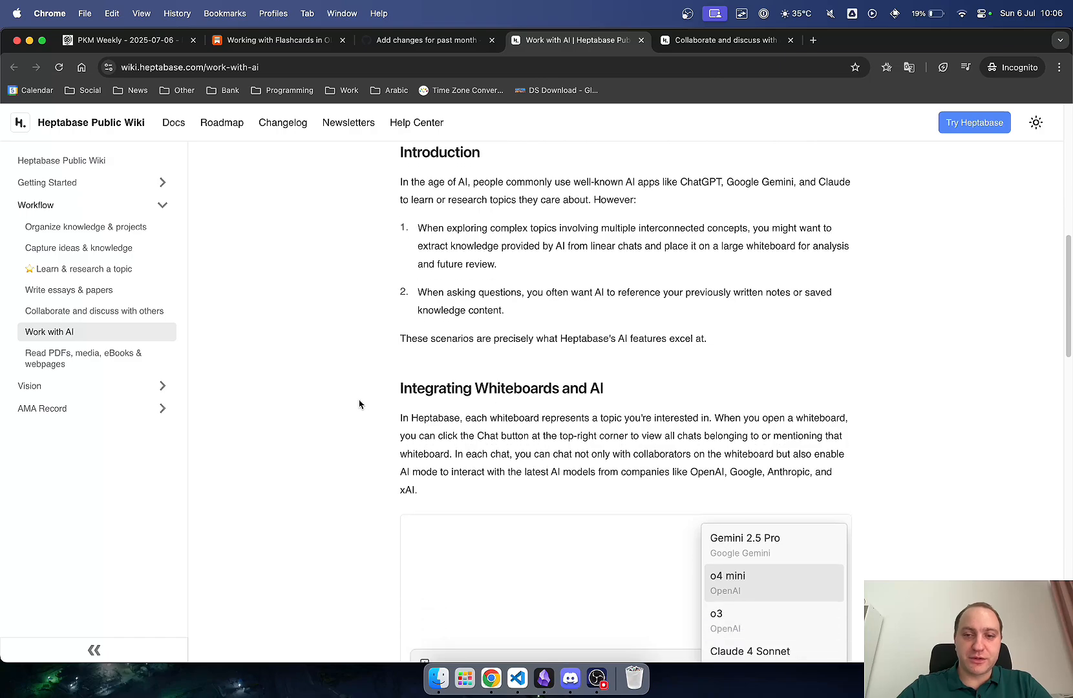
pyautogui.scroll(-3)
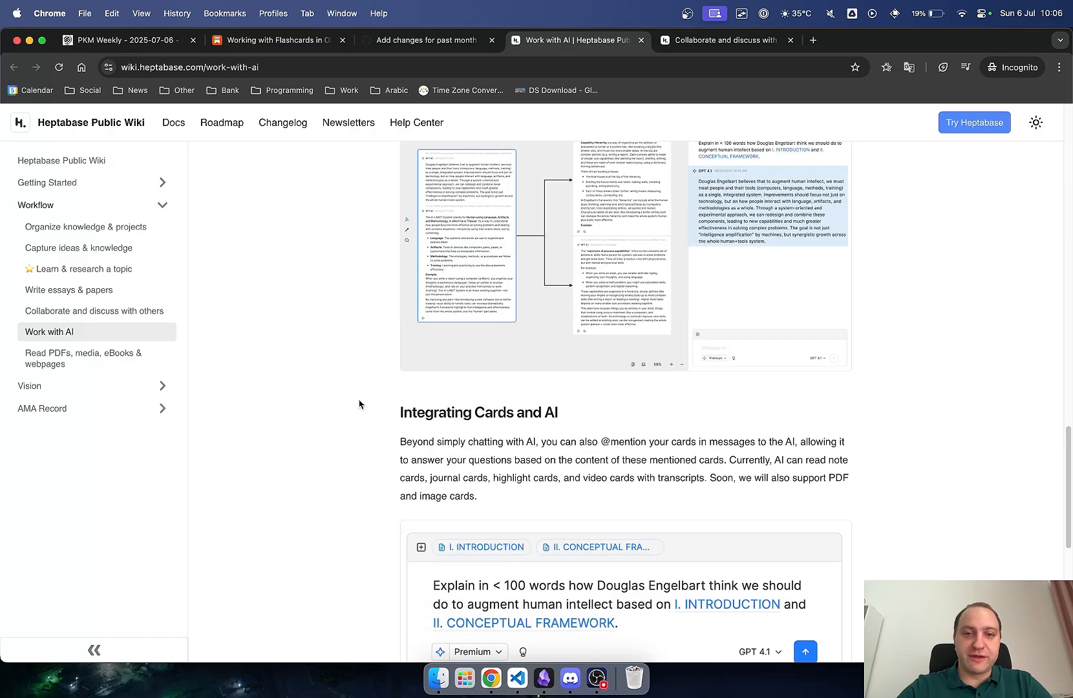
pyautogui.scroll(-3)
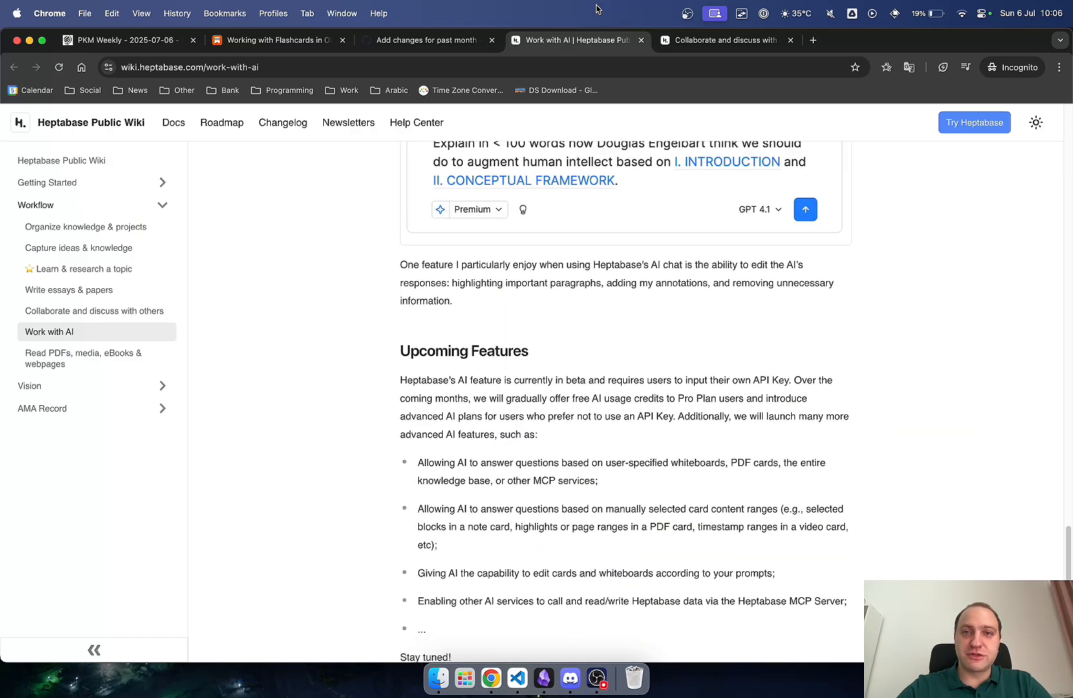
pyautogui.click(94, 311)
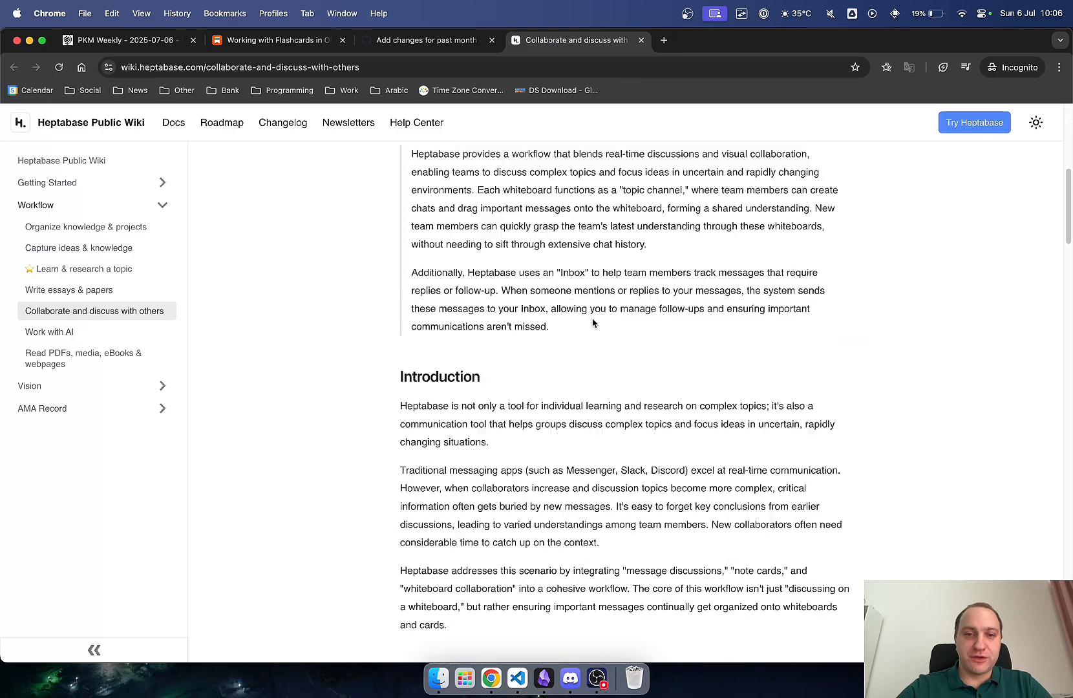
pyautogui.click(424, 40)
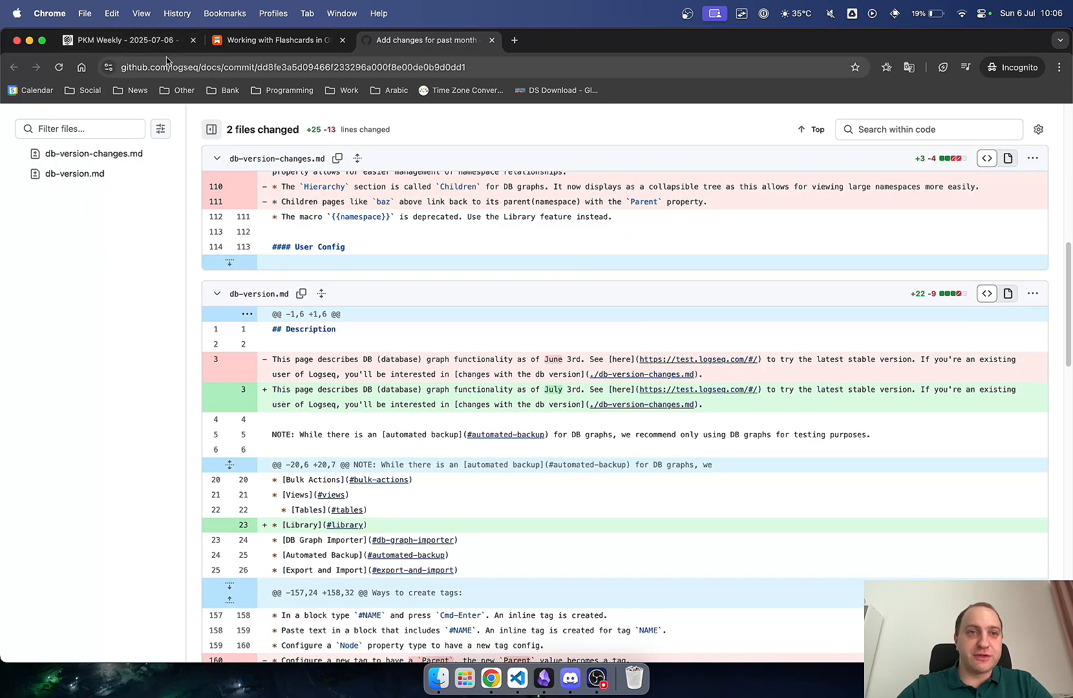
# Return to the PKM Weekly tab and read past the Heptabase notes to the Griply section
pyautogui.click(123, 40)
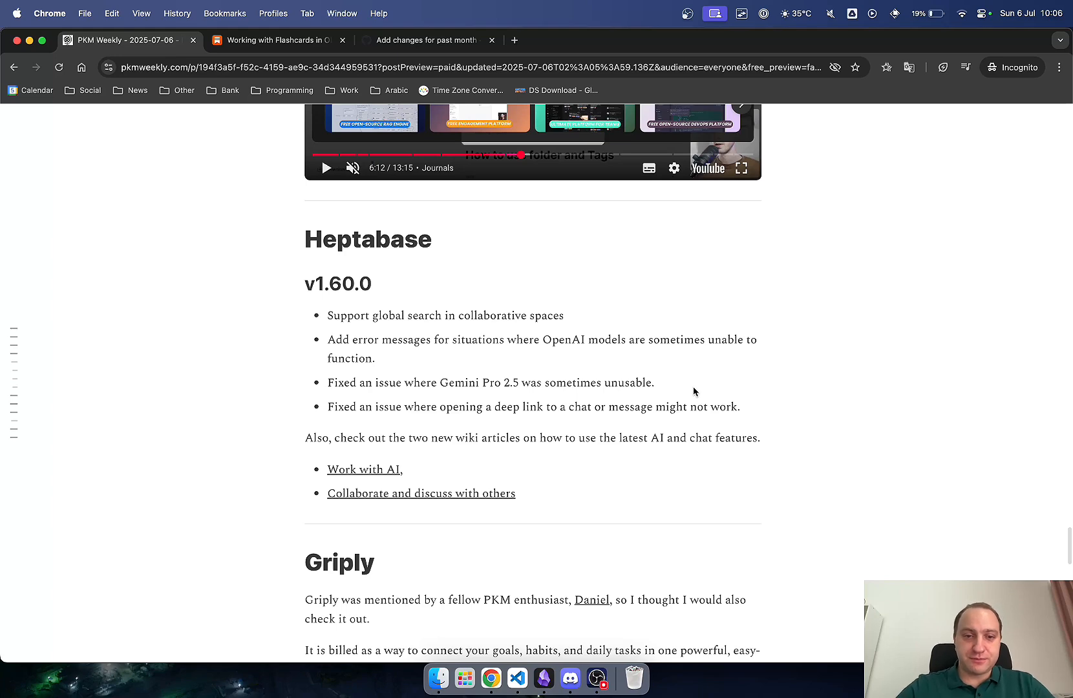
pyautogui.scroll(-3)
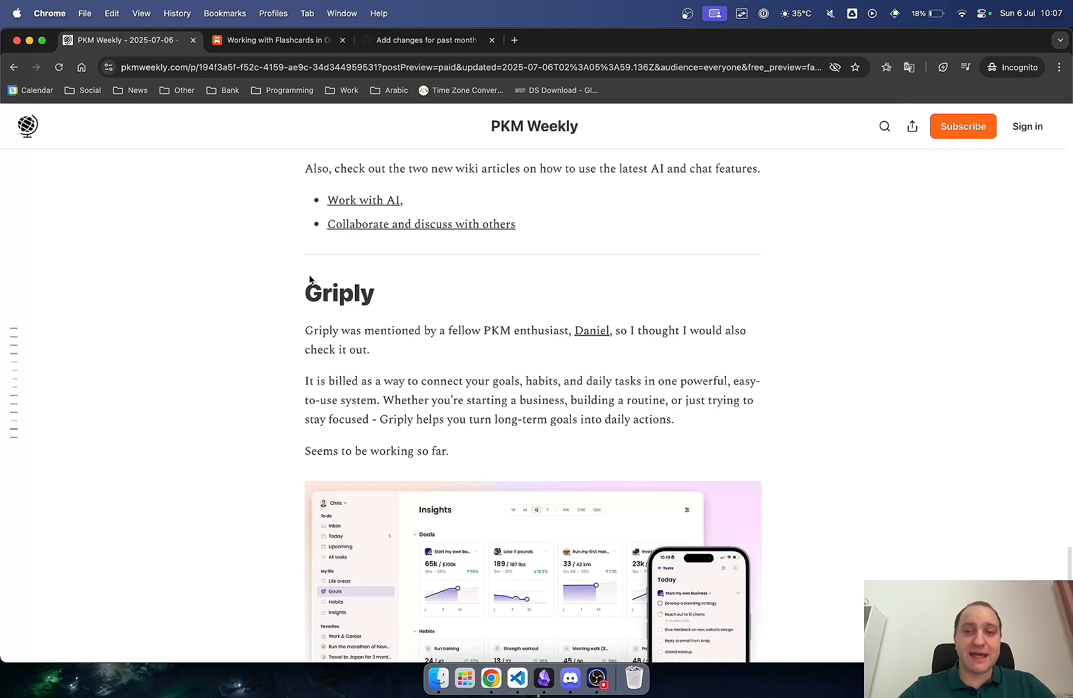
pyautogui.moveTo(402, 355)
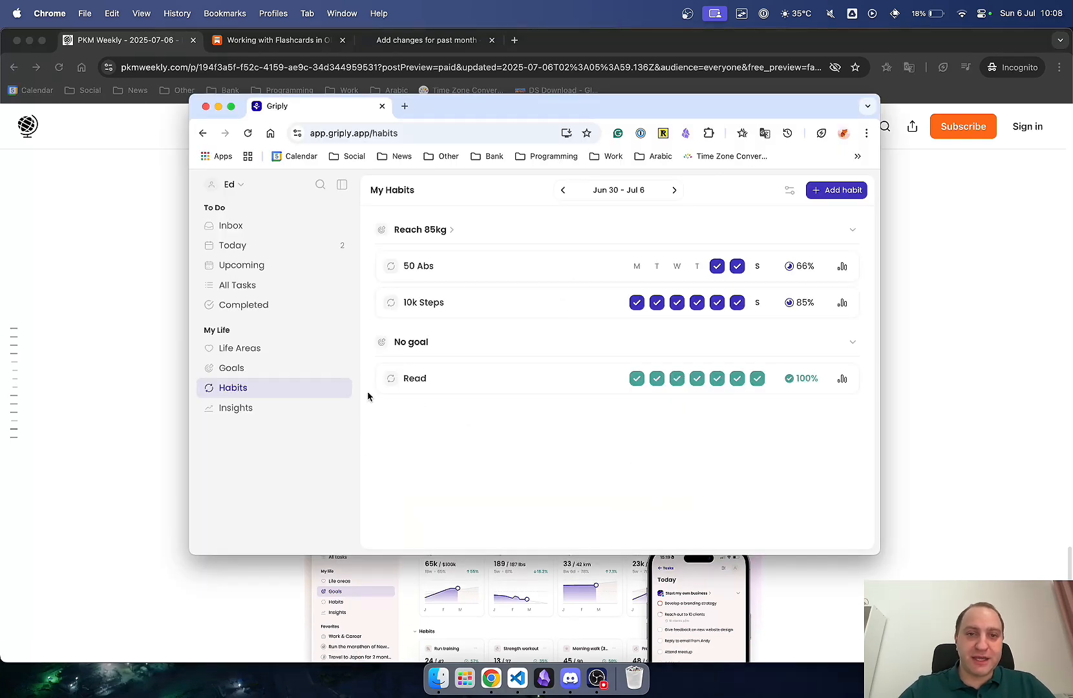
pyautogui.moveTo(241, 386)
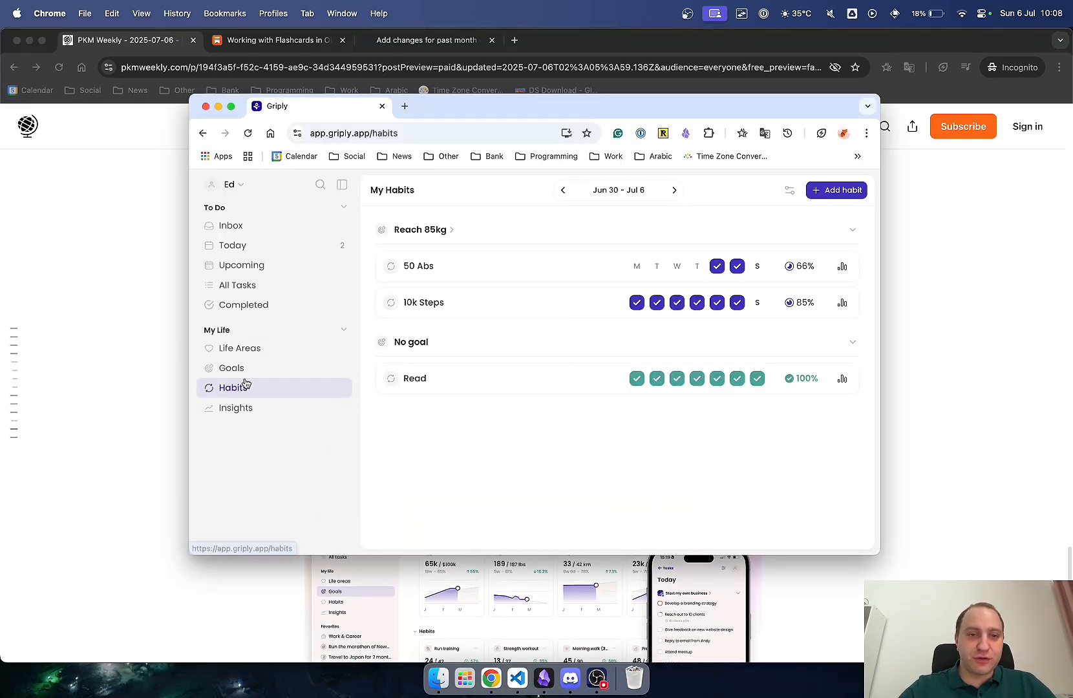
# Show Griply's Goals list with the Reach 85kg and USD 1,000,000 goals
pyautogui.click(233, 367)
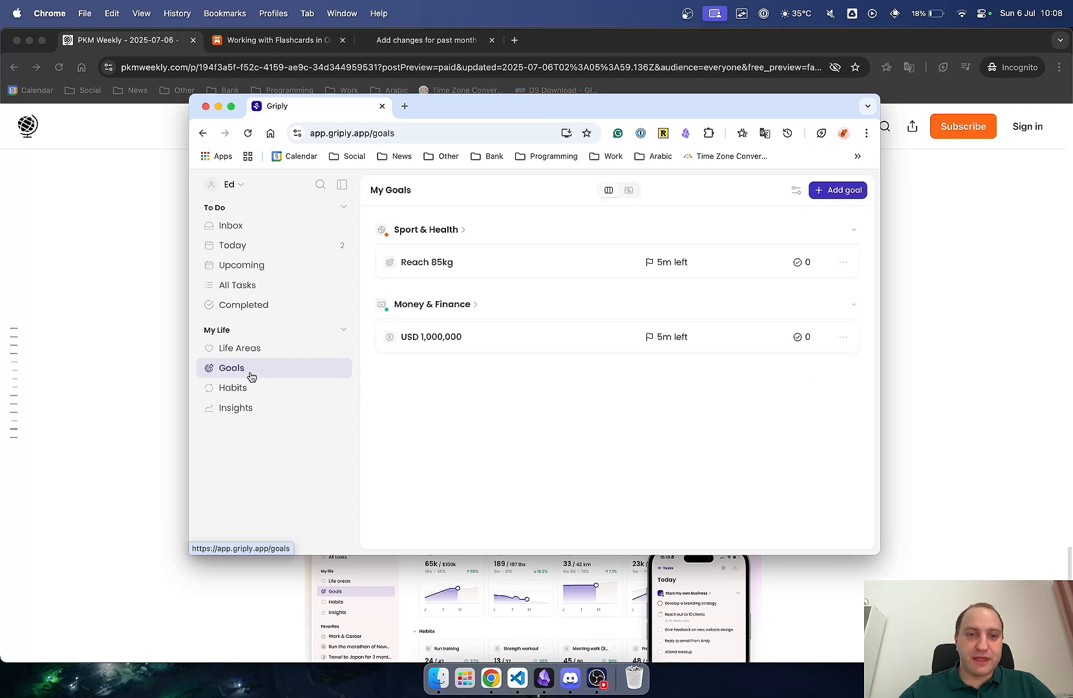
pyautogui.moveTo(452, 281)
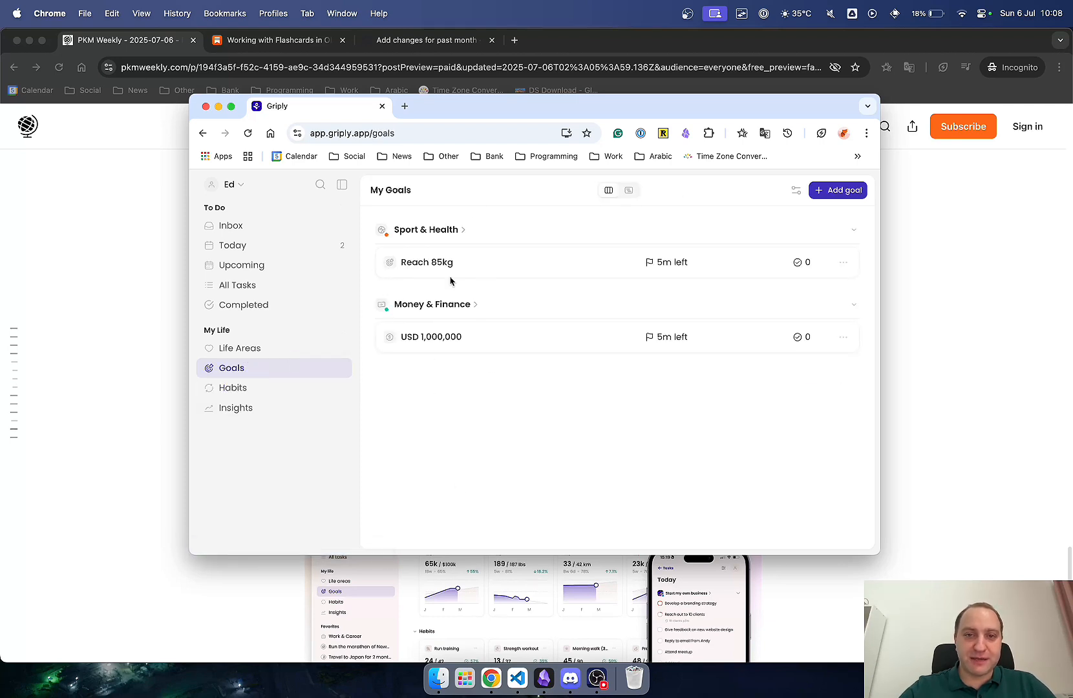
# Start a new goal named YouTube 1,000,000 in the Education & Learning life area
pyautogui.click(838, 190)
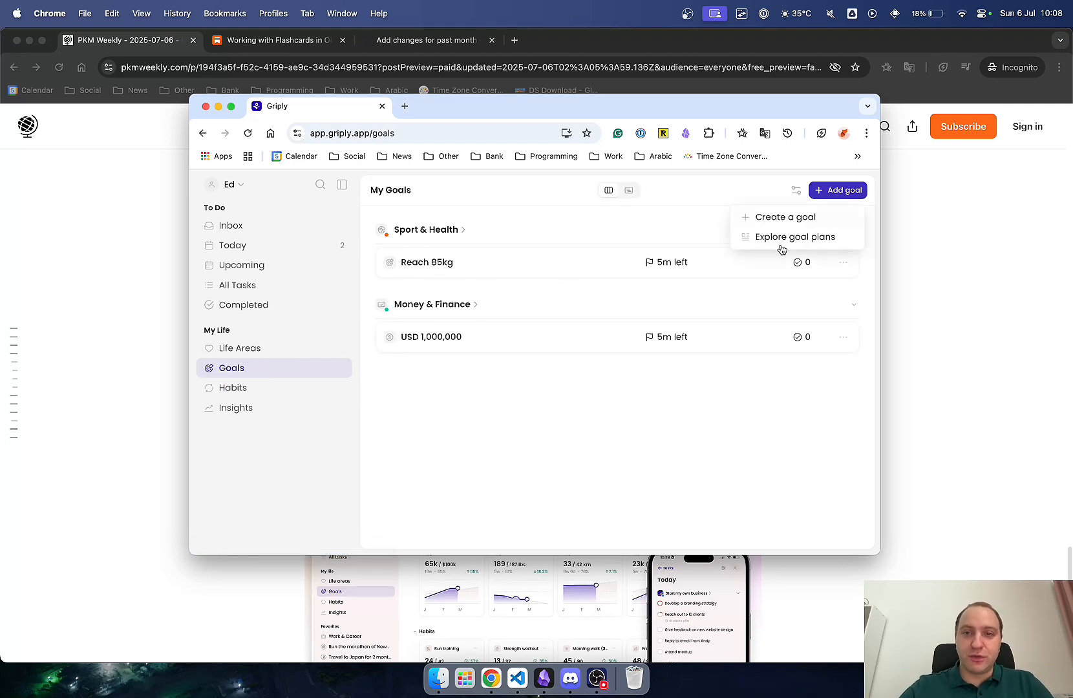
pyautogui.click(786, 217)
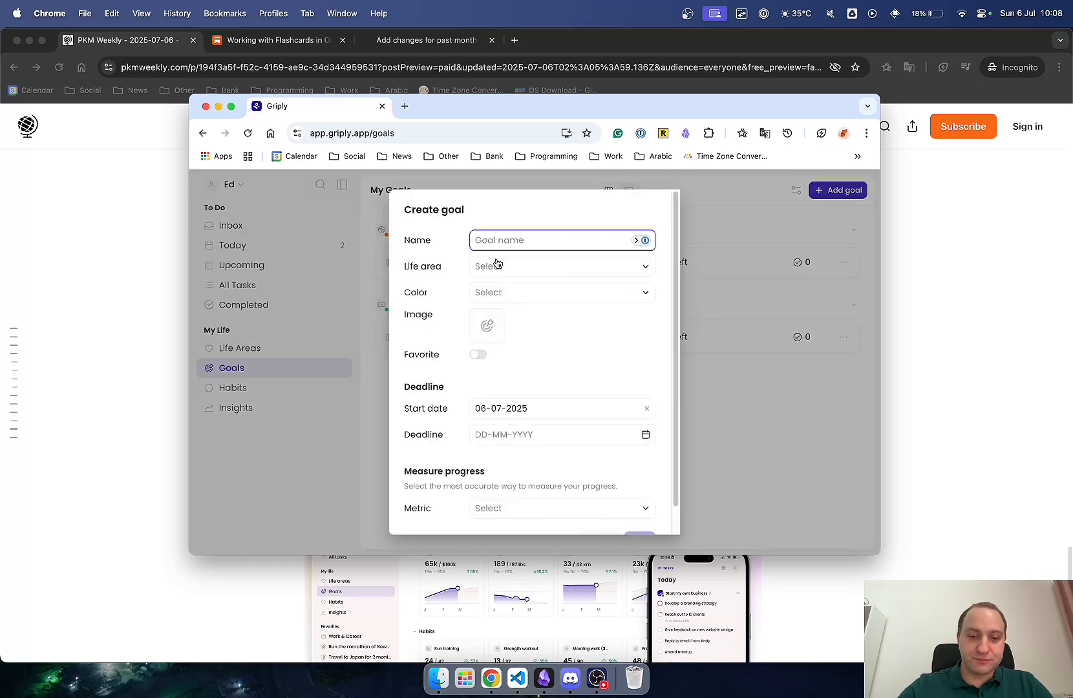
pyautogui.write('YouTube 1,000')
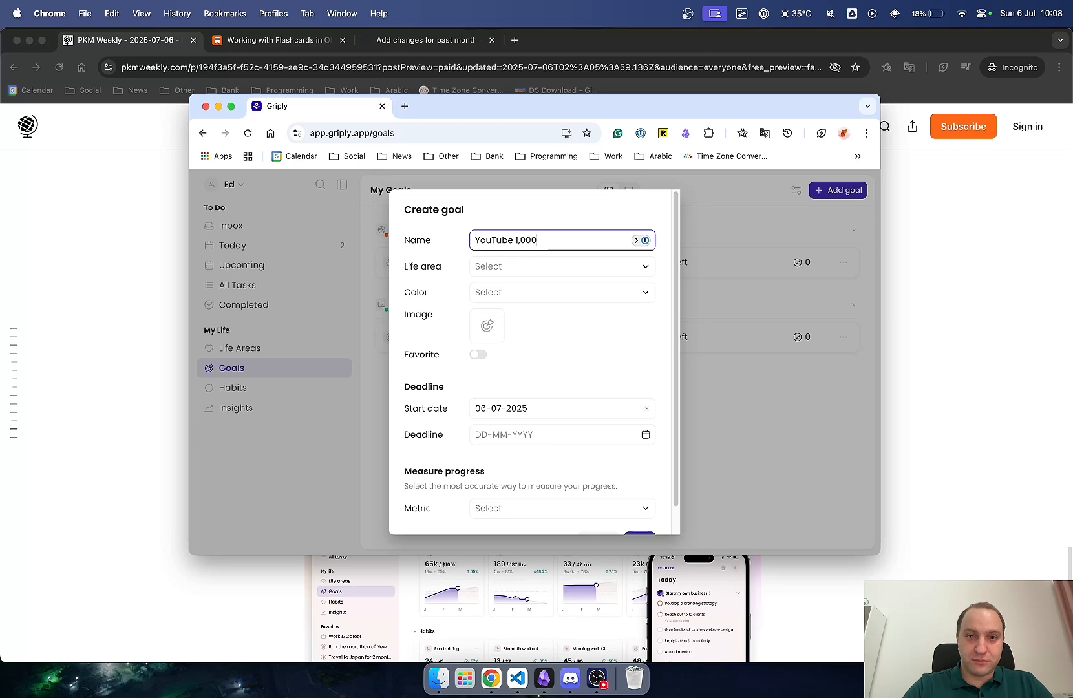
pyautogui.click(561, 266)
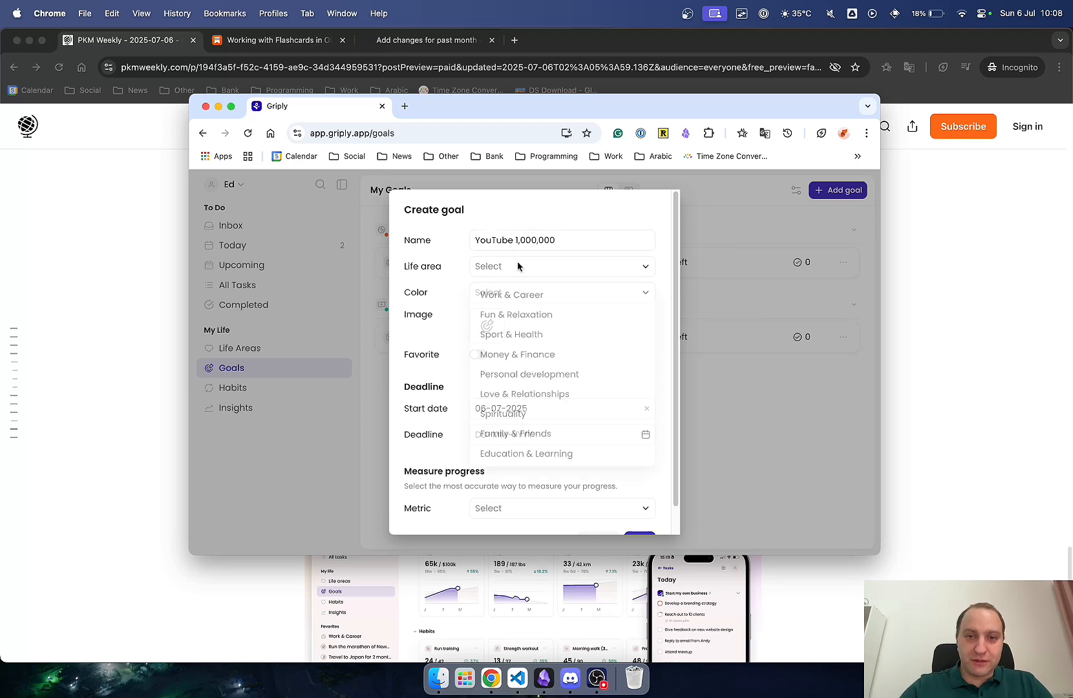
pyautogui.moveTo(578, 401)
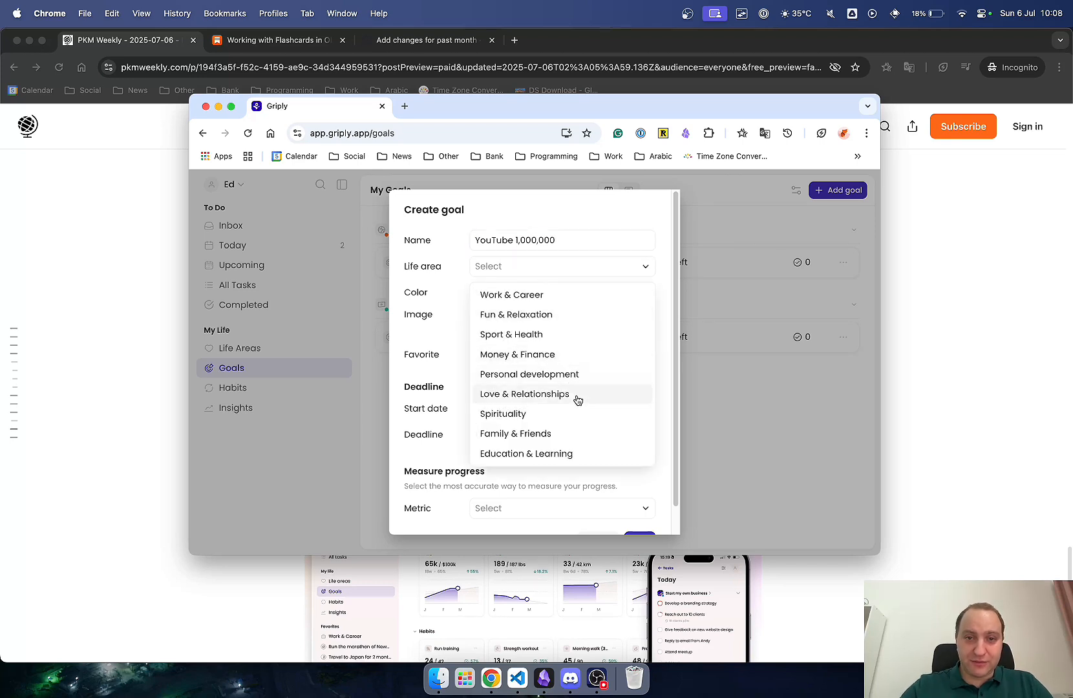
pyautogui.click(526, 452)
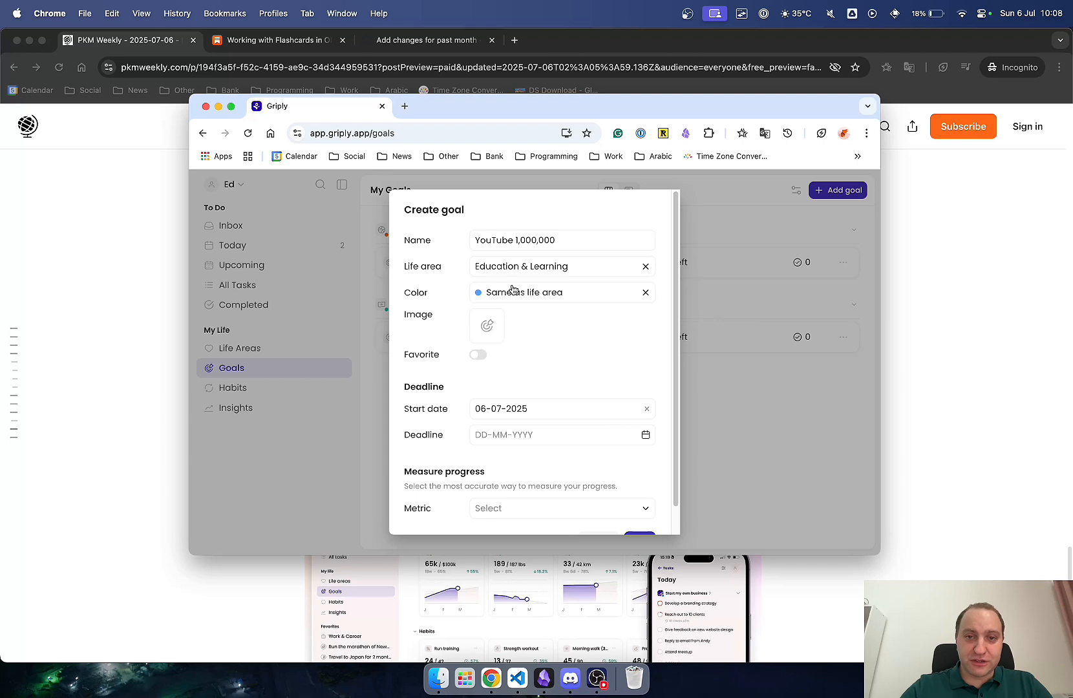
pyautogui.moveTo(646, 441)
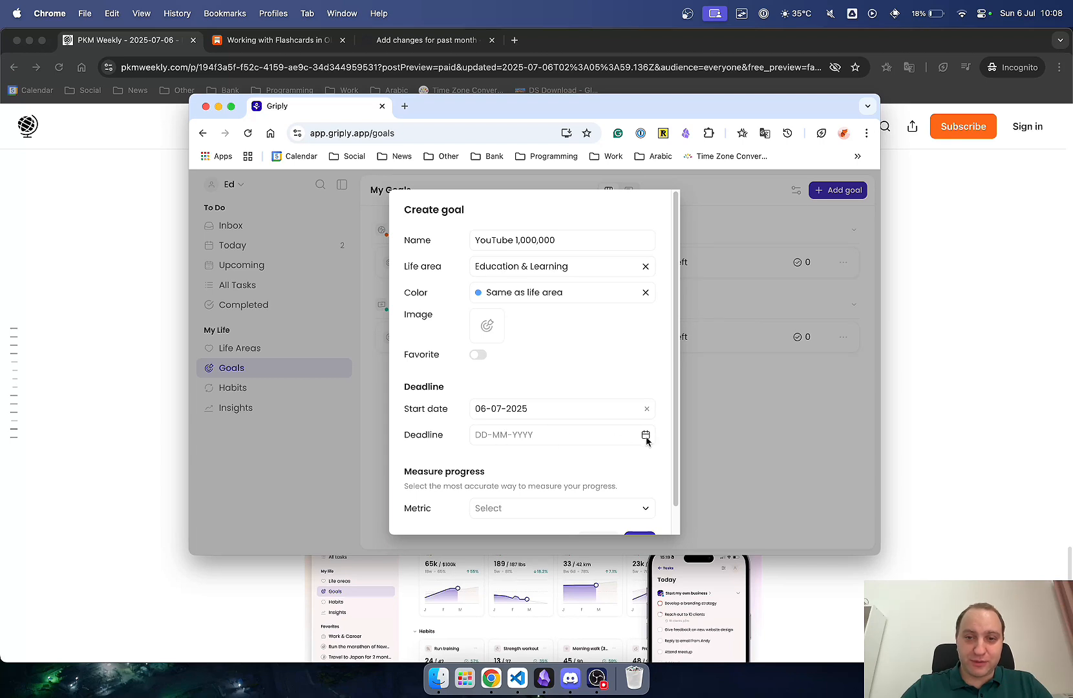
# Set the goal's deadline to 31 December 2025 and save it
pyautogui.click(645, 434)
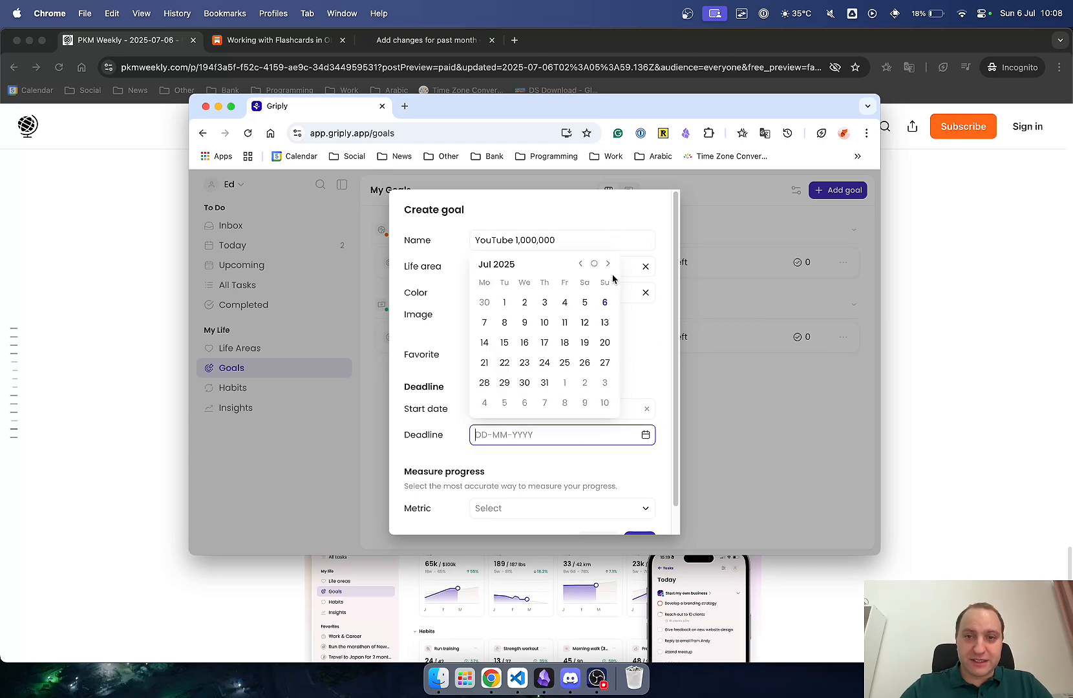
pyautogui.click(607, 263)
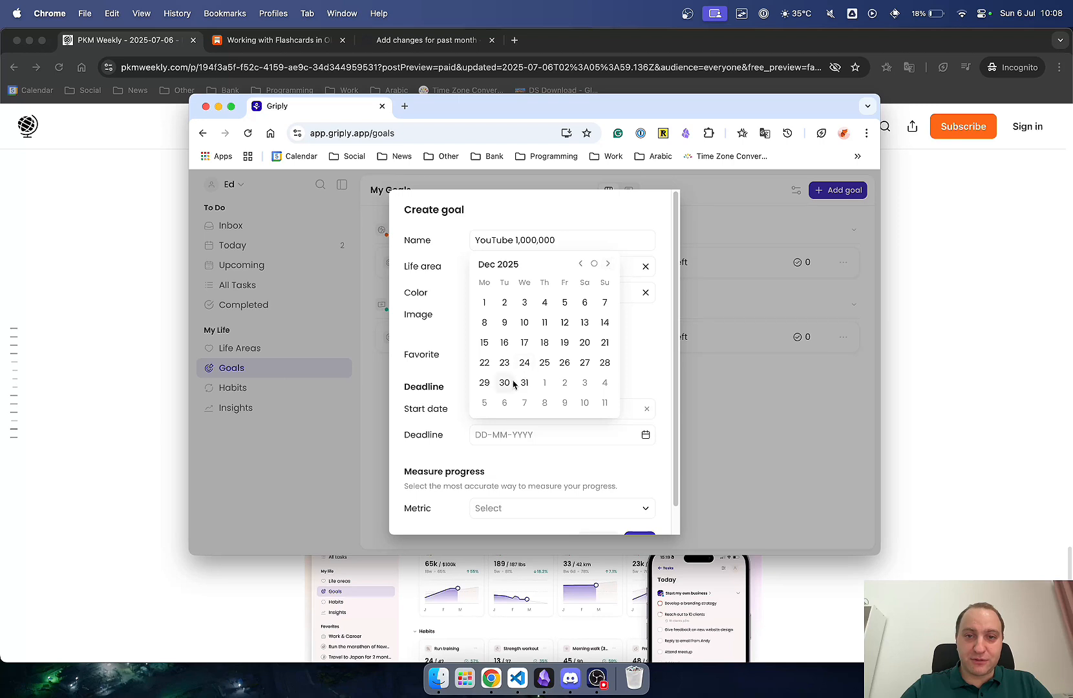
pyautogui.click(524, 383)
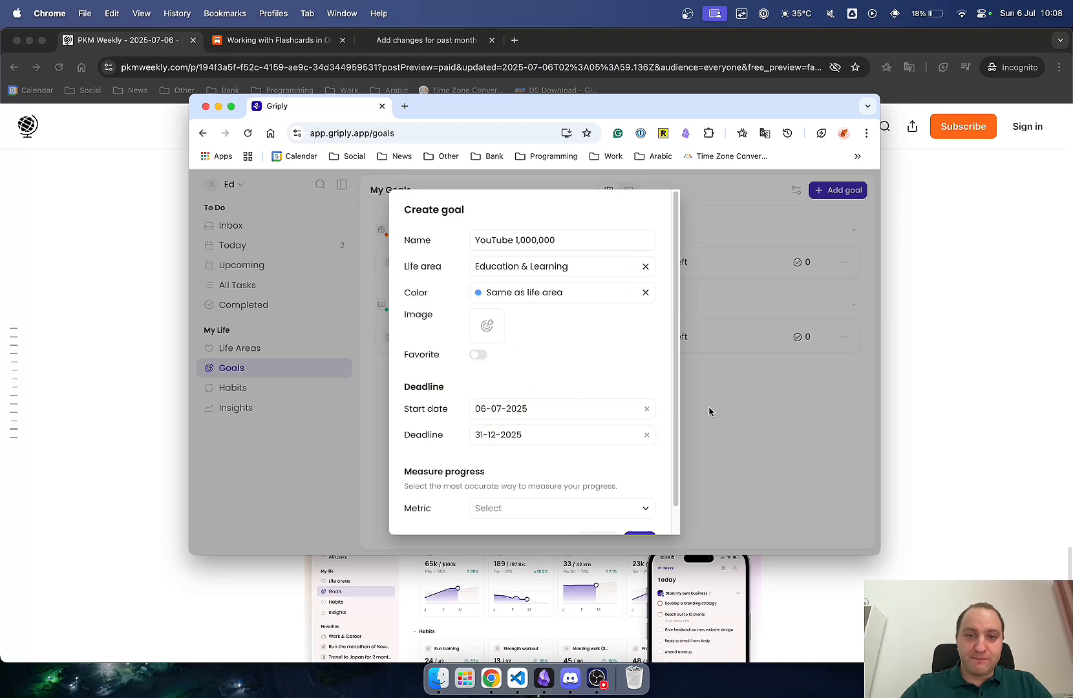
pyautogui.click(638, 538)
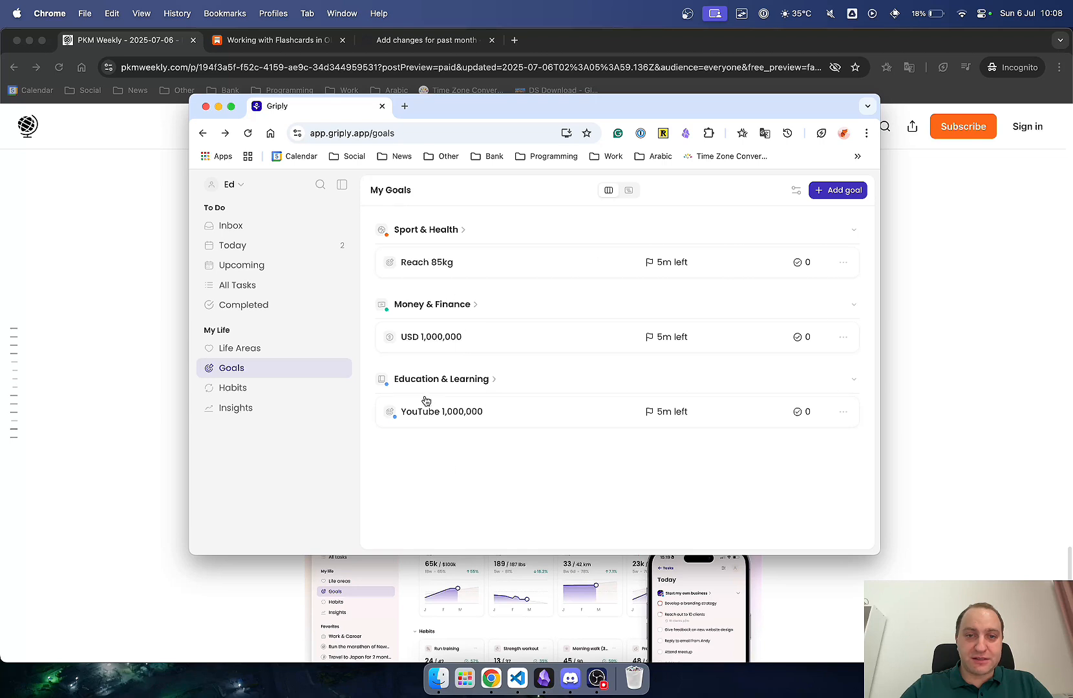
pyautogui.moveTo(653, 355)
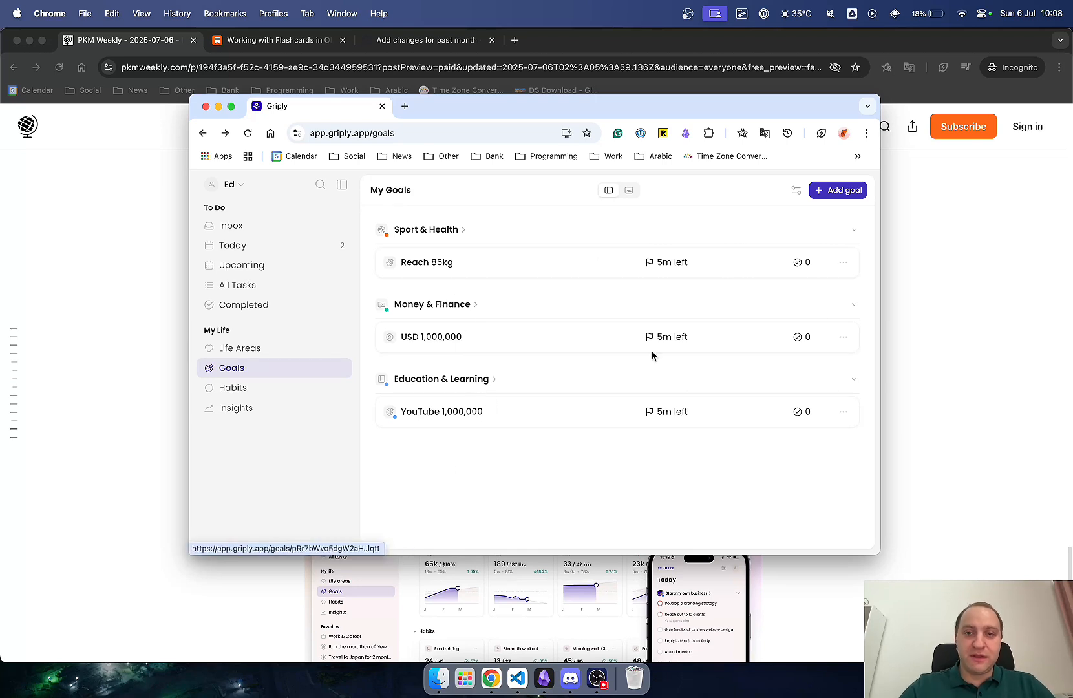
pyautogui.moveTo(475, 463)
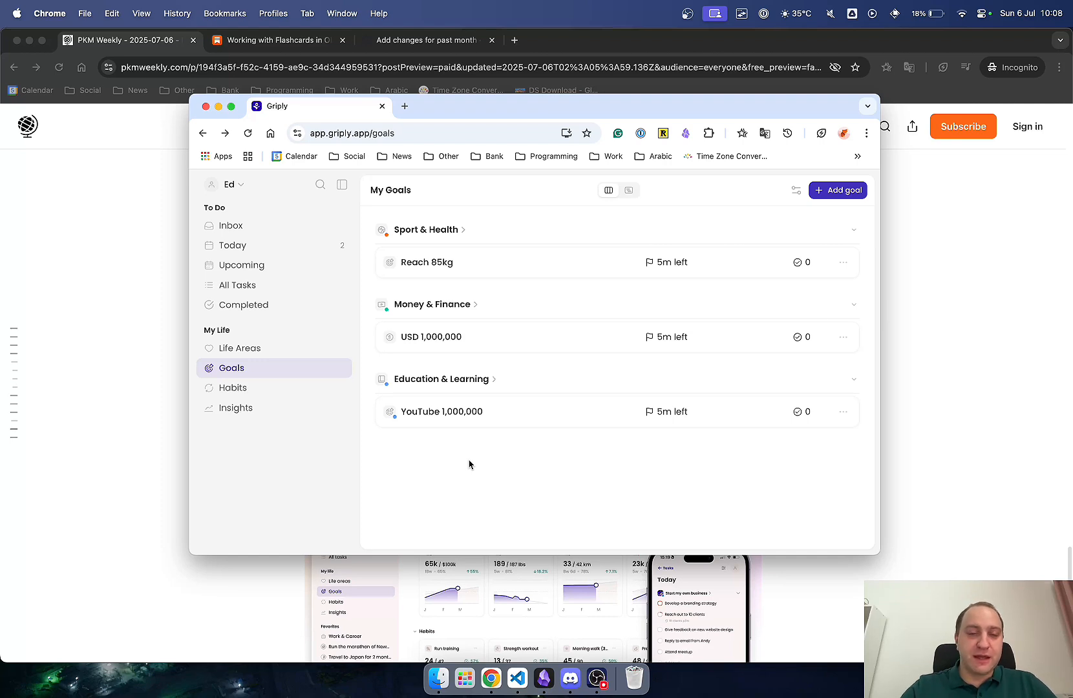
pyautogui.moveTo(232, 388)
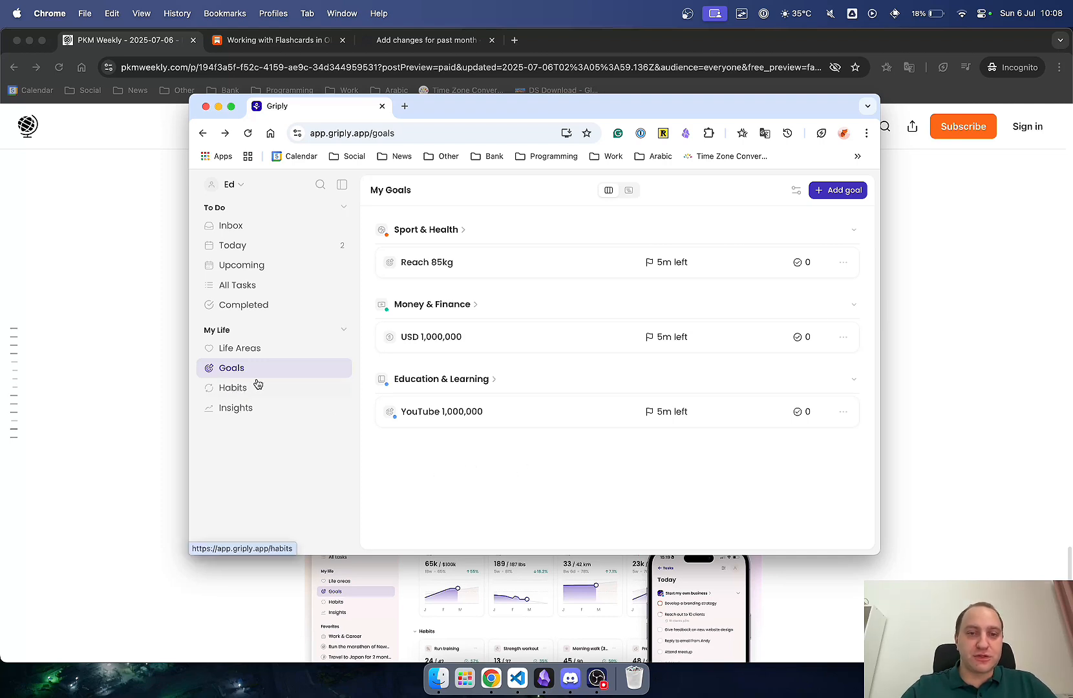
# Switch to the Habits overview listing 50 Abs, 10k Steps and Read
pyautogui.click(234, 388)
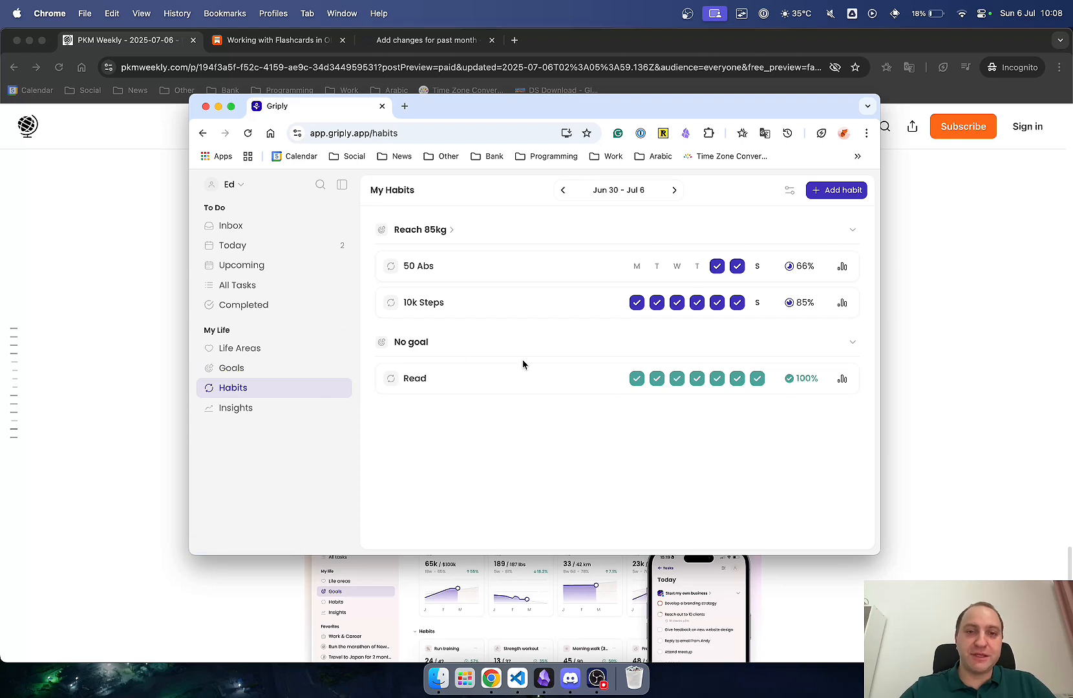
pyautogui.moveTo(457, 287)
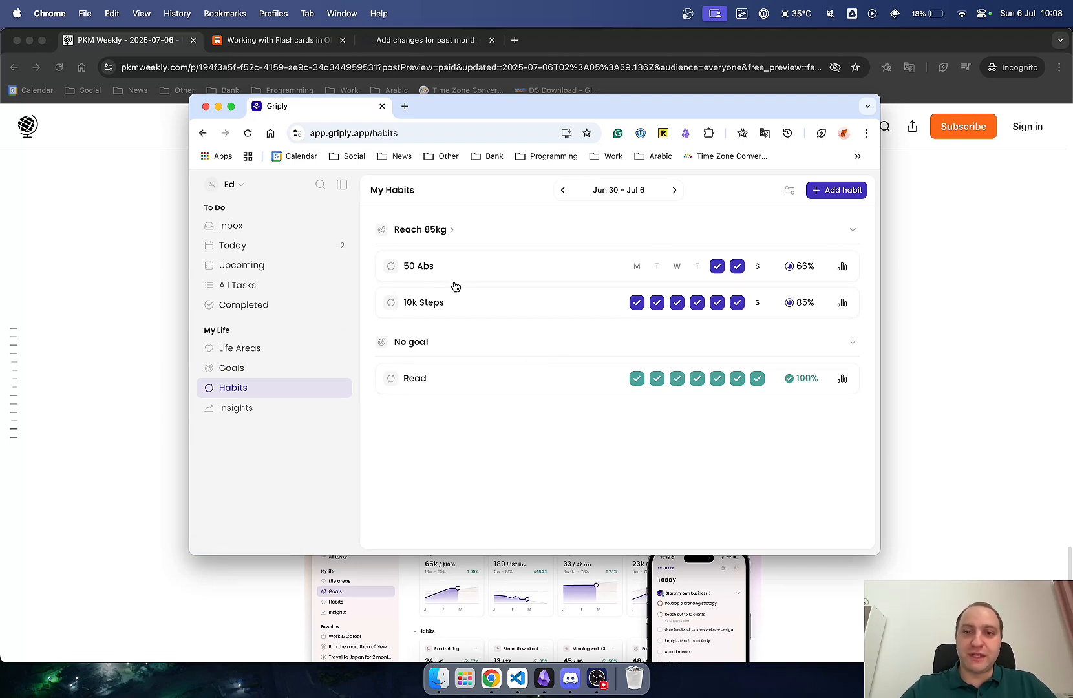
pyautogui.moveTo(446, 313)
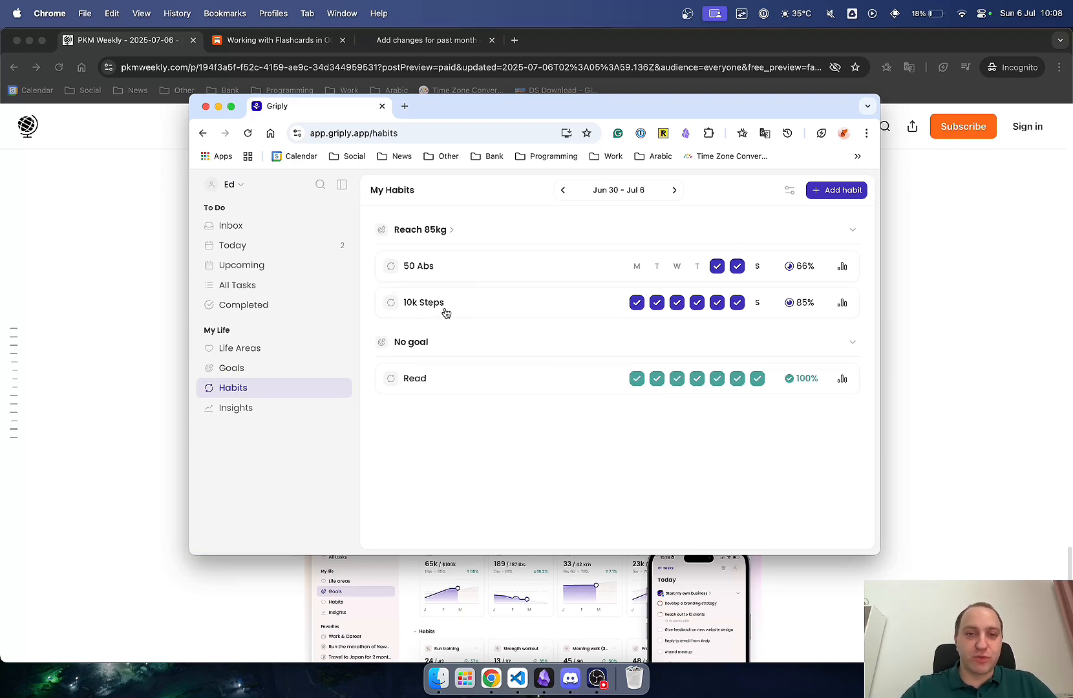
pyautogui.moveTo(655, 456)
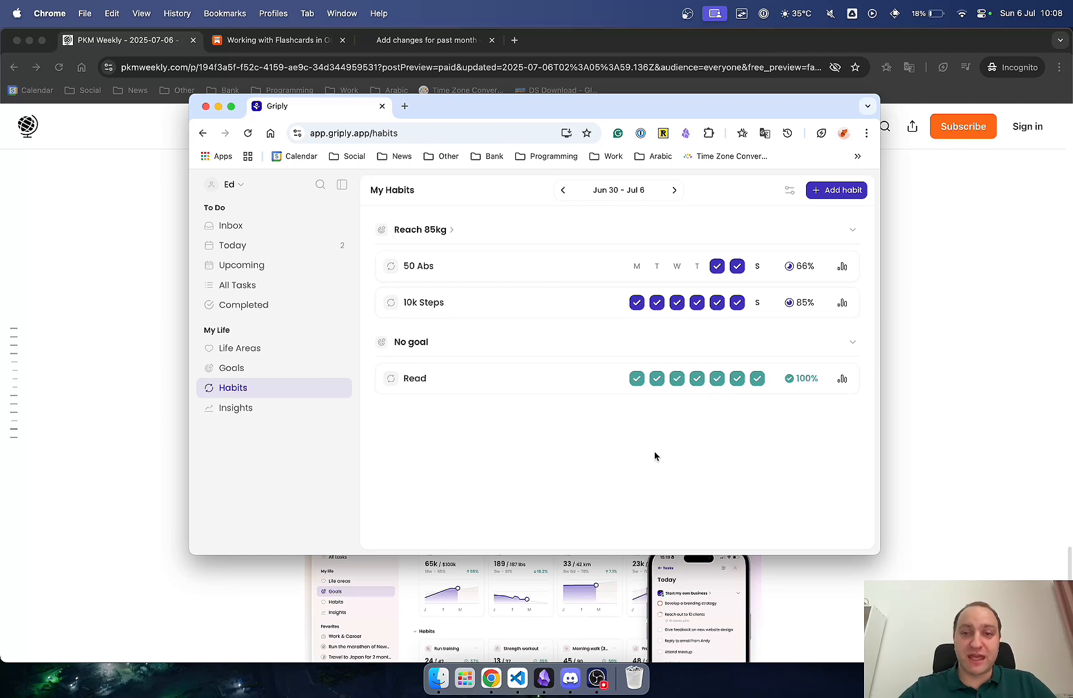
pyautogui.moveTo(689, 432)
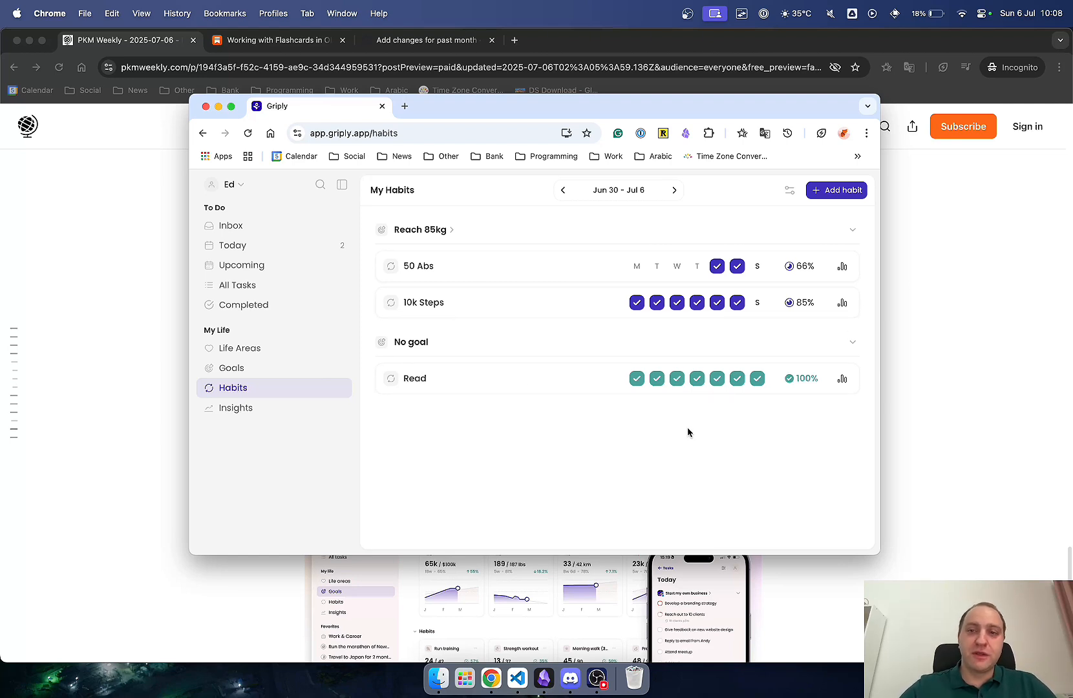
# Draft a new habit named Reading and choose its schedule type
pyautogui.click(836, 190)
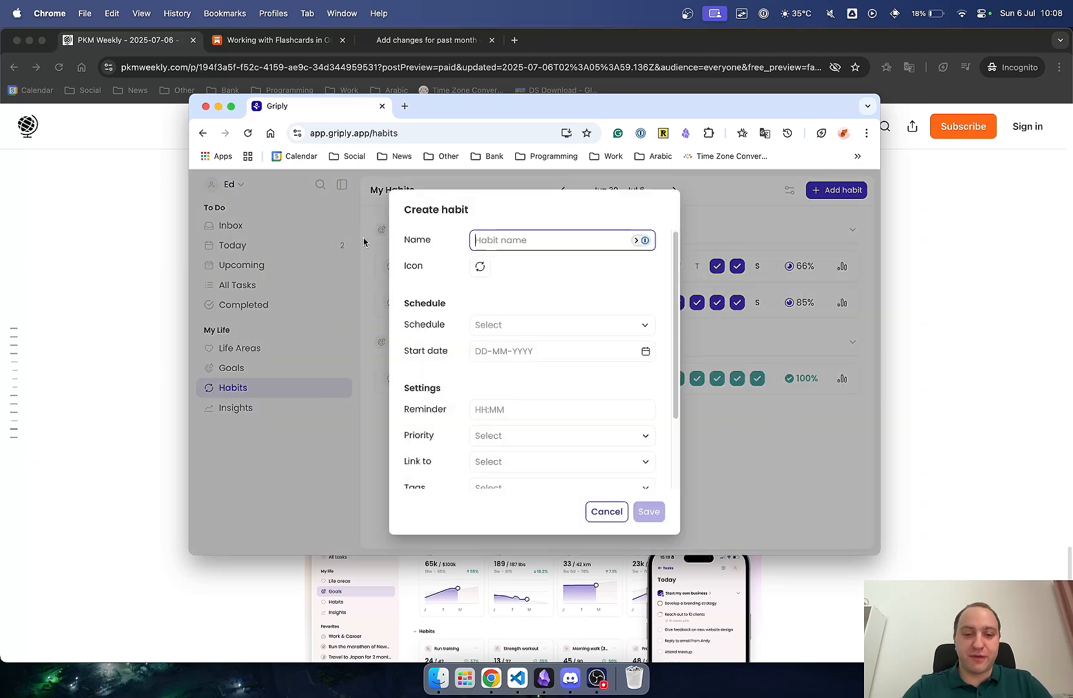
pyautogui.write('Reading')
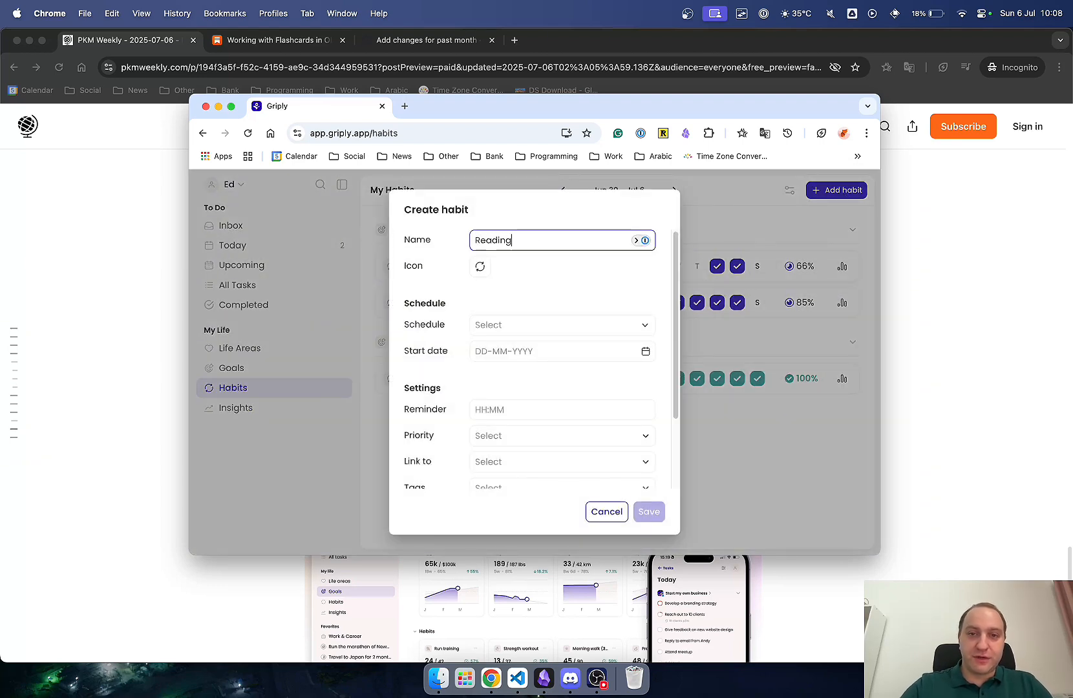
pyautogui.click(480, 266)
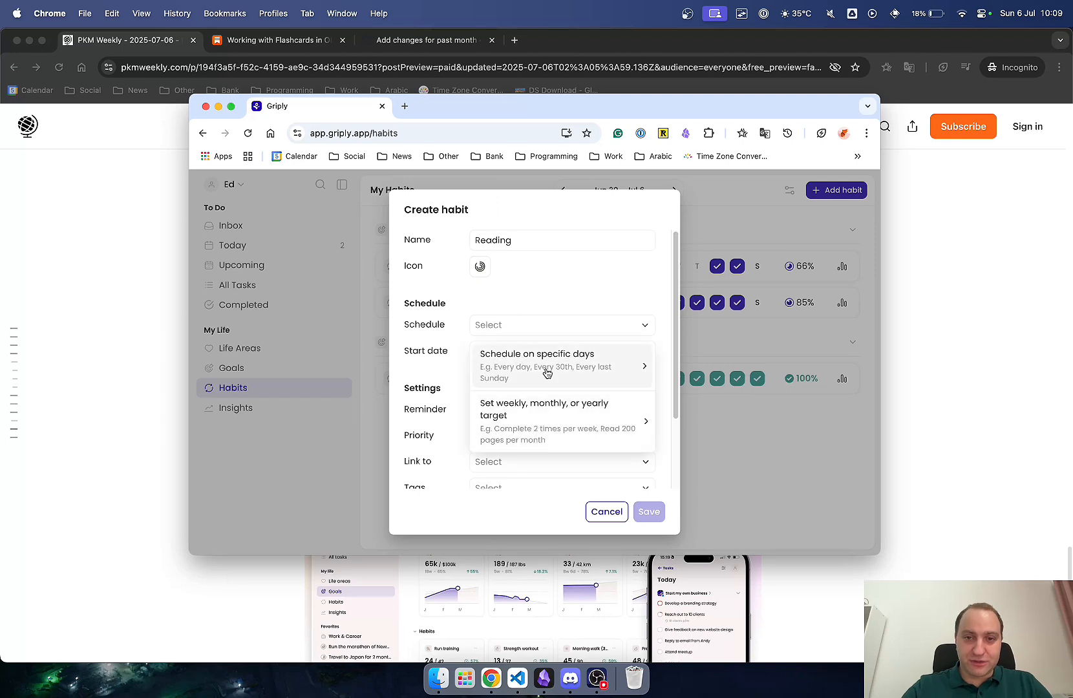
pyautogui.click(537, 366)
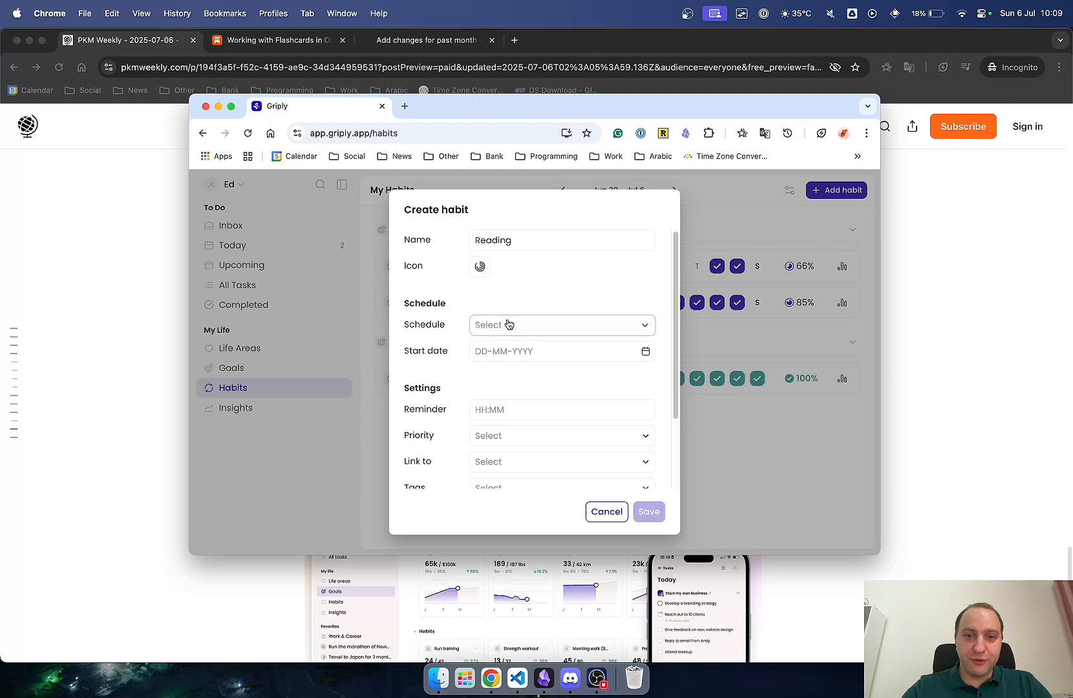
# Try a 3-times-weekly target for Reading, then cancel without saving the habit
pyautogui.click(561, 324)
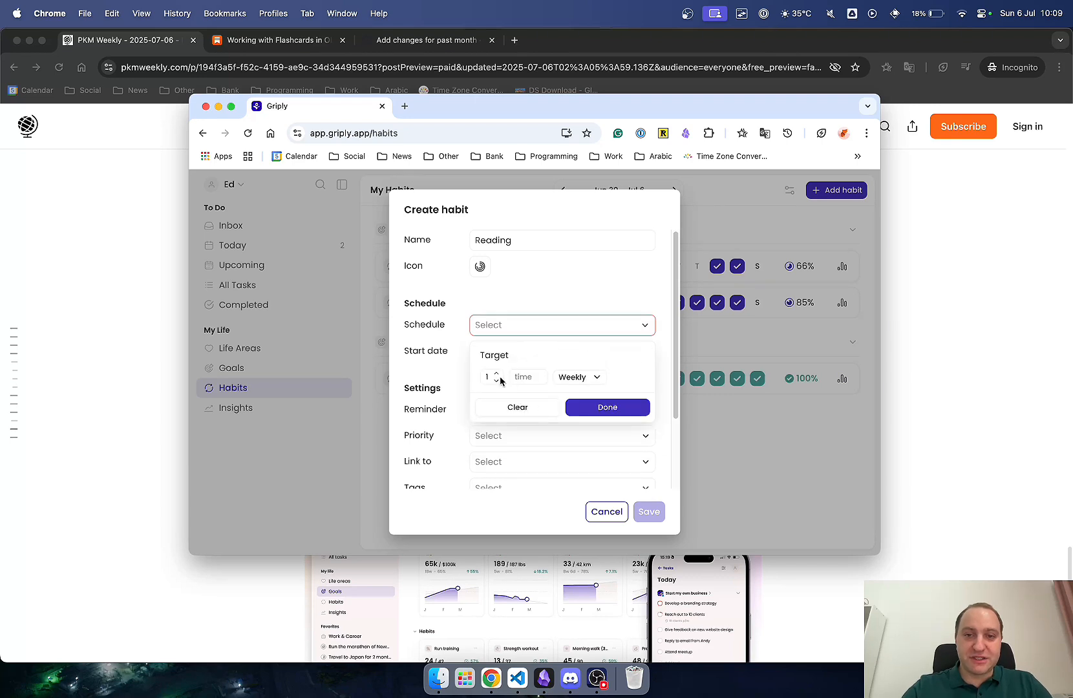
pyautogui.click(497, 374)
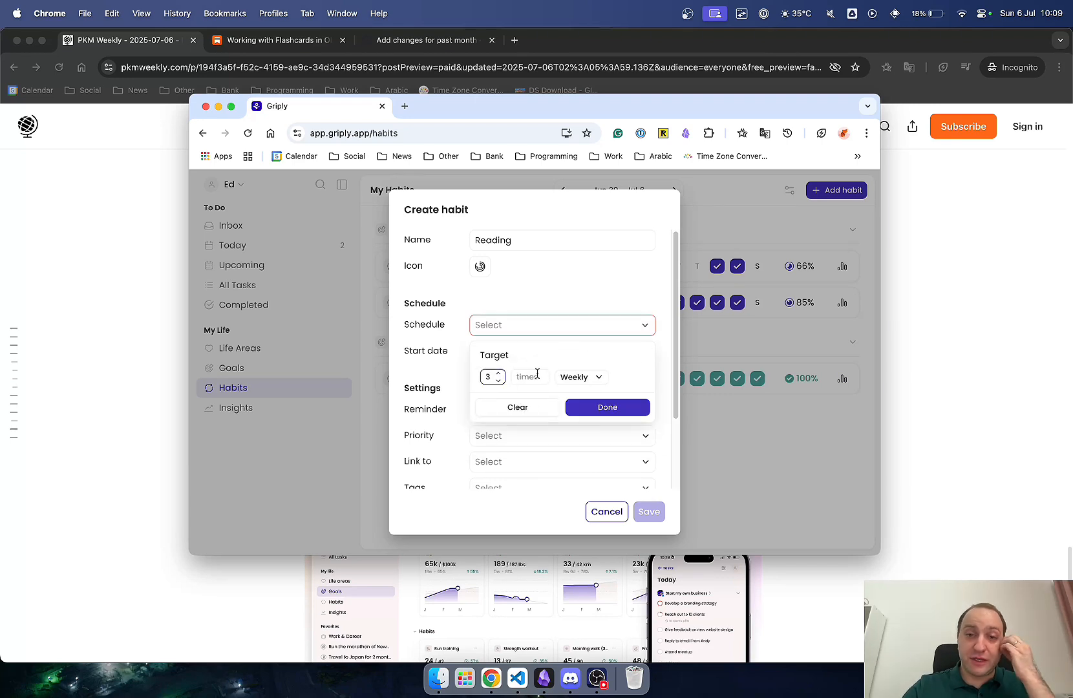
pyautogui.click(579, 378)
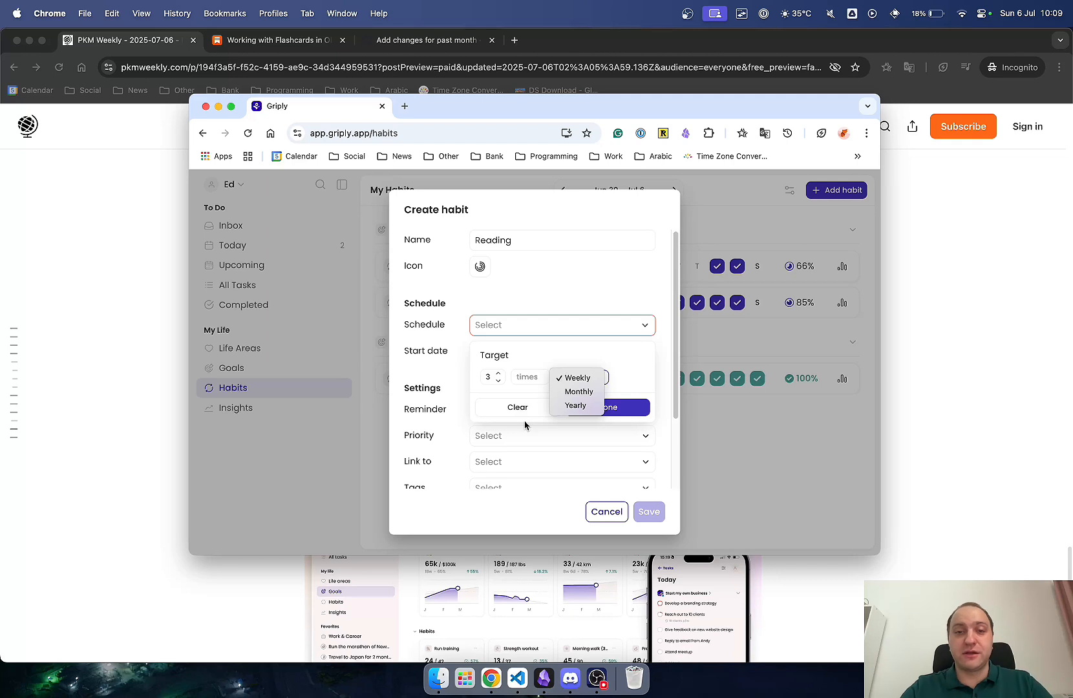
pyautogui.click(517, 408)
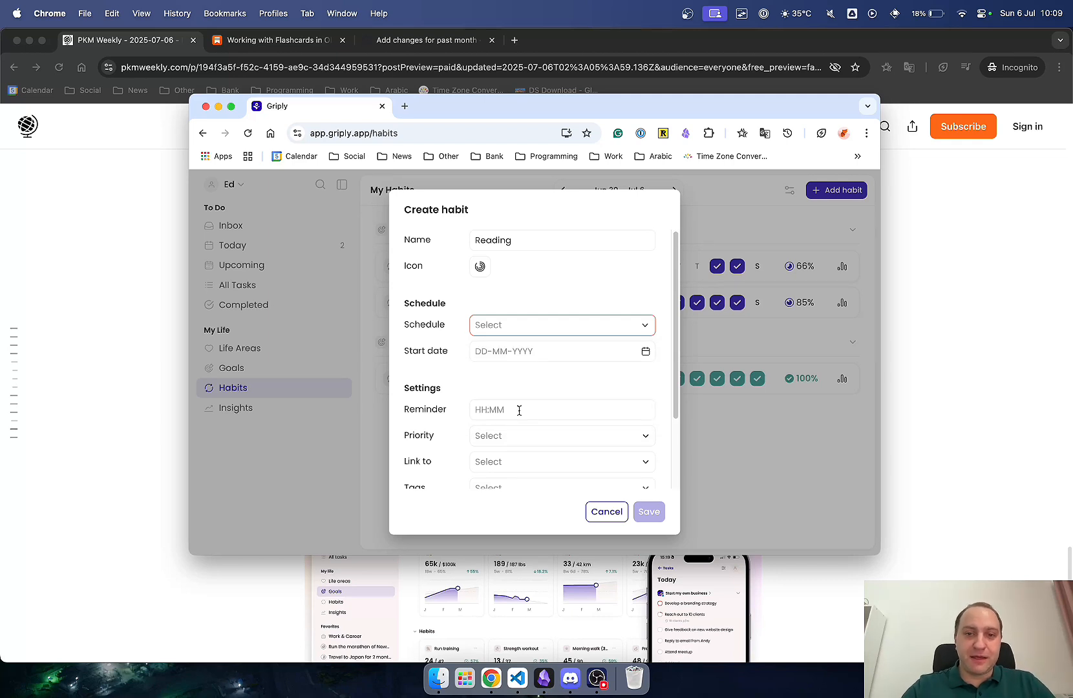
pyautogui.click(561, 462)
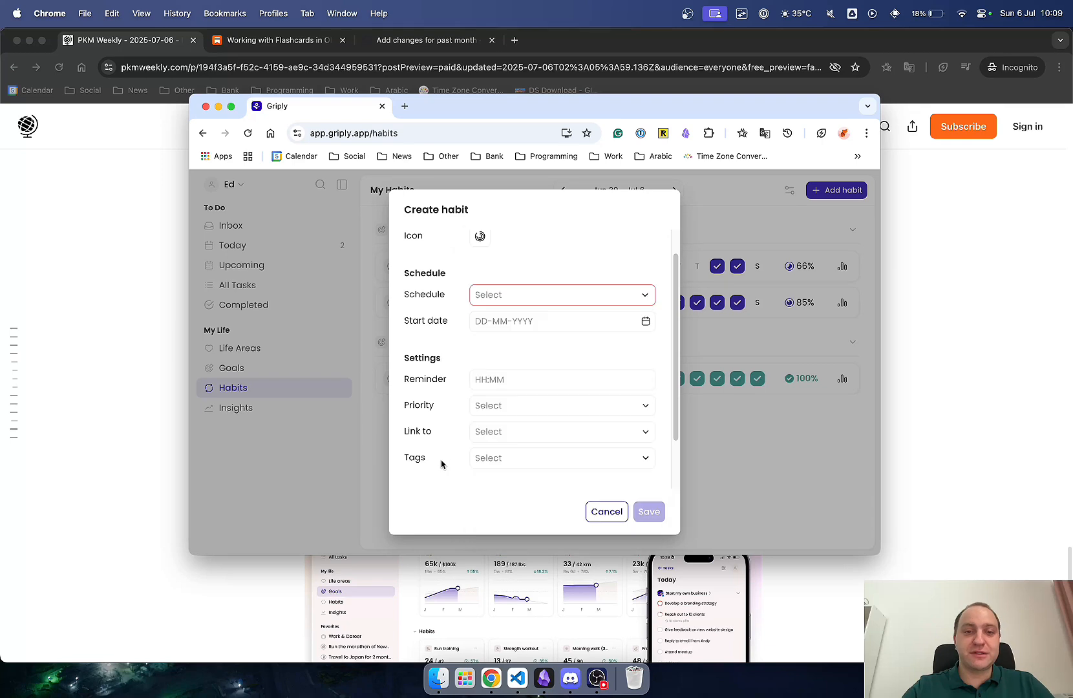
pyautogui.moveTo(605, 512)
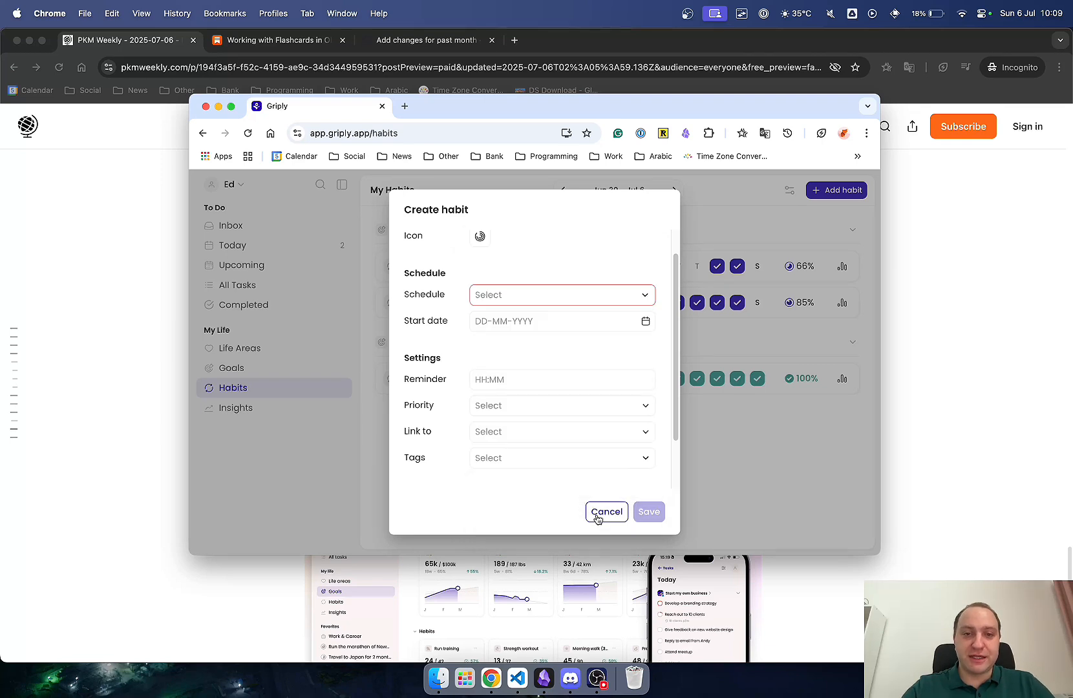
pyautogui.click(605, 512)
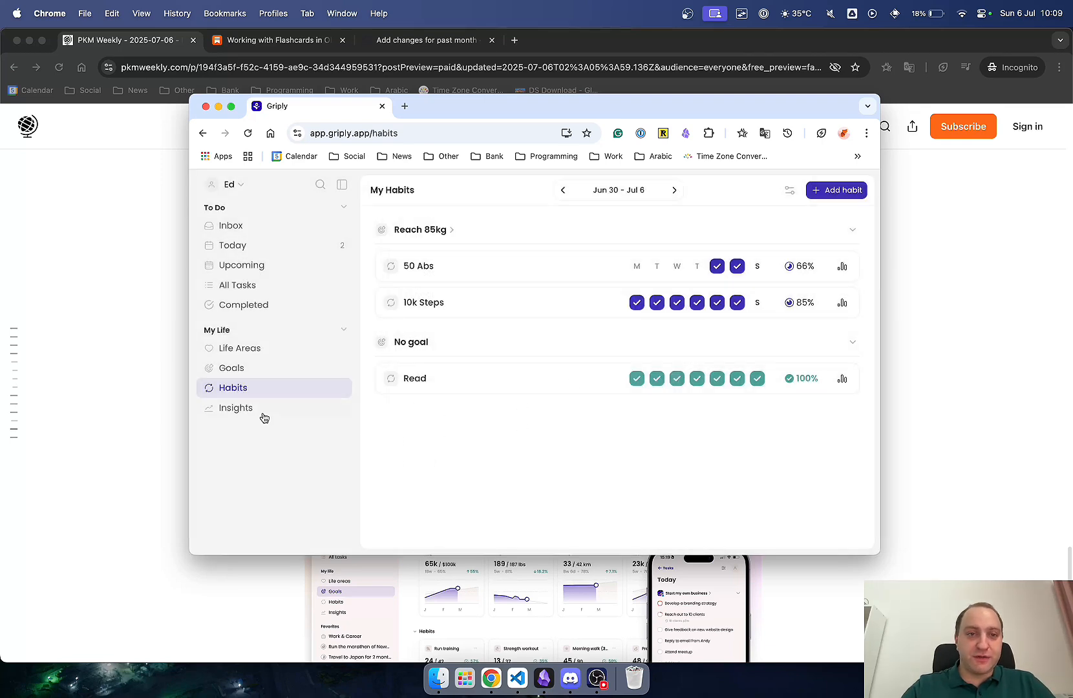
# View Insights progress across yearly, quarterly, monthly and finally weekly ranges
pyautogui.click(236, 408)
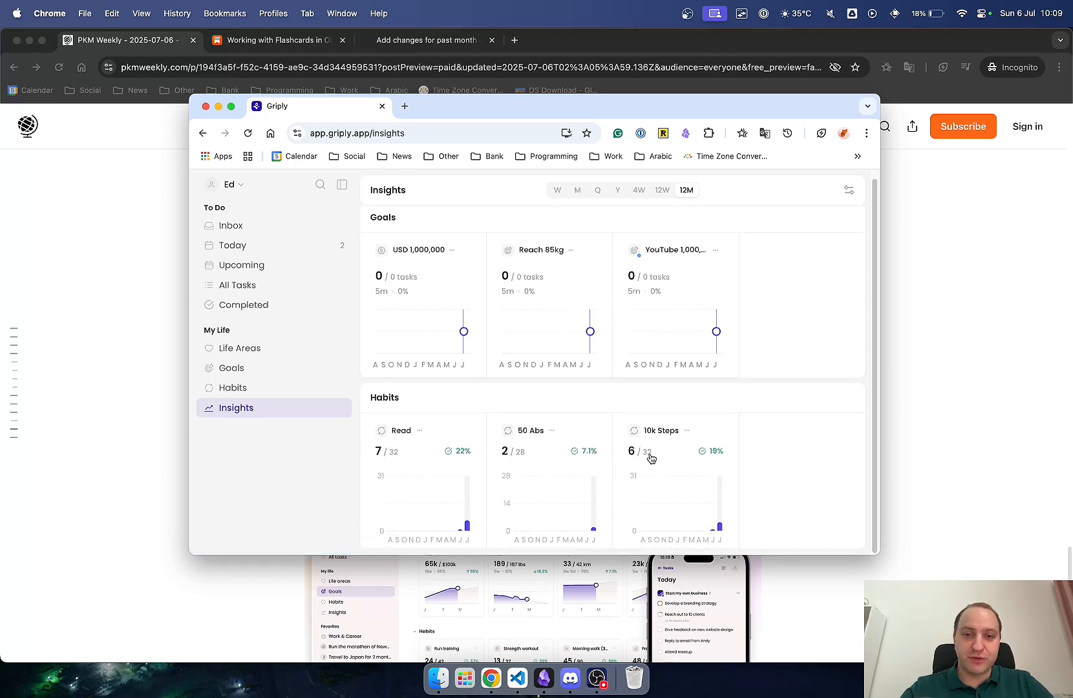
pyautogui.moveTo(660, 204)
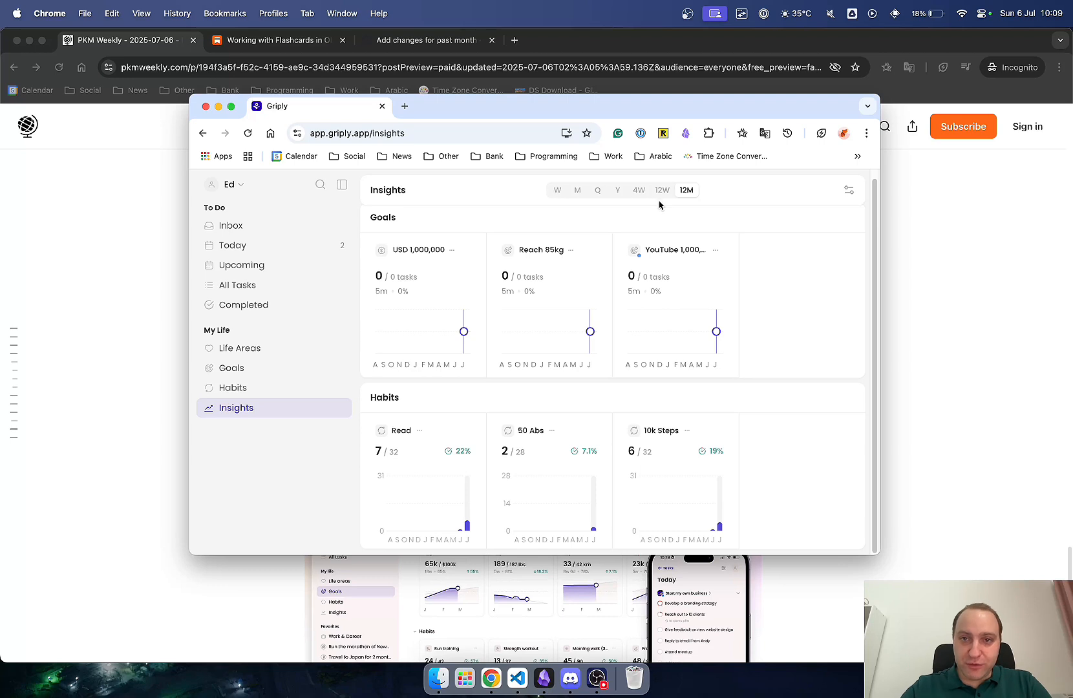
pyautogui.click(618, 190)
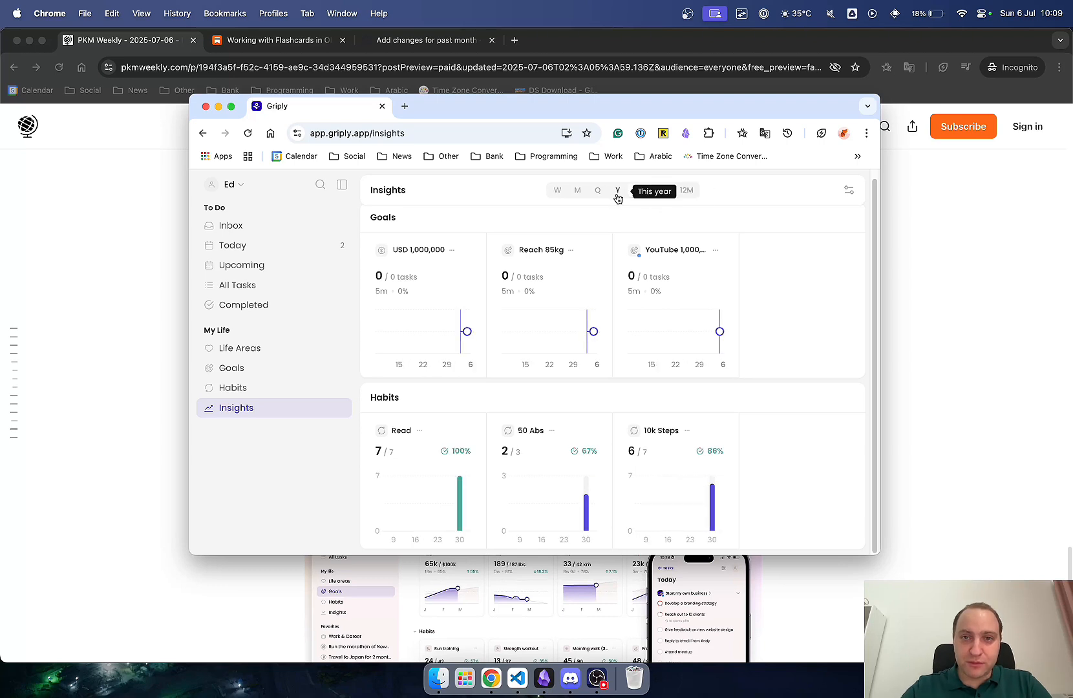
pyautogui.click(597, 190)
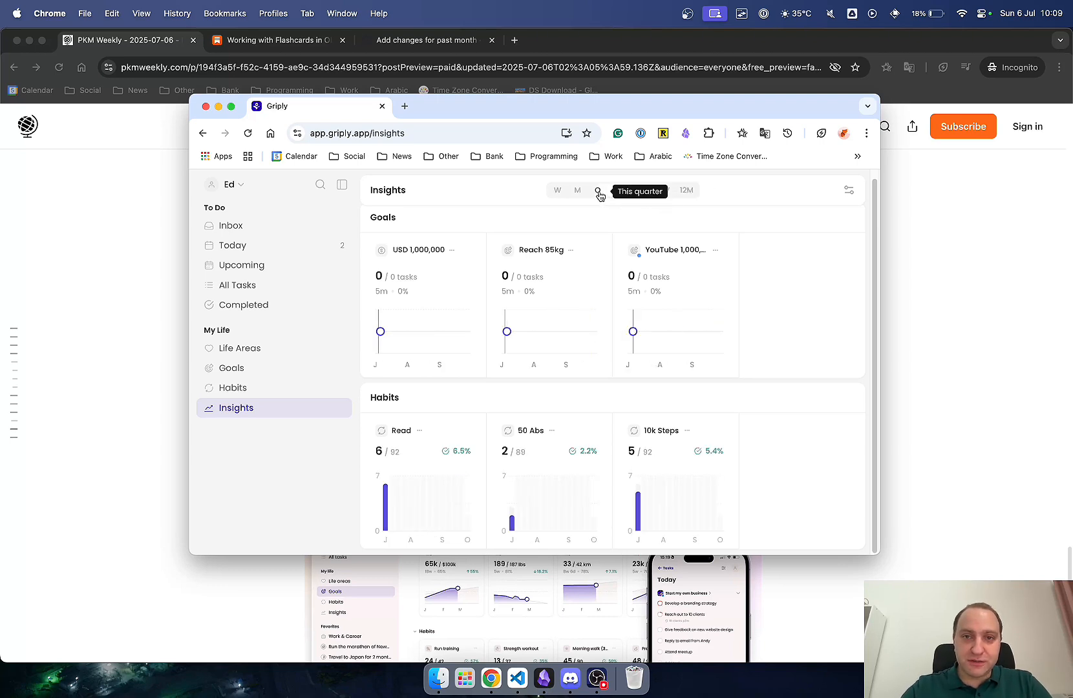
pyautogui.click(557, 190)
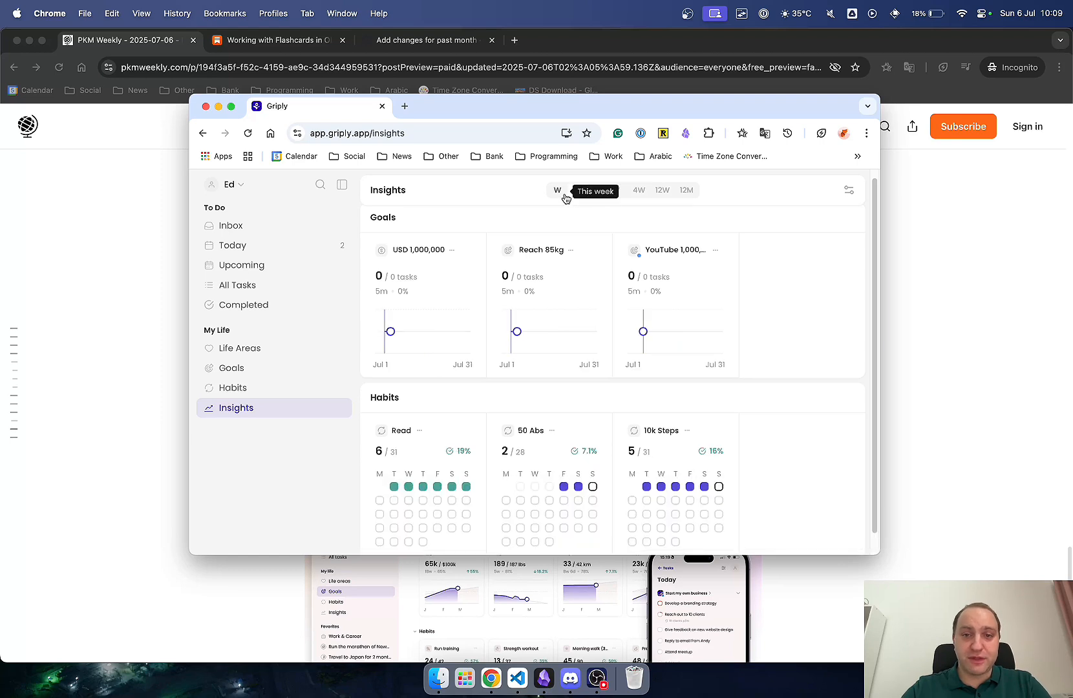
pyautogui.click(558, 191)
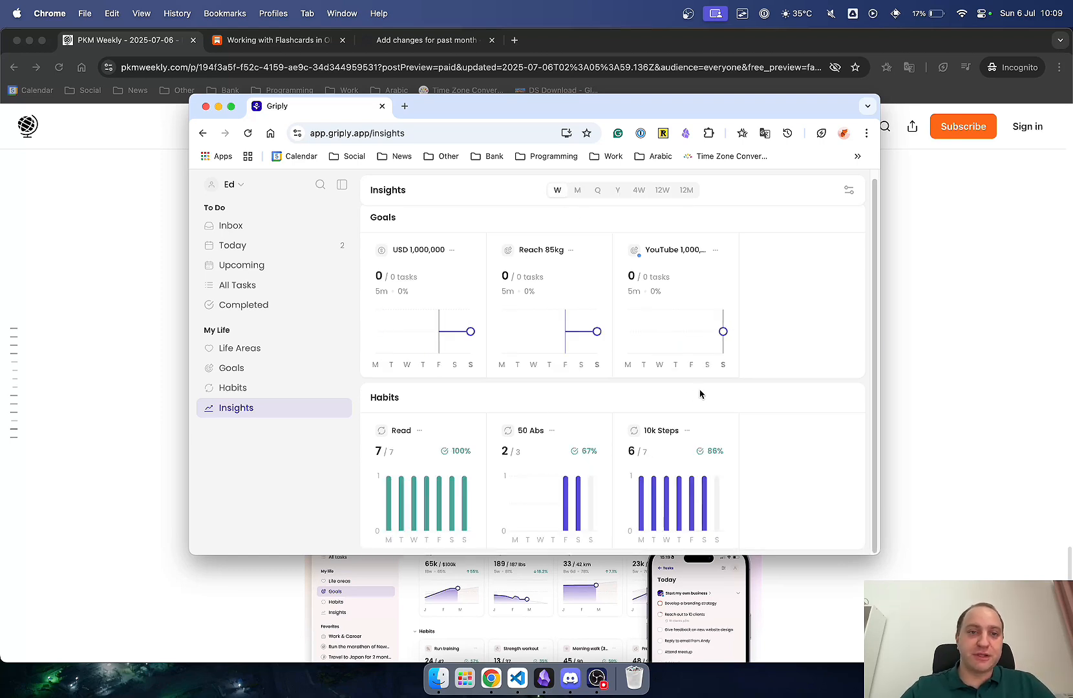
# Go through the Inbox to the Today list with 50 Abs and 10k Steps
pyautogui.click(230, 225)
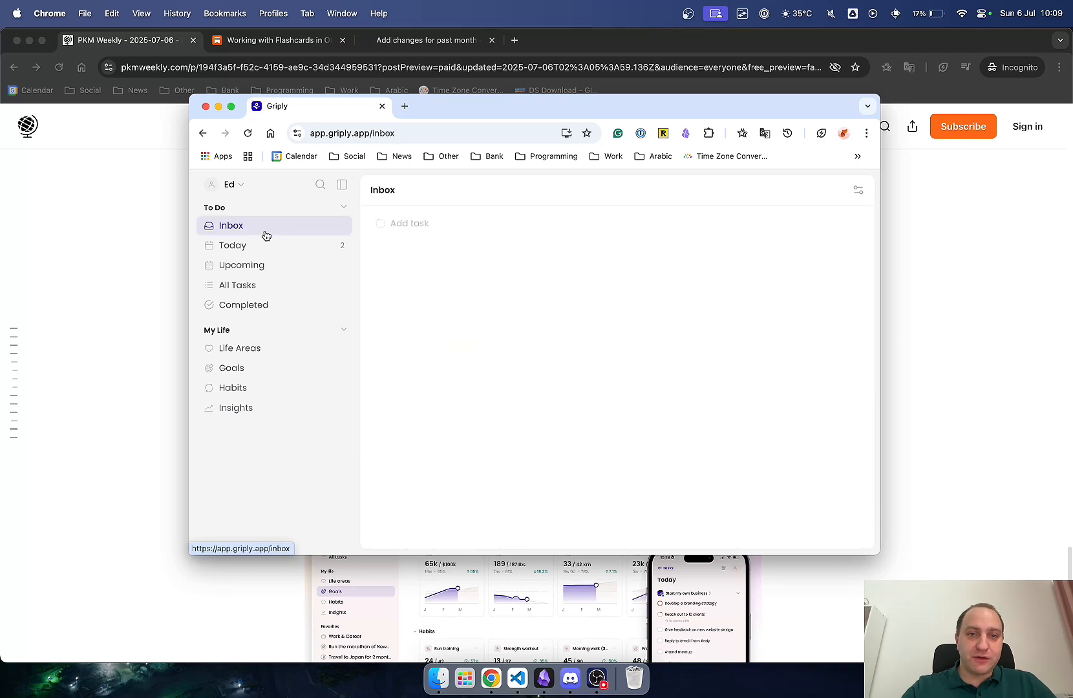
pyautogui.moveTo(248, 247)
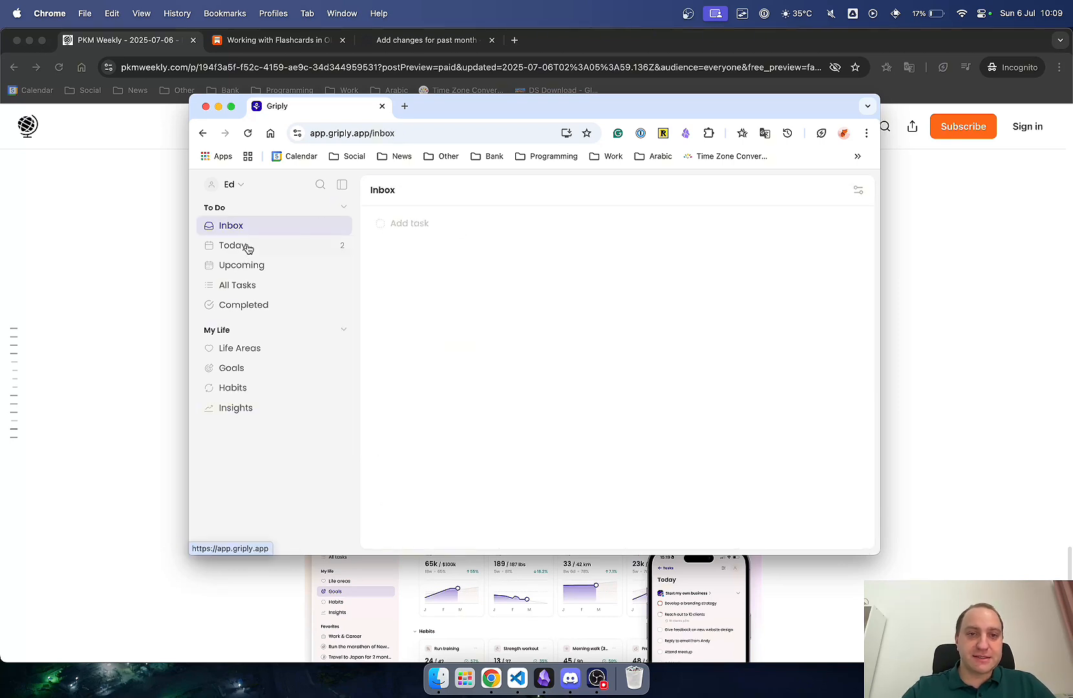
pyautogui.moveTo(286, 245)
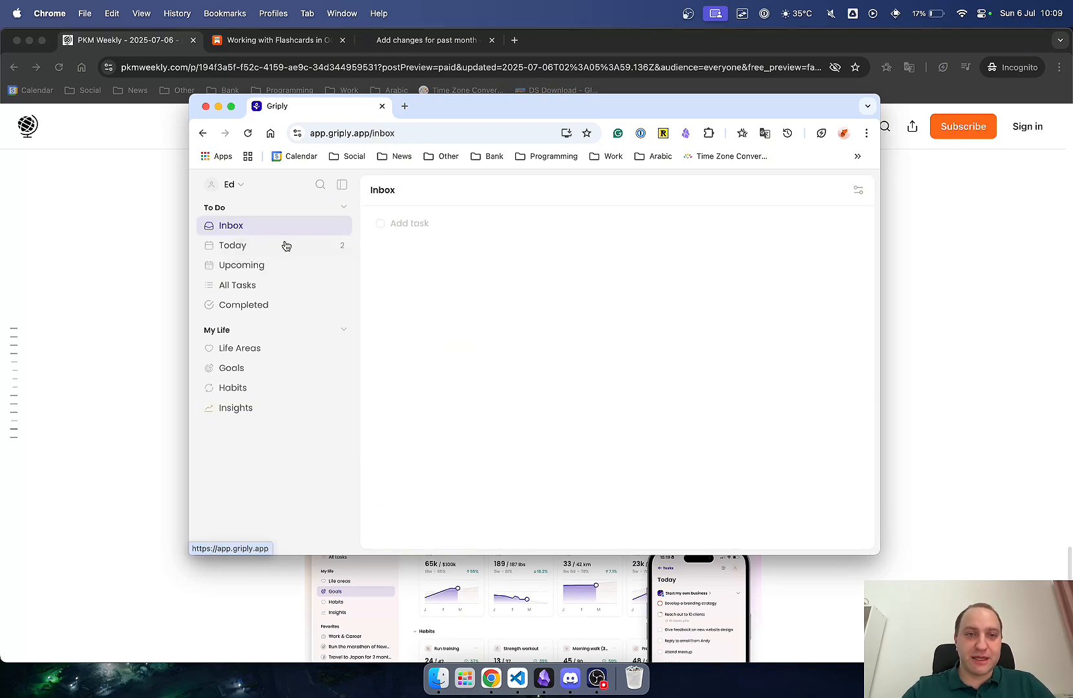
pyautogui.click(233, 245)
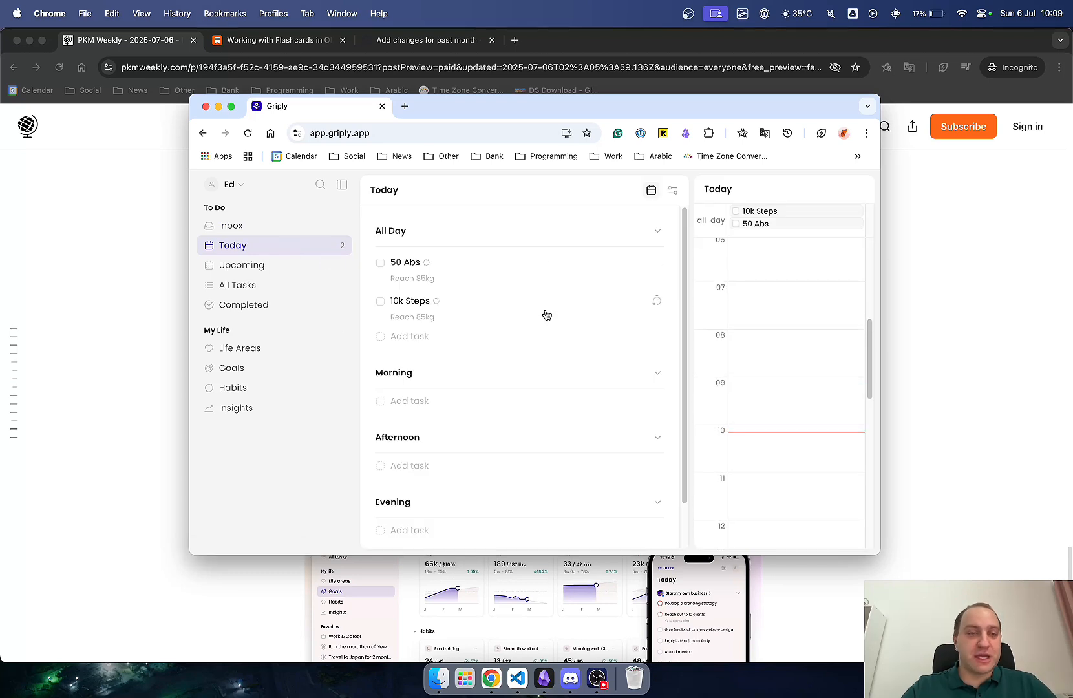
pyautogui.moveTo(515, 278)
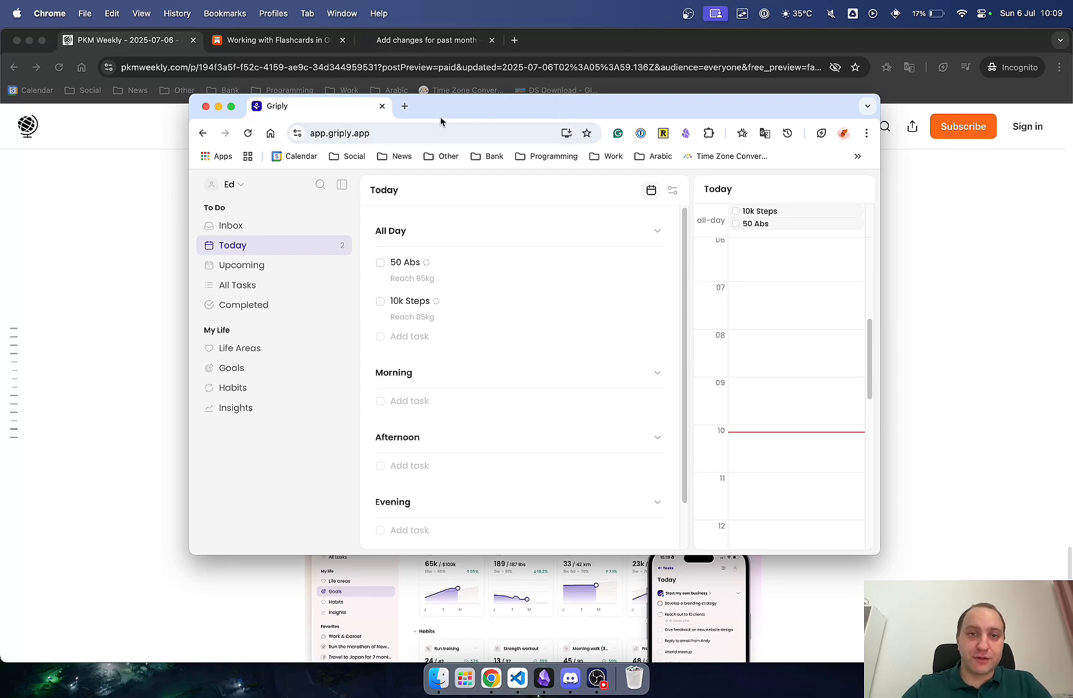
# Load griply.app in a new tab and show its Pricing & Plans page
pyautogui.click(405, 106)
pyautogui.write('griply.app')
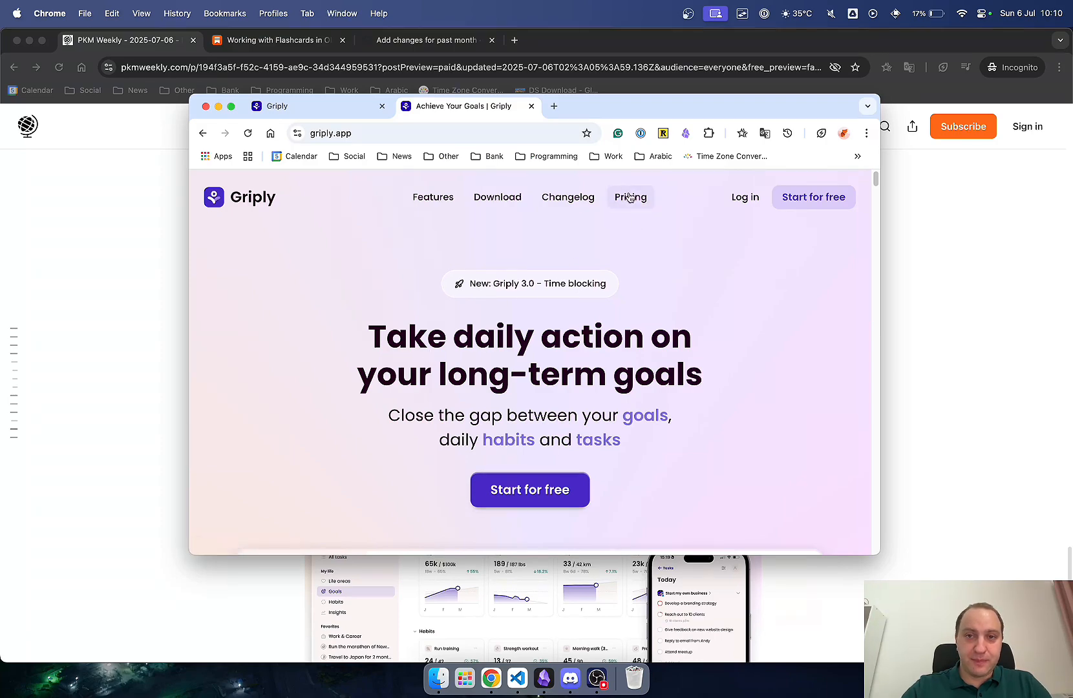
pyautogui.click(630, 196)
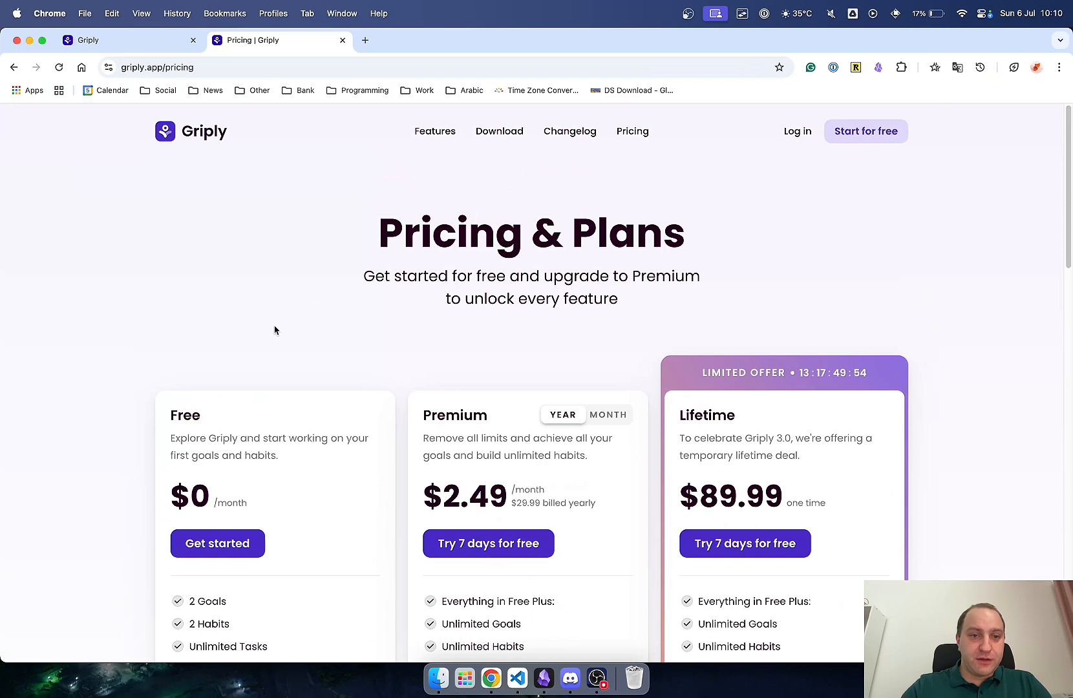
pyautogui.scroll(-3)
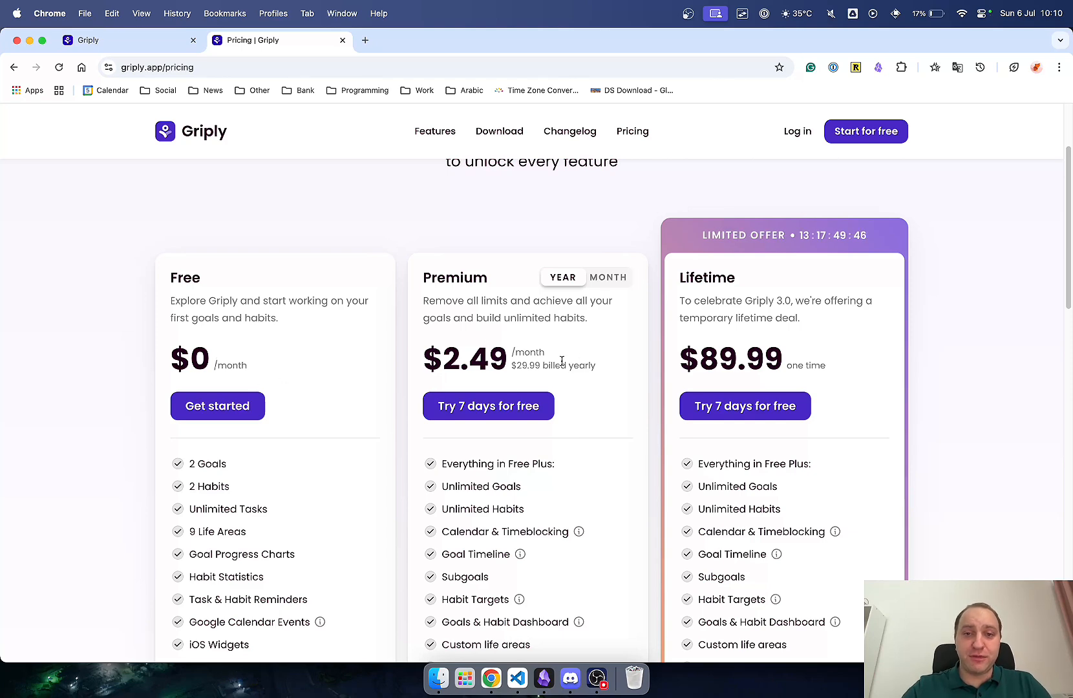
pyautogui.moveTo(573, 418)
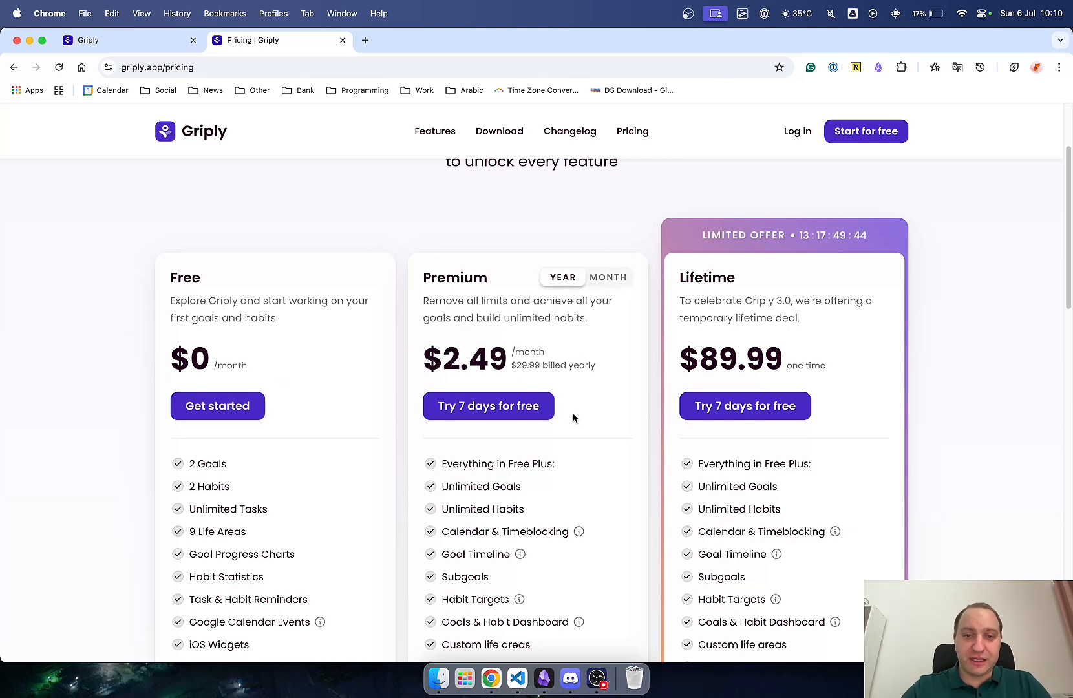
pyautogui.scroll(-3)
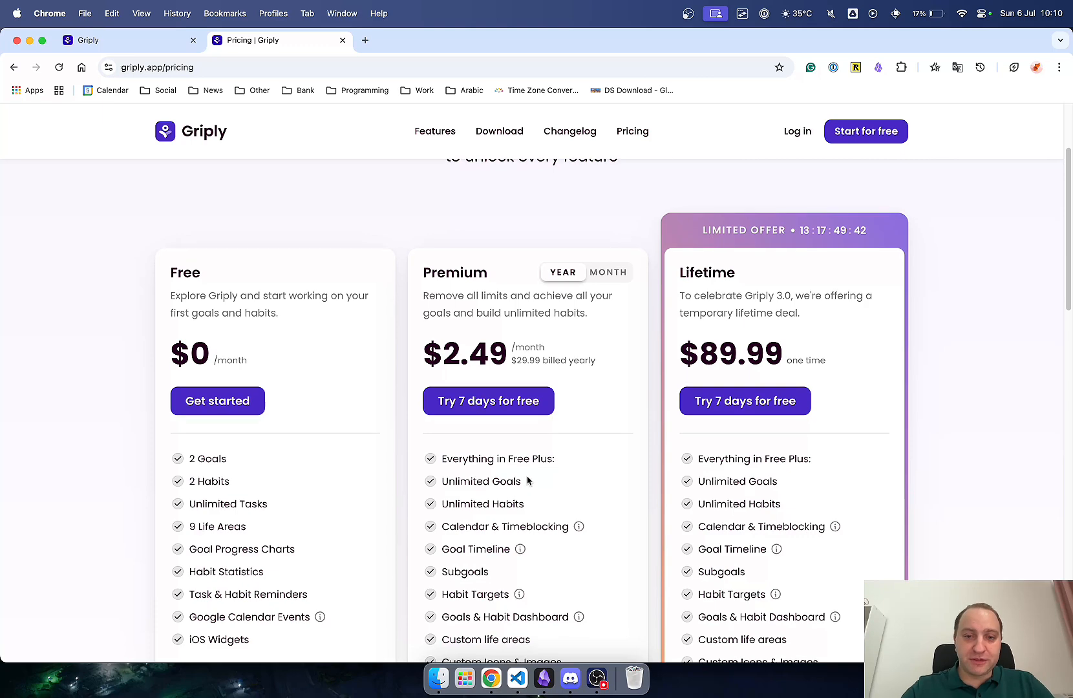
pyautogui.moveTo(593, 430)
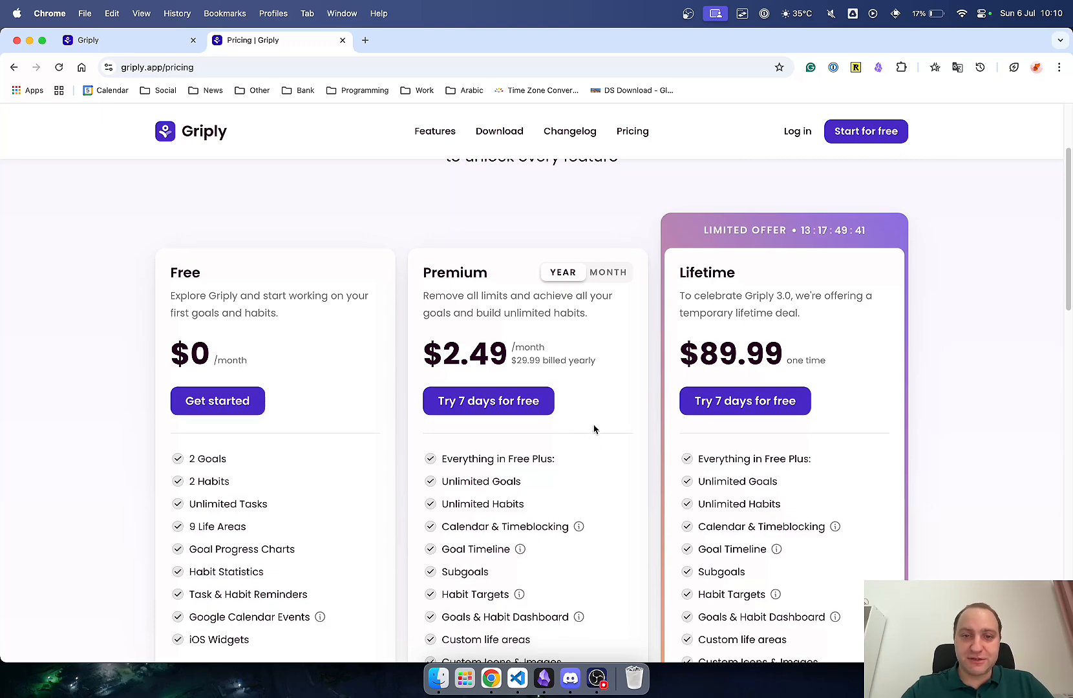
pyautogui.scroll(-3)
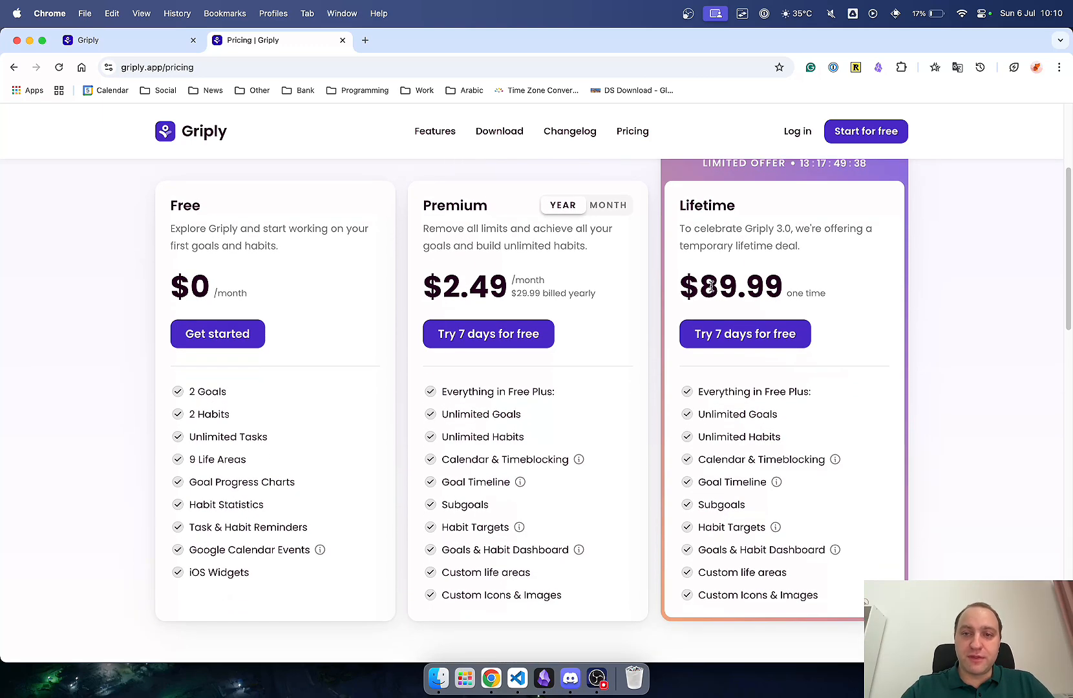
pyautogui.moveTo(913, 302)
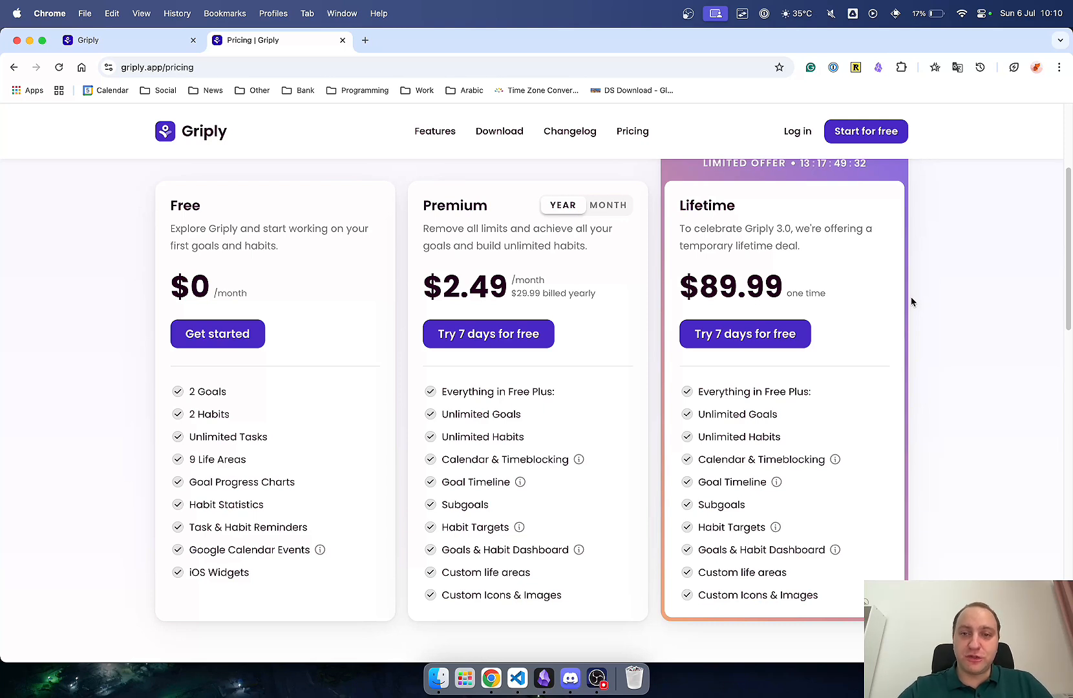
pyautogui.moveTo(579, 285)
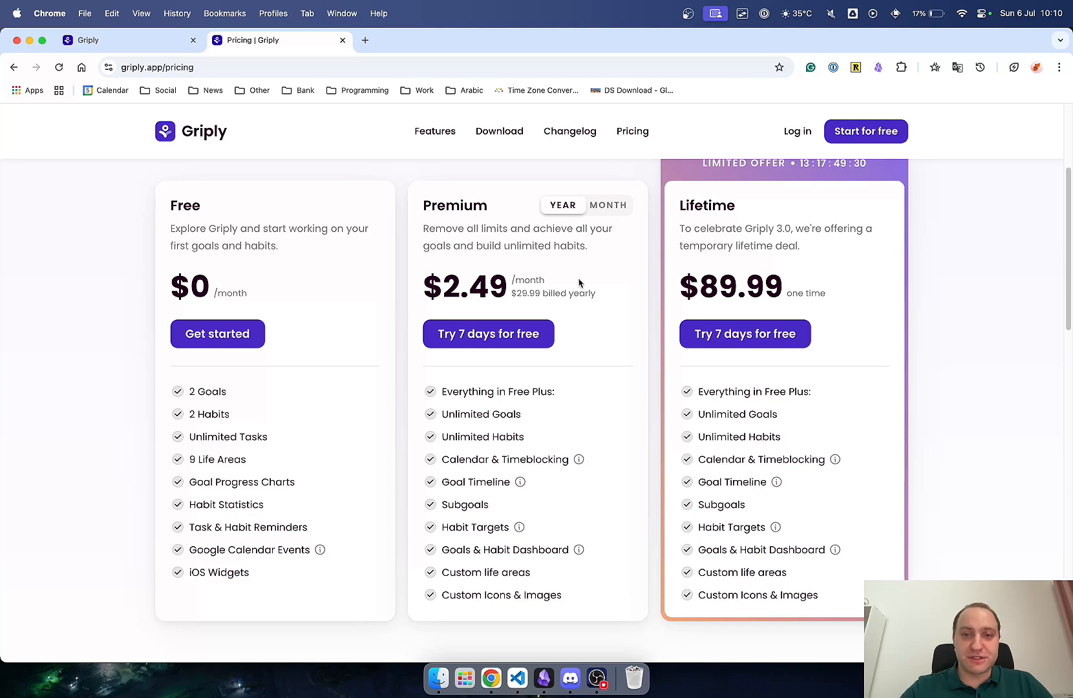
pyautogui.moveTo(602, 299)
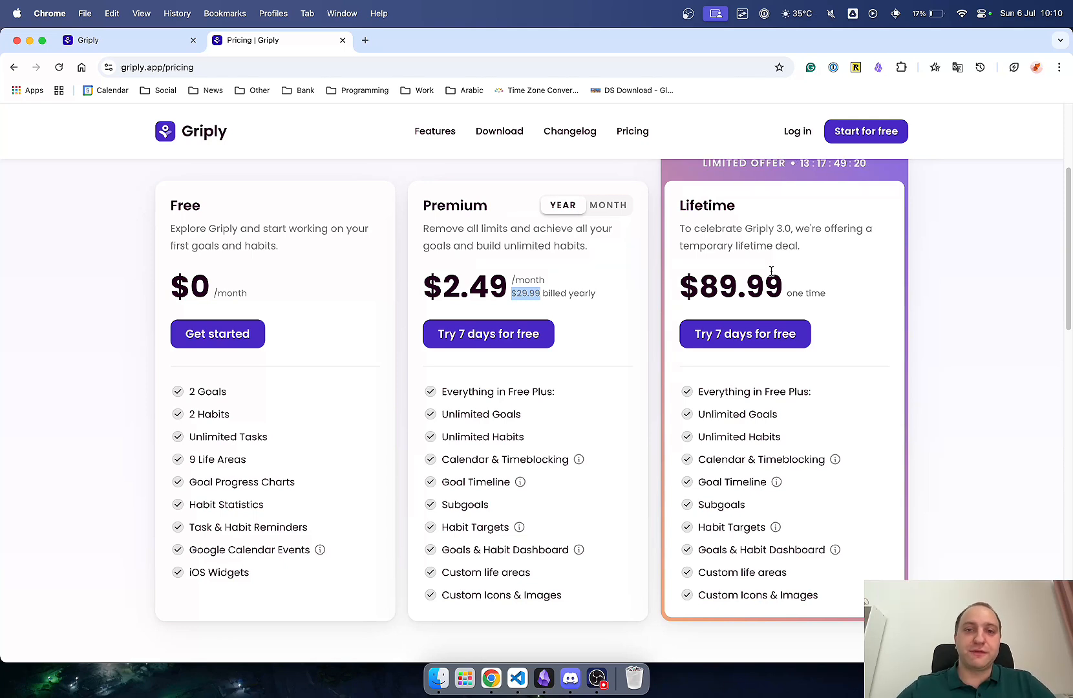
# Scroll the Griply Features page past habit, task and time-management sections to the footer
pyautogui.click(435, 131)
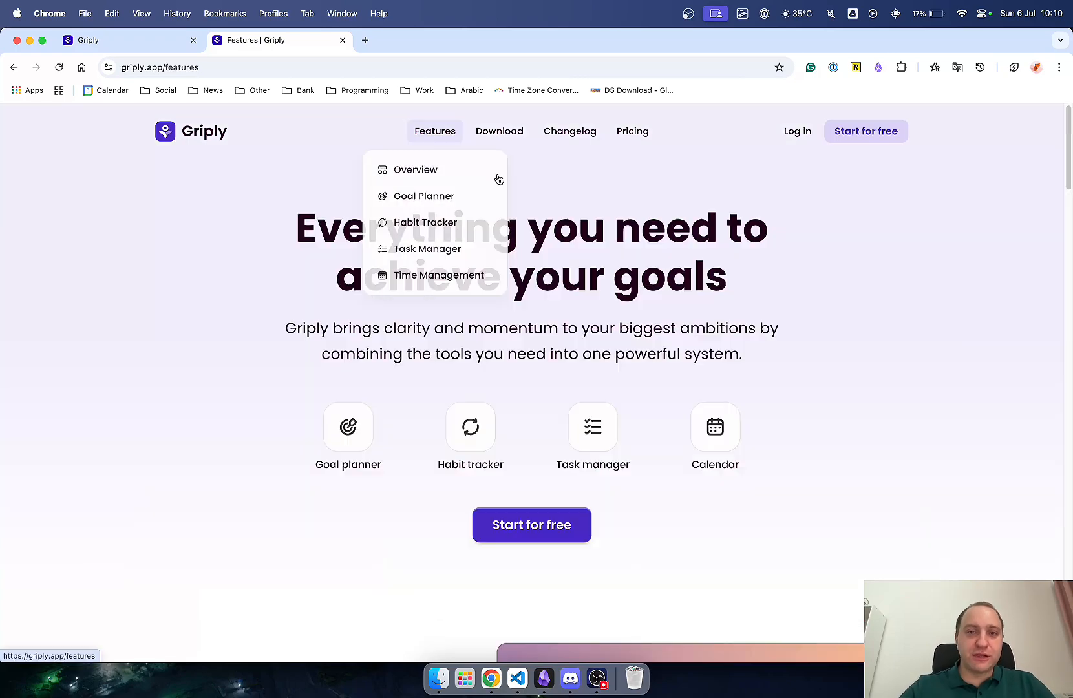
pyautogui.scroll(-3)
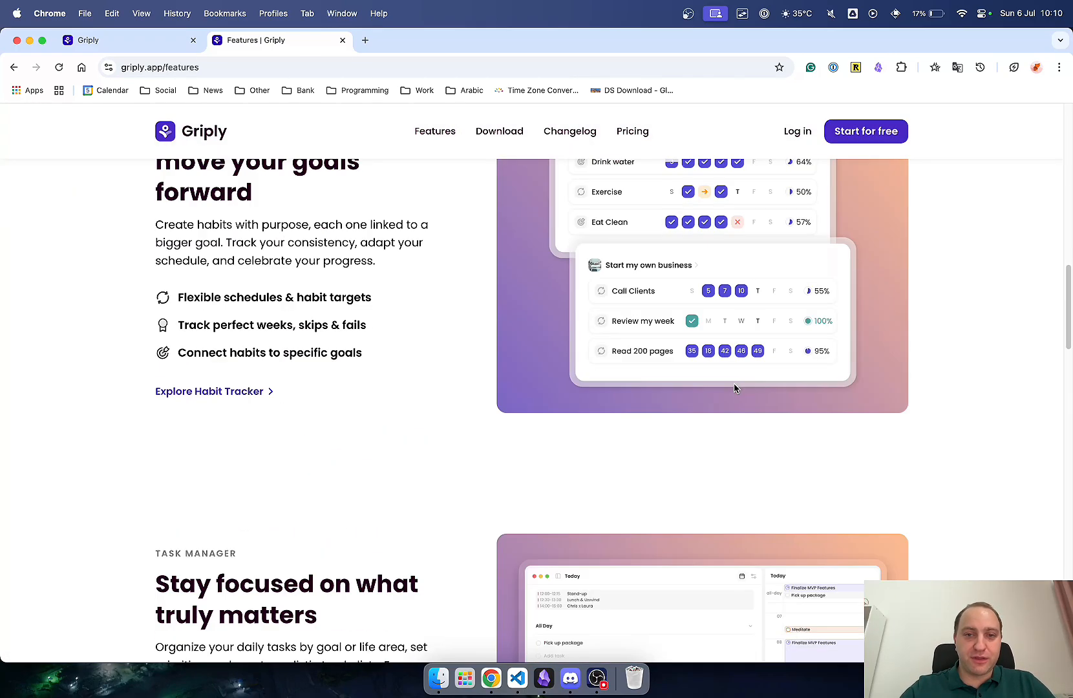
pyautogui.scroll(-3)
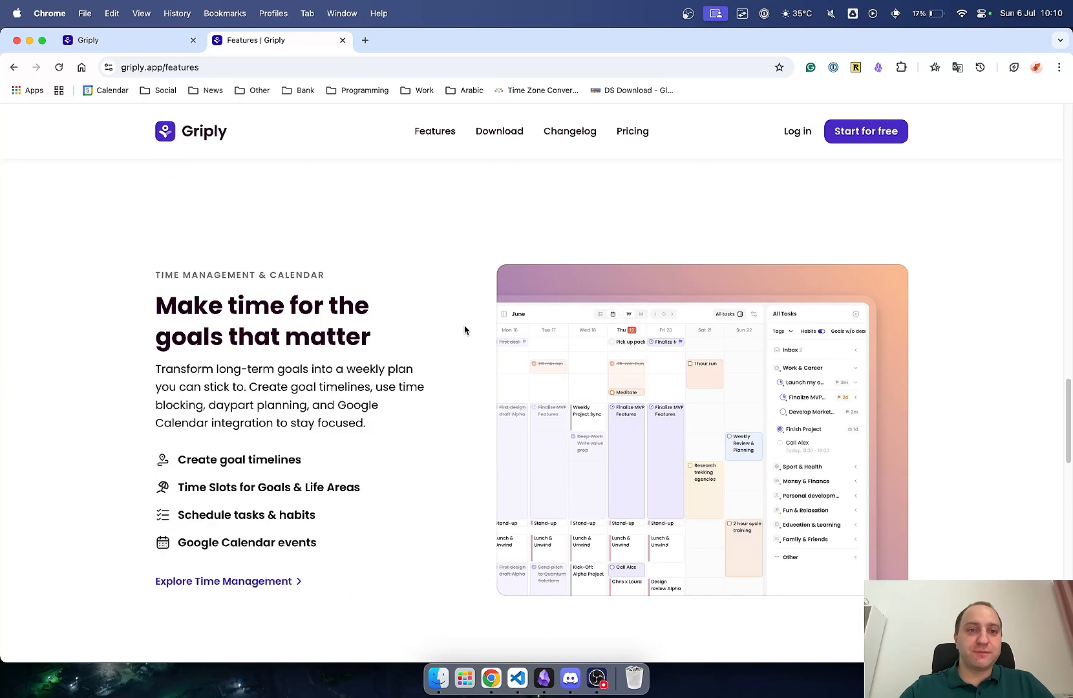
pyautogui.scroll(-3)
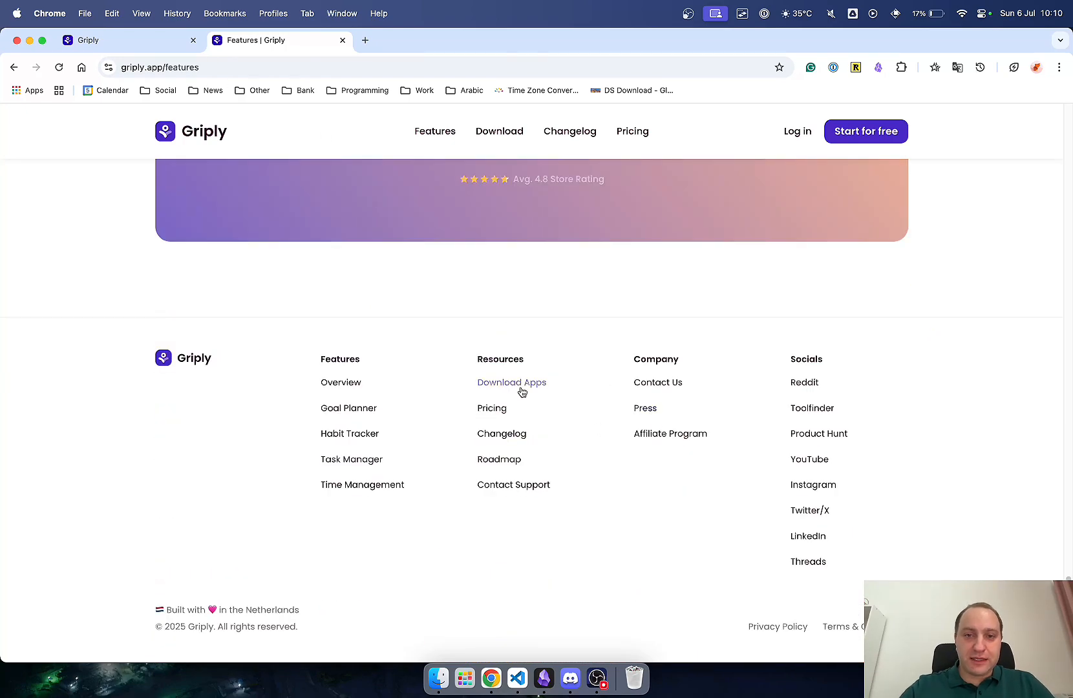
# View Griply's Download page with its iPhone, Browser and Android waitlist options
pyautogui.click(511, 382)
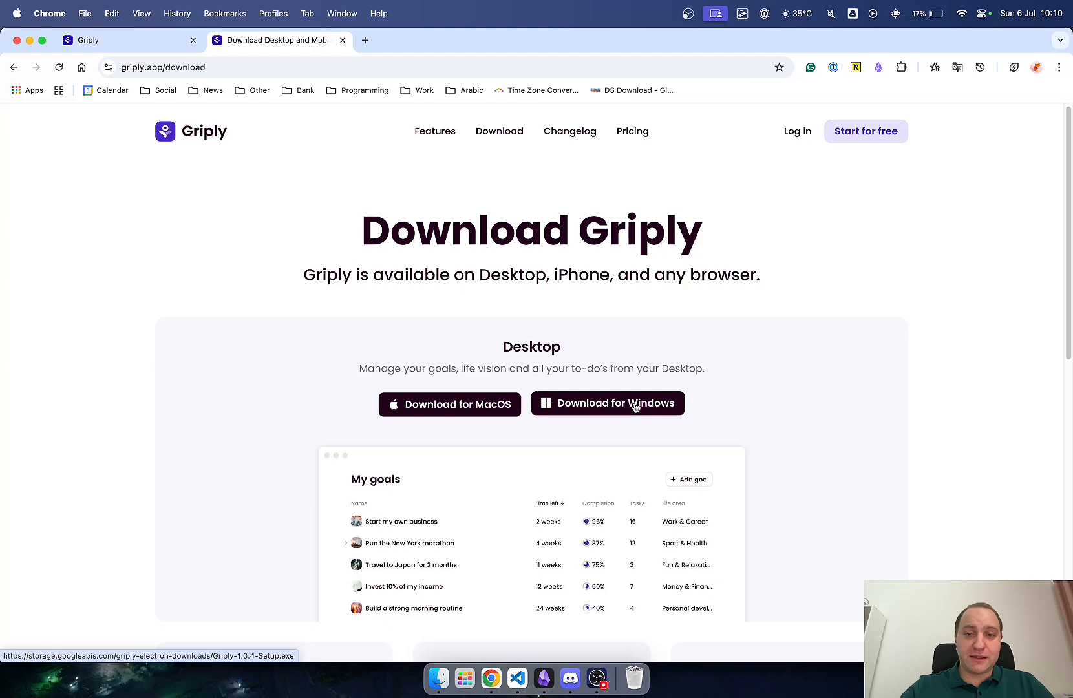
pyautogui.scroll(-3)
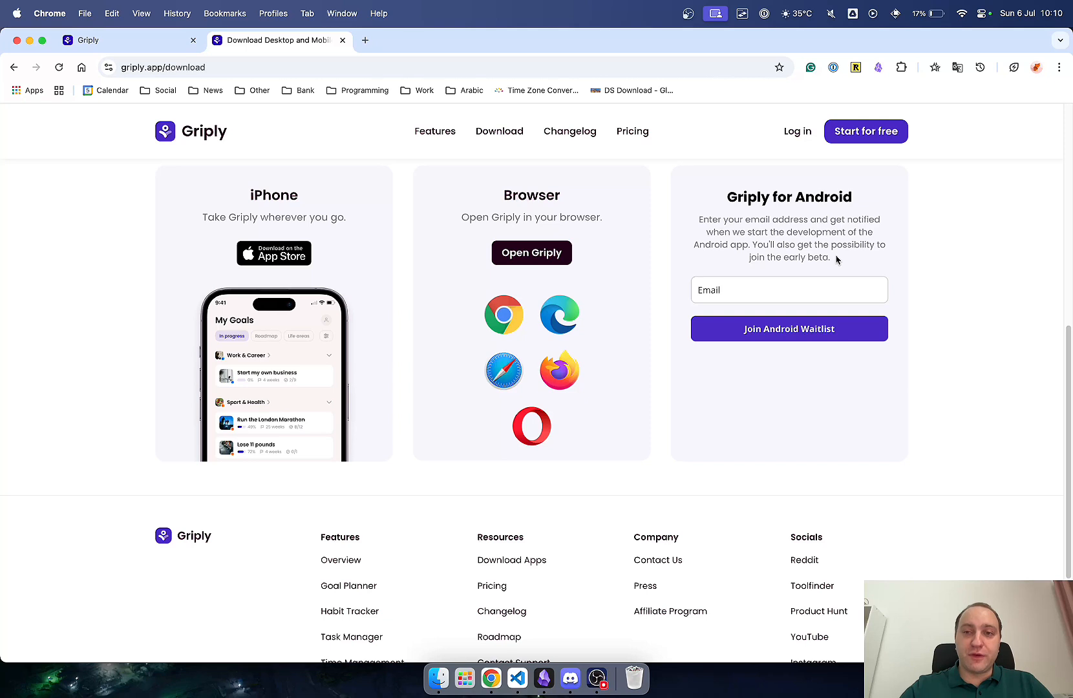
pyautogui.moveTo(830, 254)
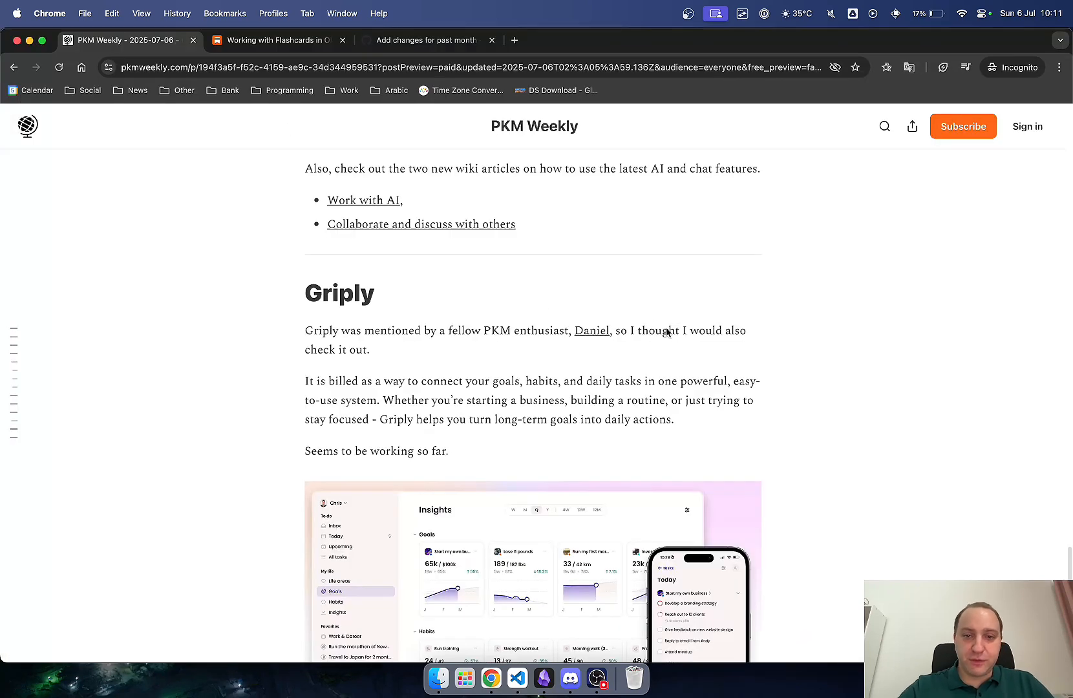
# Scroll the PKM Weekly post past Griply into Thymer's updates and its Pricing item
pyautogui.scroll(-3)
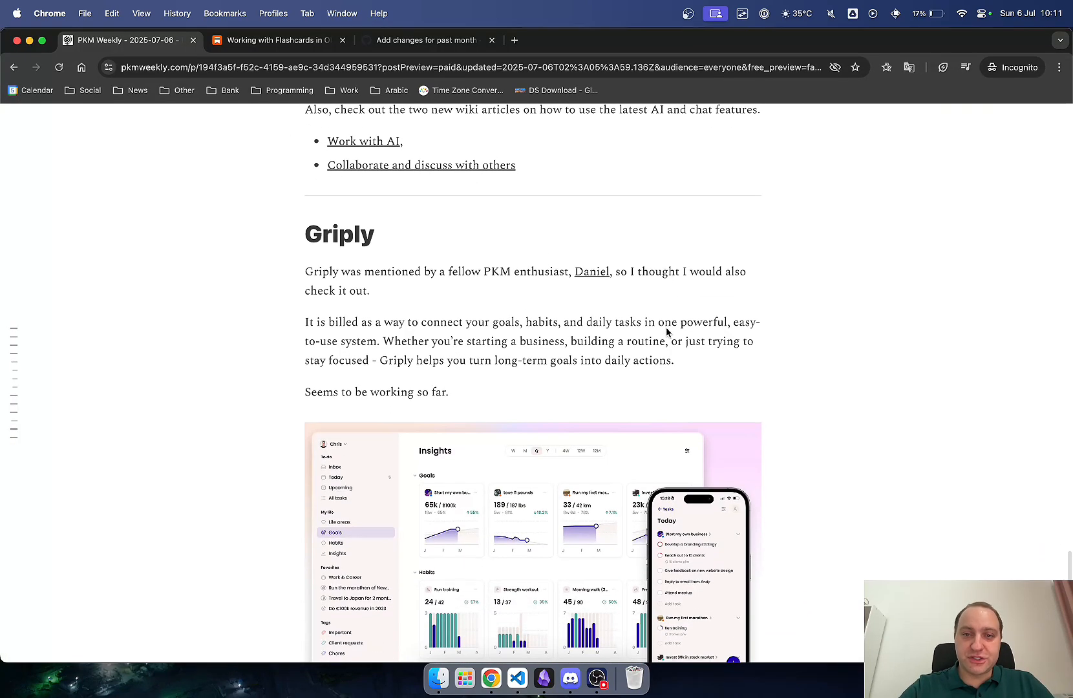
pyautogui.moveTo(878, 331)
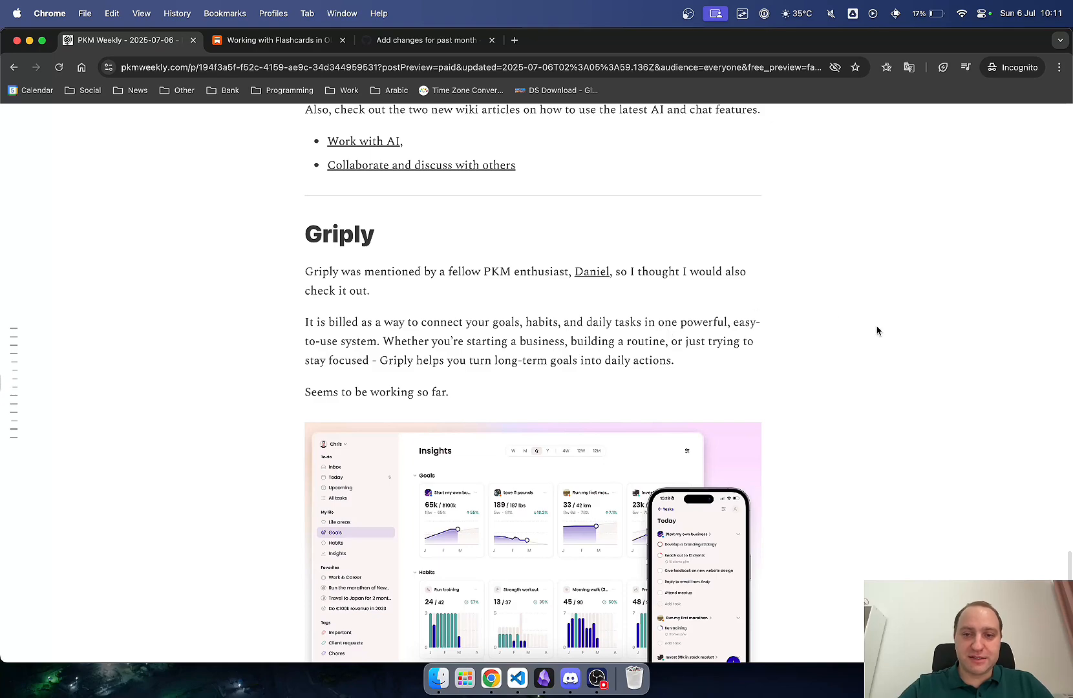
pyautogui.scroll(-3)
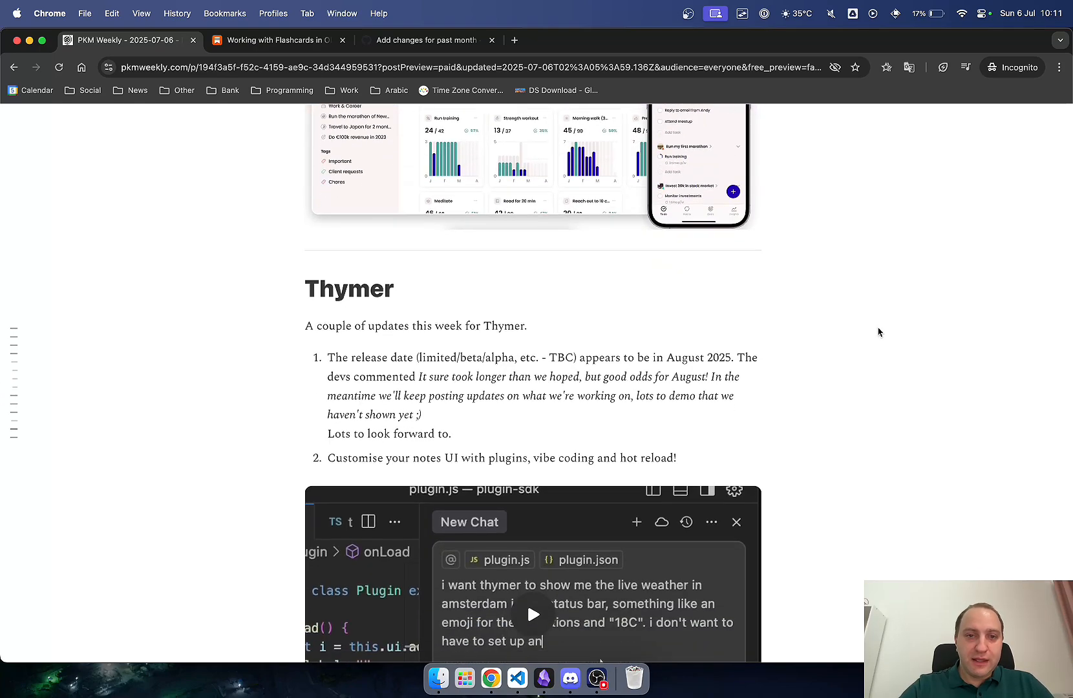
pyautogui.scroll(-3)
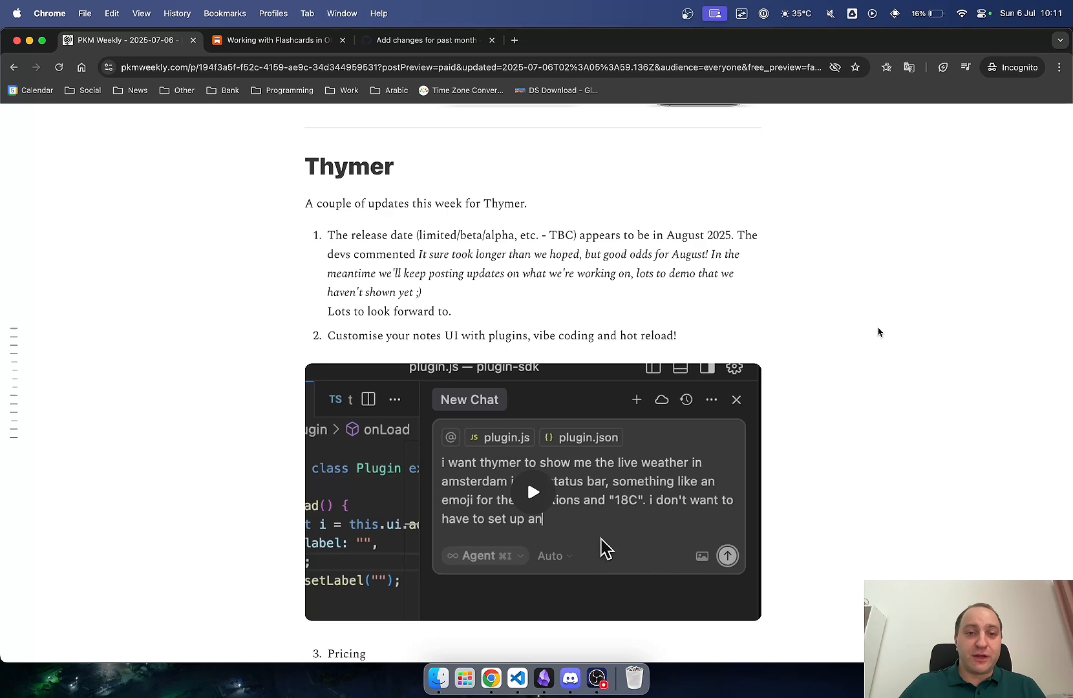
pyautogui.moveTo(809, 348)
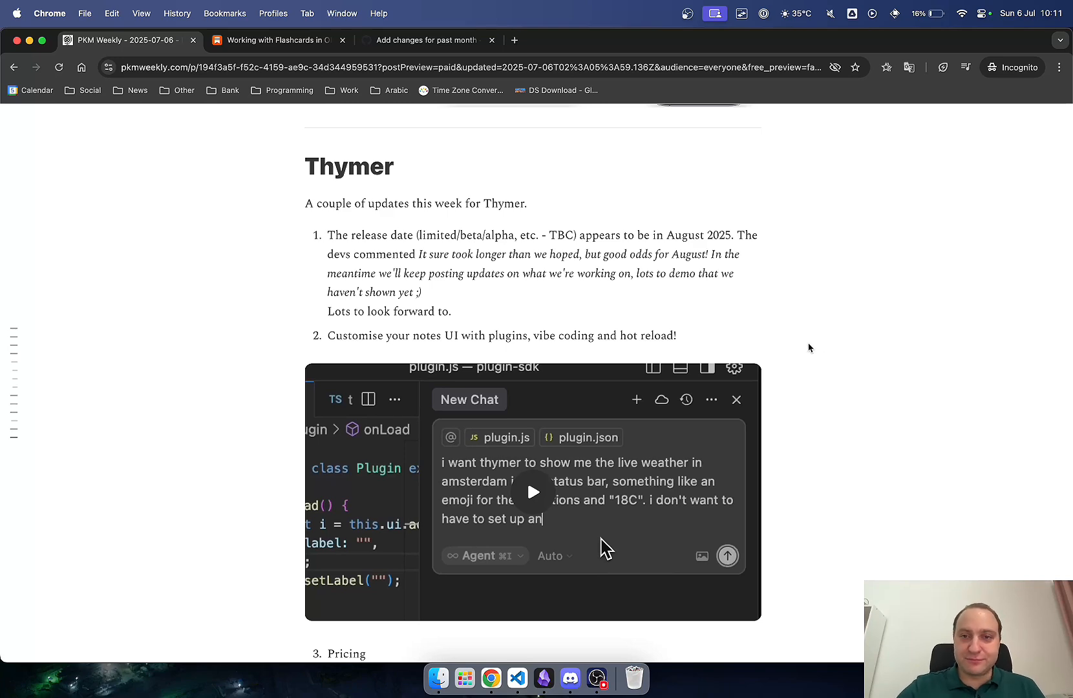
pyautogui.scroll(-3)
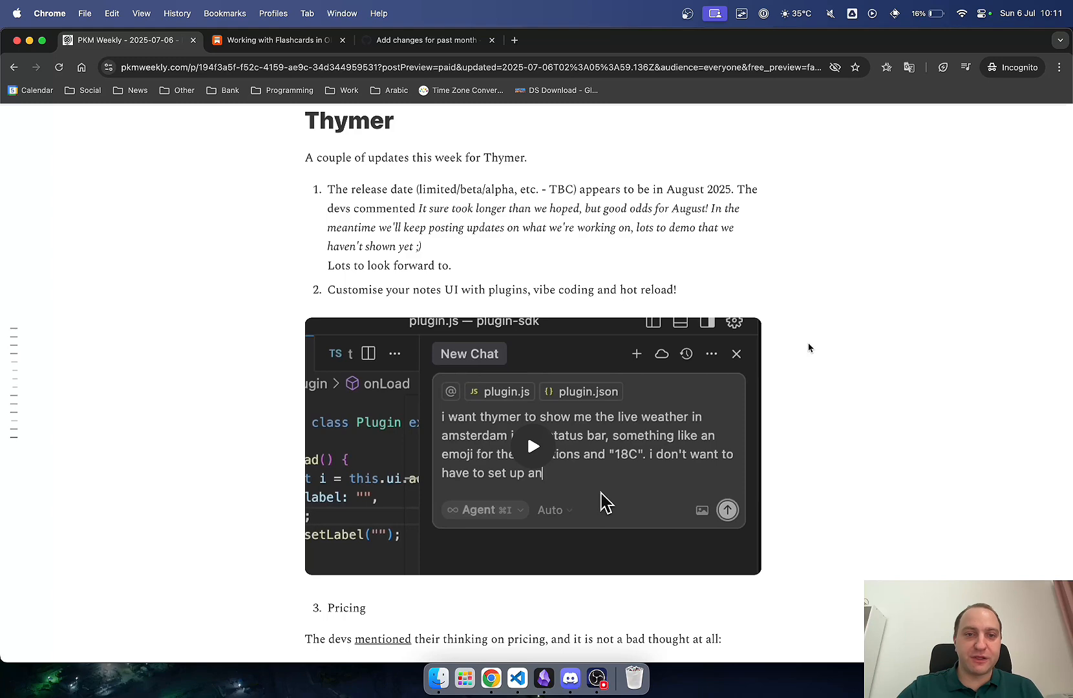
pyautogui.moveTo(867, 354)
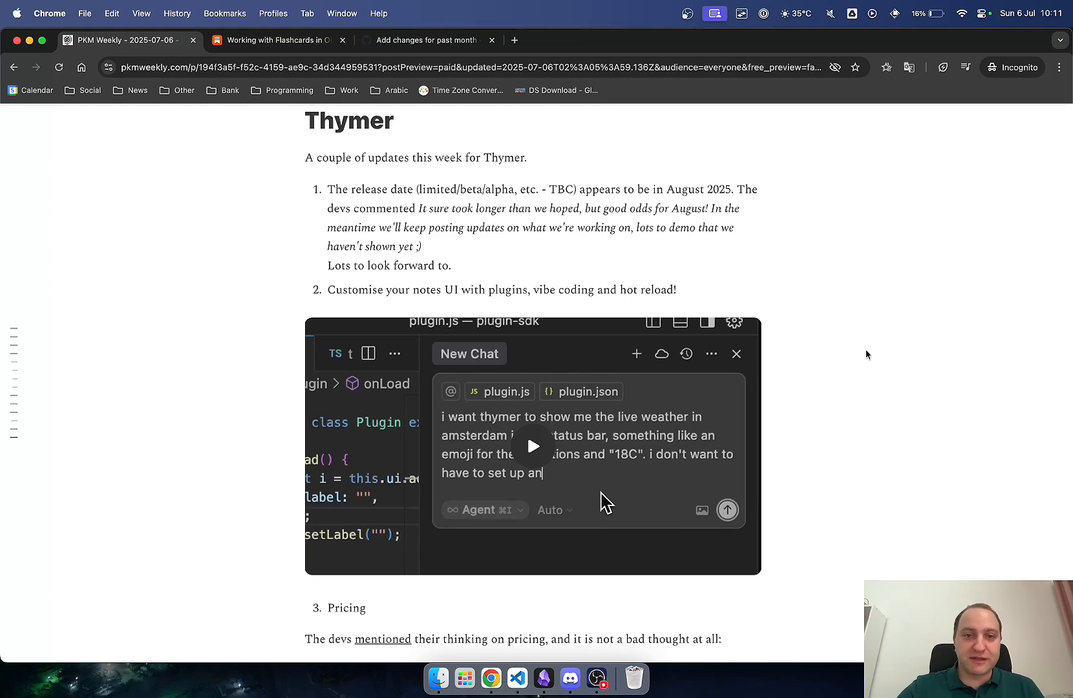
pyautogui.scroll(-3)
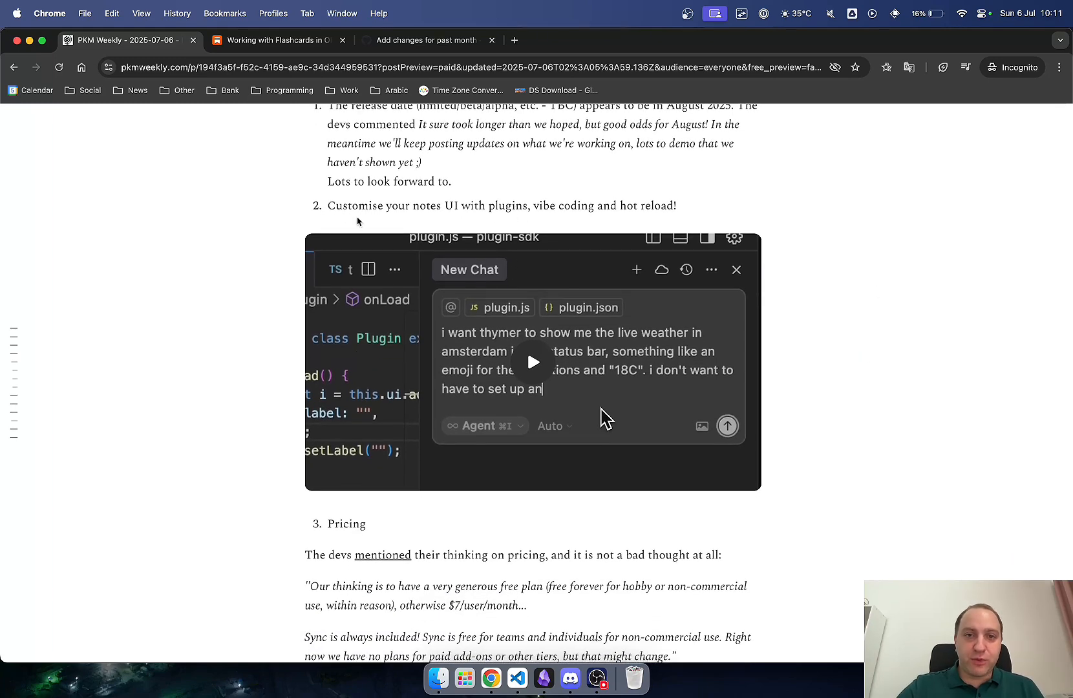
pyautogui.moveTo(498, 219)
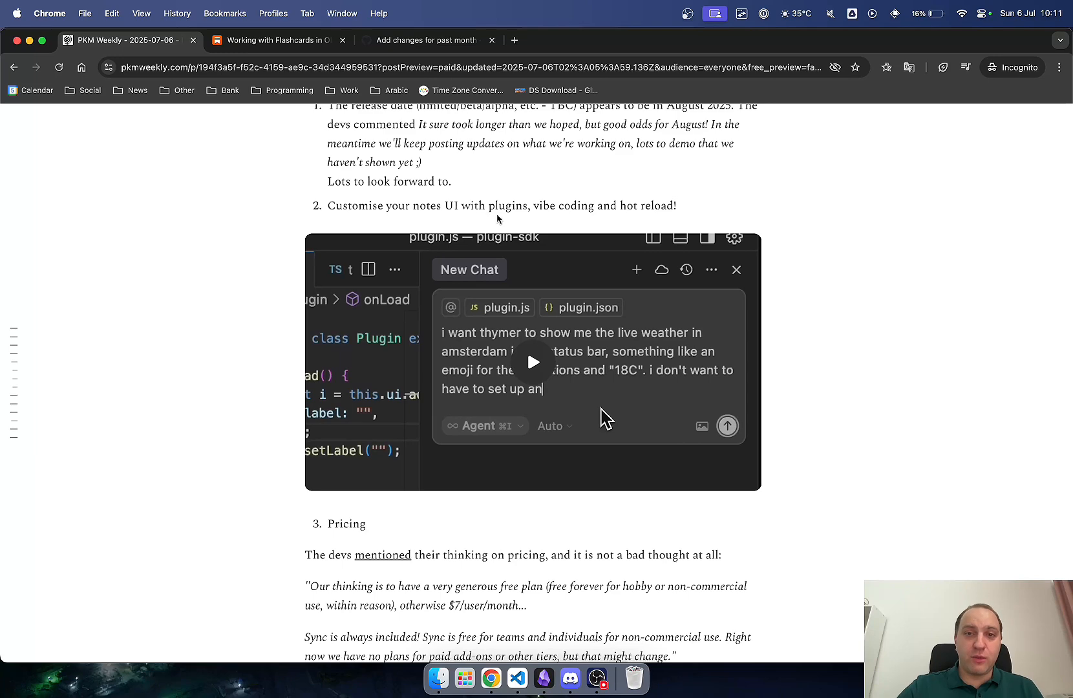
# Play the embedded Thymer plugin demo video and skip to near its end
pyautogui.click(533, 362)
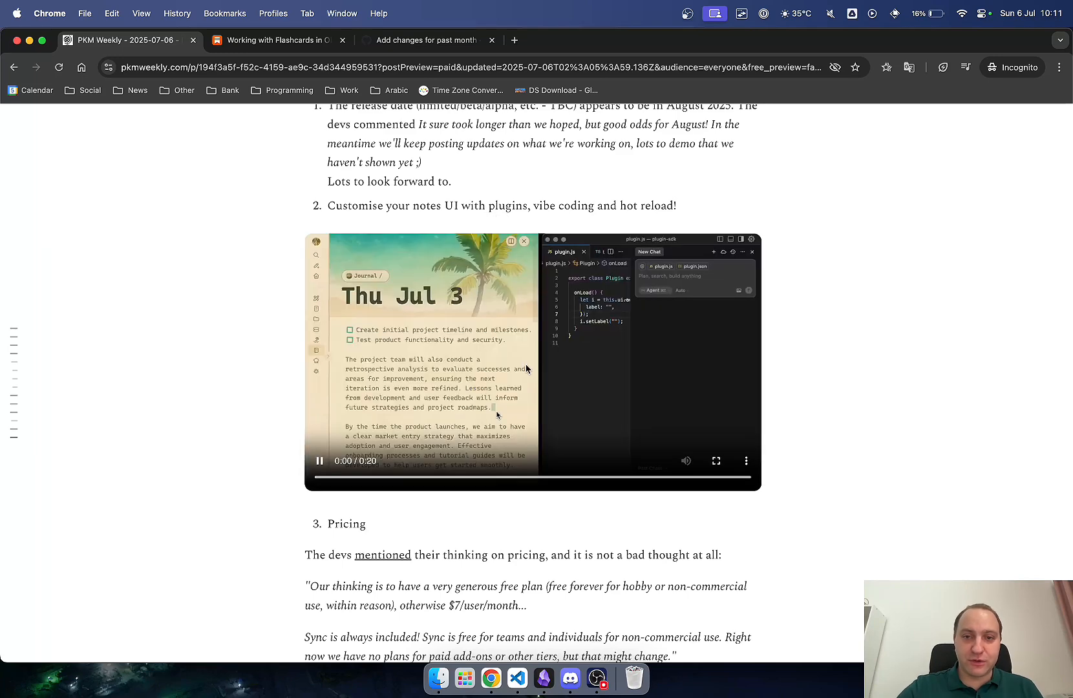
pyautogui.click(319, 460)
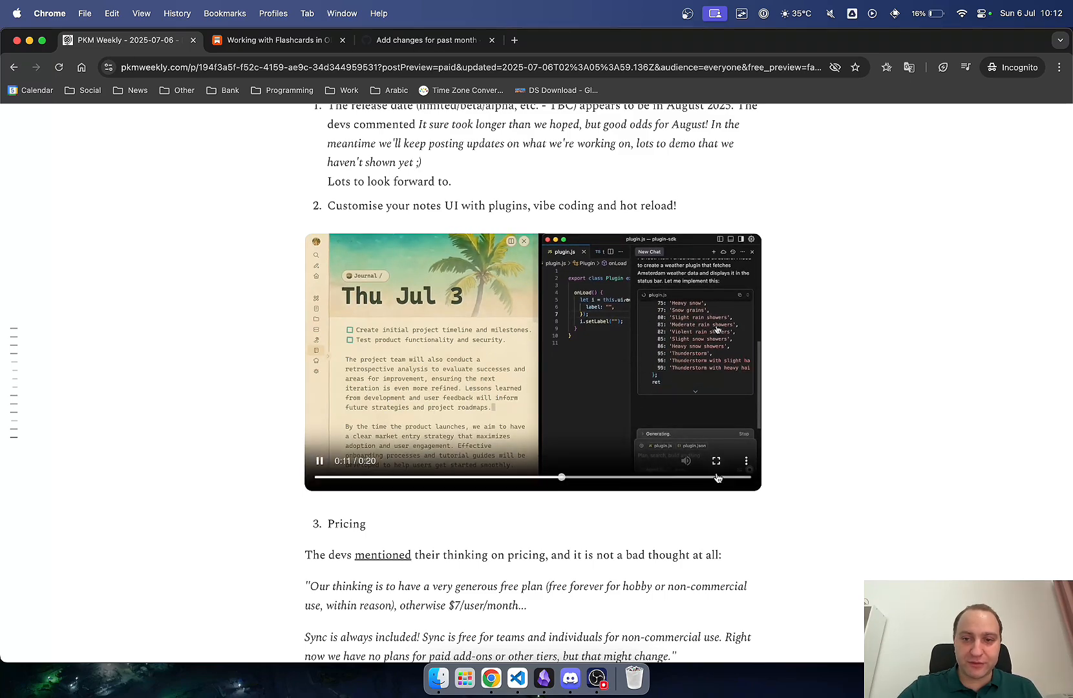
pyautogui.click(716, 461)
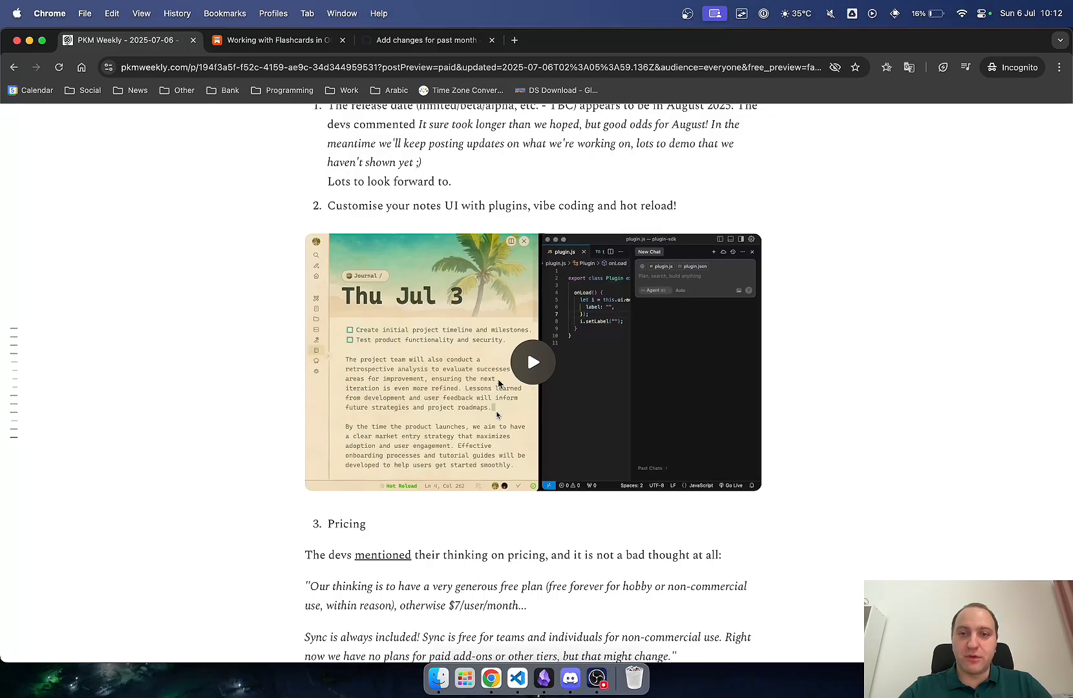
pyautogui.moveTo(586, 353)
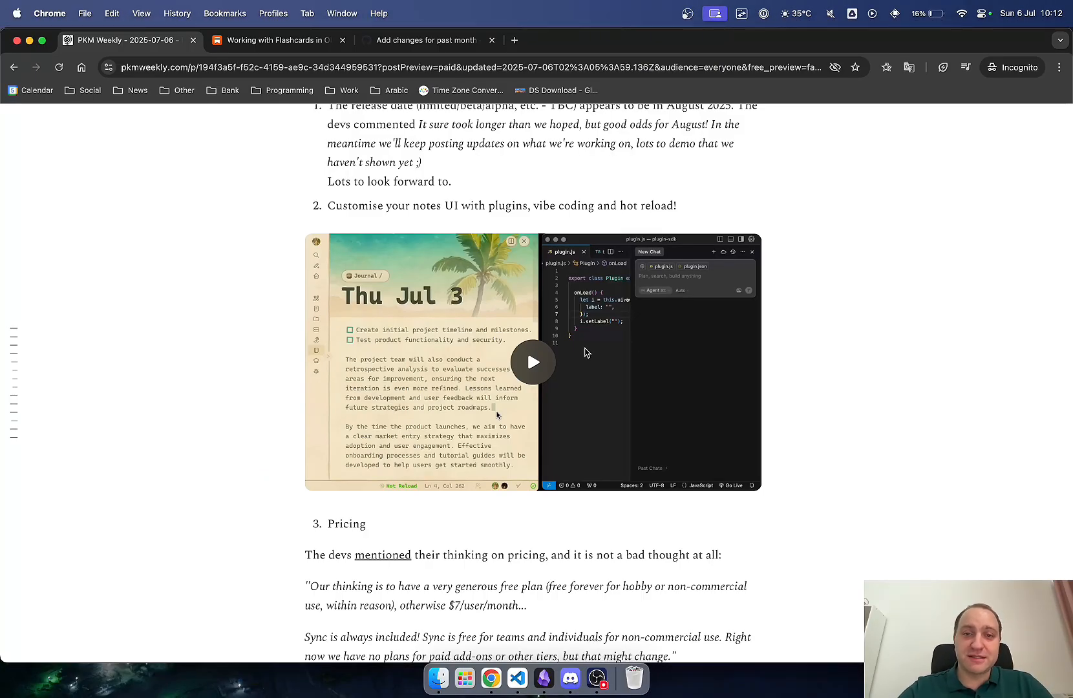
# Read the Thymer pricing notes and closing sign-off, then return up to the Logseq changelog
pyautogui.scroll(-3)
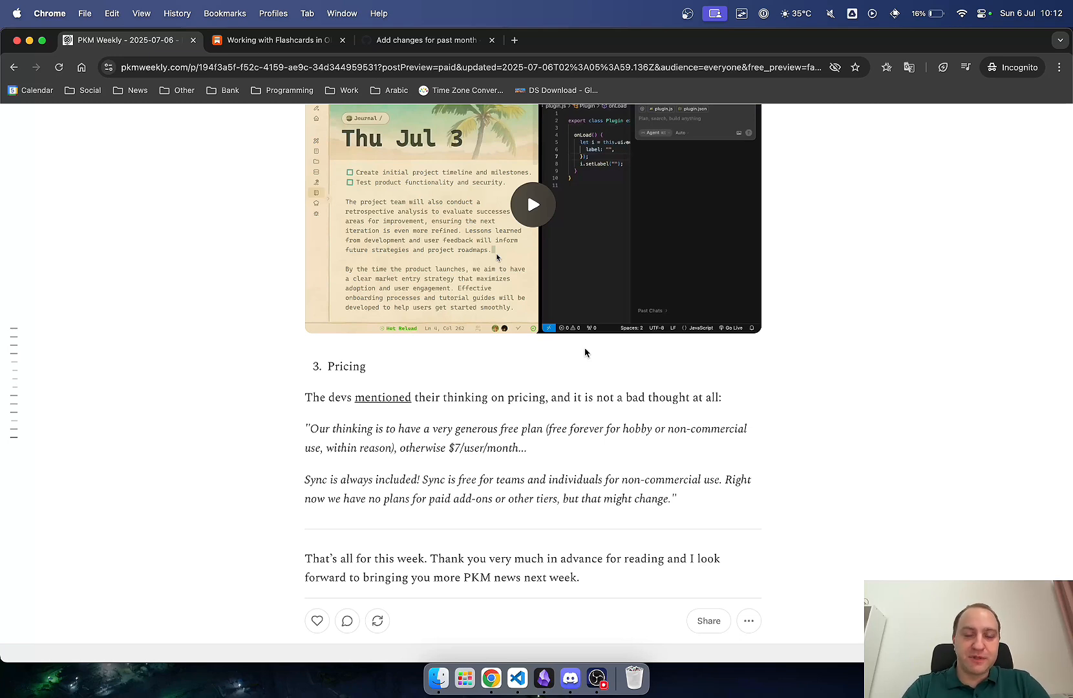
pyautogui.moveTo(387, 489)
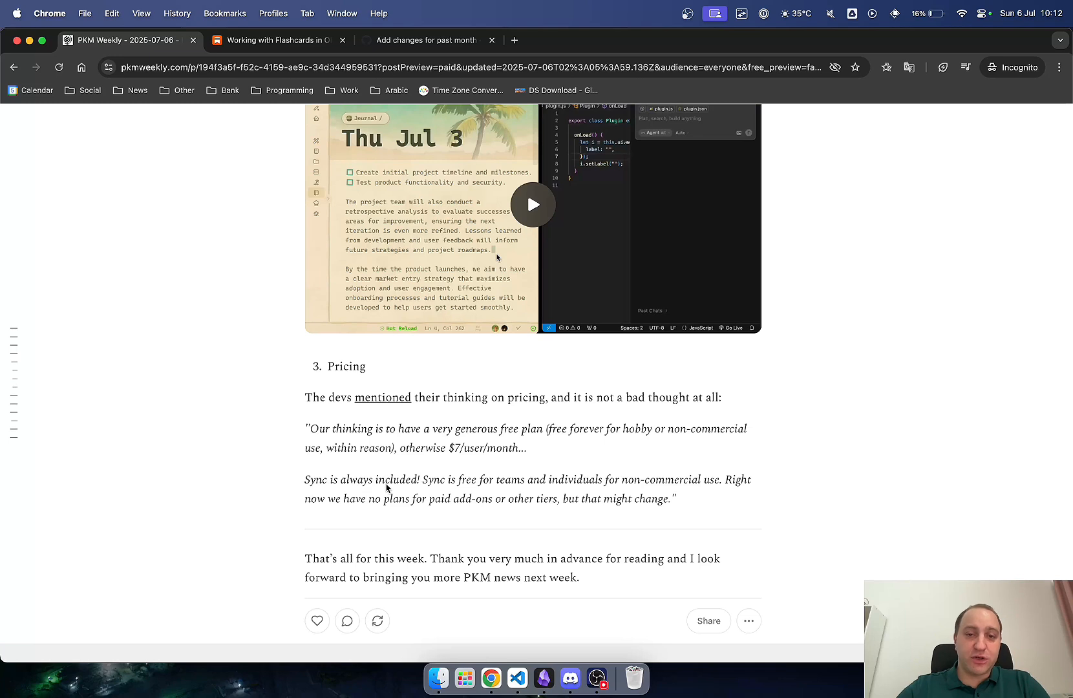
pyautogui.moveTo(603, 486)
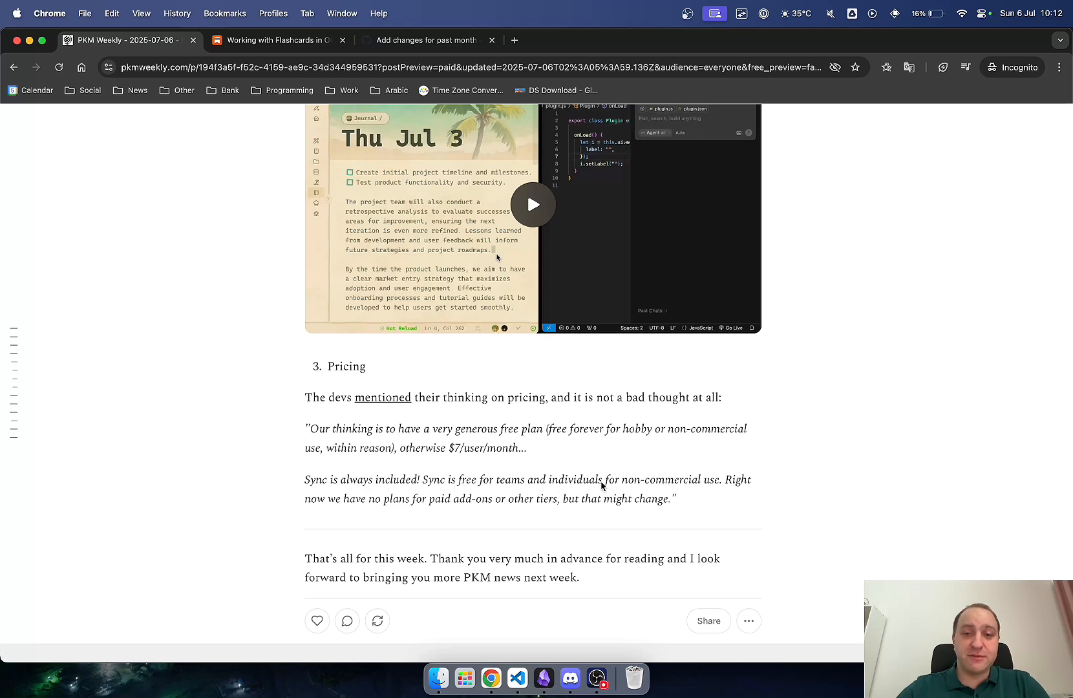
pyautogui.moveTo(763, 487)
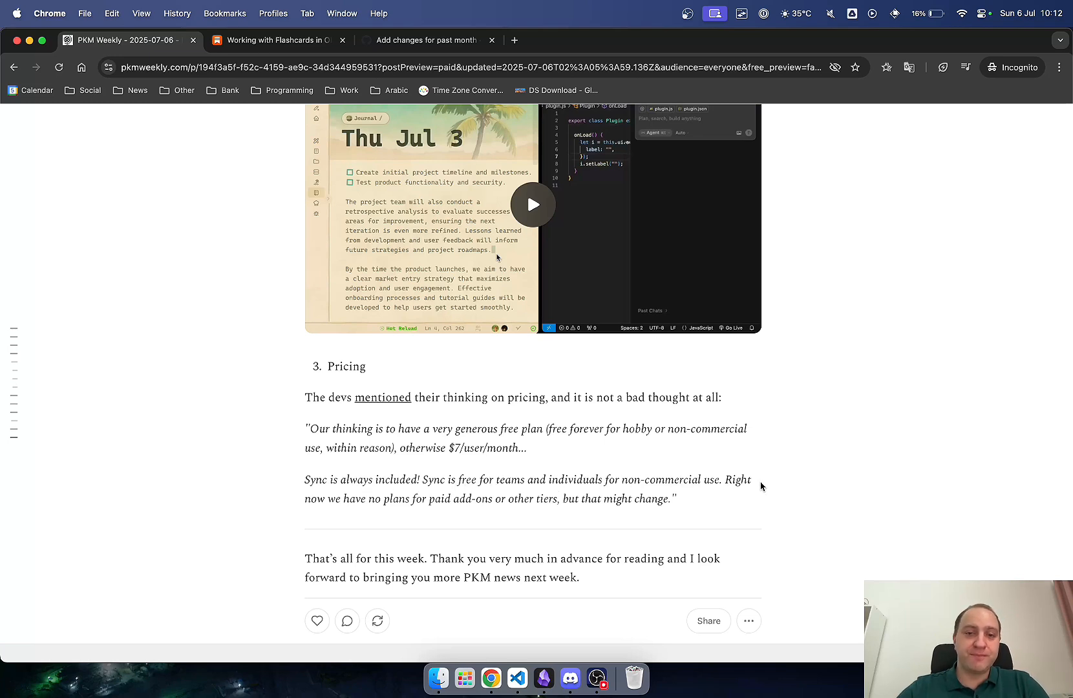
pyautogui.moveTo(530, 513)
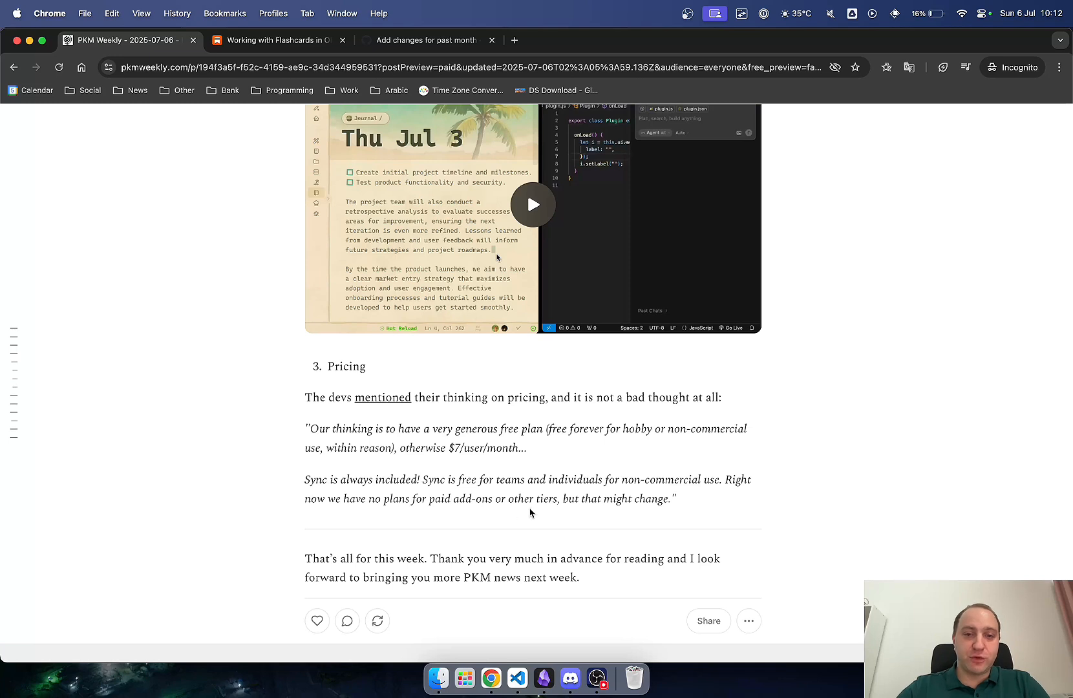
pyautogui.moveTo(491, 499)
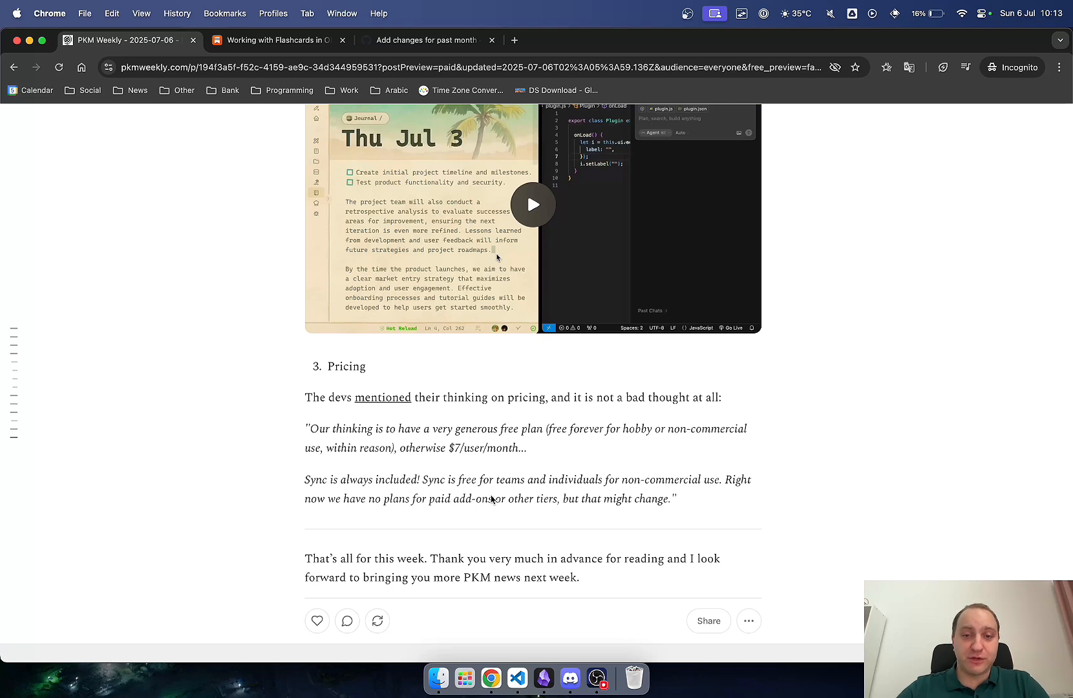
pyautogui.moveTo(702, 499)
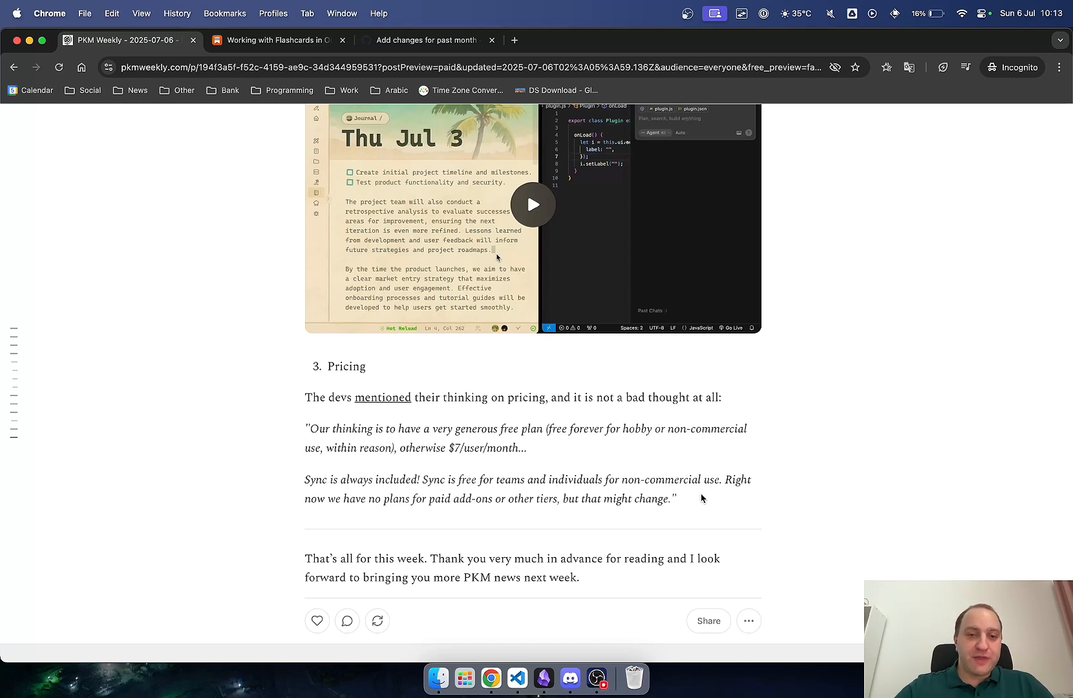
pyautogui.scroll(3)
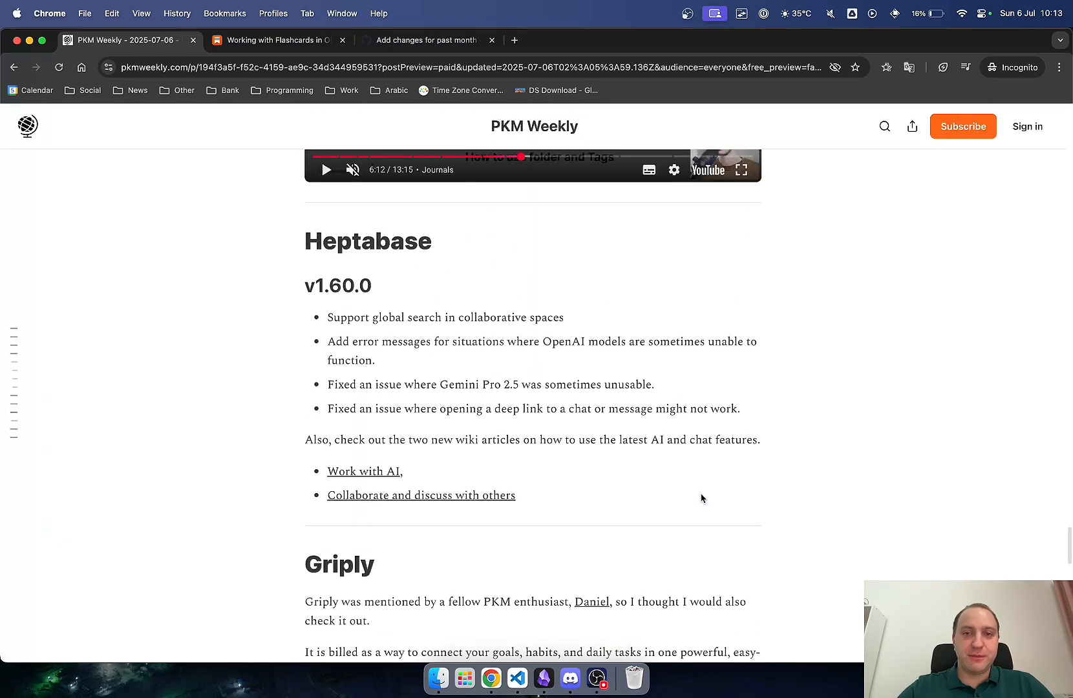
pyautogui.scroll(3)
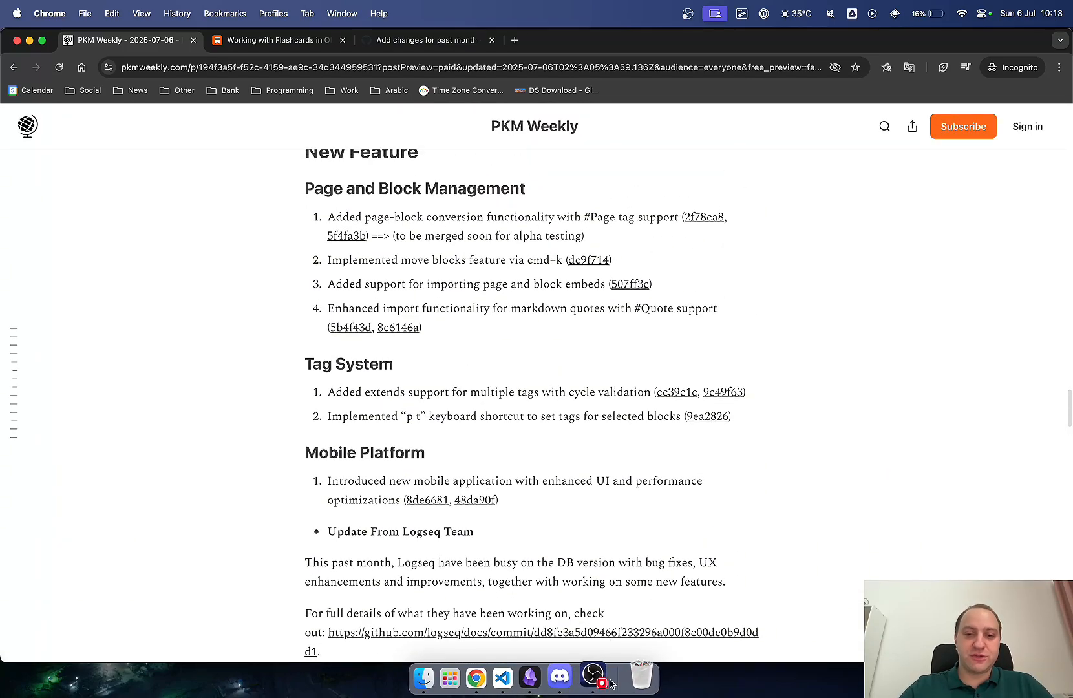